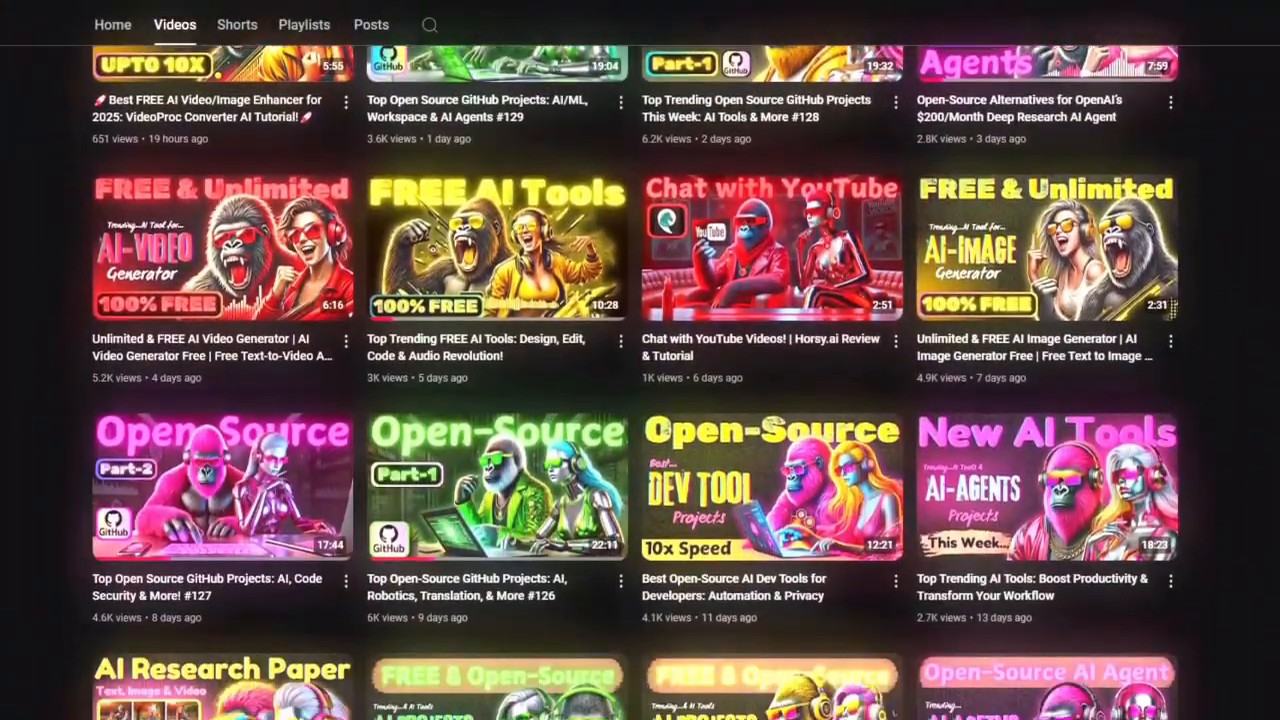
- On the Pulse page, enter the text 'Add a trail run recommendation every'
scroll("down", 3)
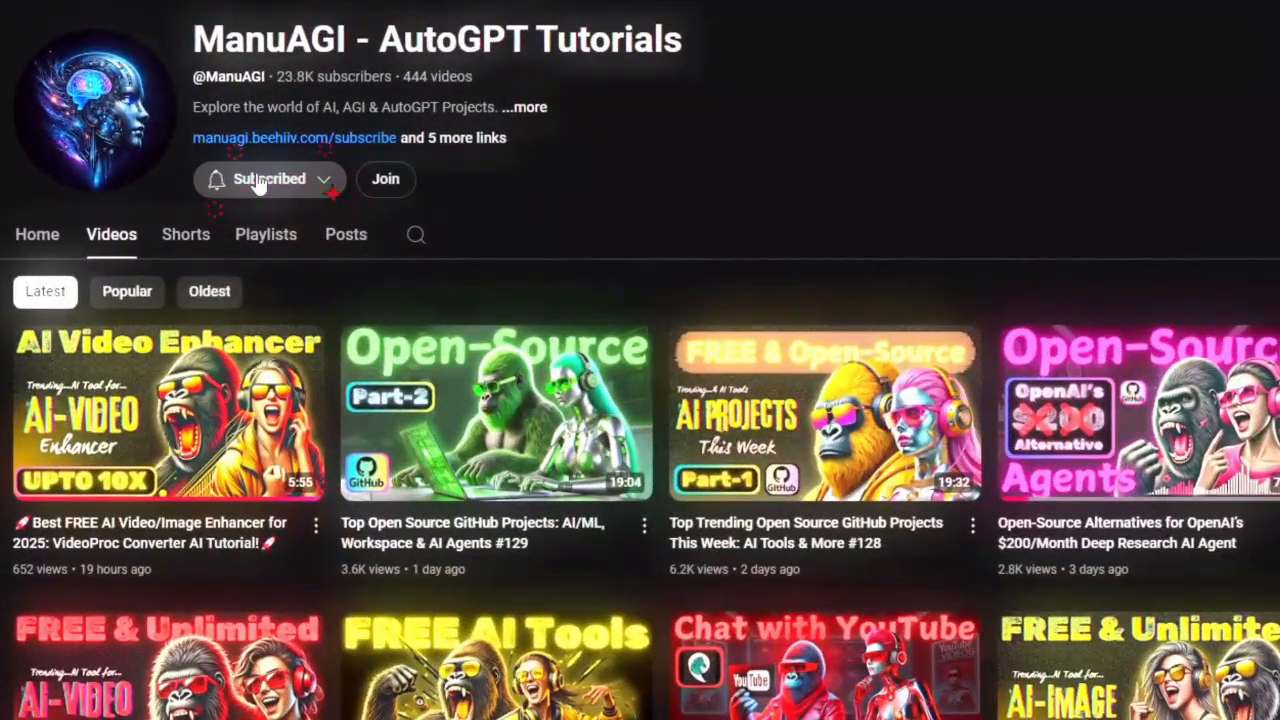
left_click(268, 179)
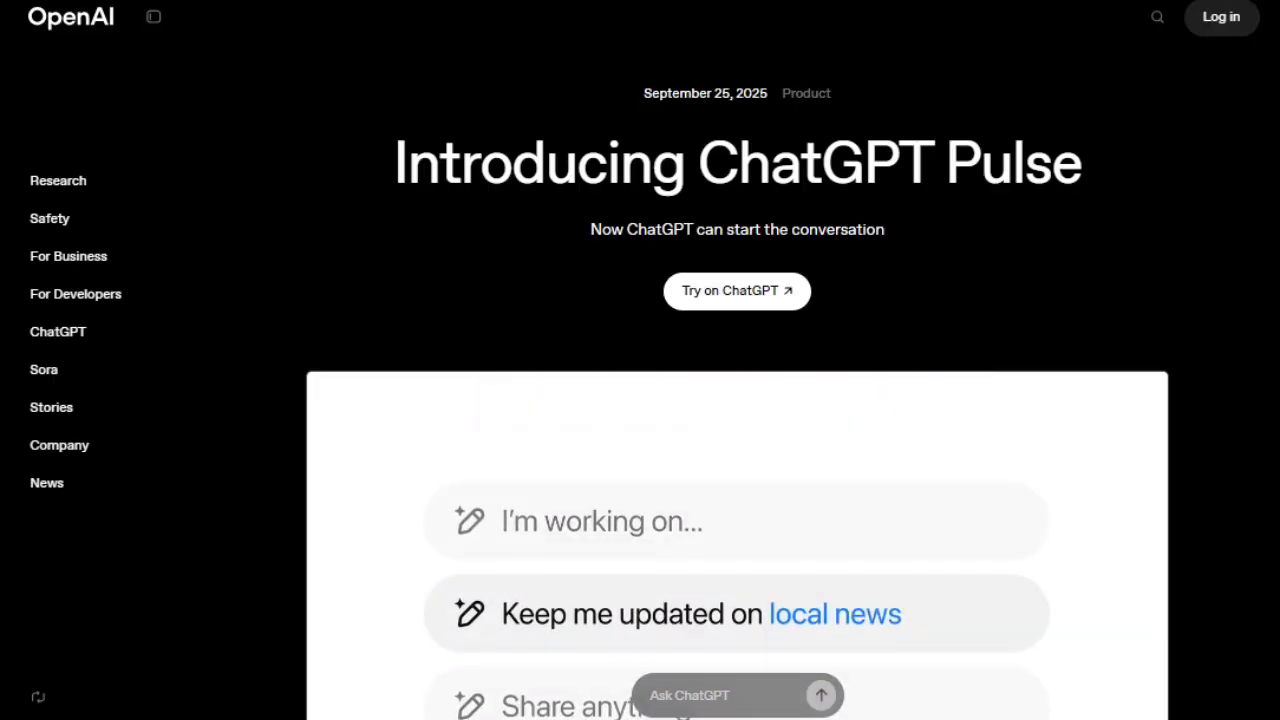
scroll("down", 3)
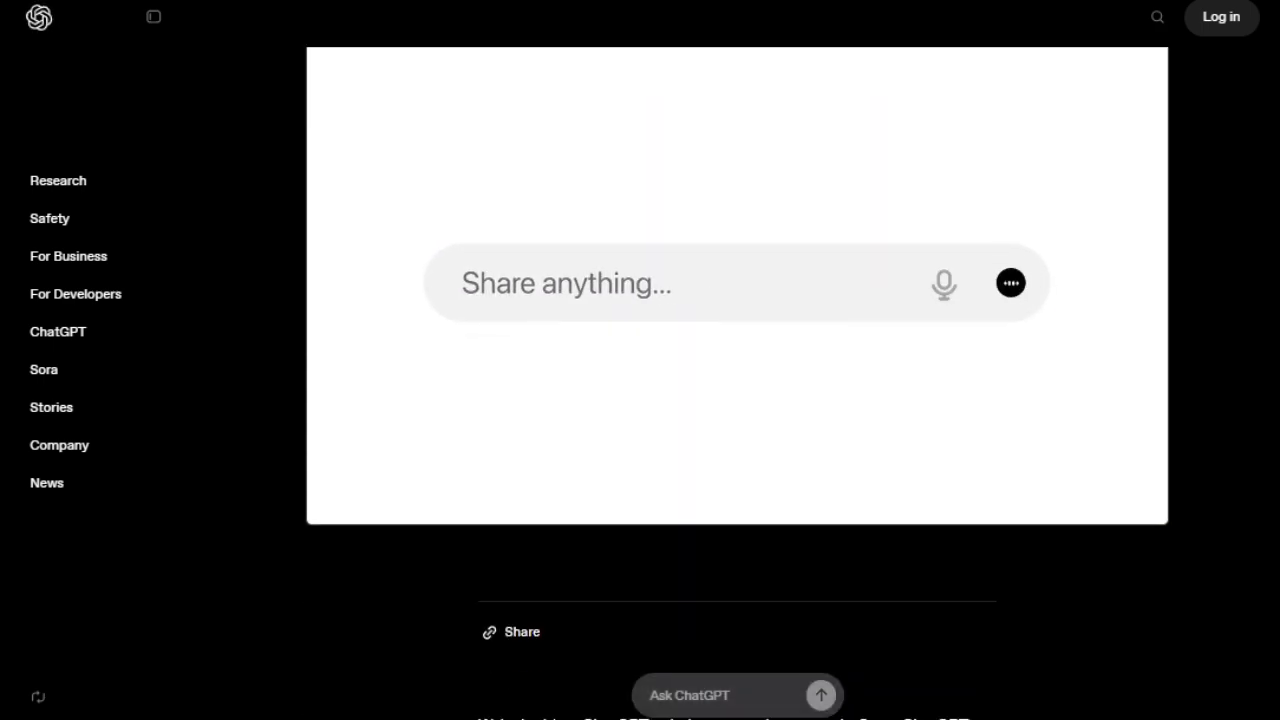
type("Add a trail run recommendation every")
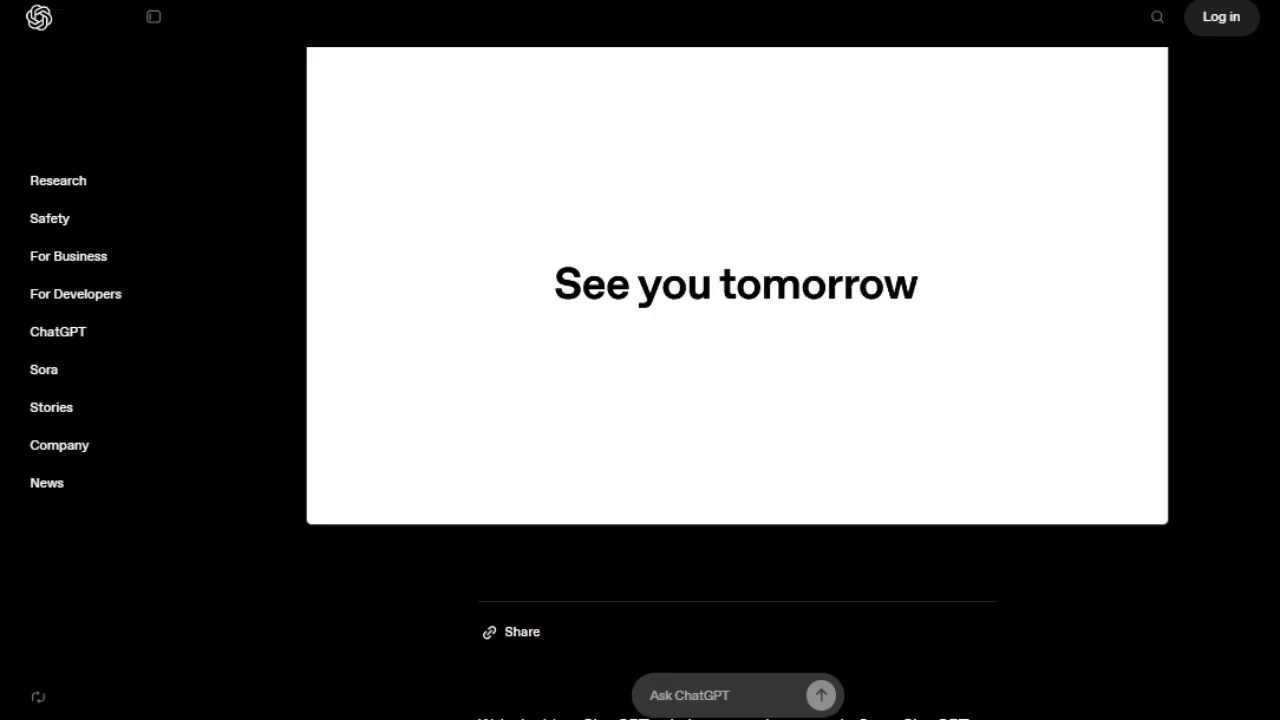
- Scroll through the Pulse article down to the student use cases
scroll("down", 3)
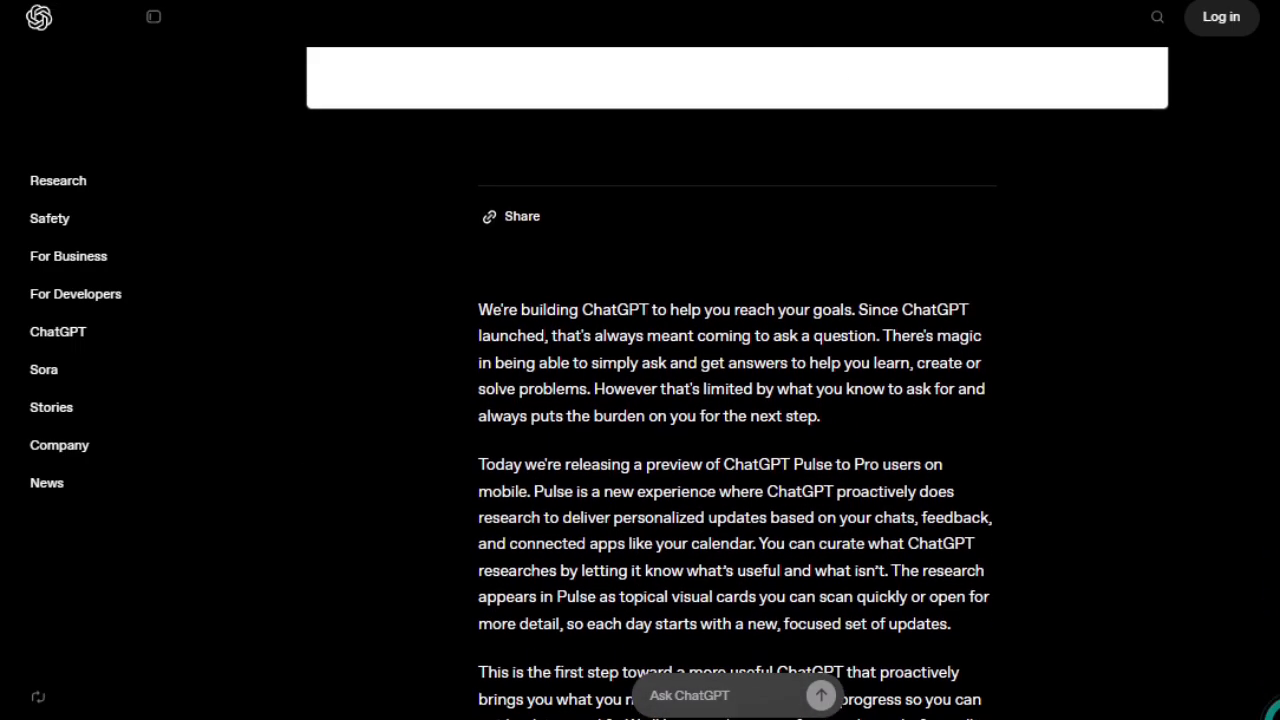
scroll("down", 3)
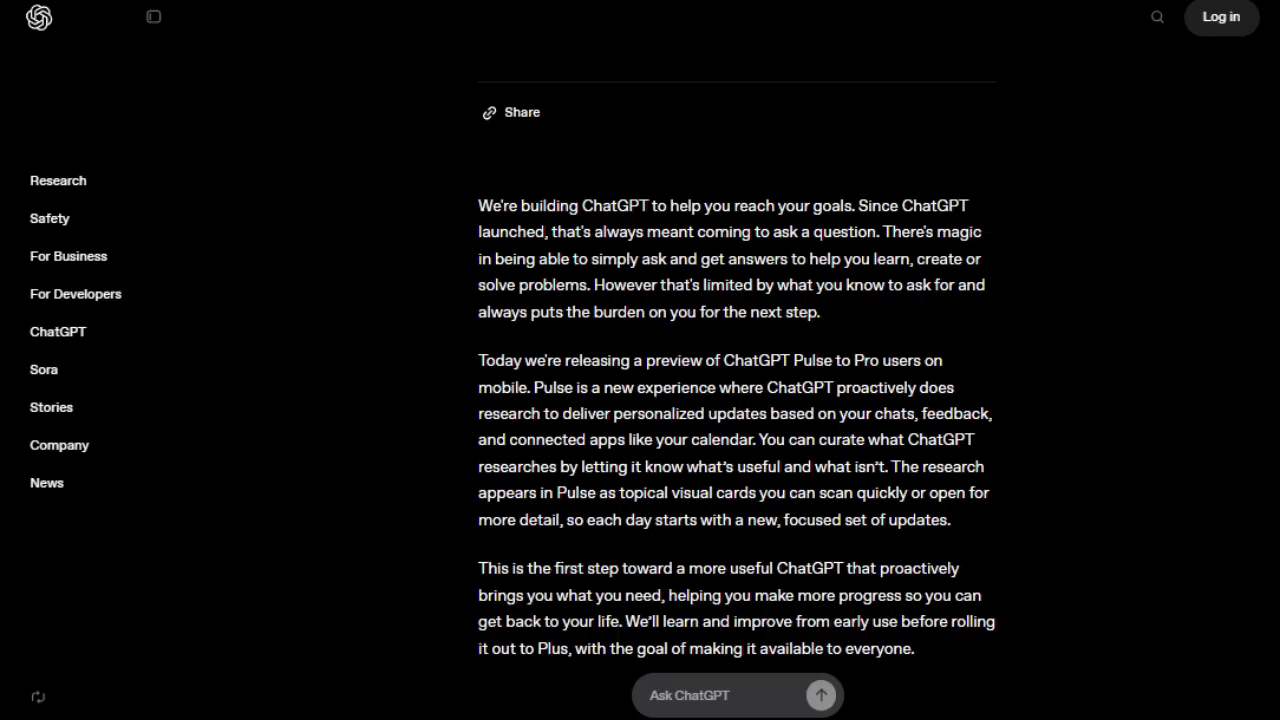
scroll("down", 3)
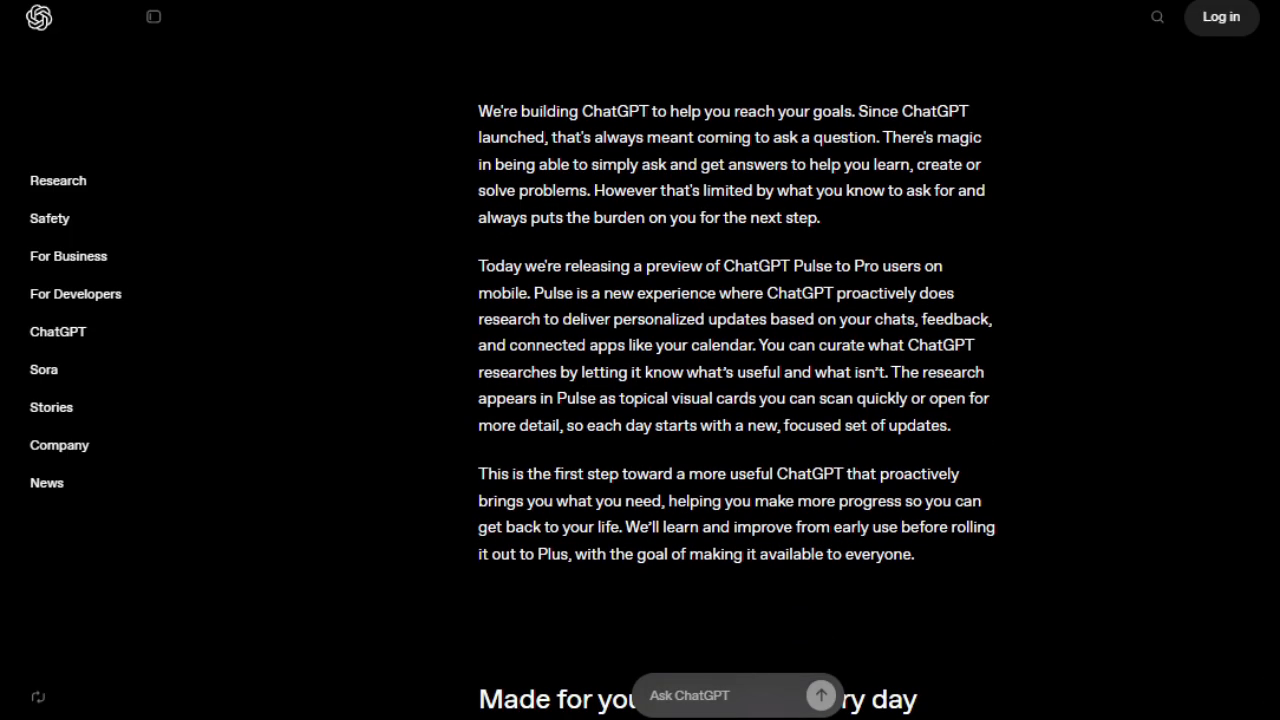
scroll("down", 3)
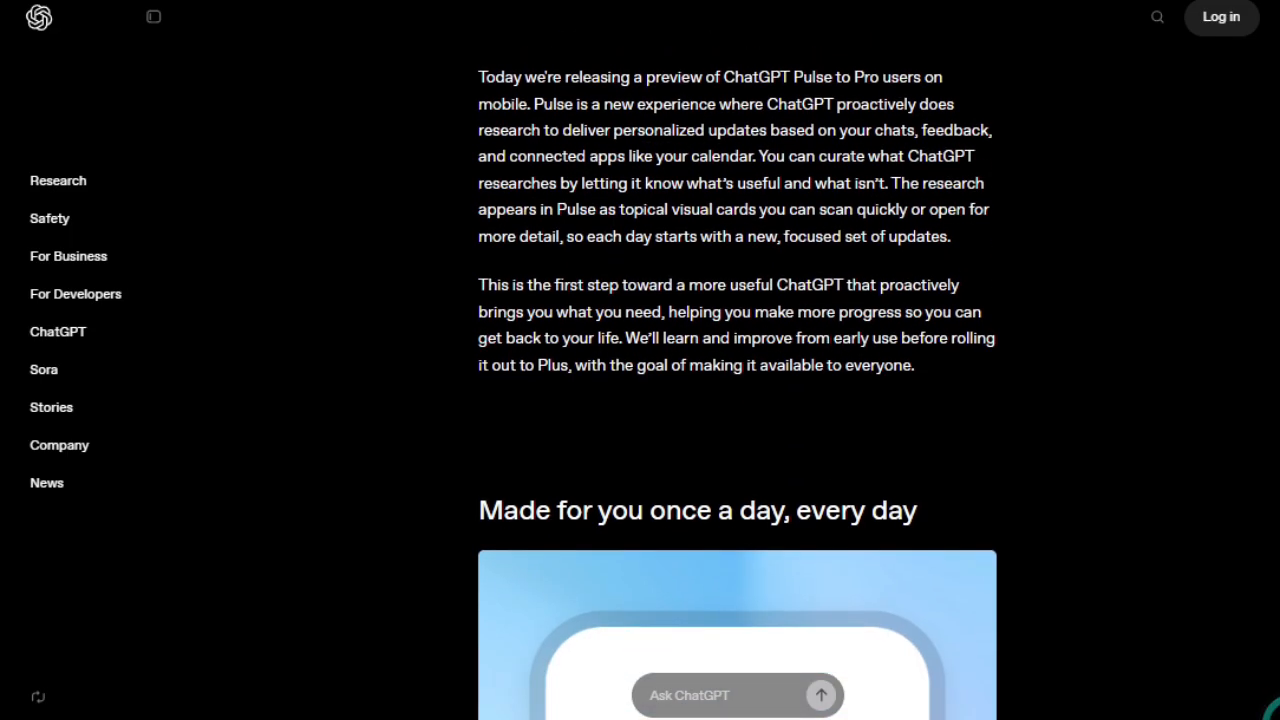
scroll("down", 3)
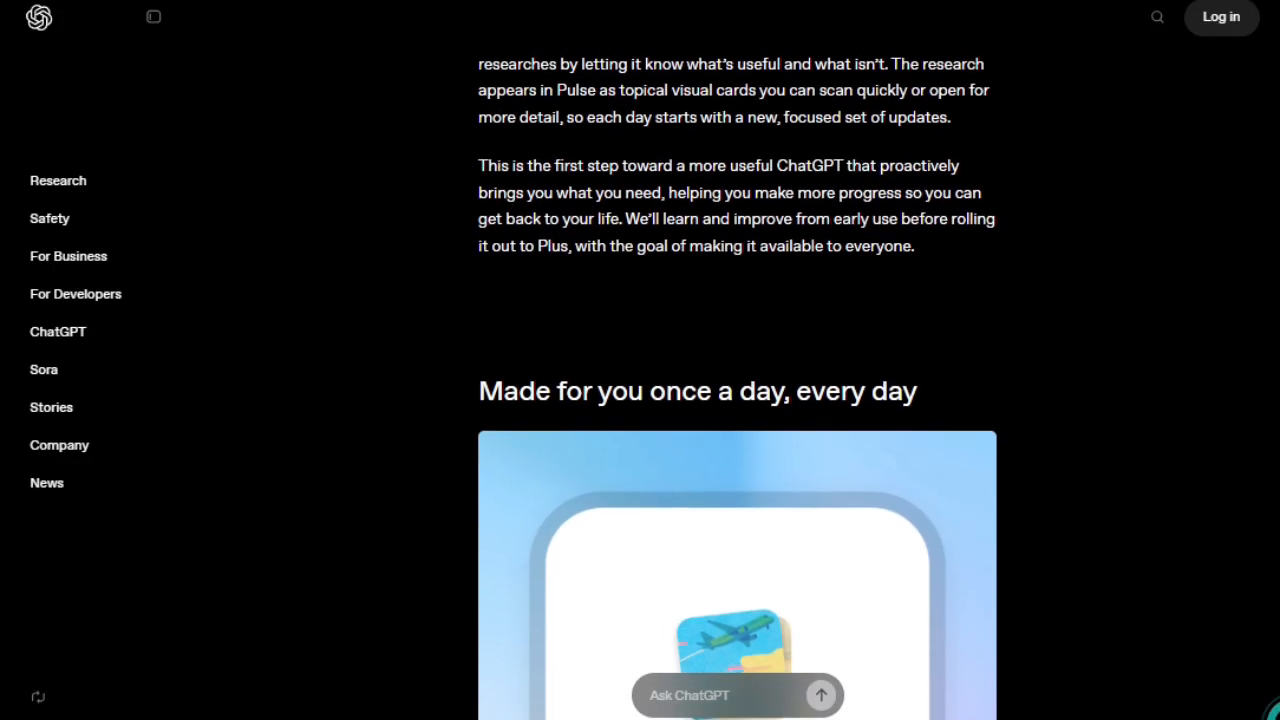
scroll("down", 3)
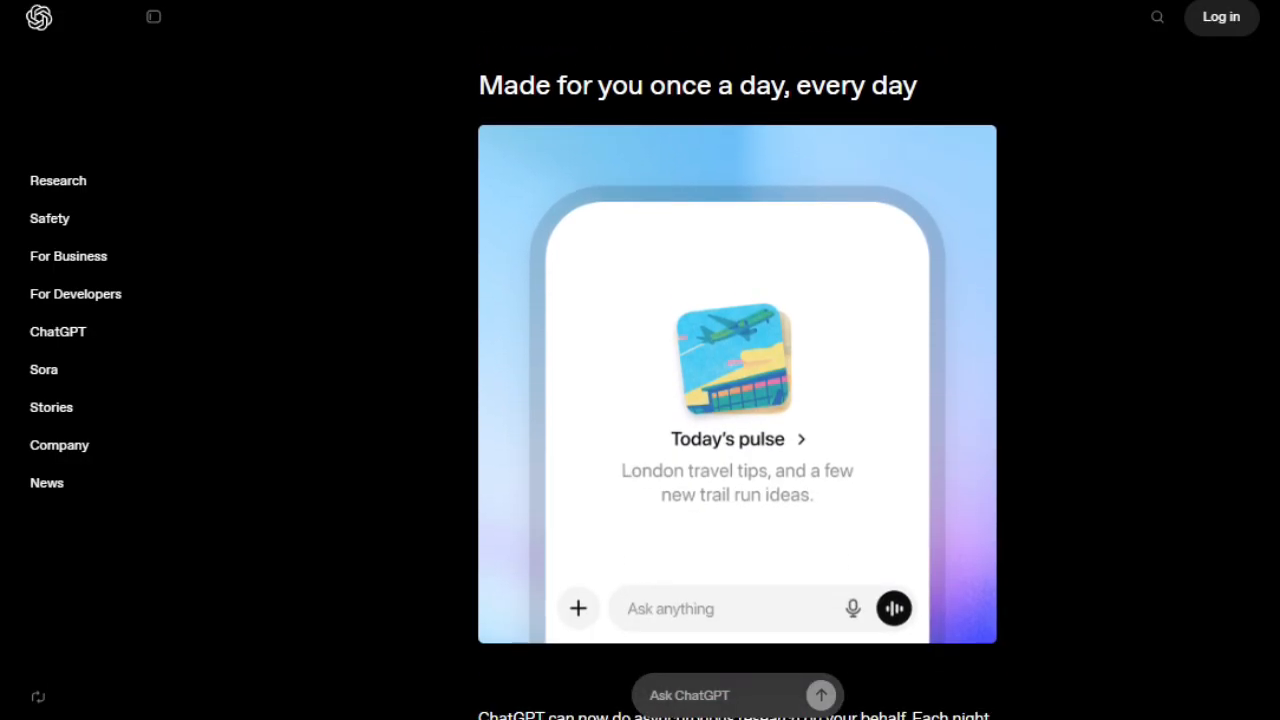
scroll("down", 3)
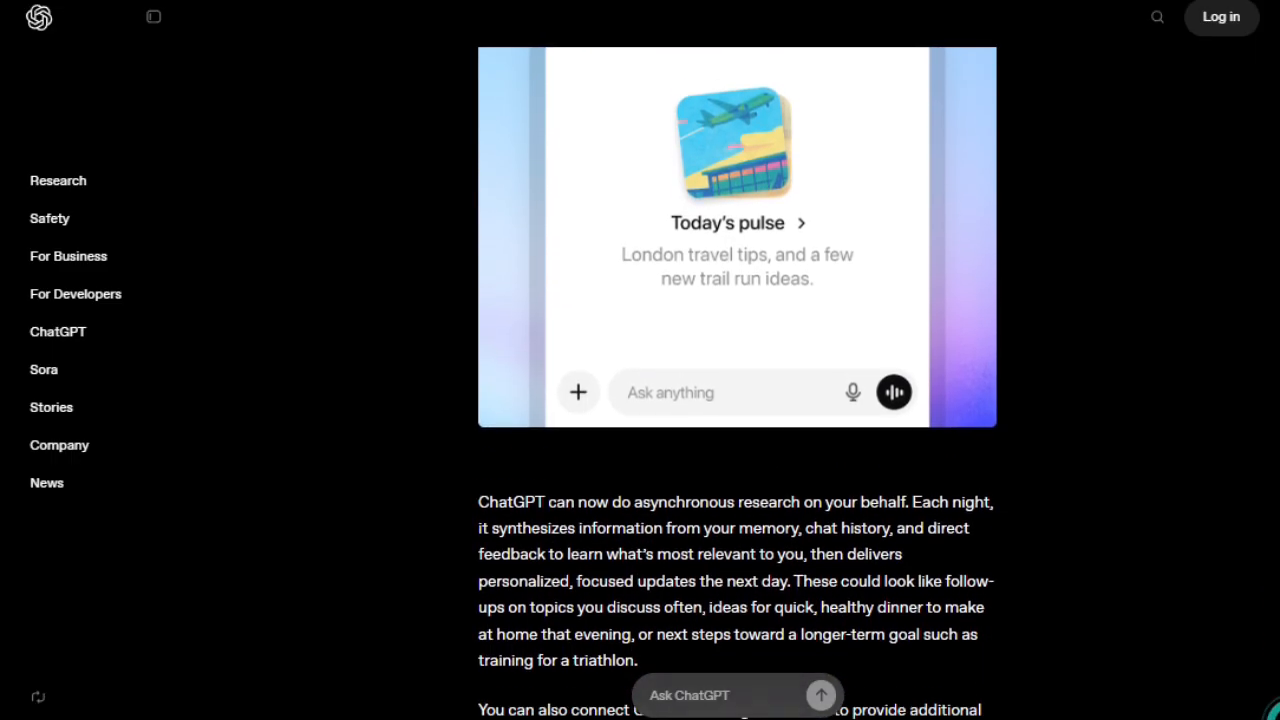
scroll("down", 3)
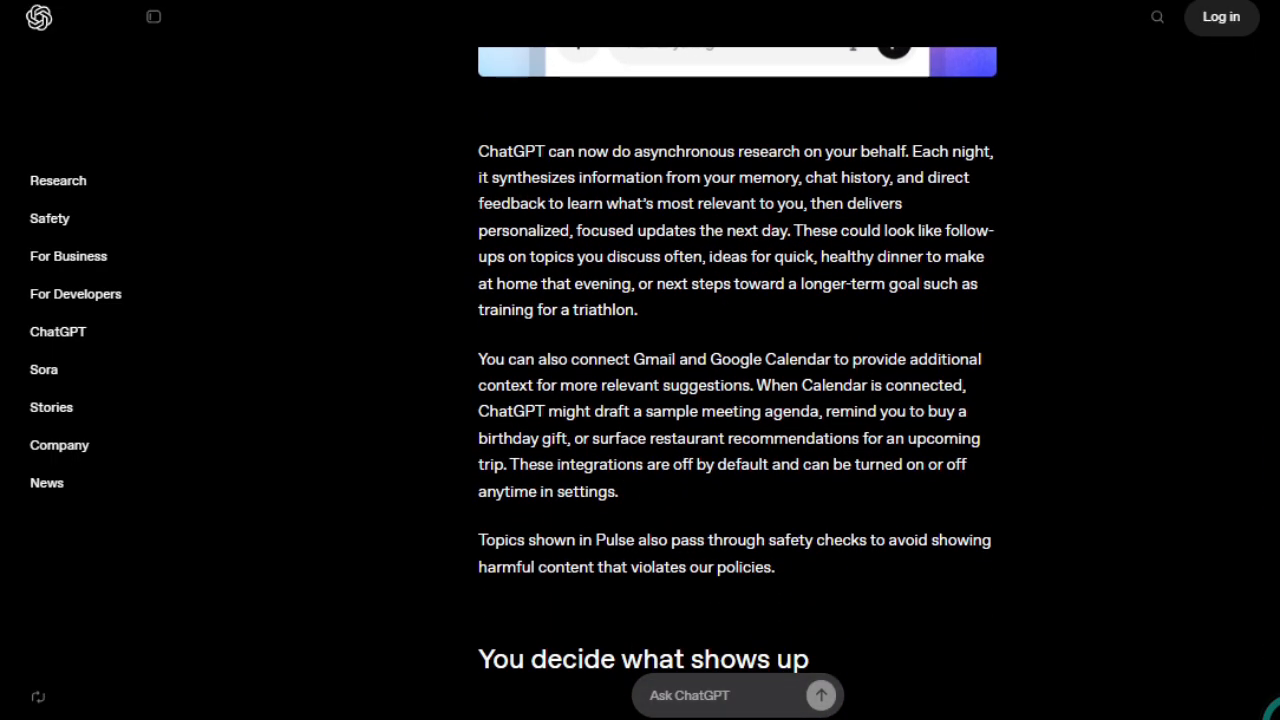
scroll("down", 3)
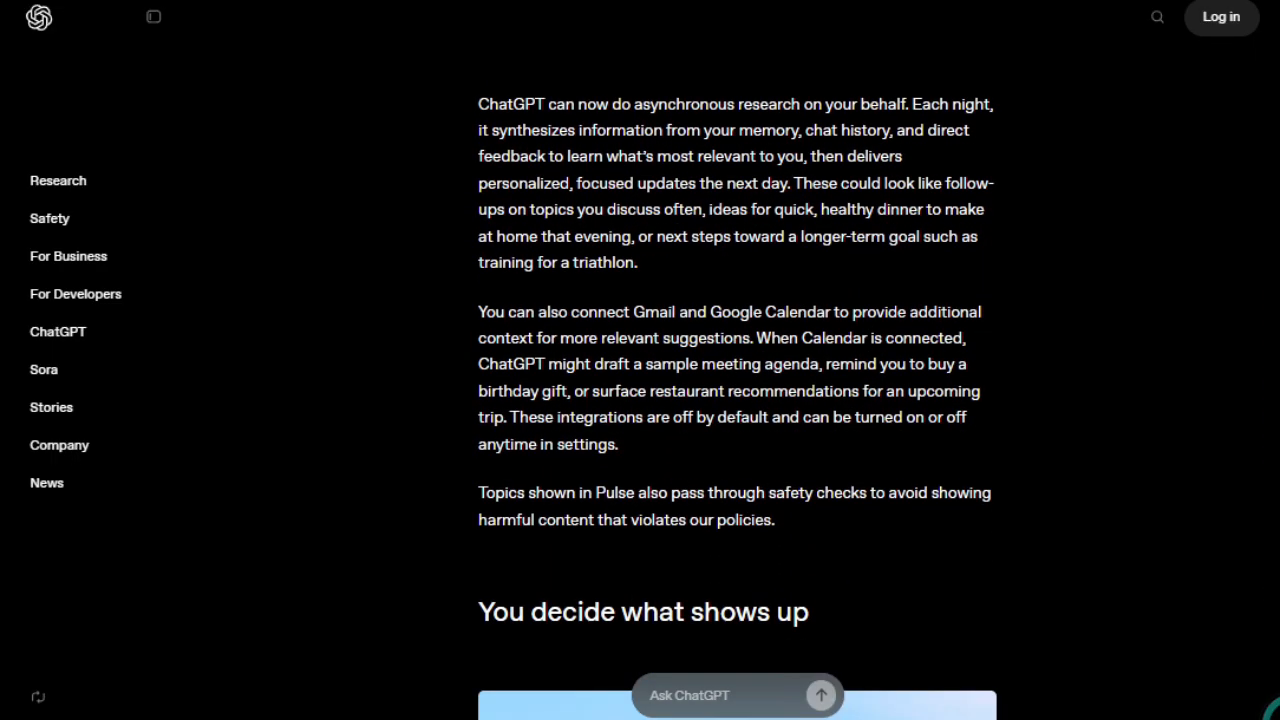
scroll("down", 3)
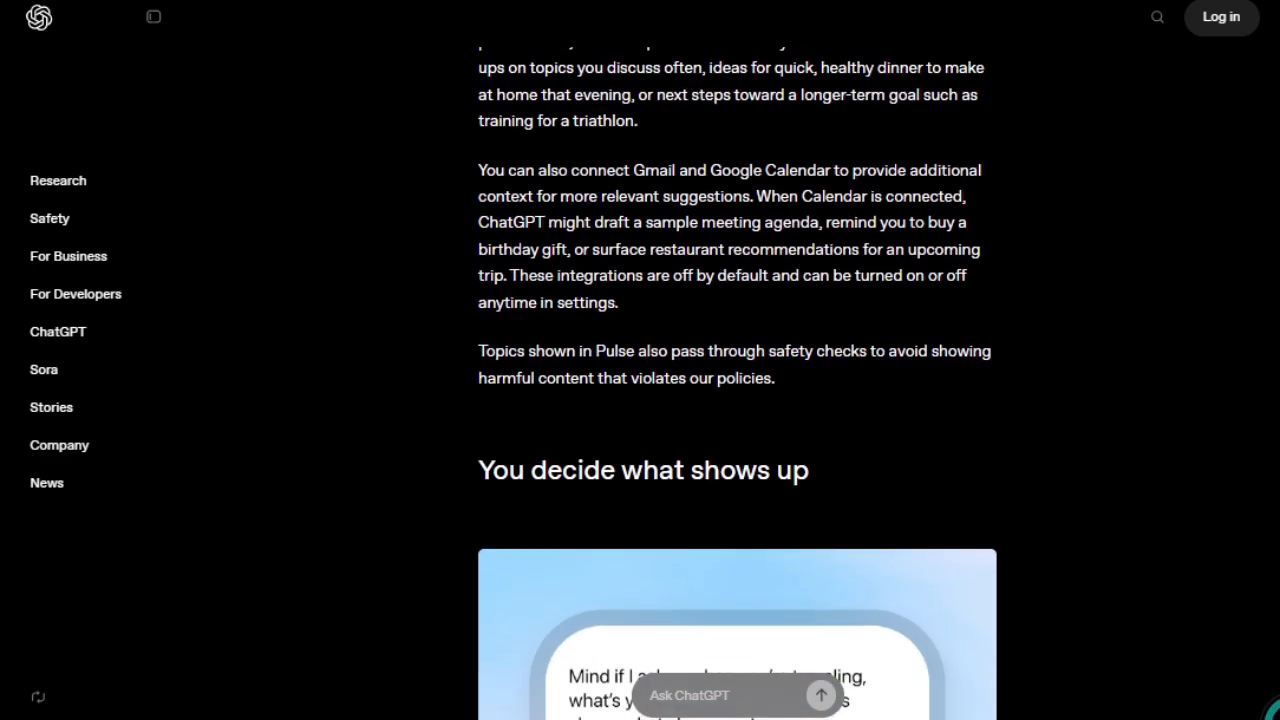
scroll("down", 3)
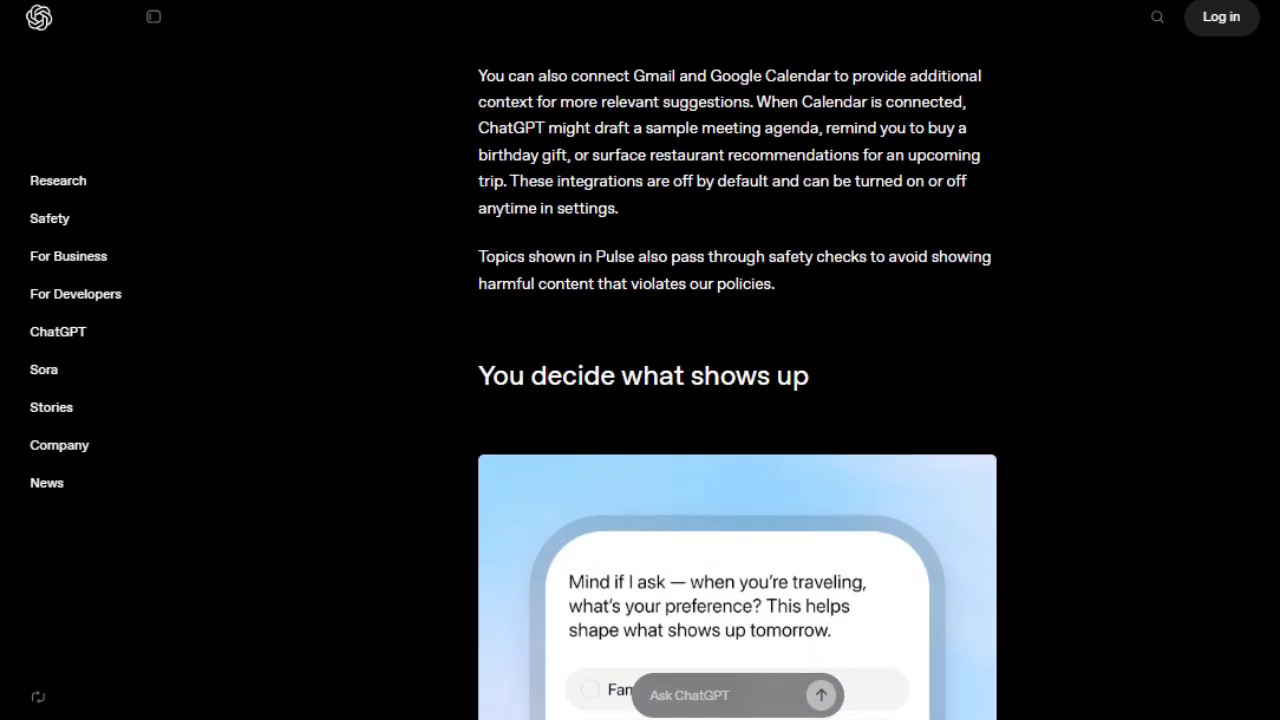
scroll("down", 3)
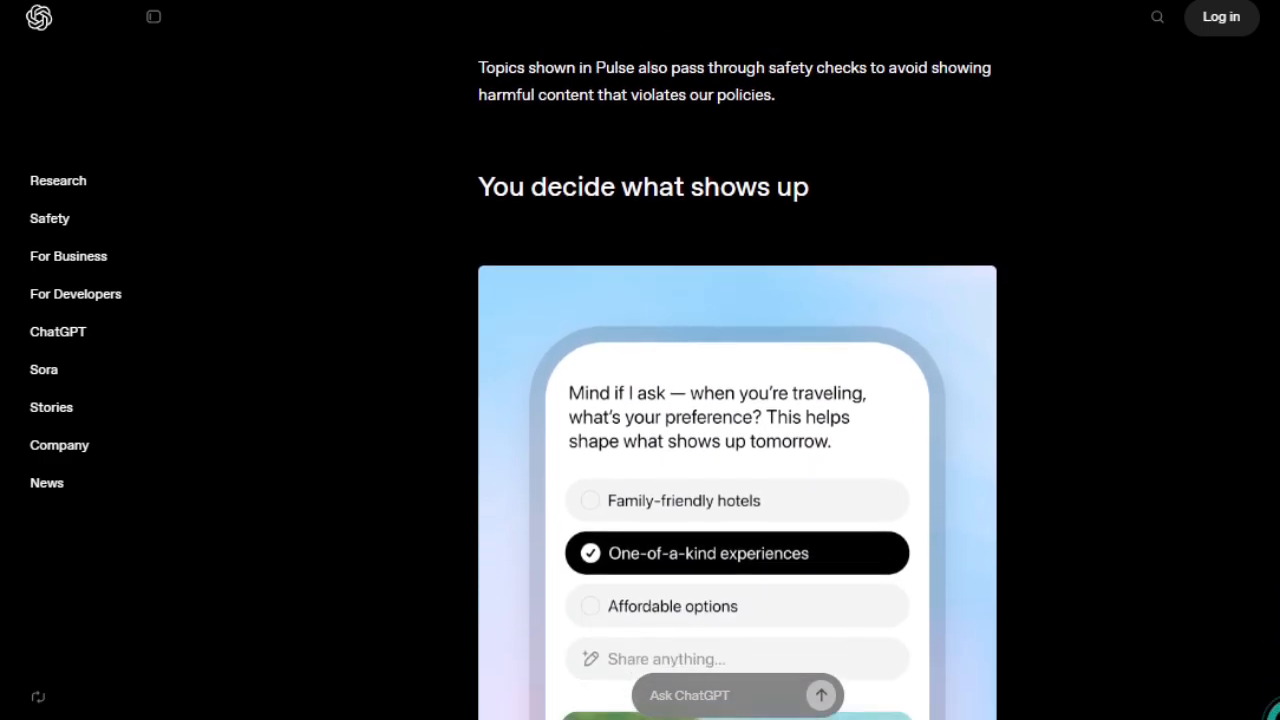
scroll("down", 3)
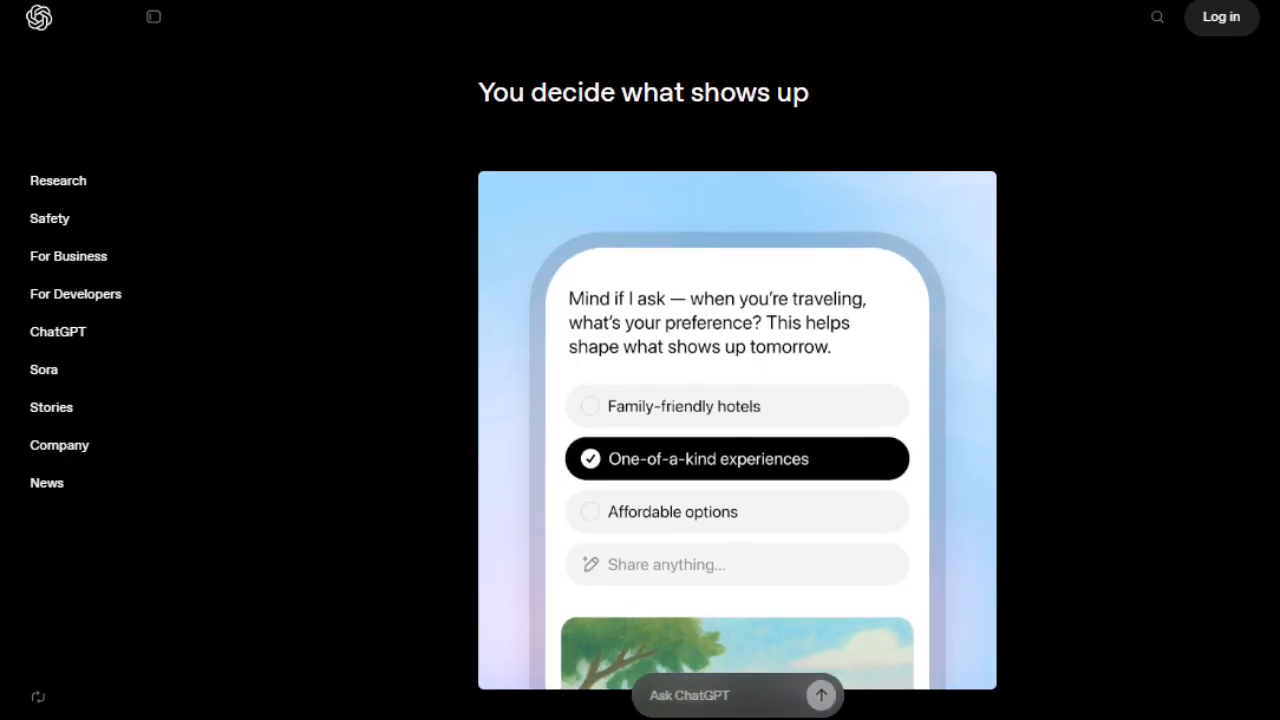
- Continue past the limitations to the What's next section and its final paragraph
scroll("down", 3)
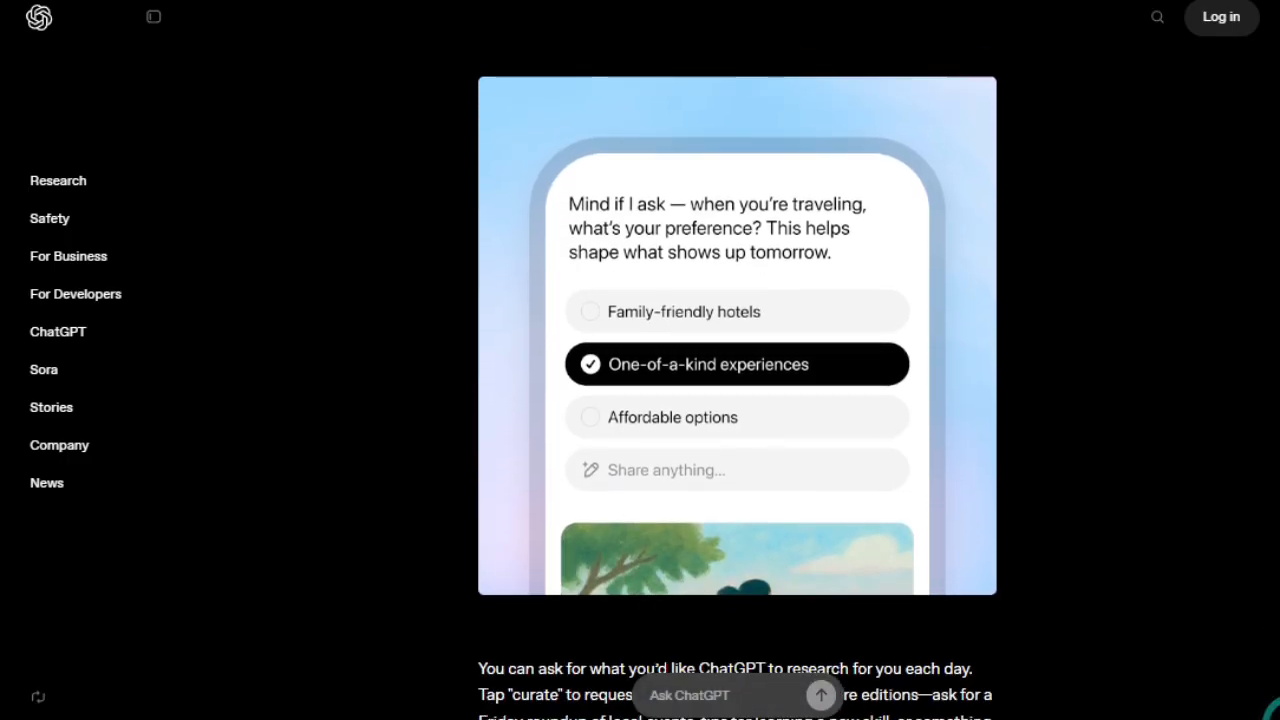
scroll("down", 3)
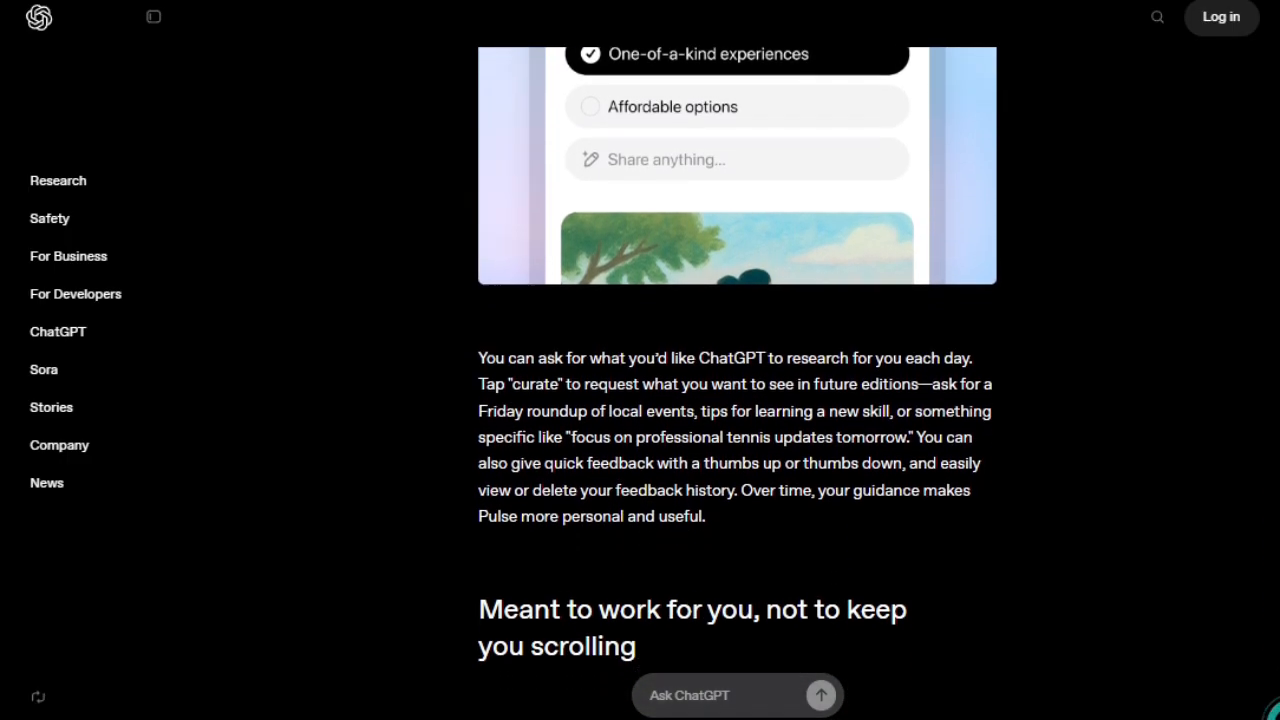
scroll("down", 3)
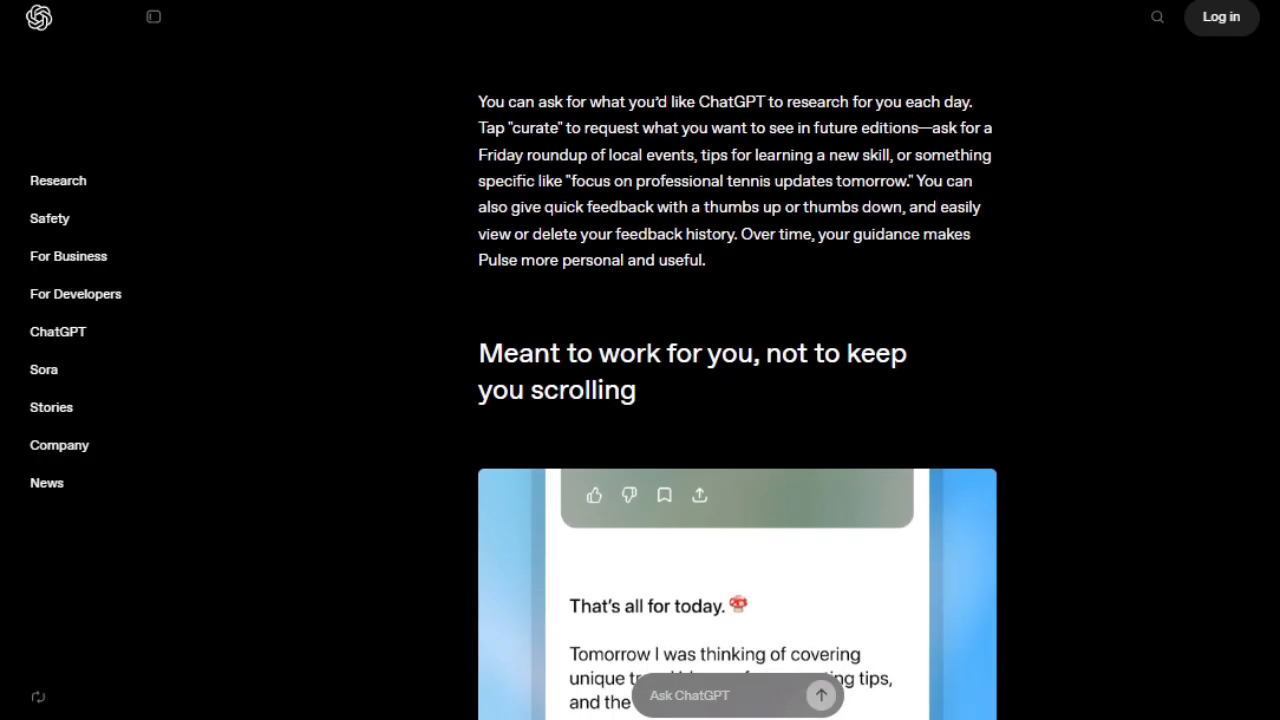
scroll("down", 3)
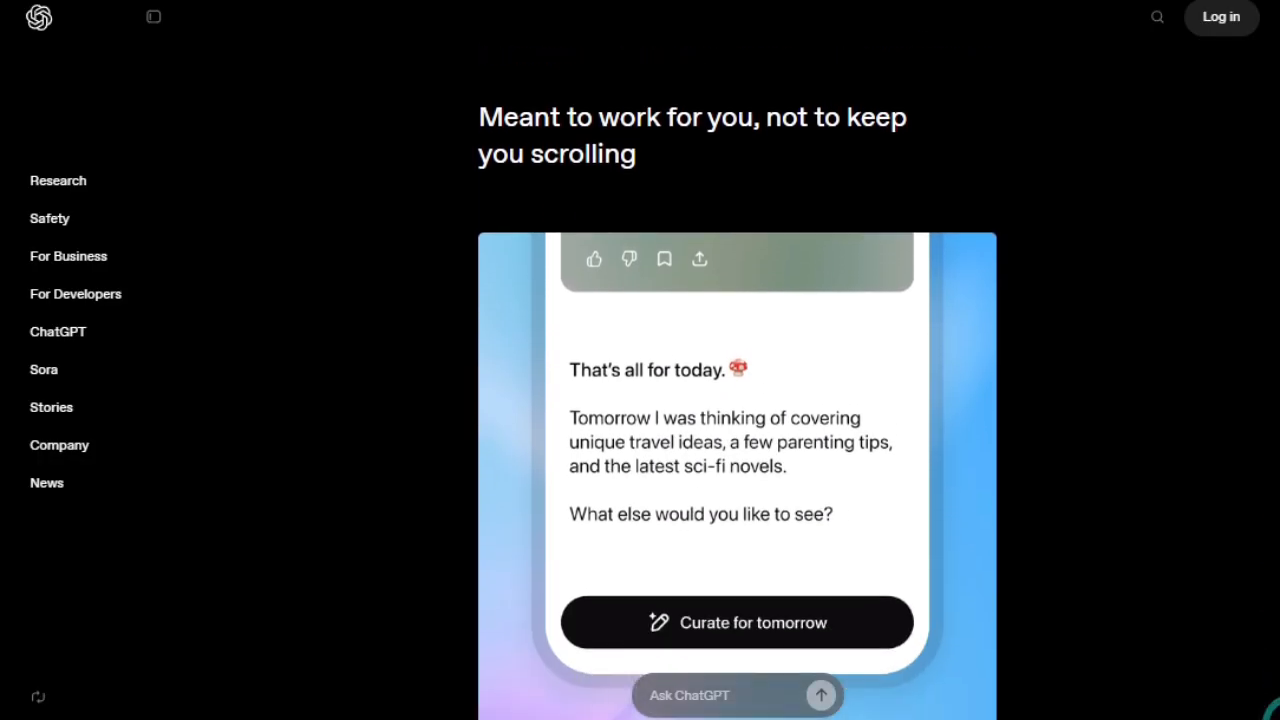
scroll("down", 3)
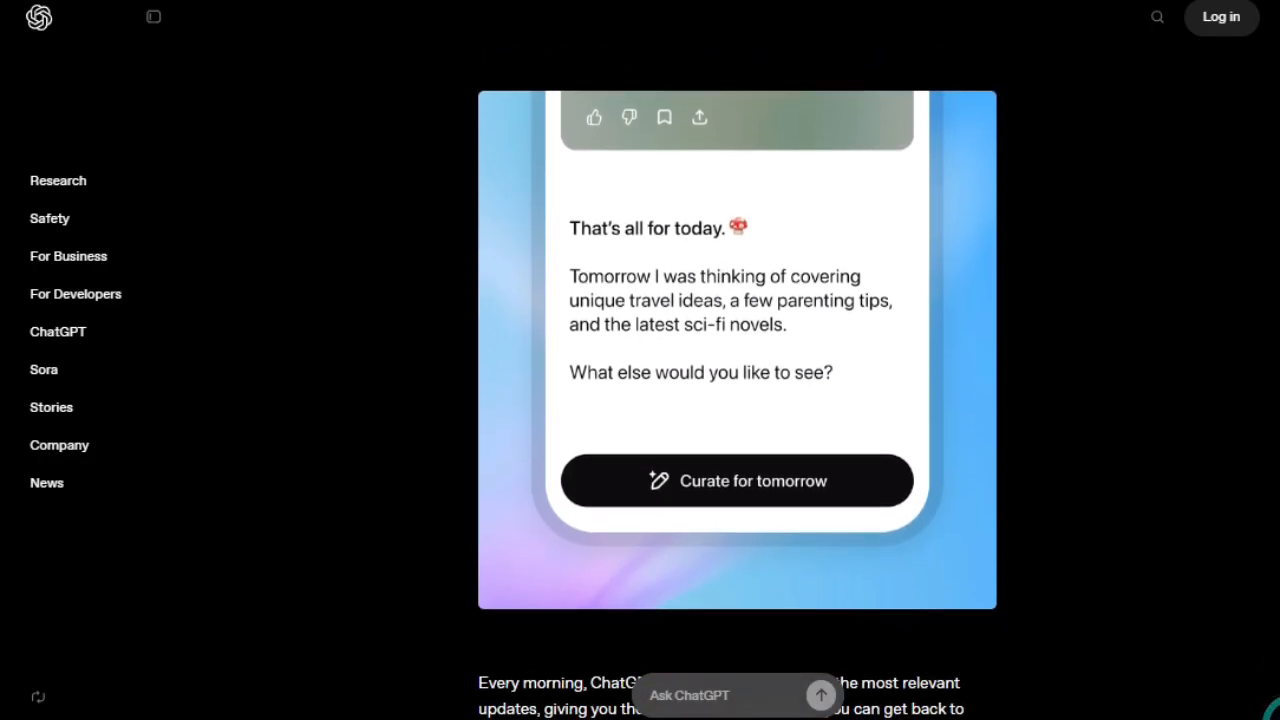
scroll("down", 3)
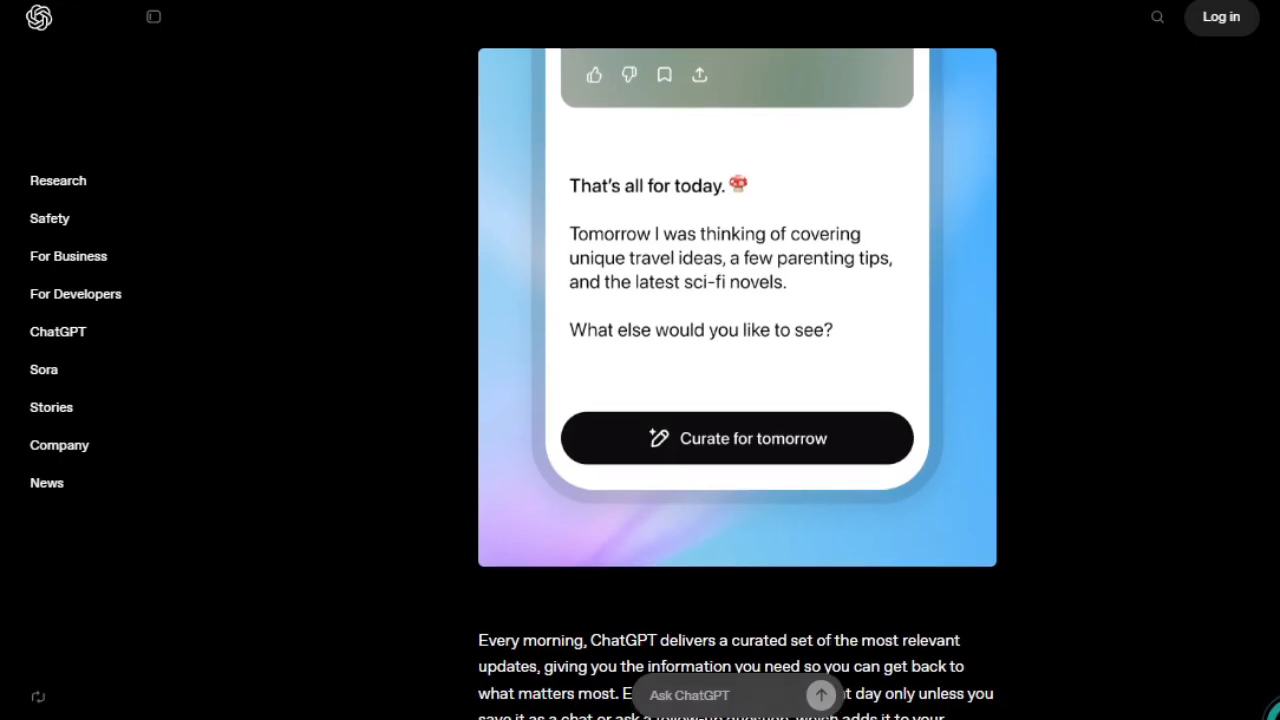
scroll("down", 3)
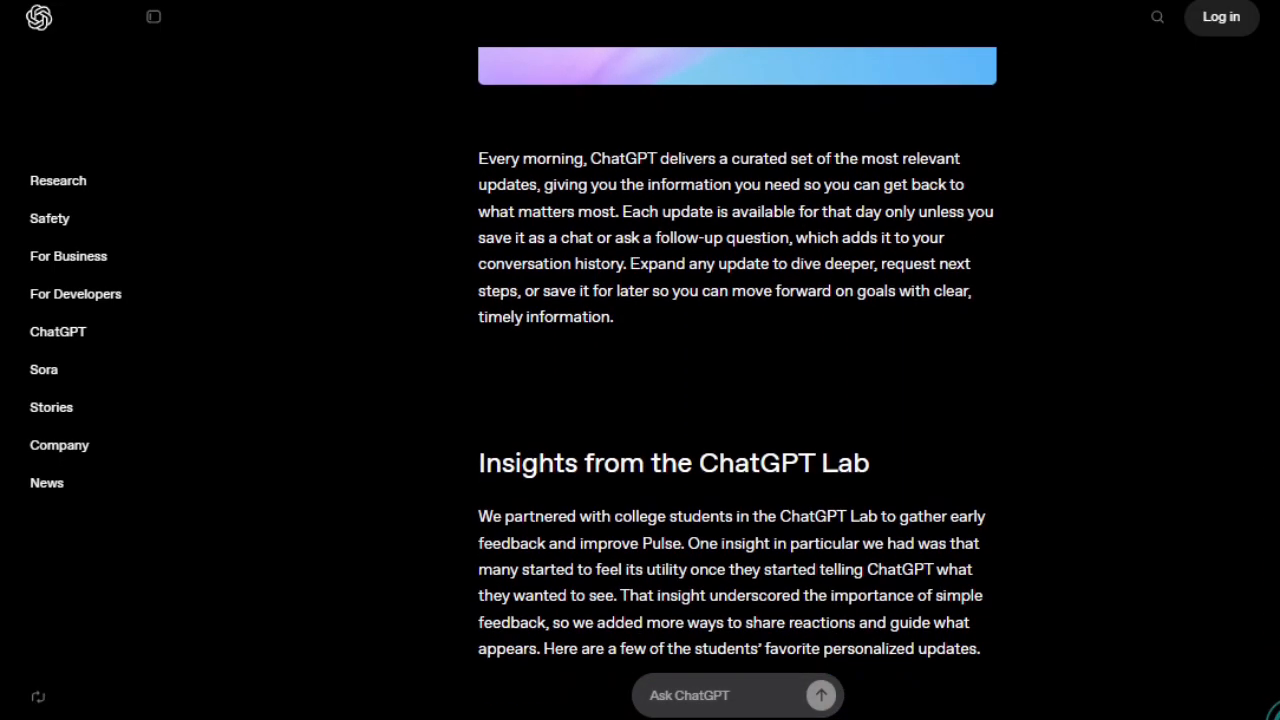
scroll("down", 3)
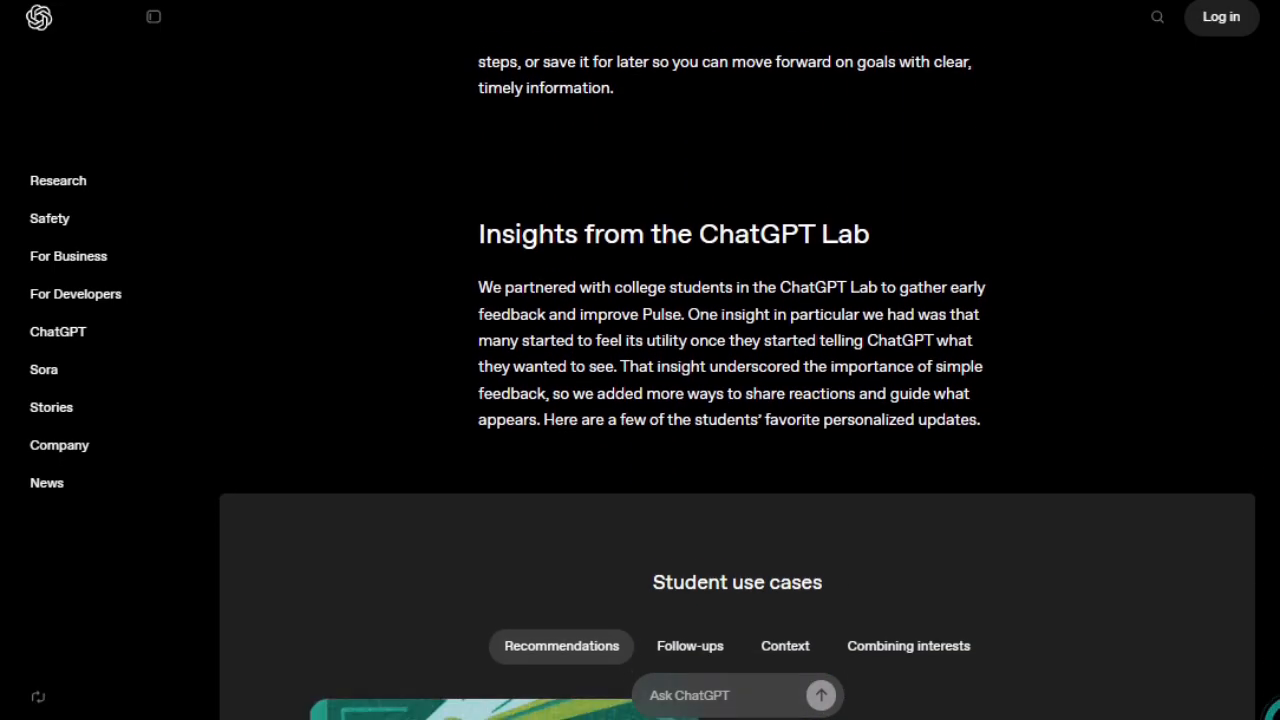
scroll("down", 3)
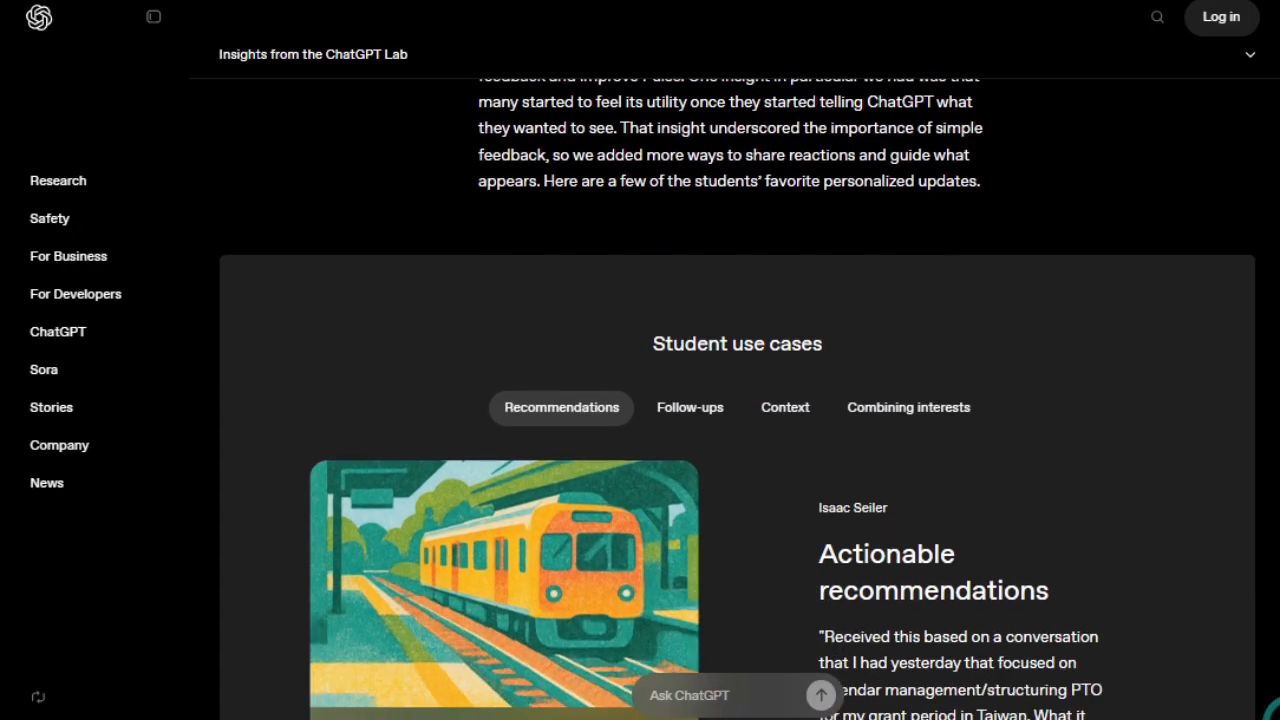
scroll("down", 3)
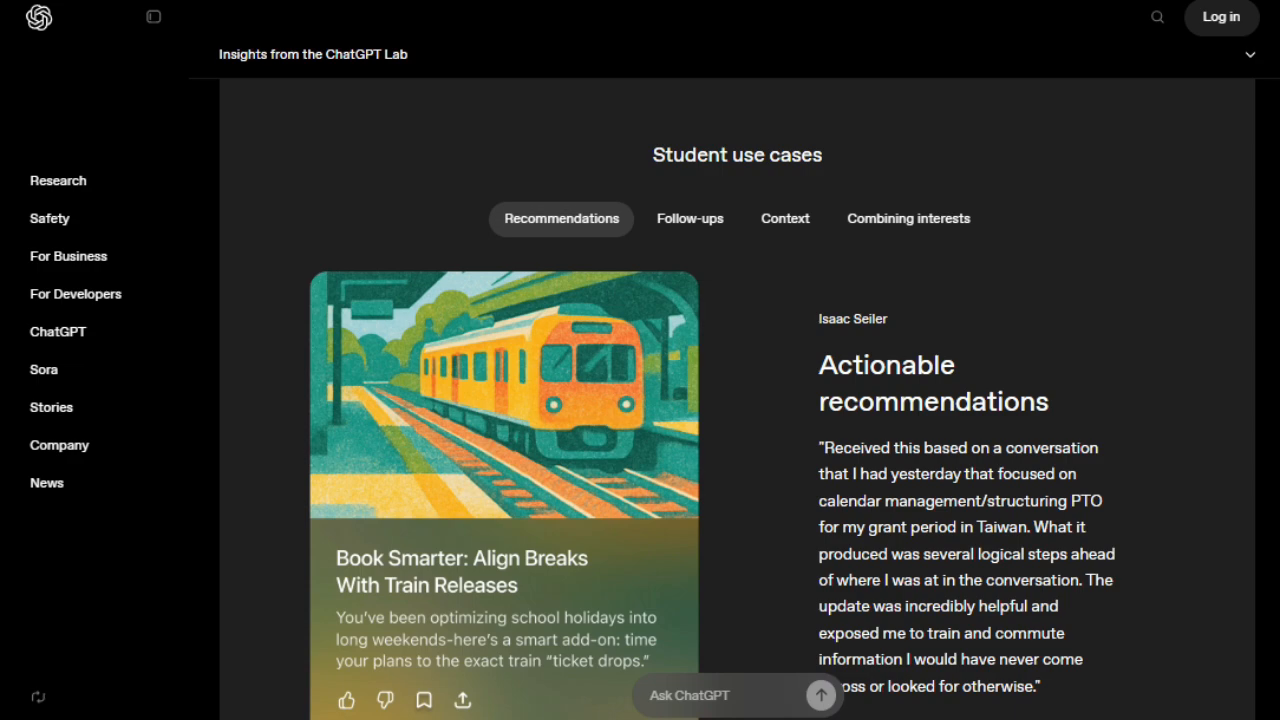
scroll("down", 3)
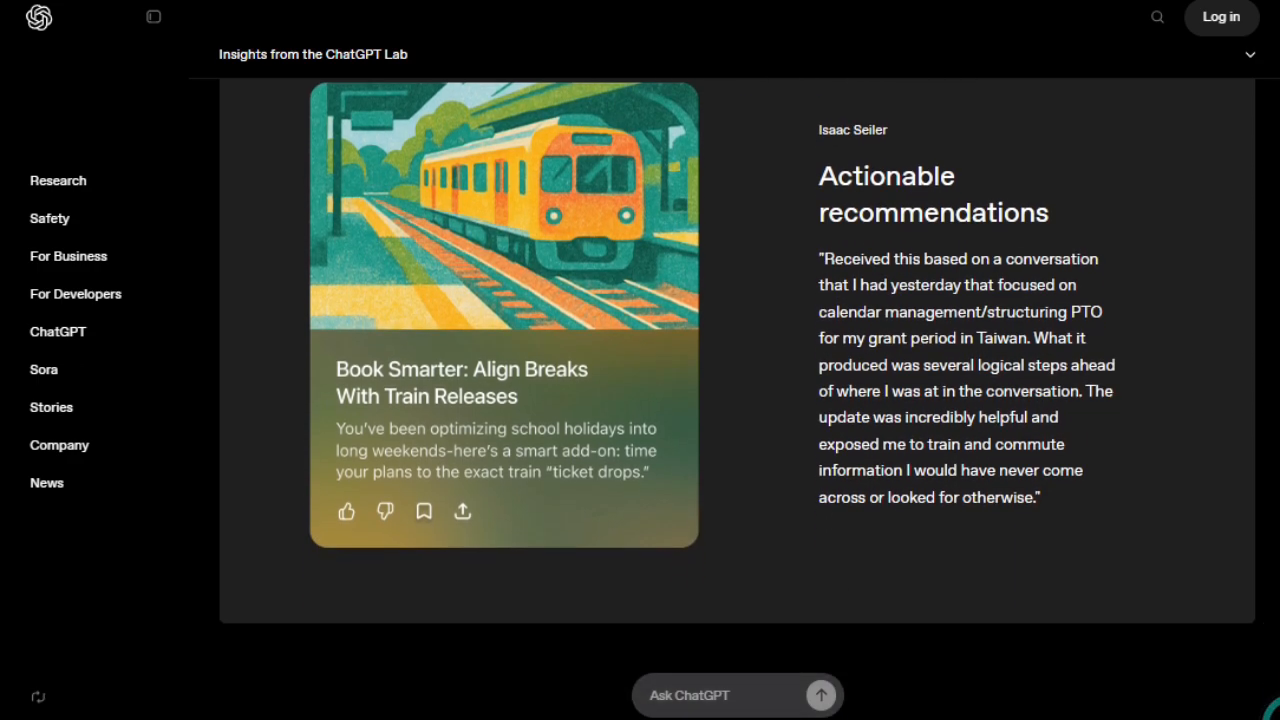
scroll("down", 3)
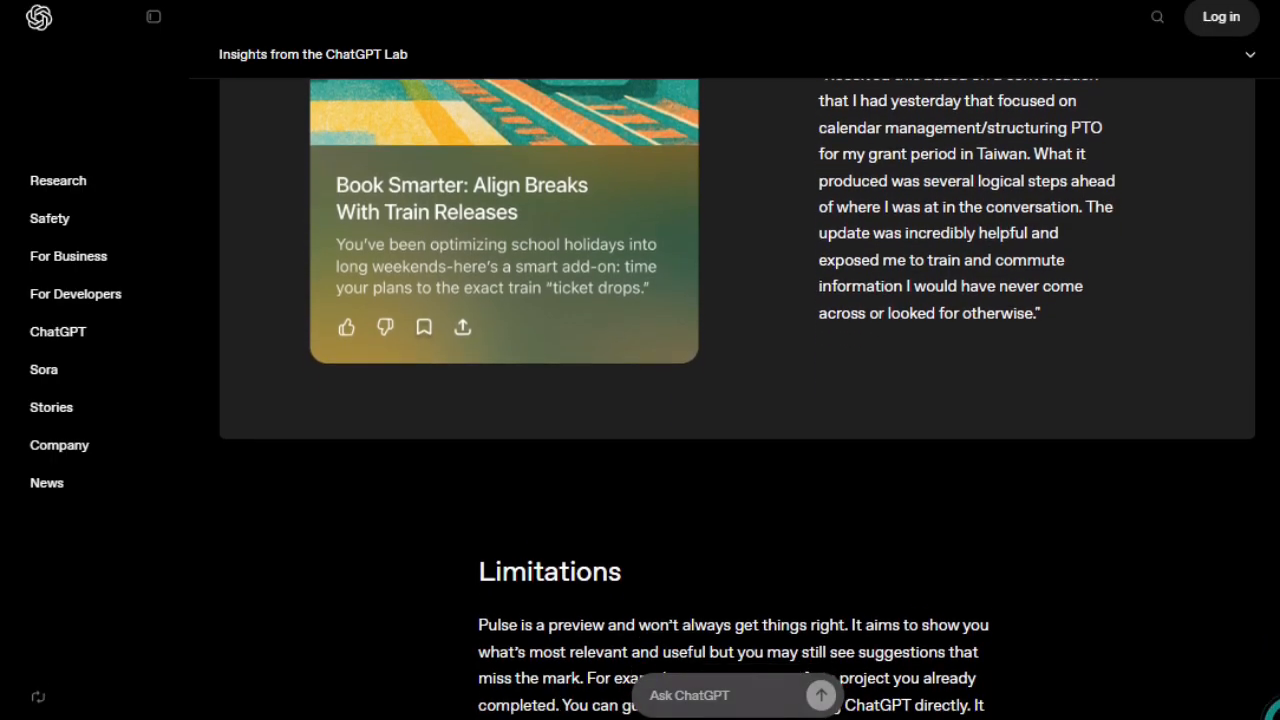
scroll("down", 3)
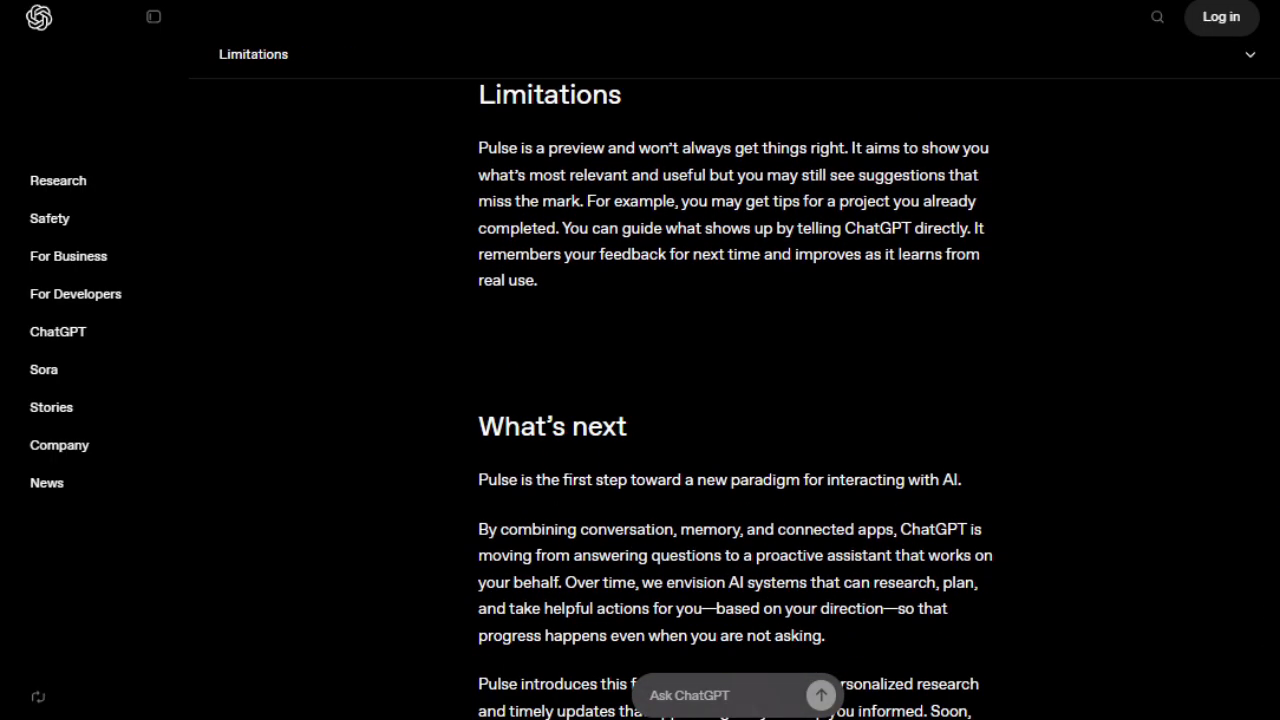
scroll("down", 3)
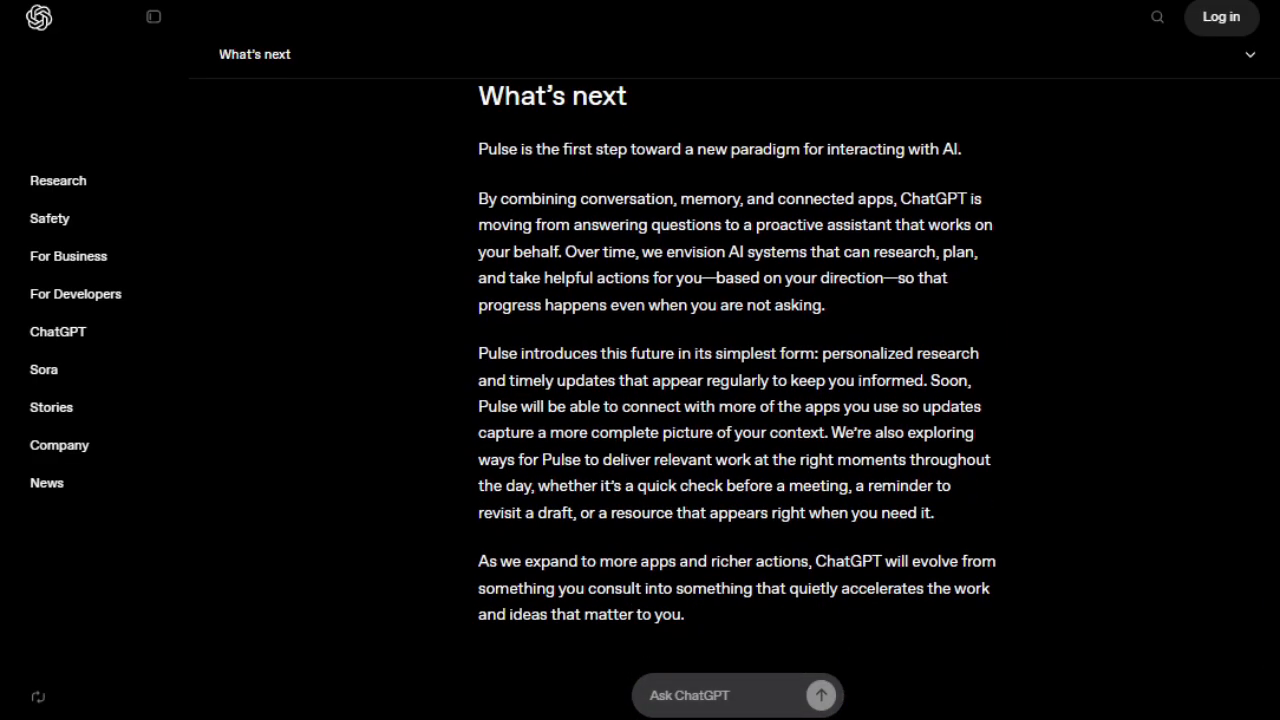
scroll("down", 3)
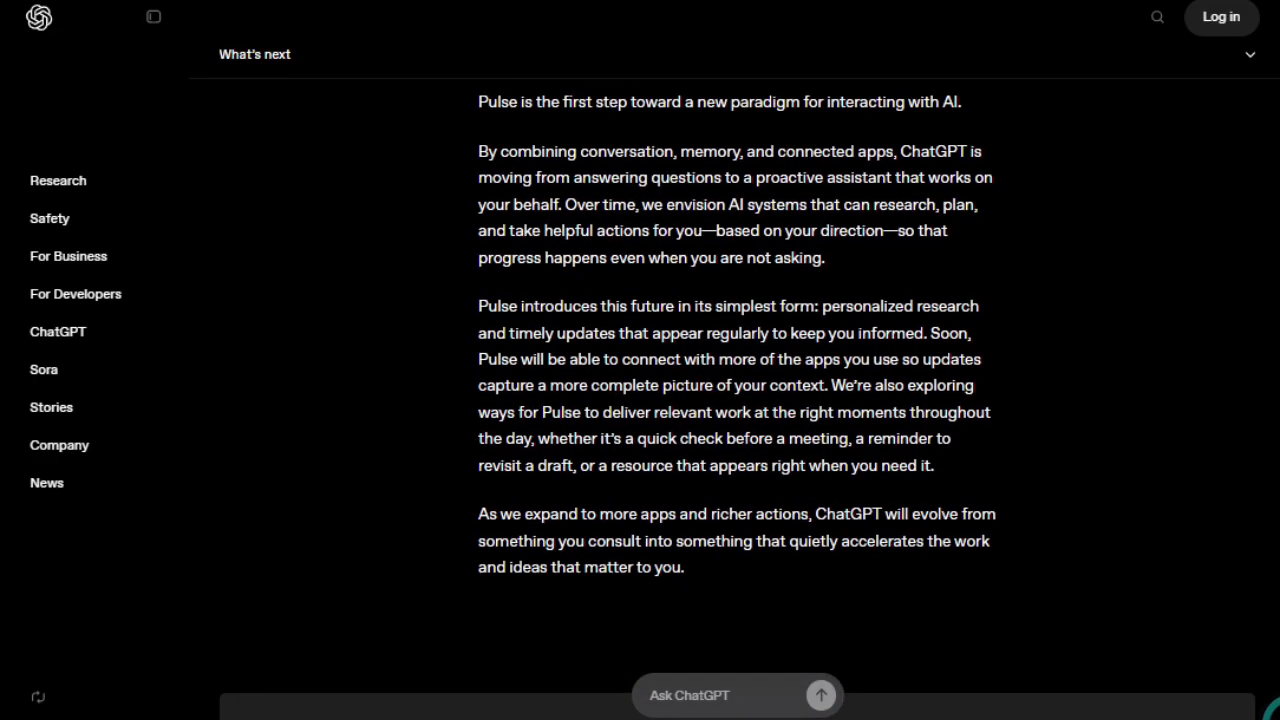
scroll("down", 3)
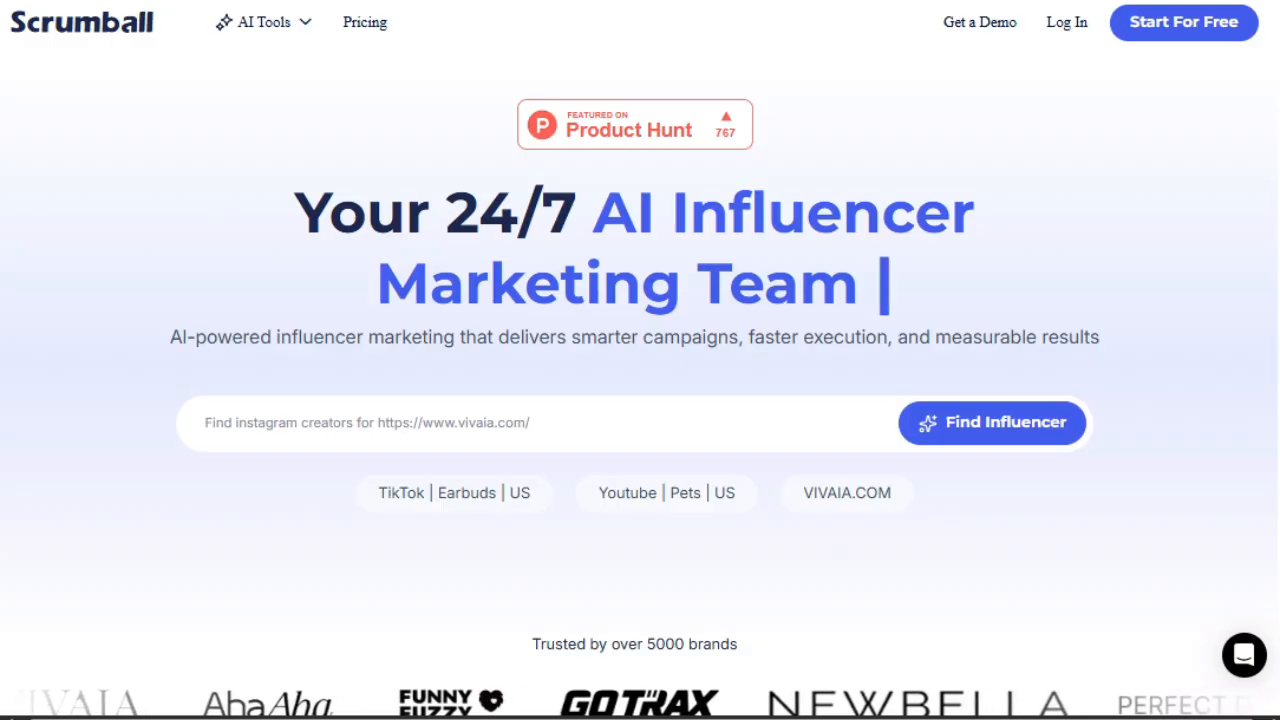
- Scroll the Scrumball homepage from the hero through the features and AI agents team
scroll("down", 3)
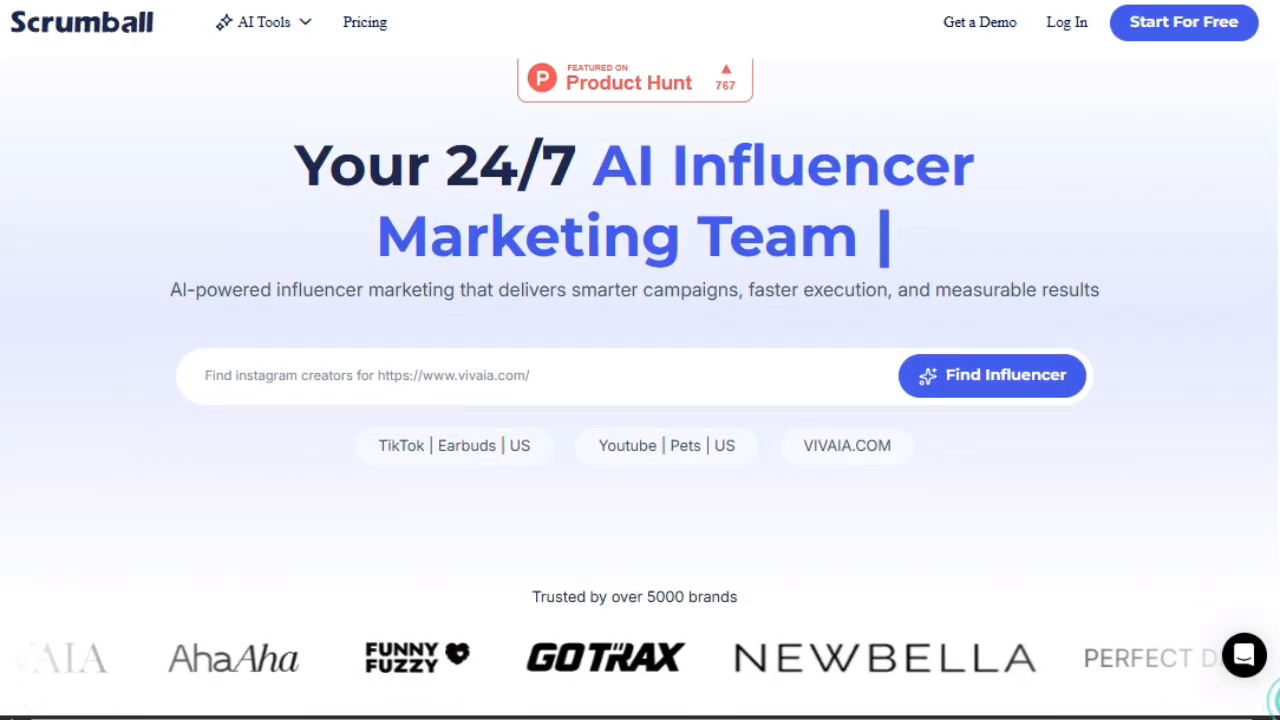
scroll("down", 3)
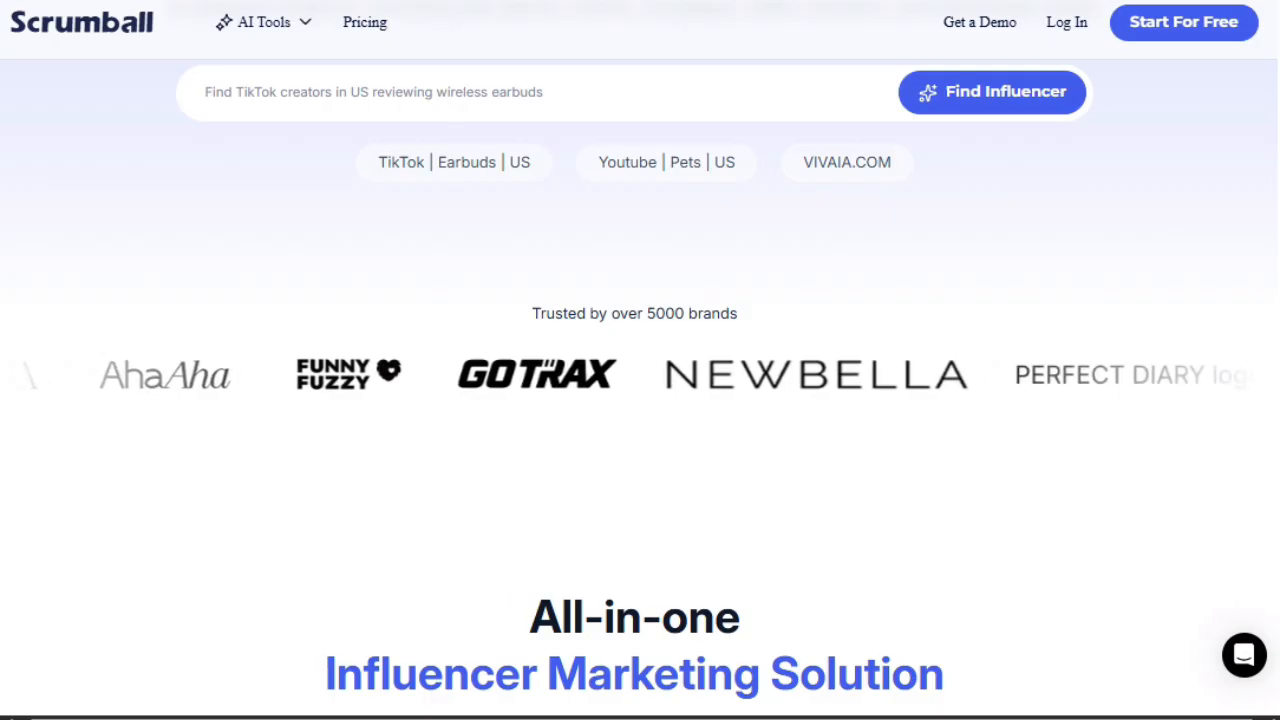
scroll("down", 3)
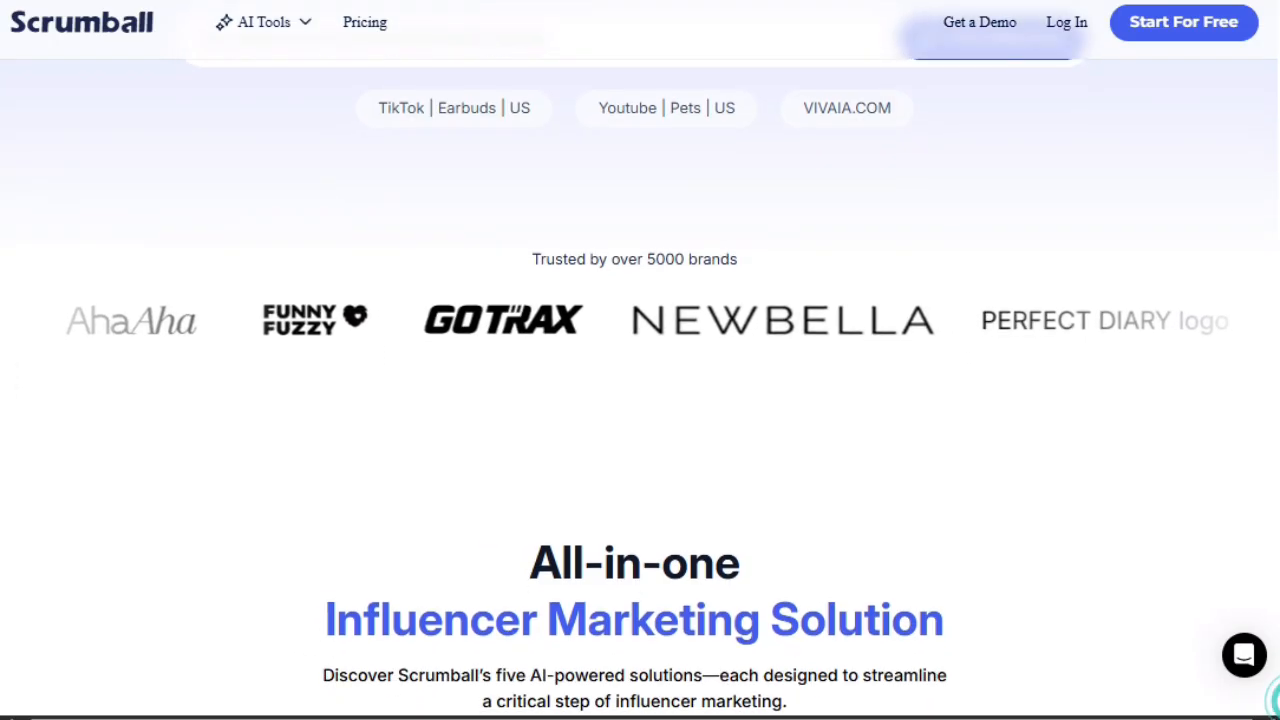
scroll("down", 3)
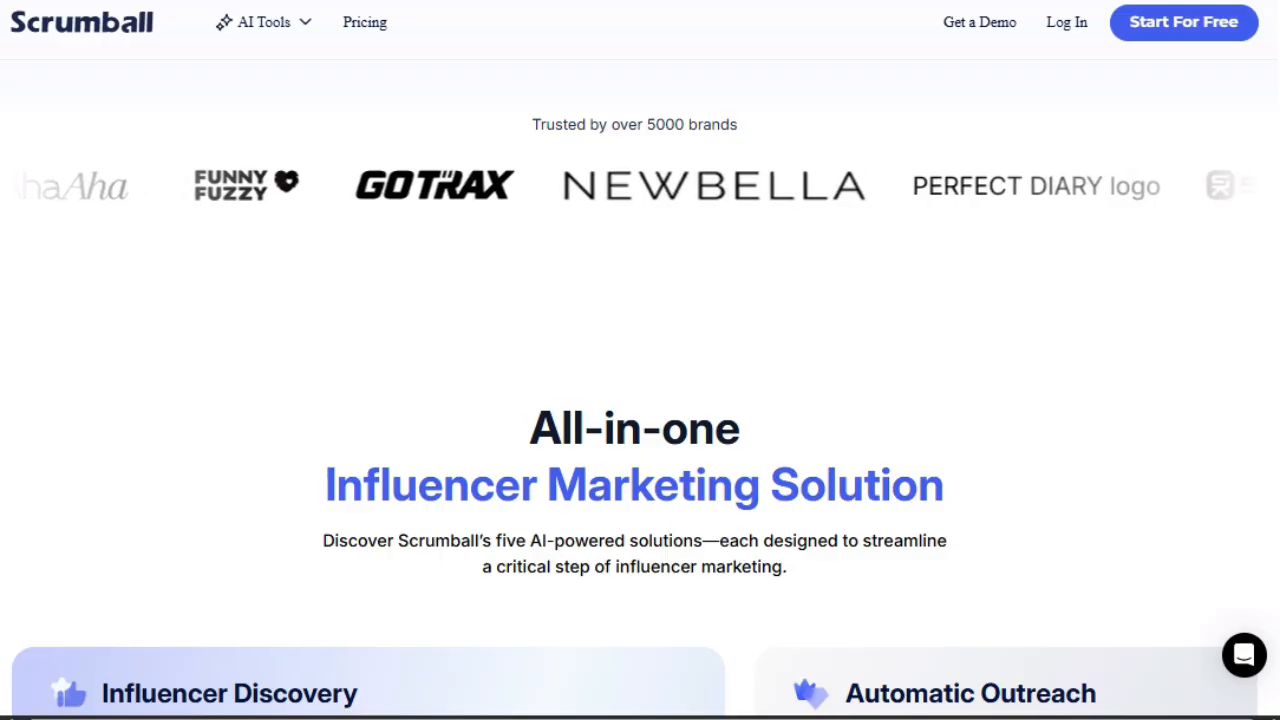
scroll("down", 3)
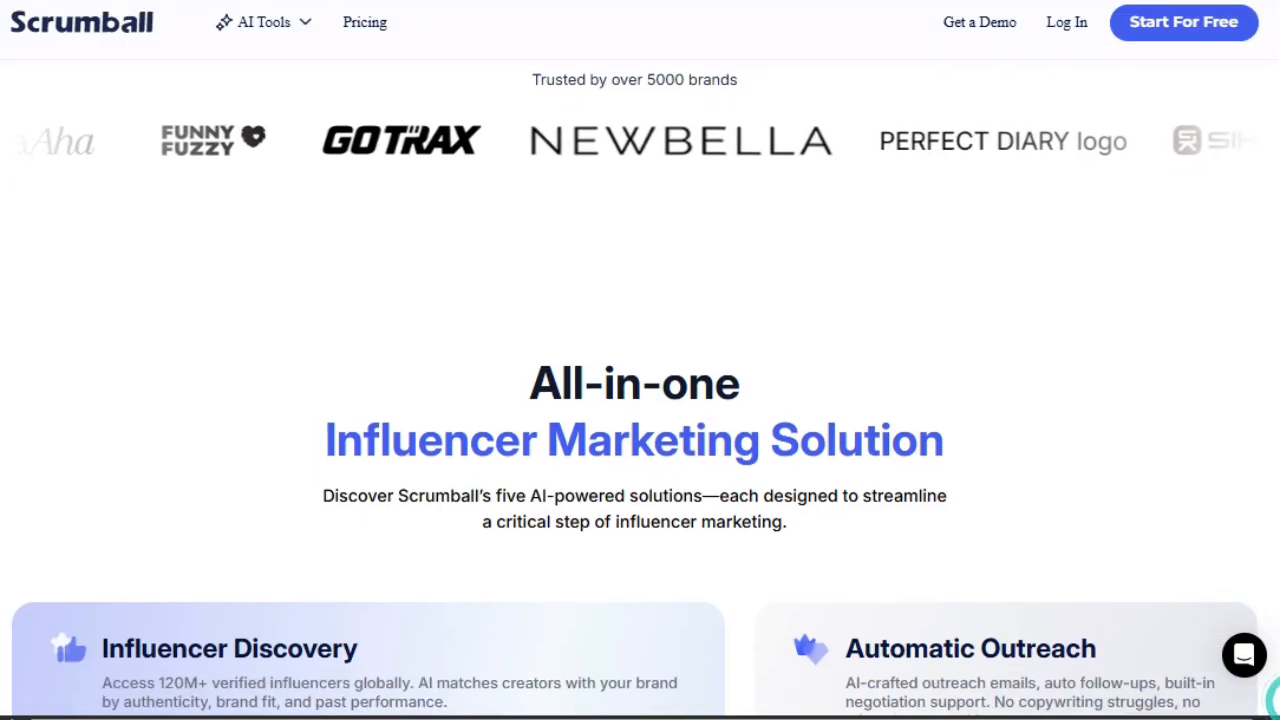
scroll("down", 3)
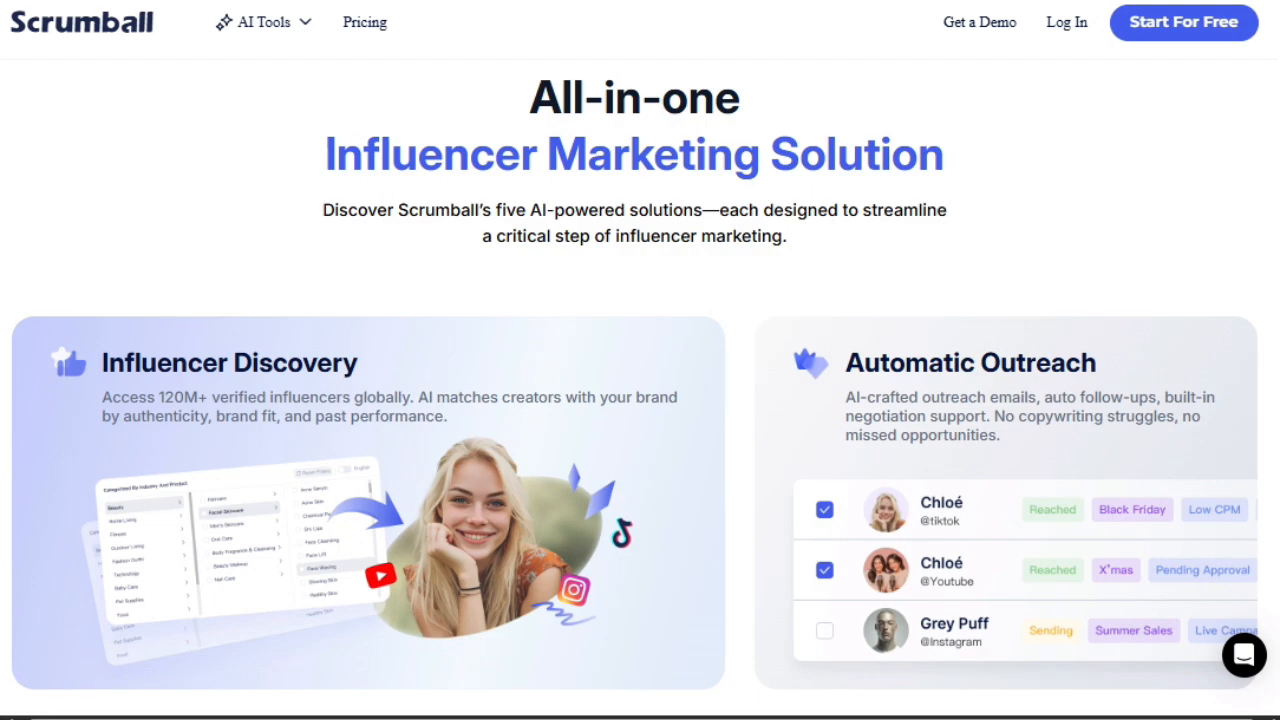
scroll("down", 3)
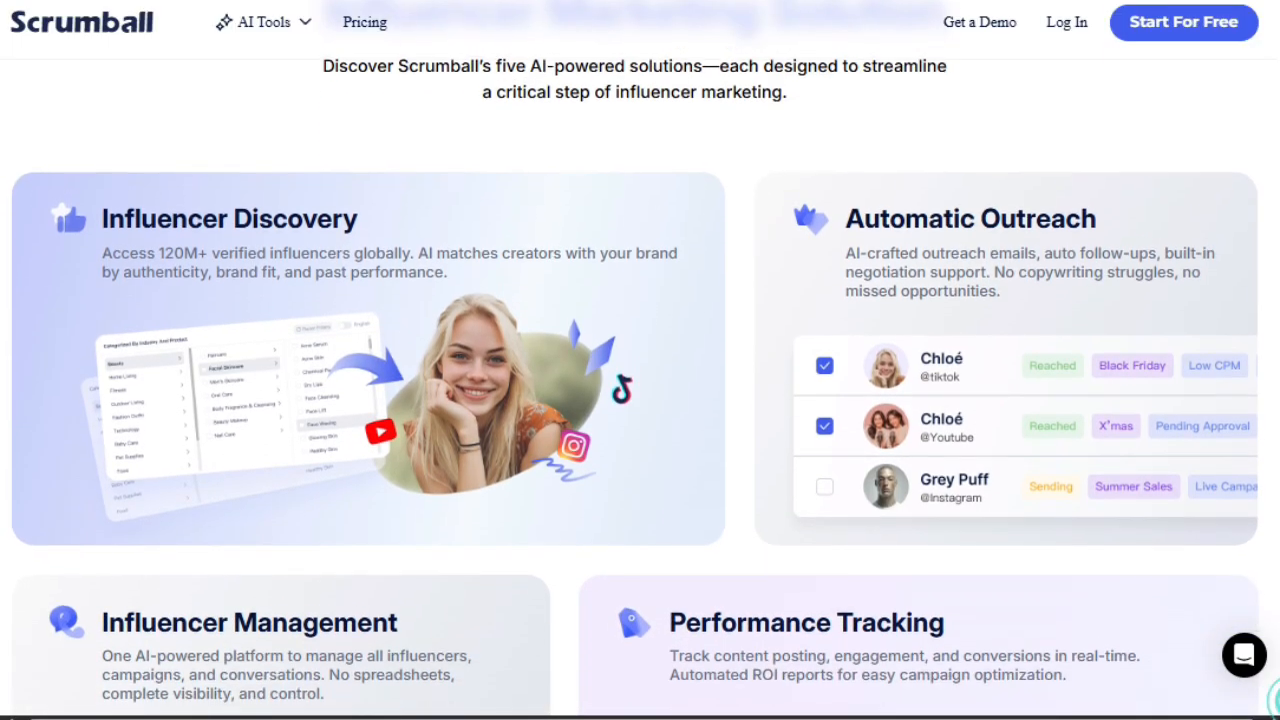
scroll("down", 3)
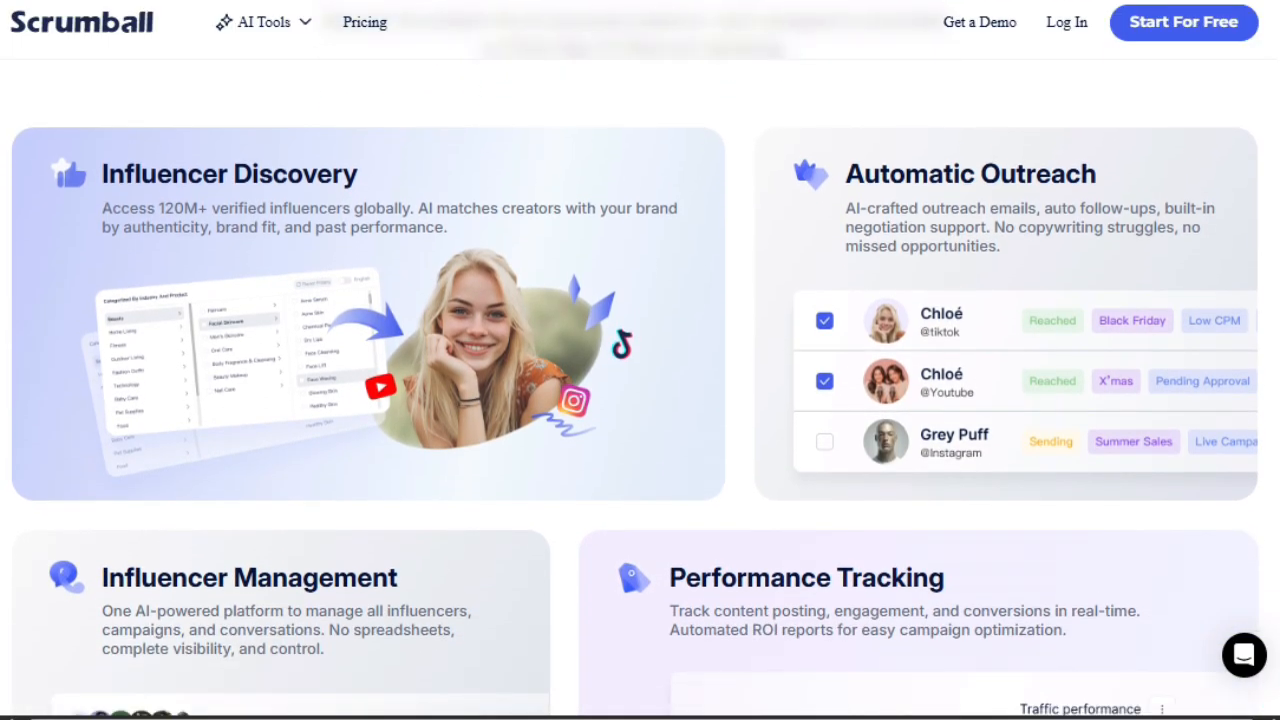
scroll("down", 3)
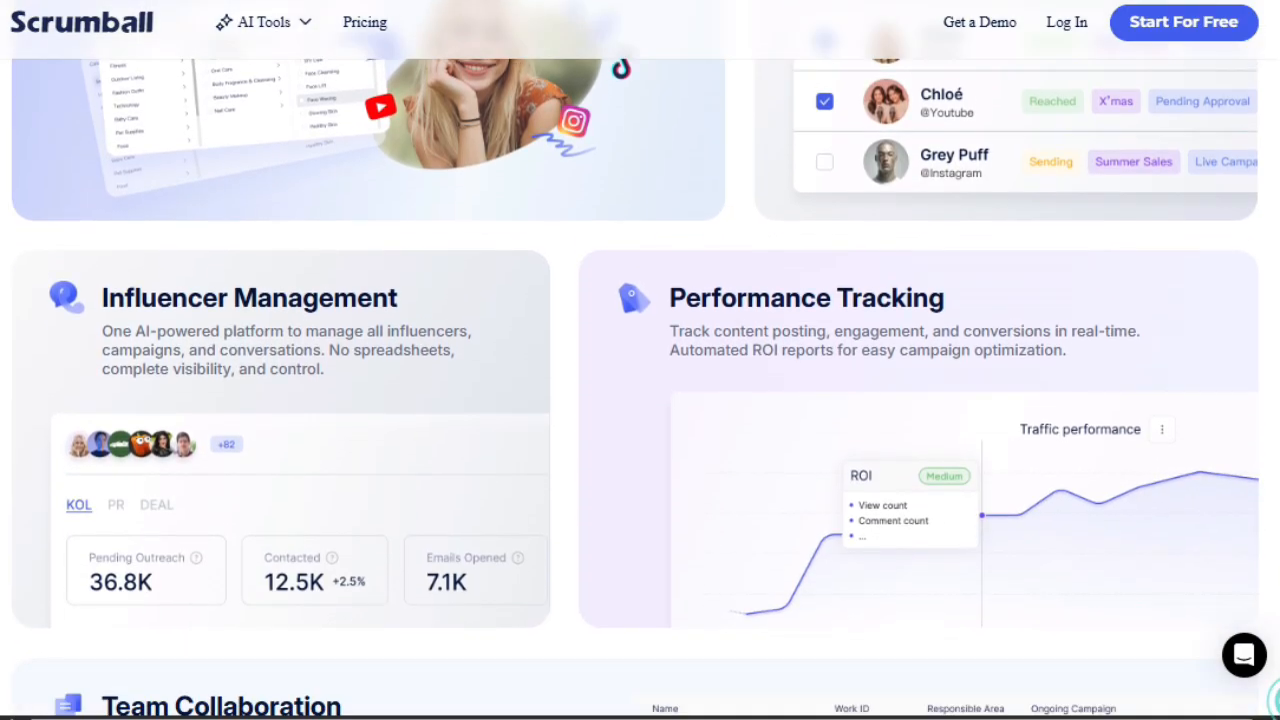
scroll("down", 3)
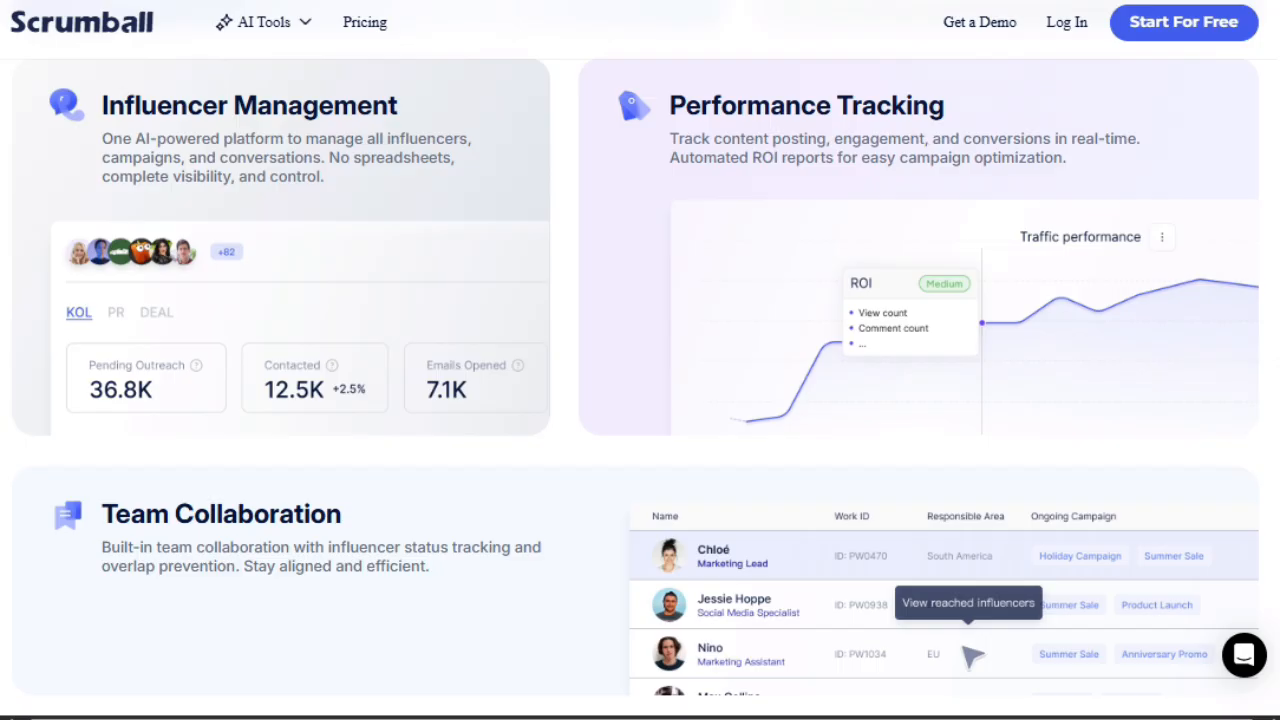
- Continue past the comparison stats to the VIVAIA case-study section
scroll("down", 3)
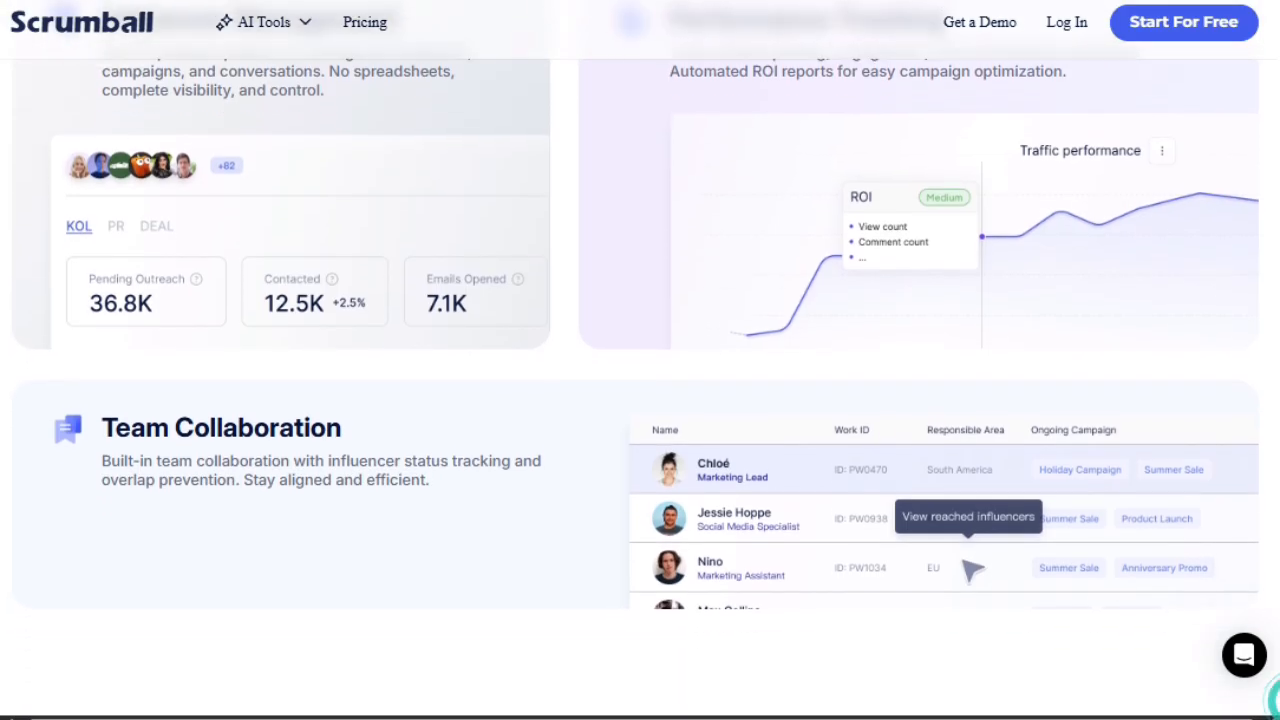
scroll("down", 3)
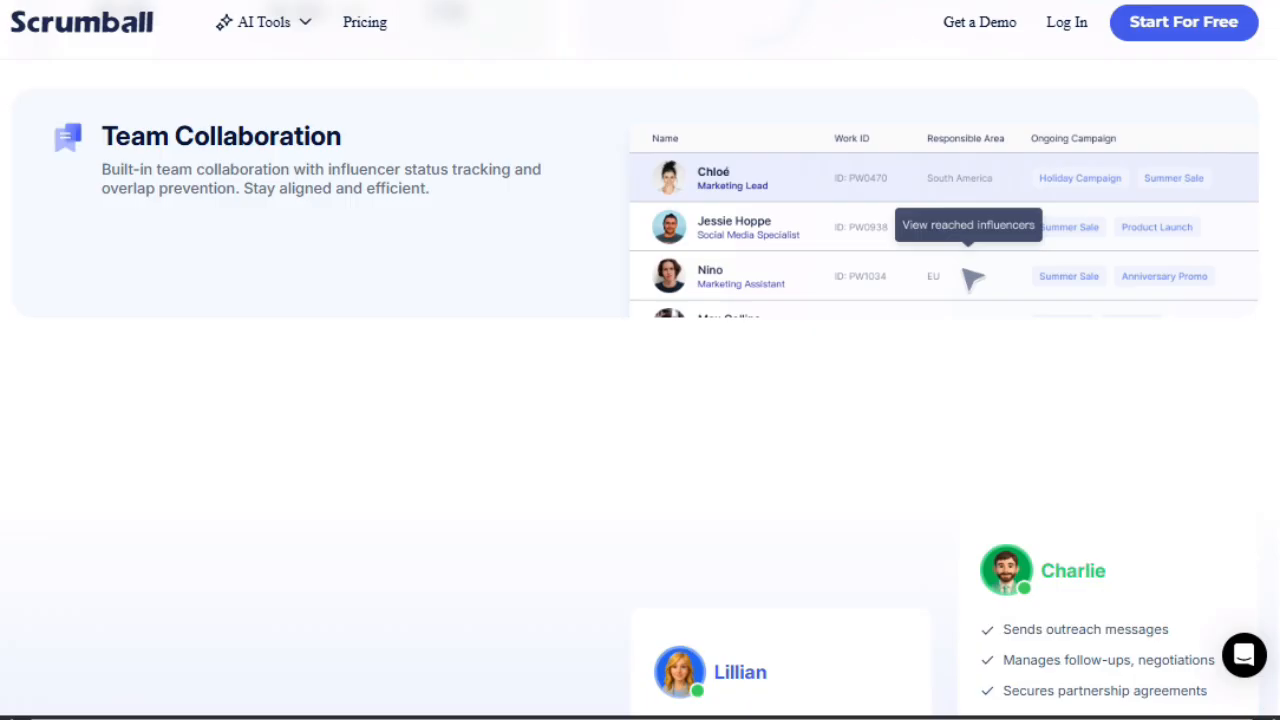
scroll("down", 3)
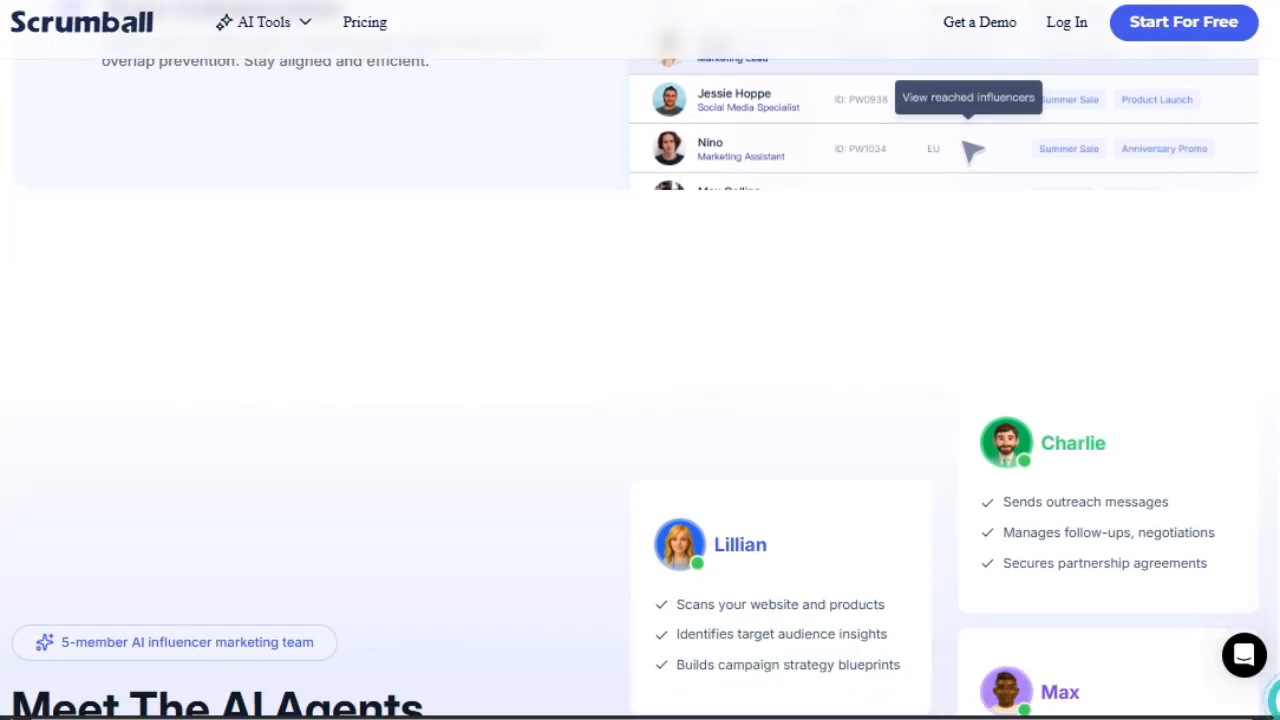
scroll("down", 3)
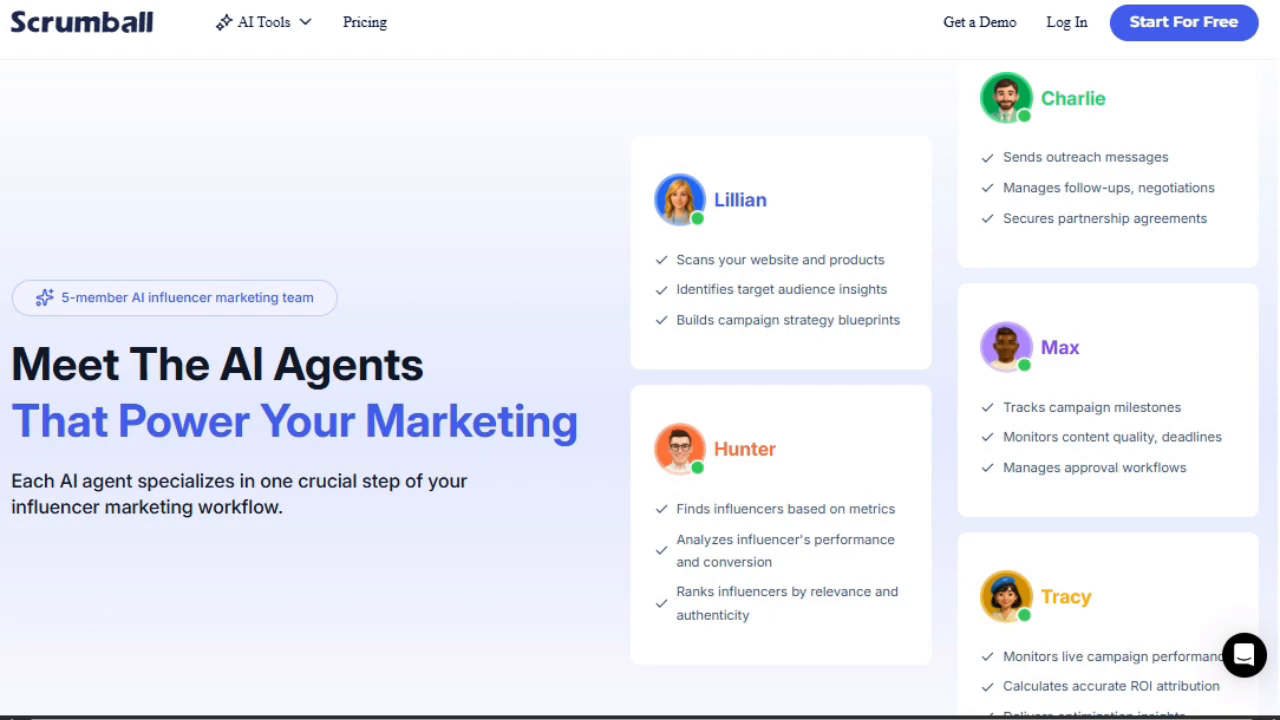
scroll("down", 3)
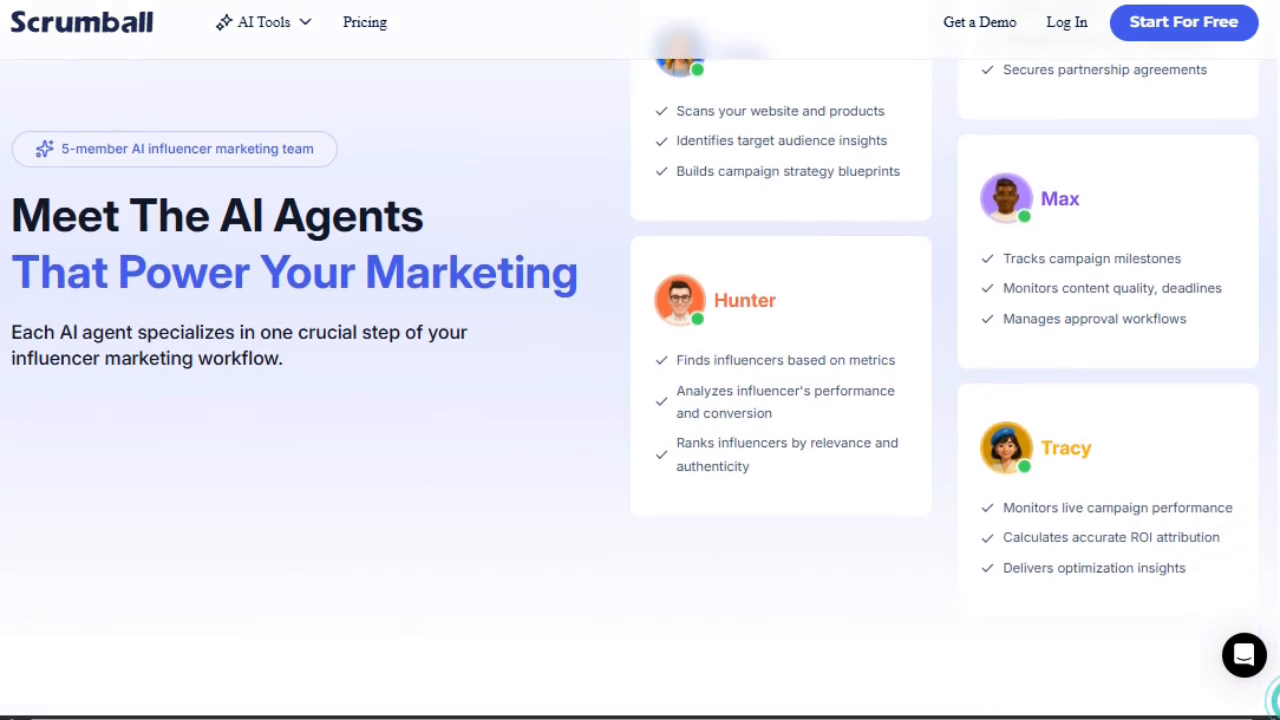
scroll("down", 3)
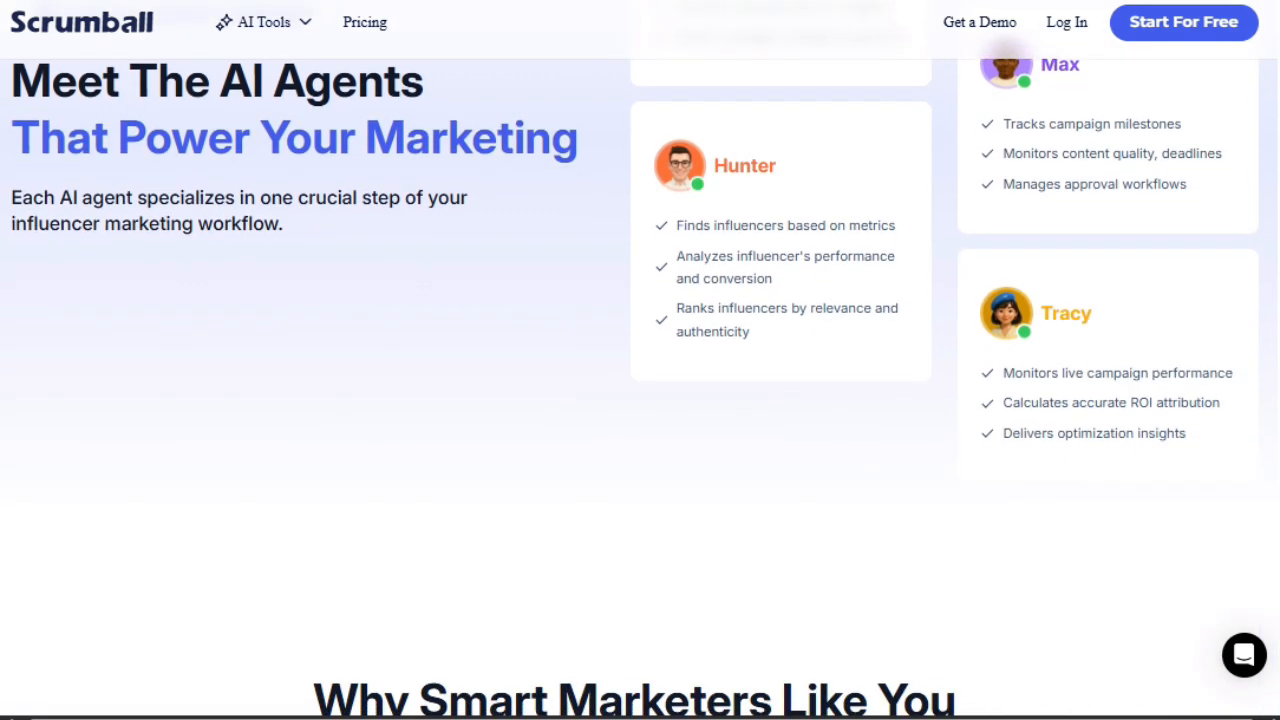
scroll("down", 3)
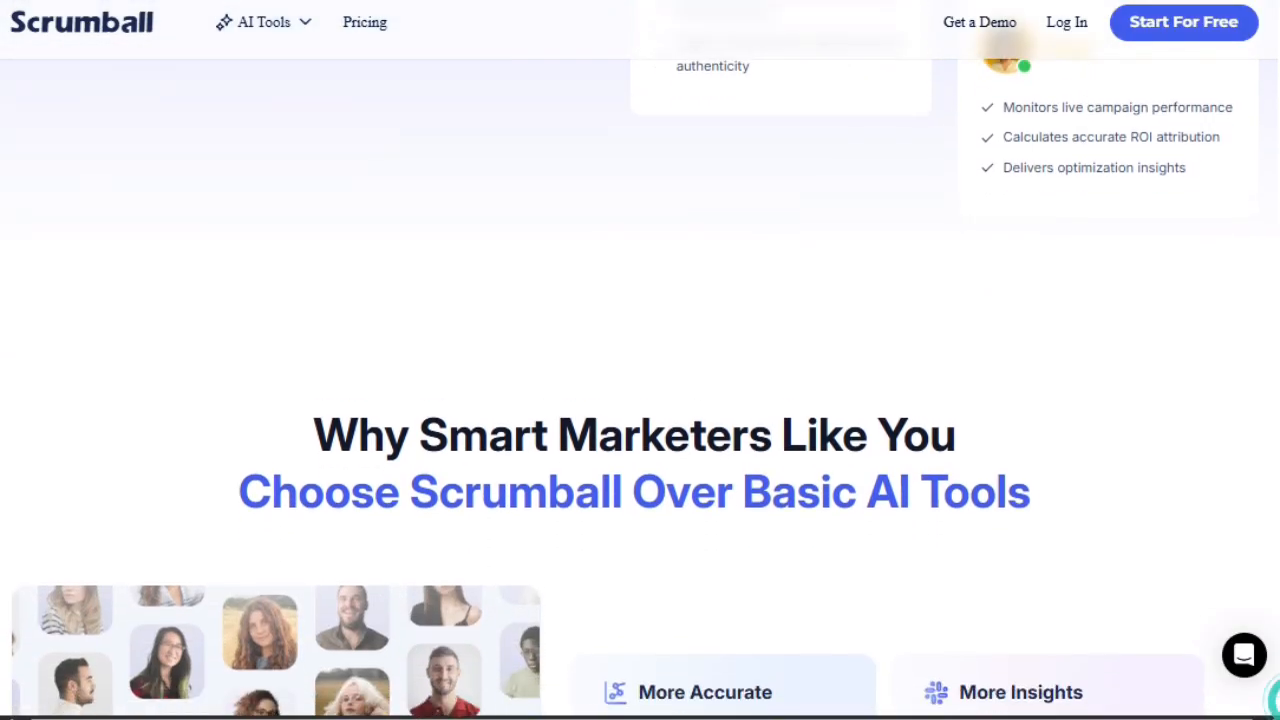
scroll("down", 3)
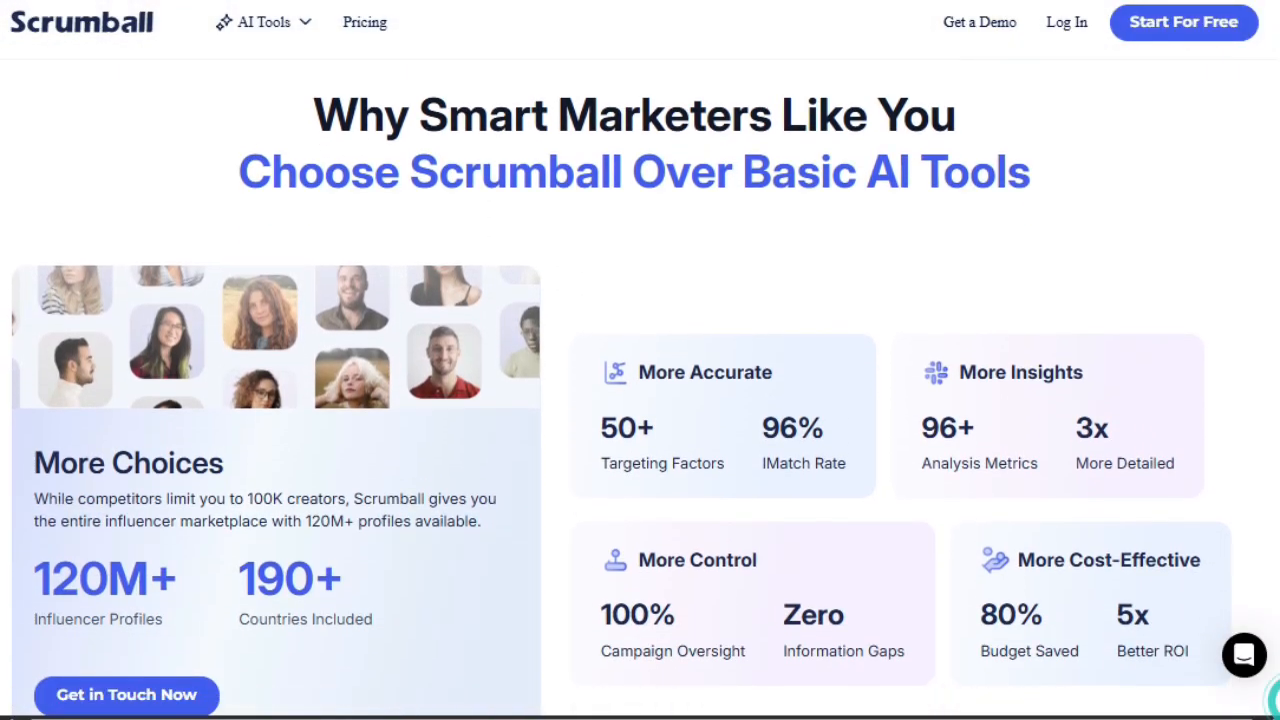
scroll("down", 3)
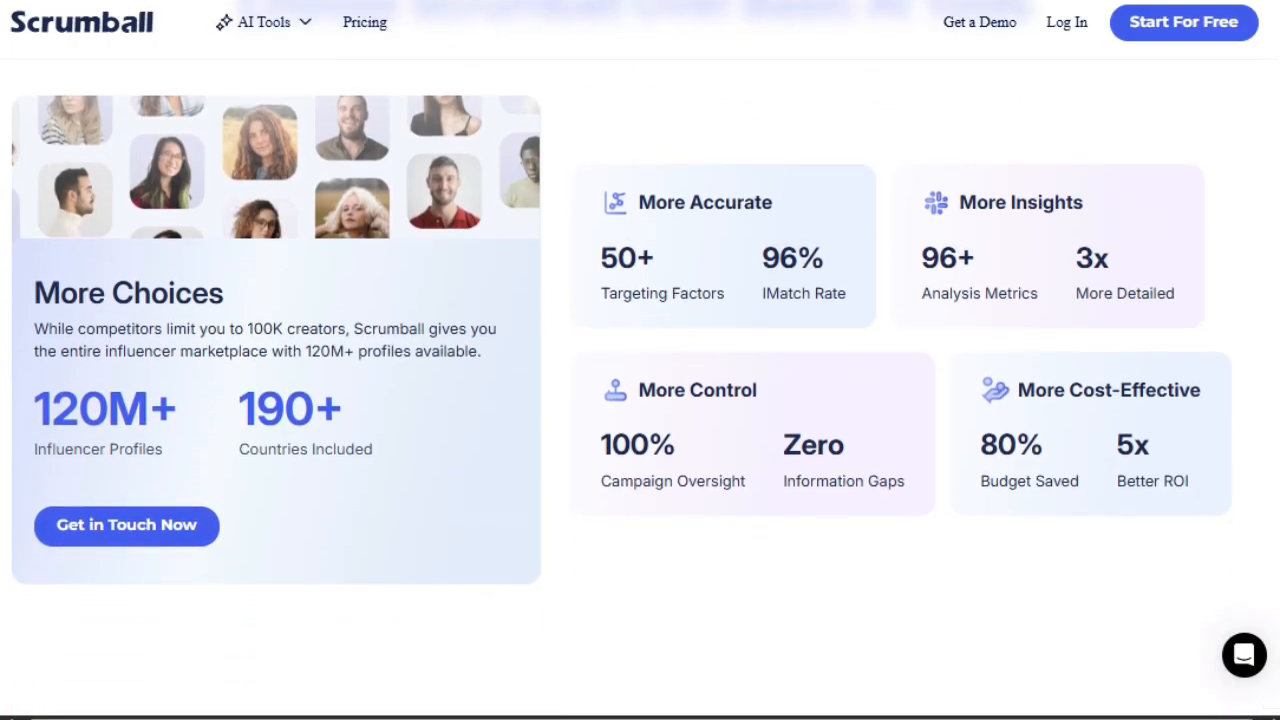
scroll("down", 3)
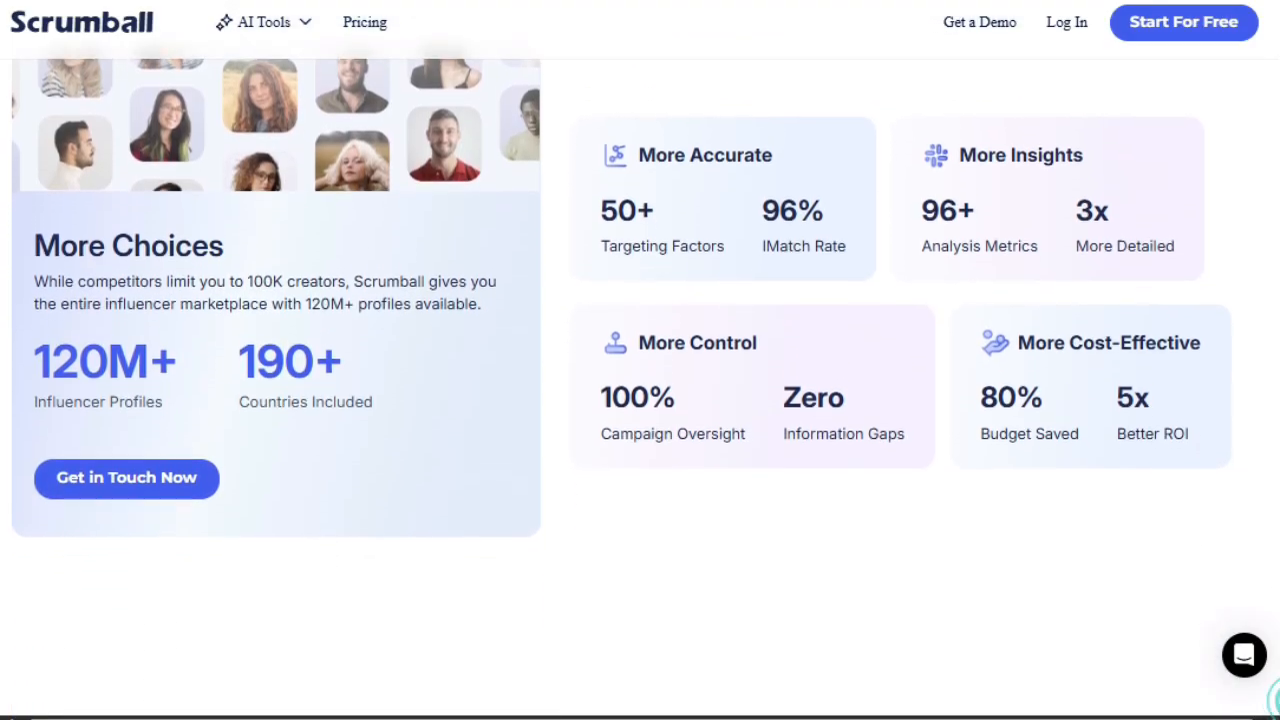
scroll("down", 3)
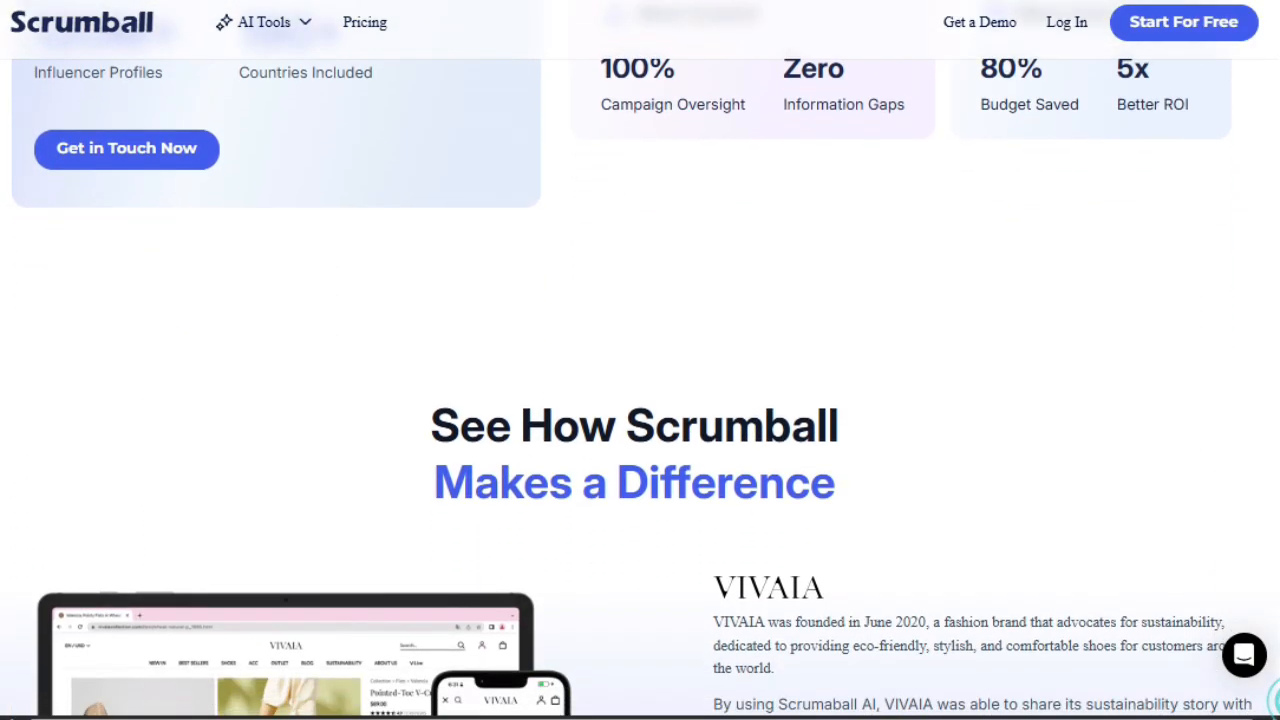
- Scroll the agencies-versus-SaaS comparison table to the Predictive Analytics and Multi-platform Integration rows
scroll("down", 3)
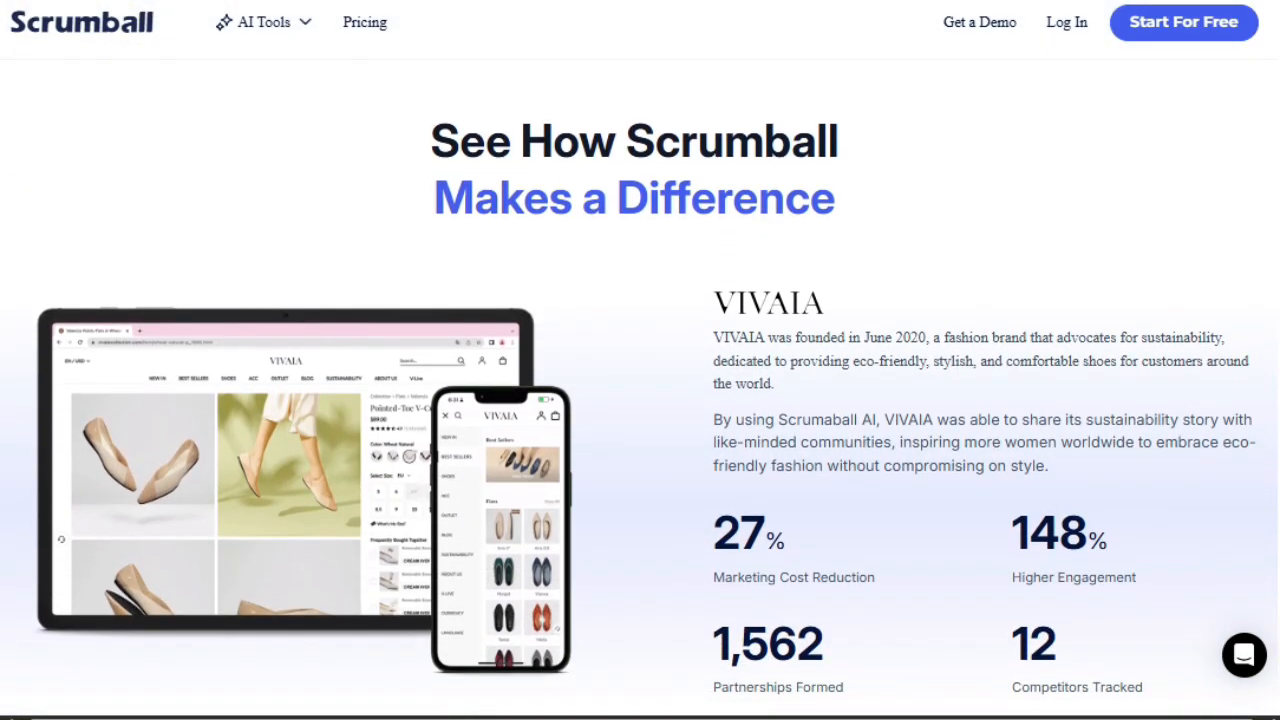
scroll("down", 3)
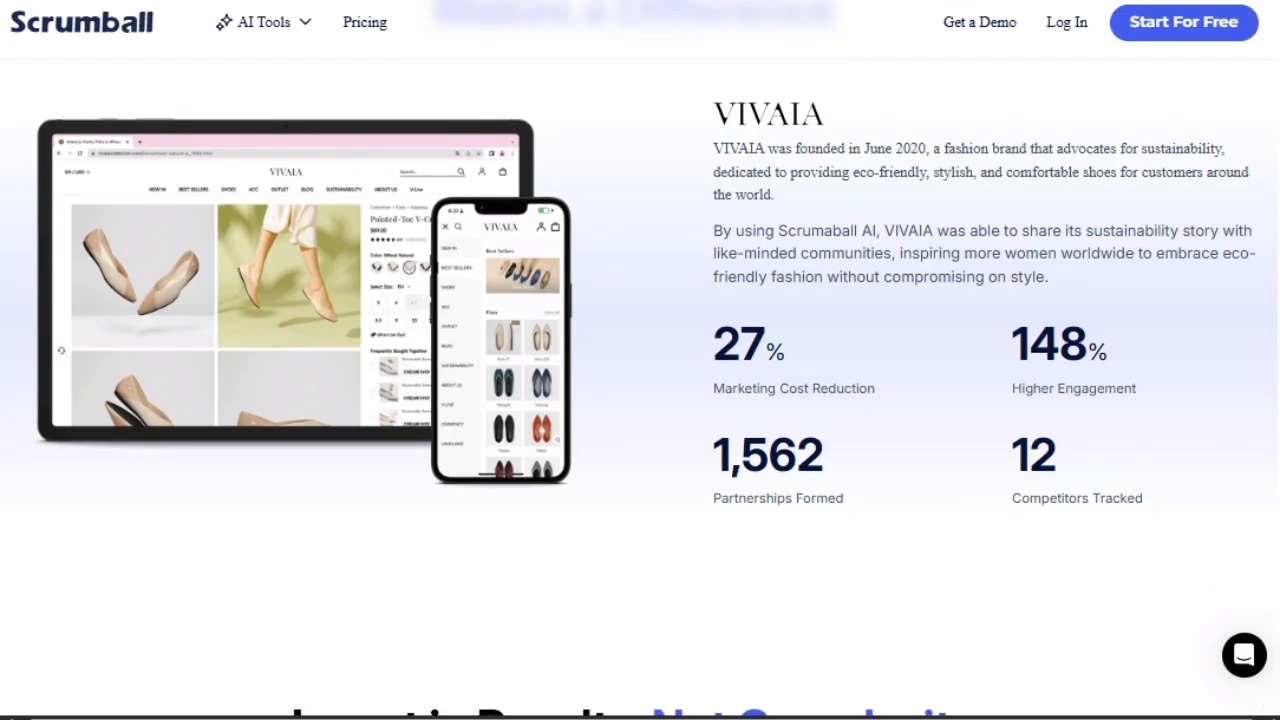
scroll("down", 3)
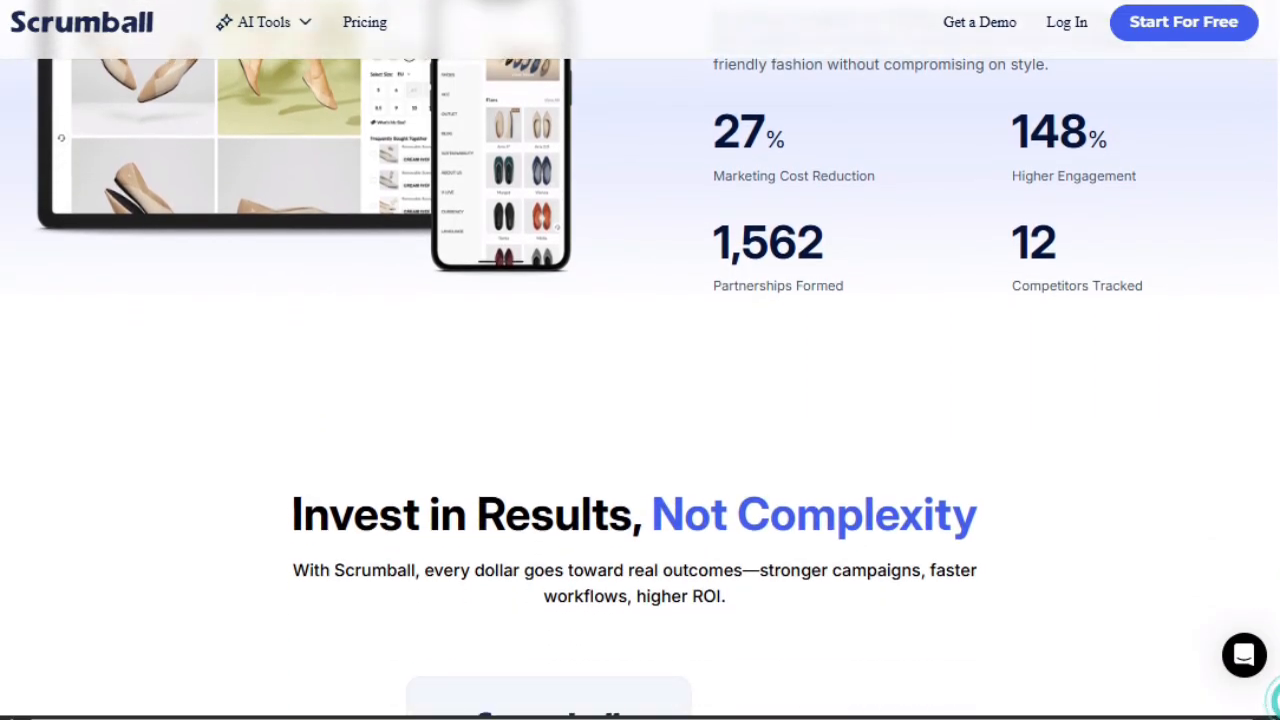
scroll("down", 3)
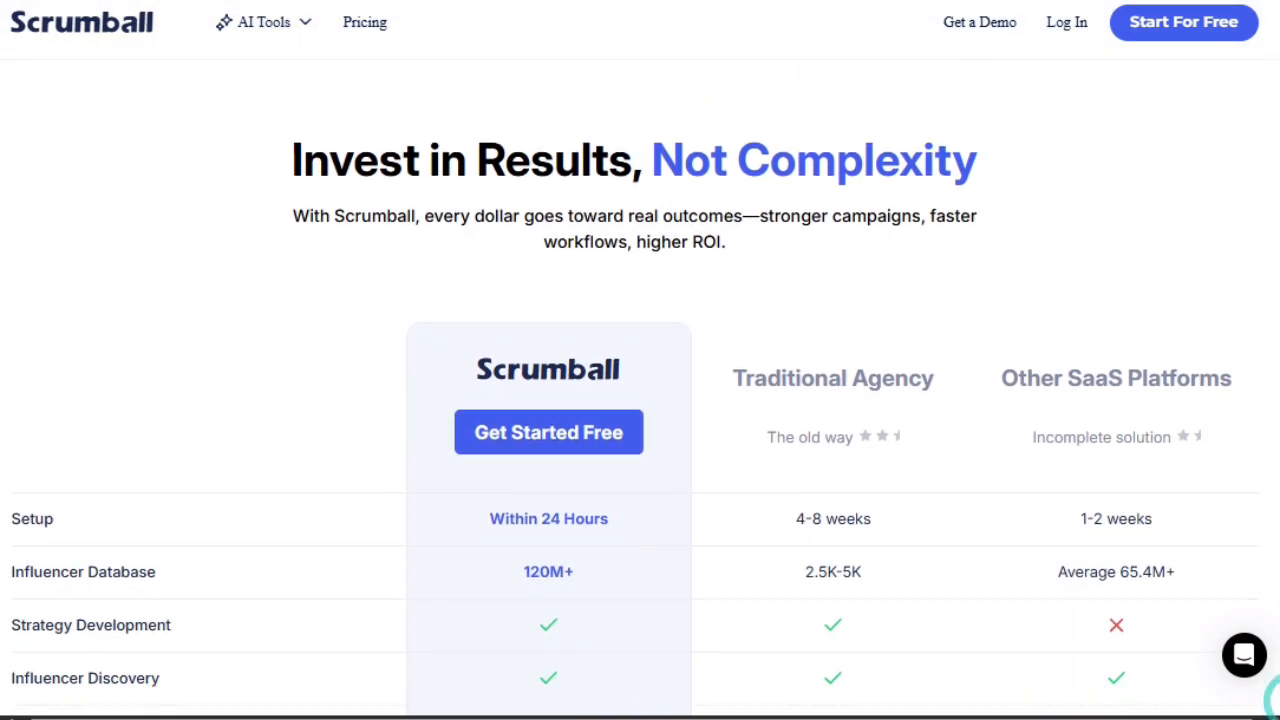
scroll("down", 3)
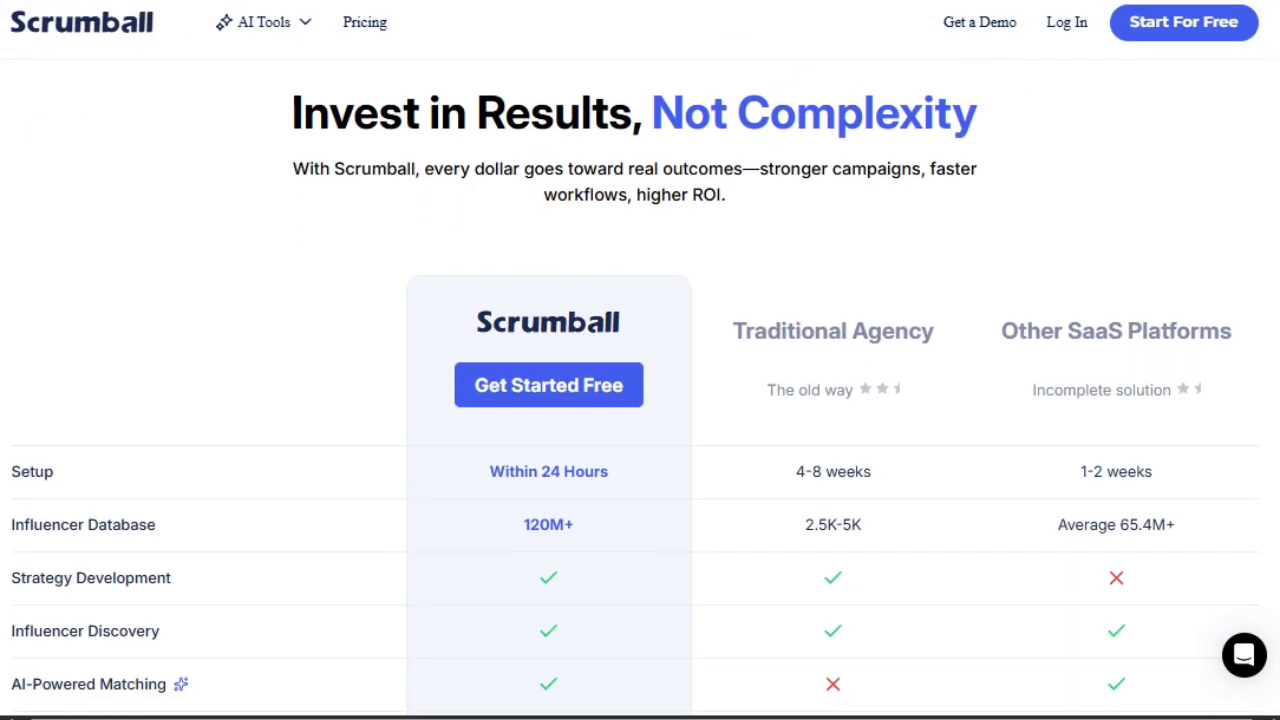
scroll("down", 3)
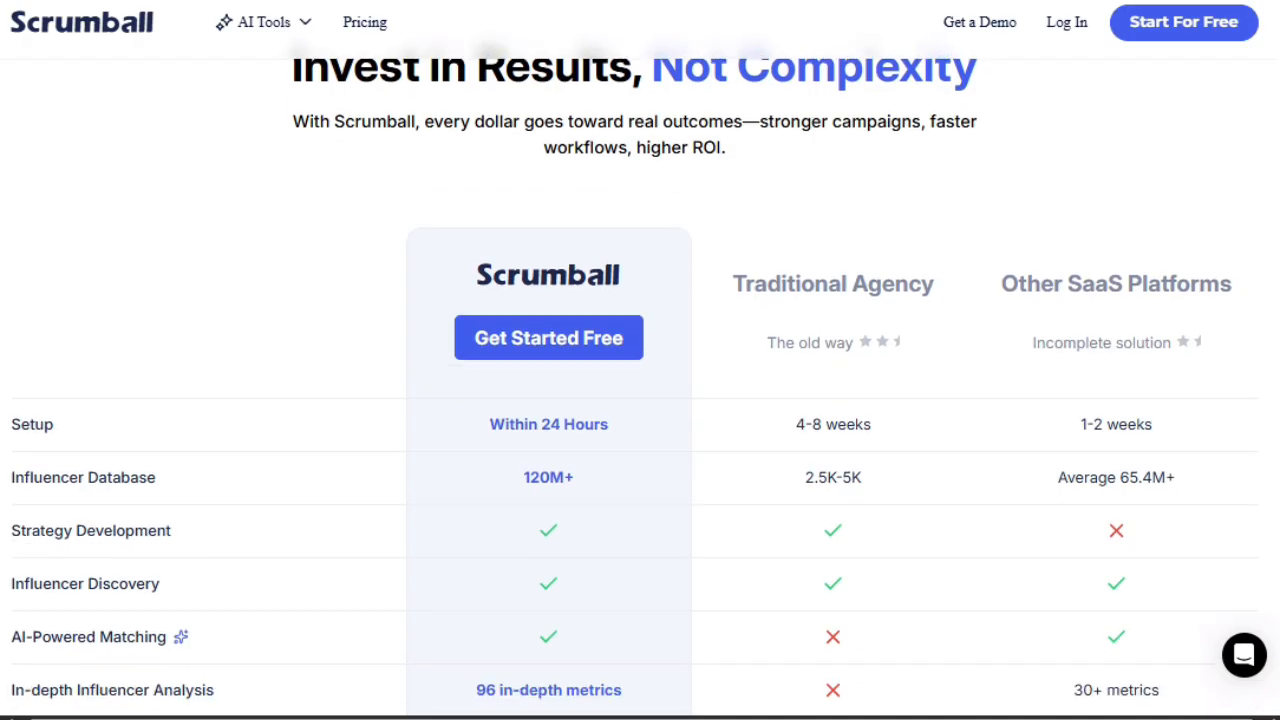
scroll("down", 3)
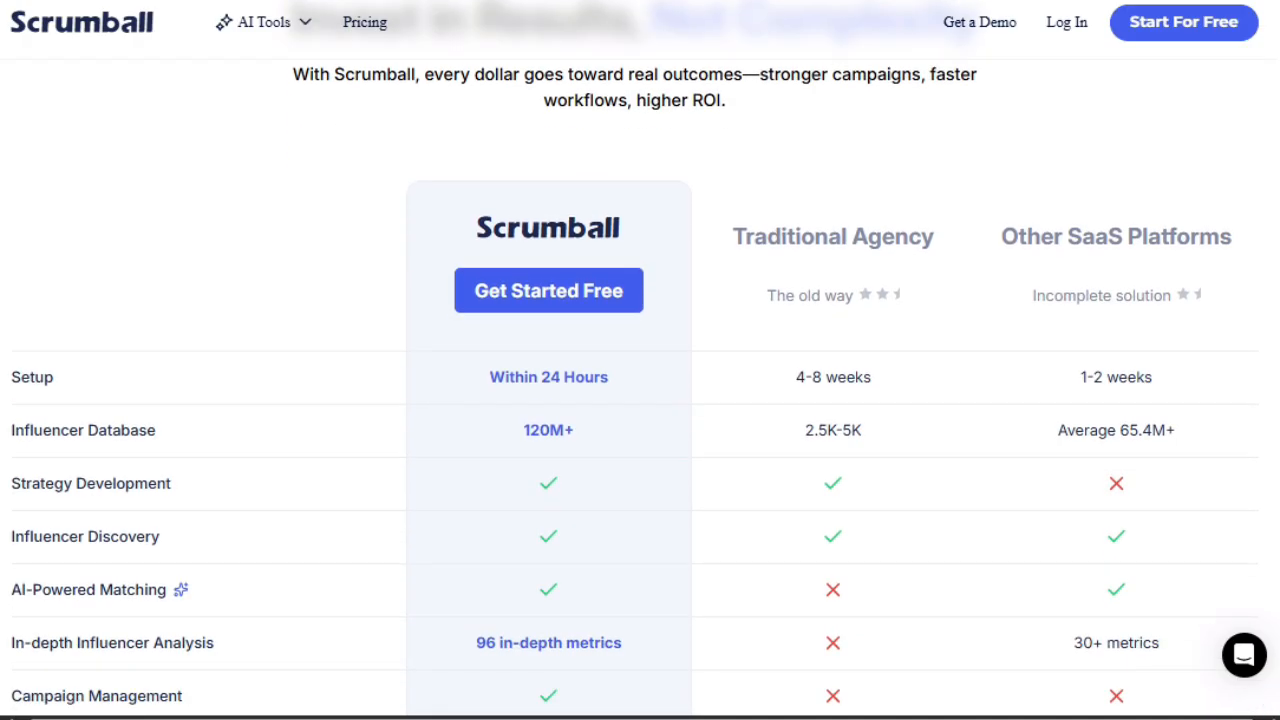
scroll("down", 3)
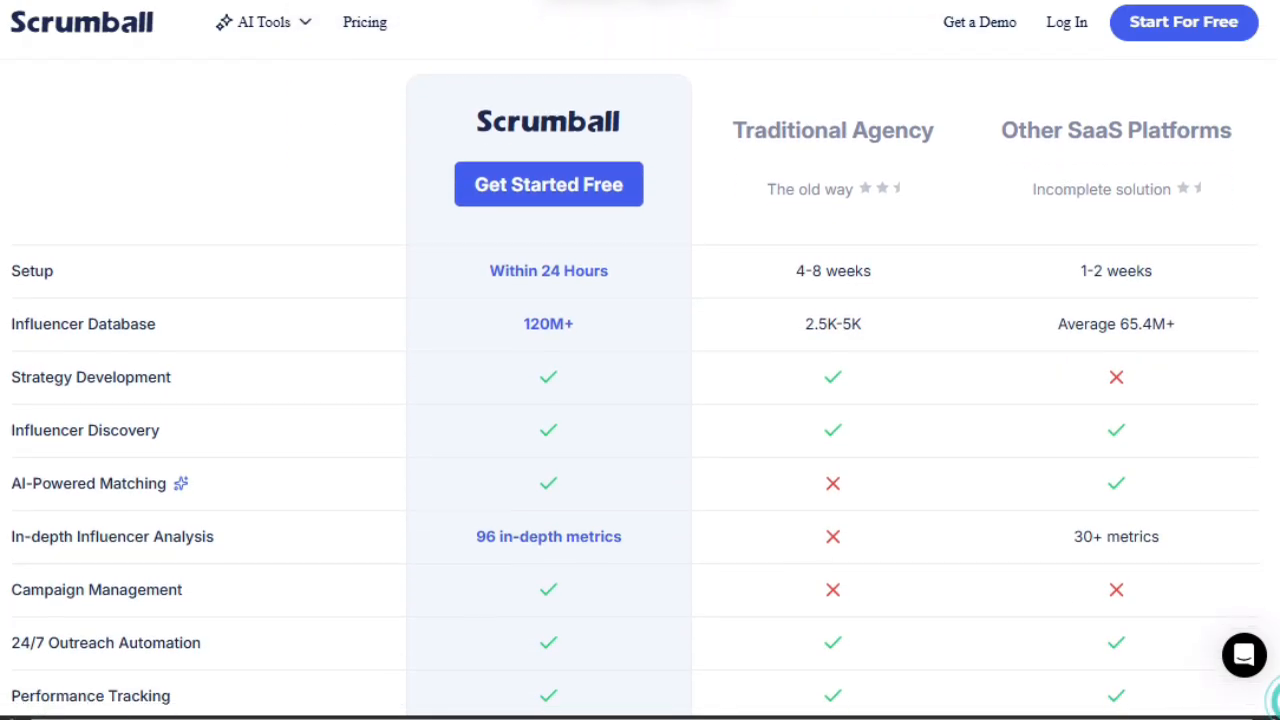
scroll("down", 3)
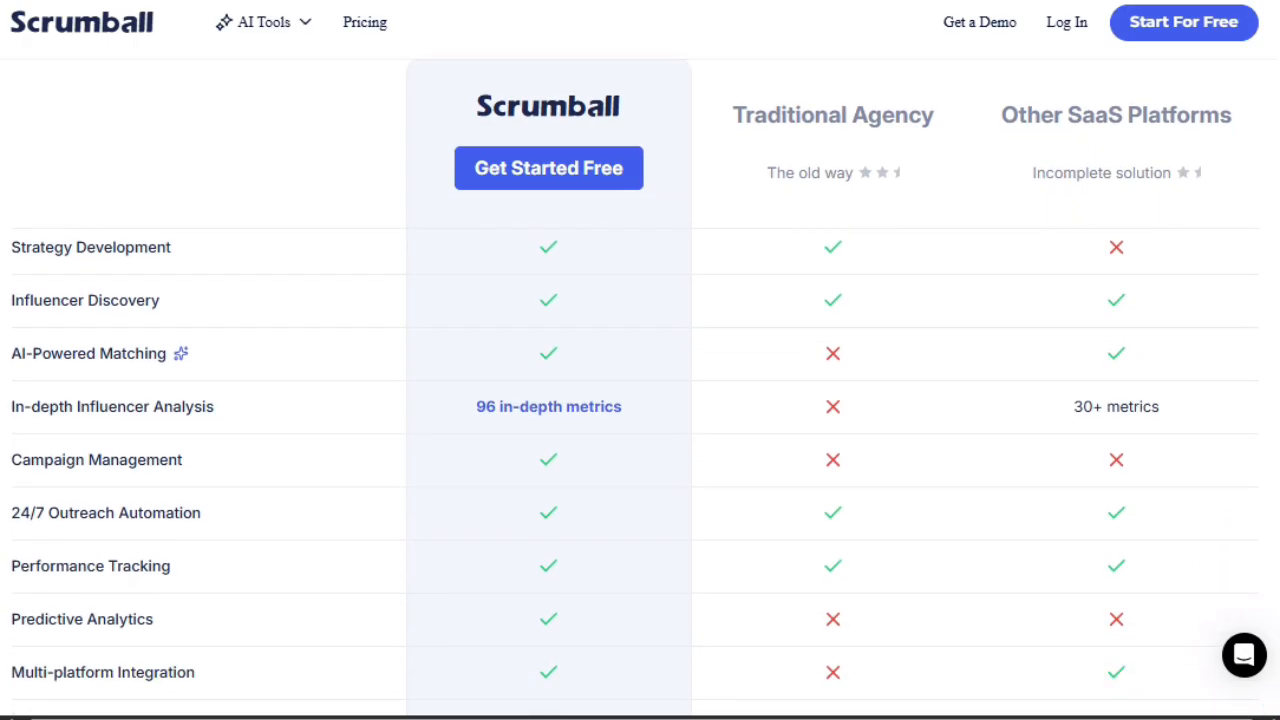
scroll("down", 3)
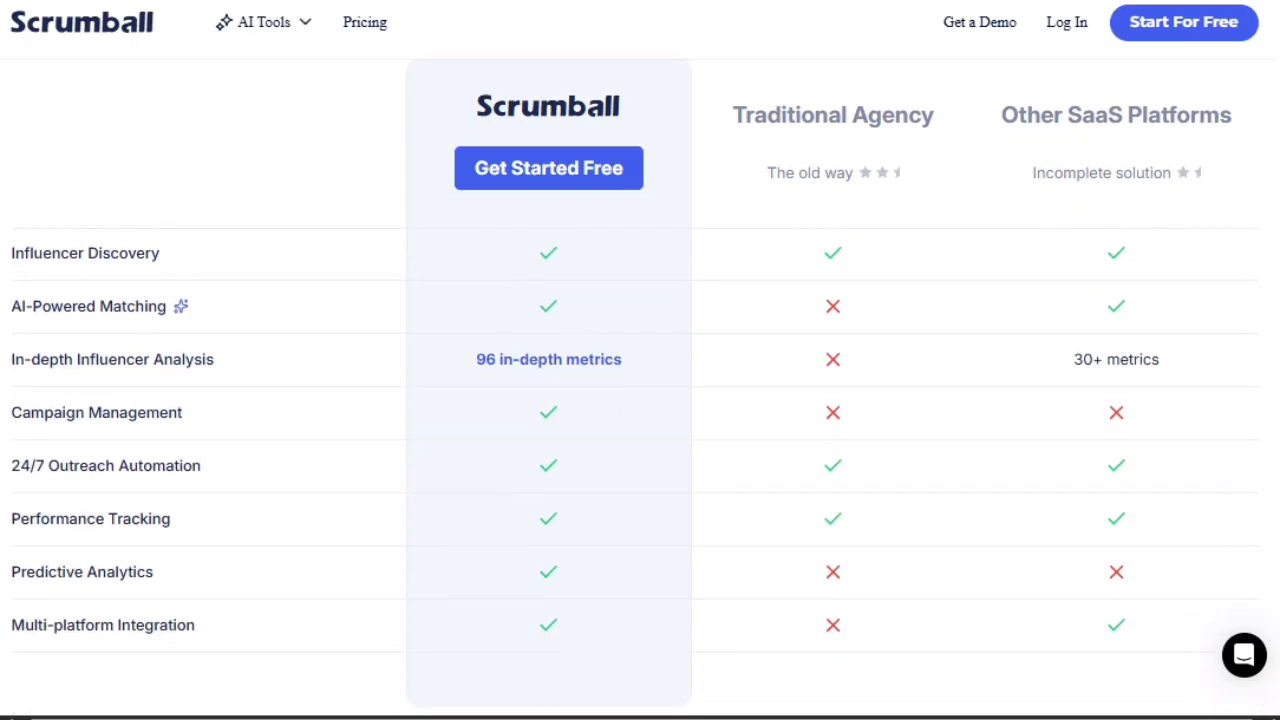
scroll("down", 3)
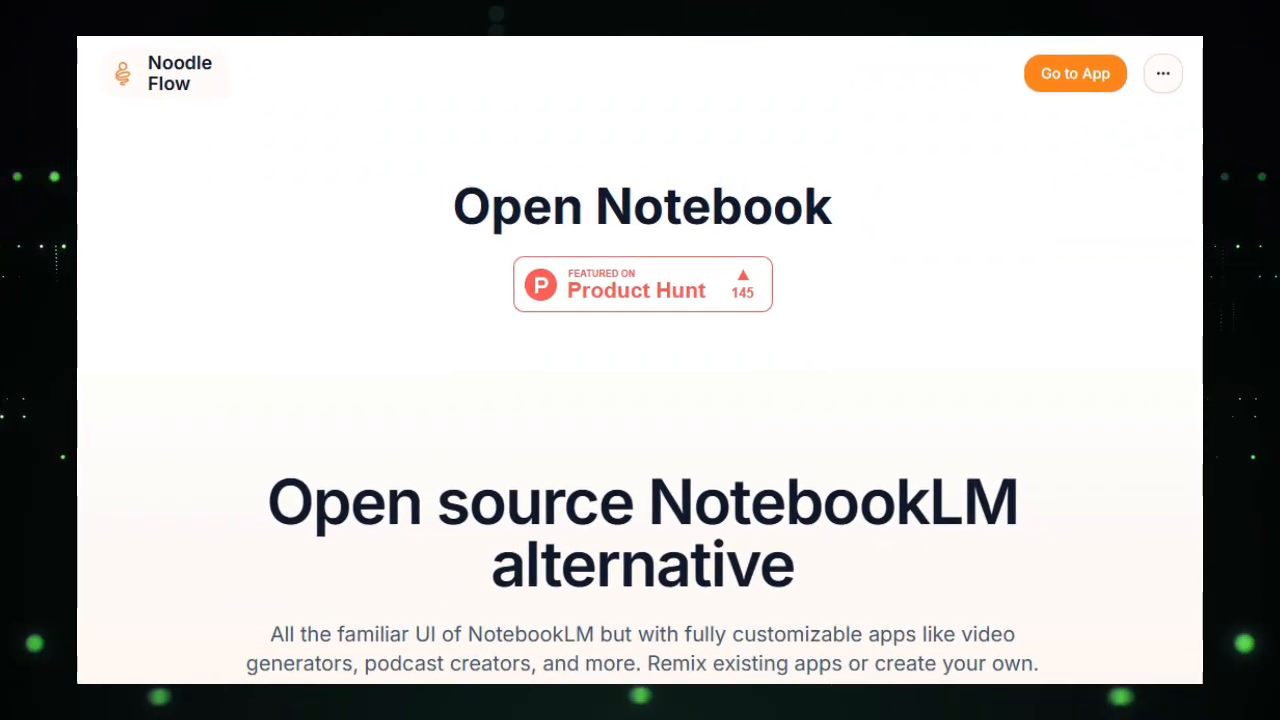
- Scroll past the Open Notebook hero through the add sources, chat and run apps demo
scroll("down", 3)
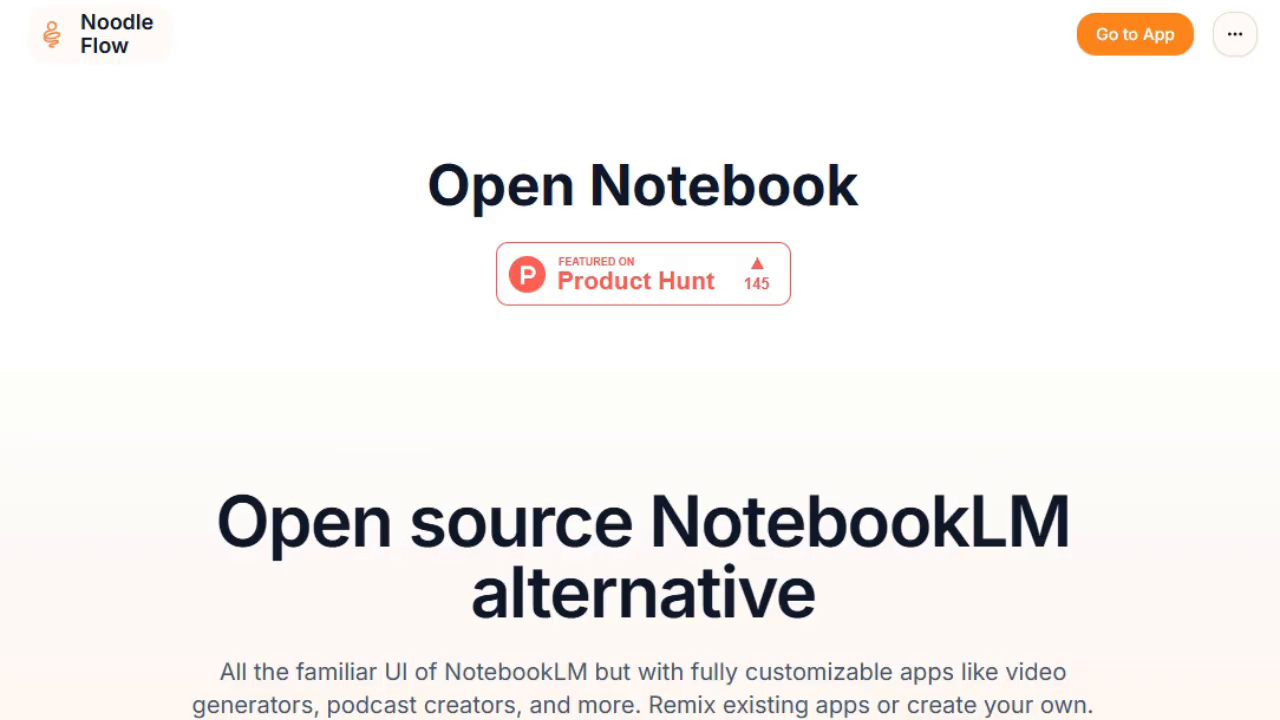
scroll("down", 3)
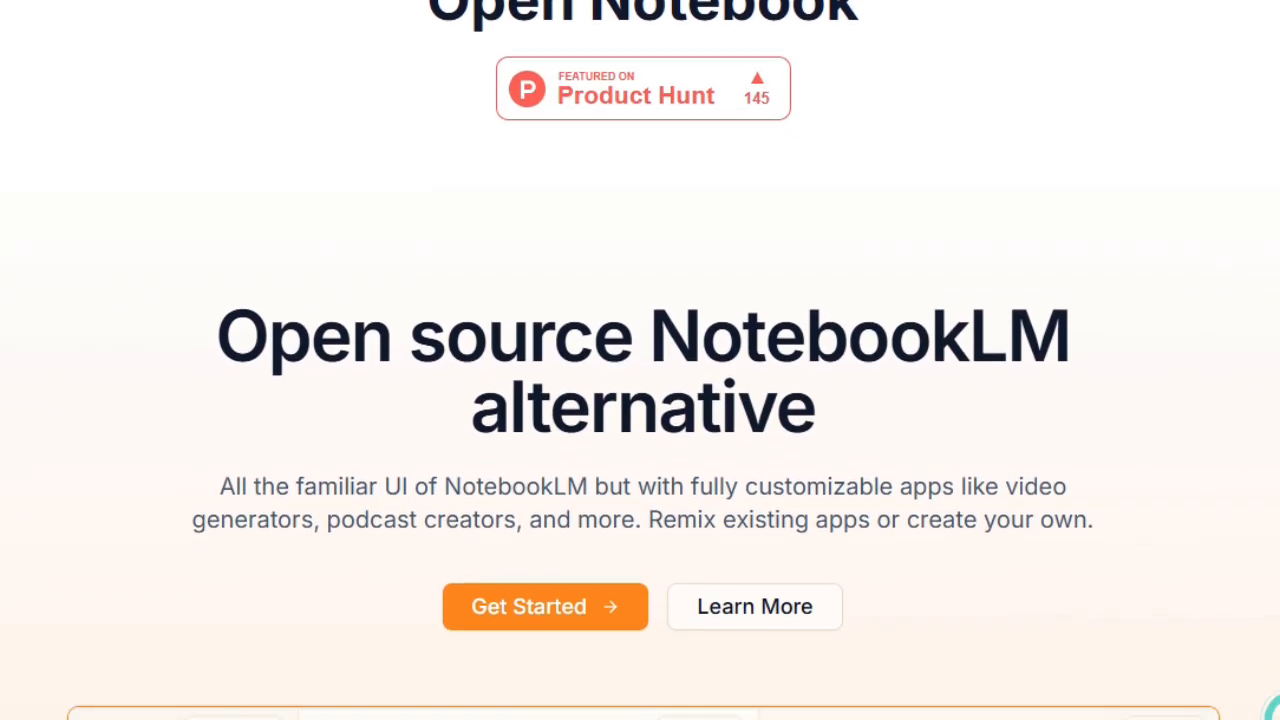
scroll("down", 3)
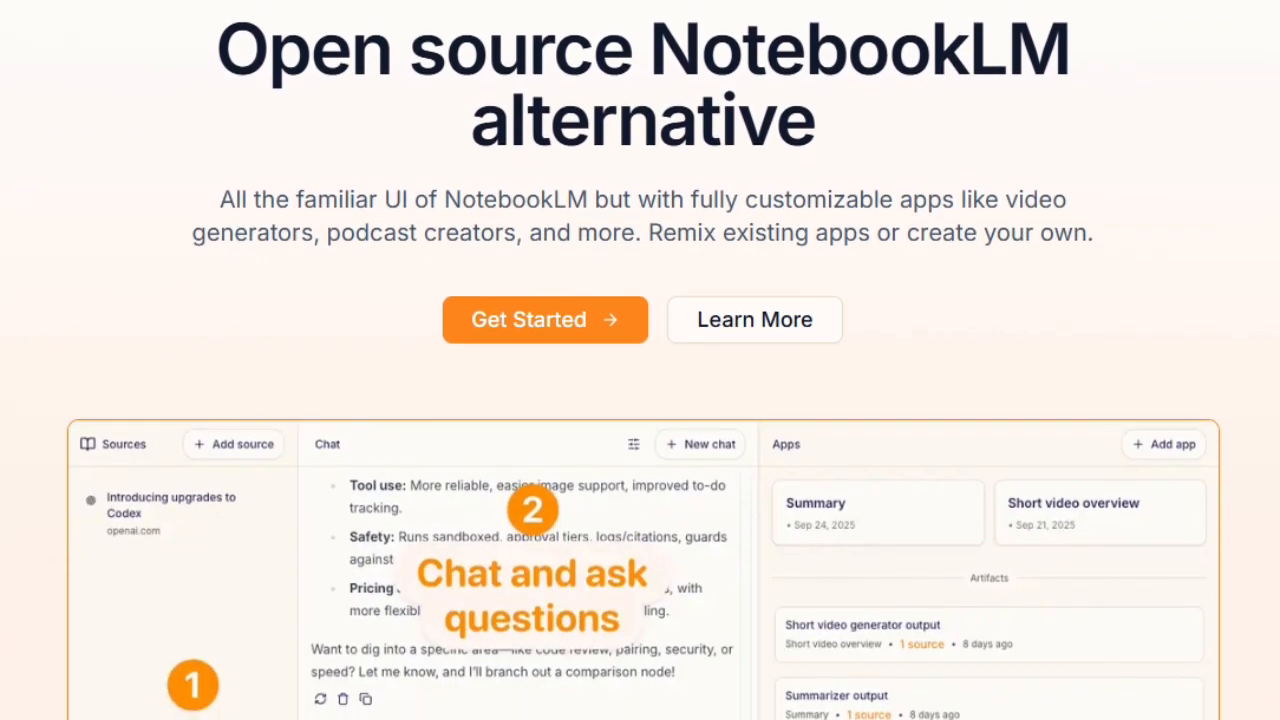
scroll("down", 3)
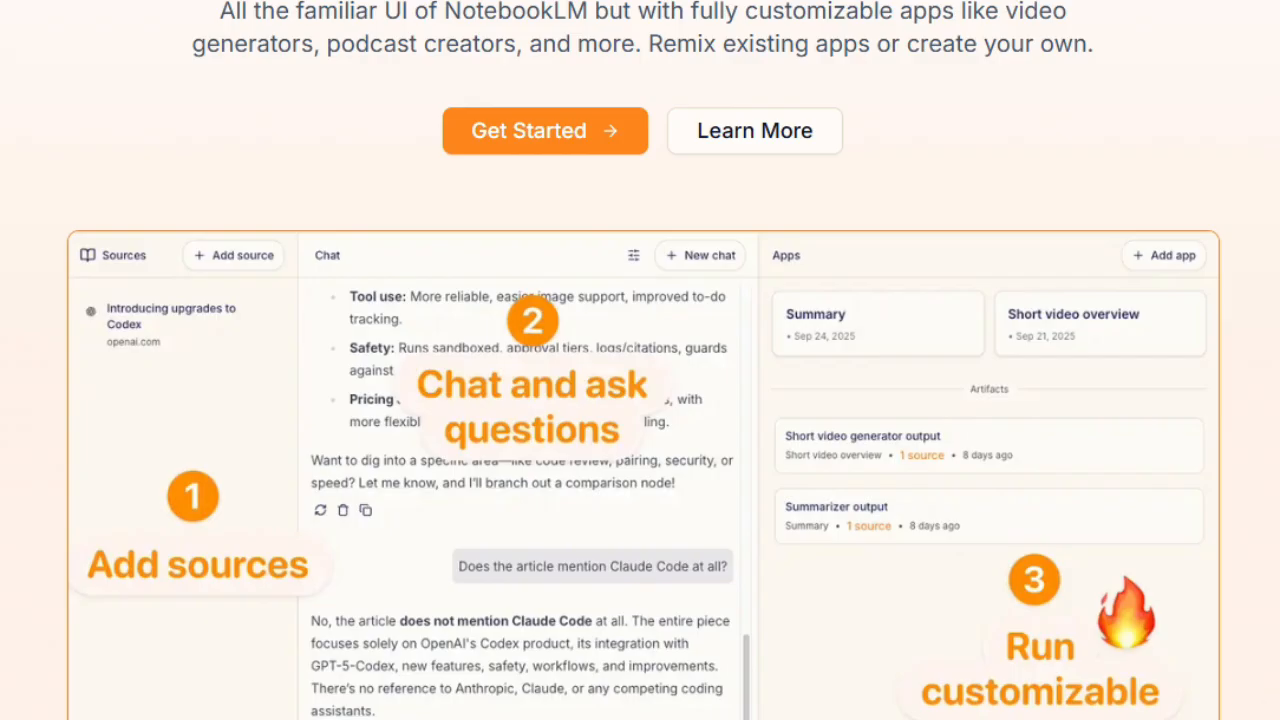
scroll("down", 3)
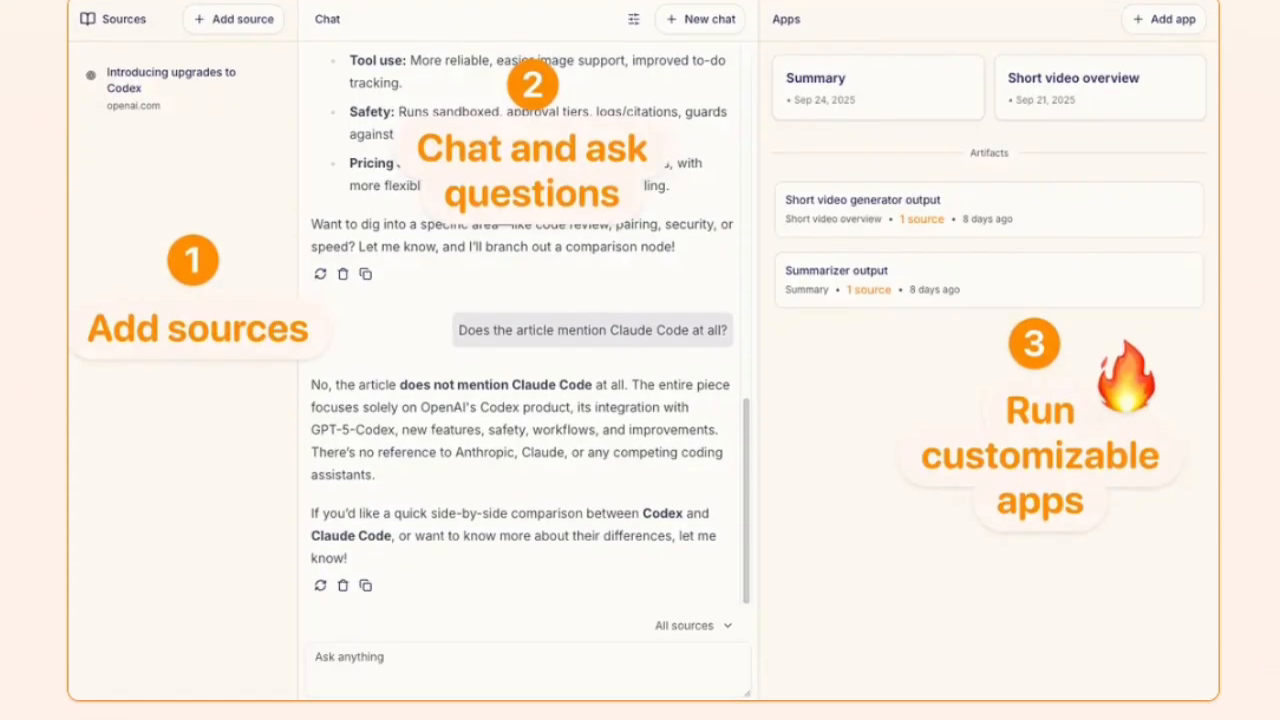
scroll("down", 3)
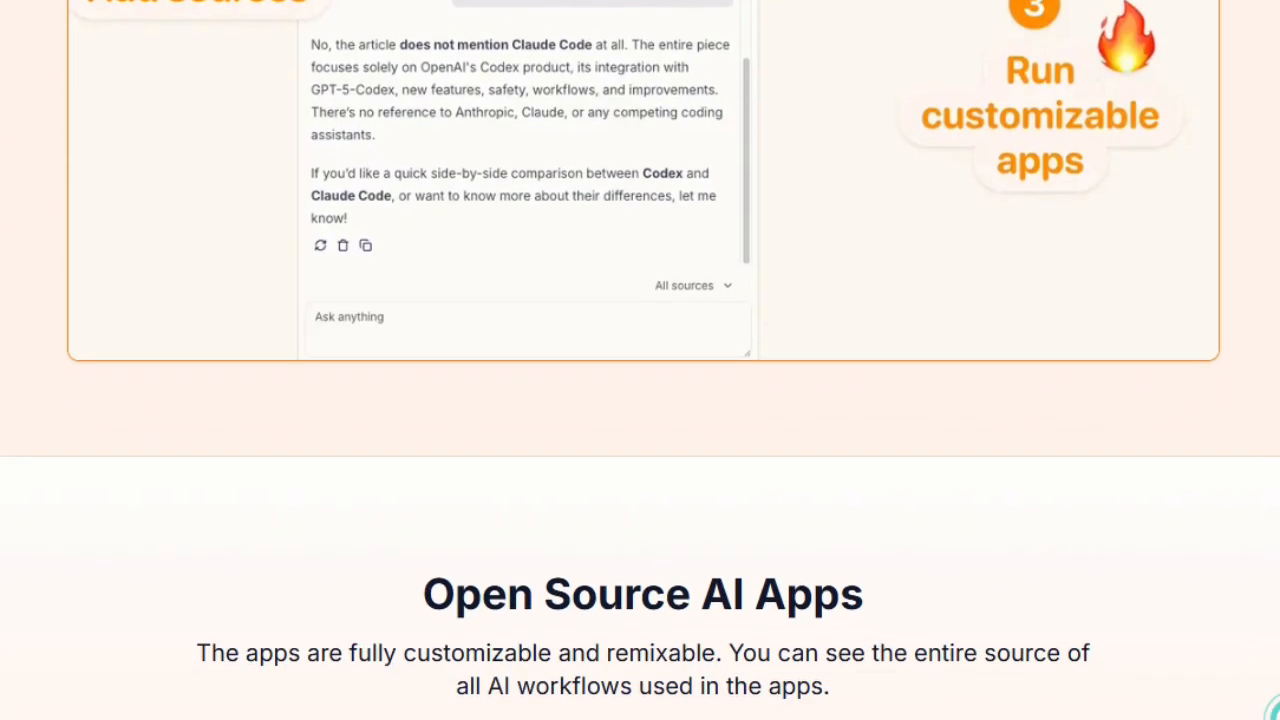
- Scroll through the AI apps cards to the short video overview example canvas
scroll("down", 3)
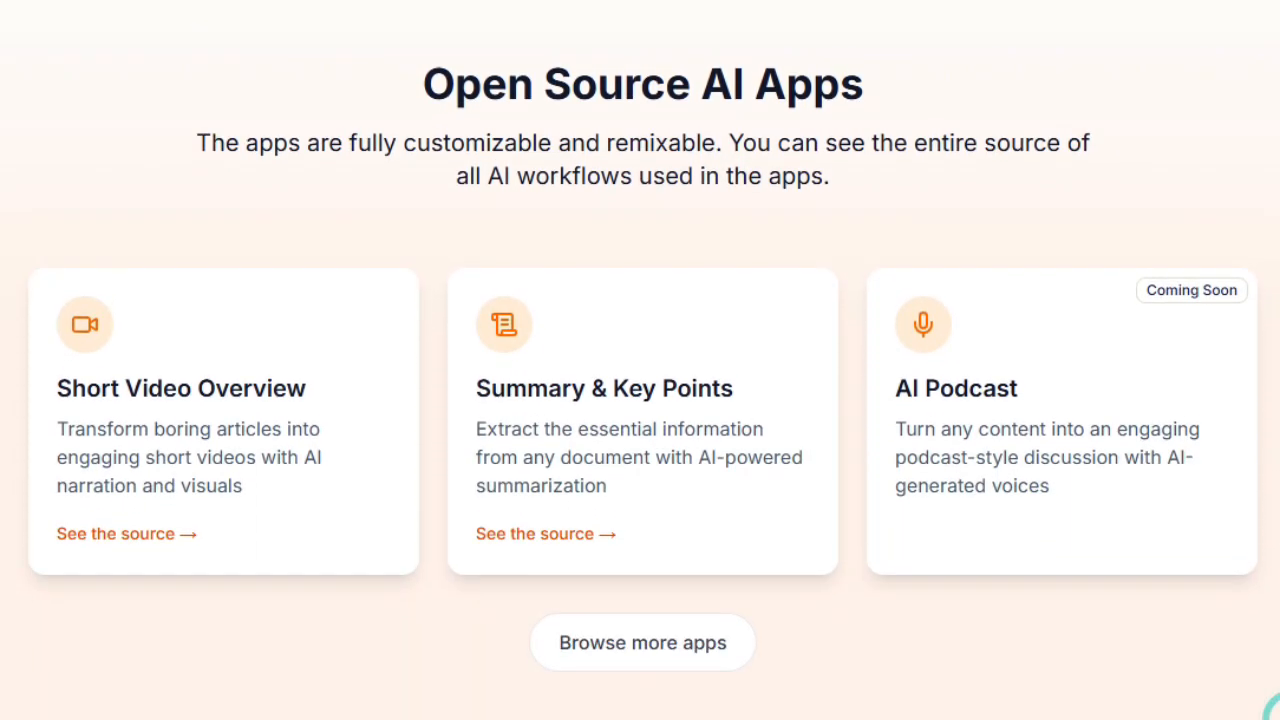
scroll("down", 3)
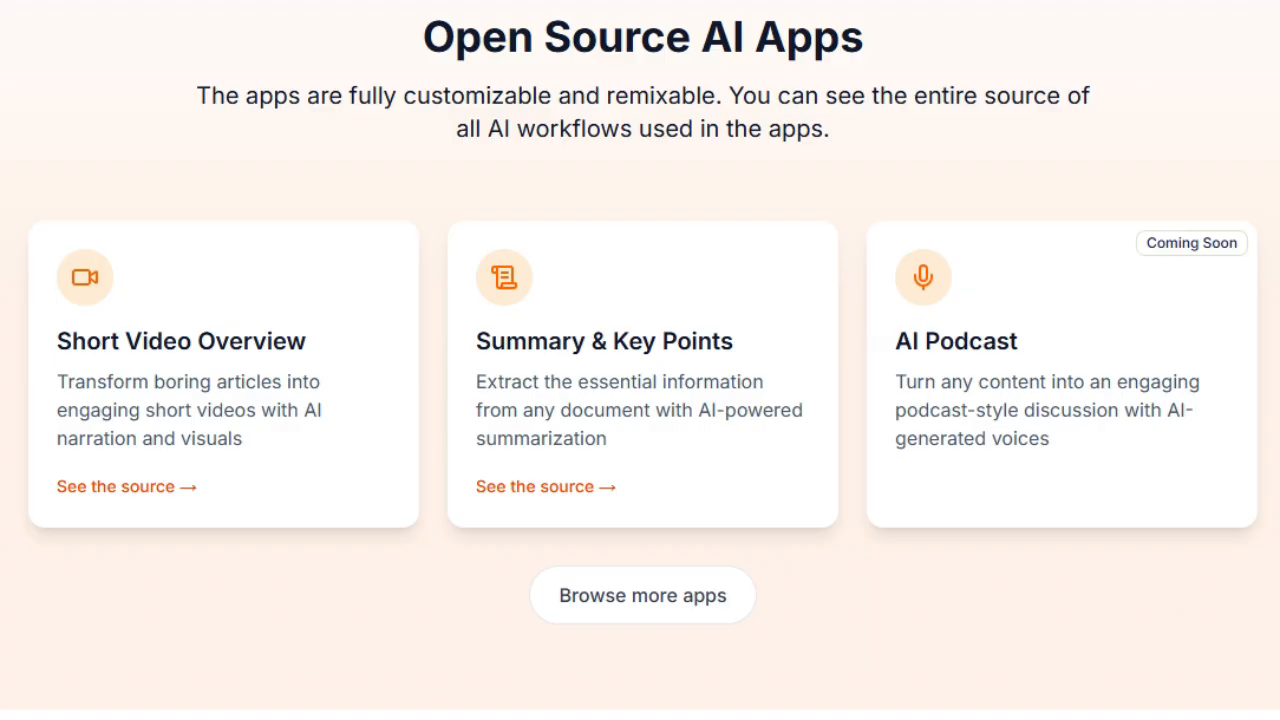
scroll("down", 3)
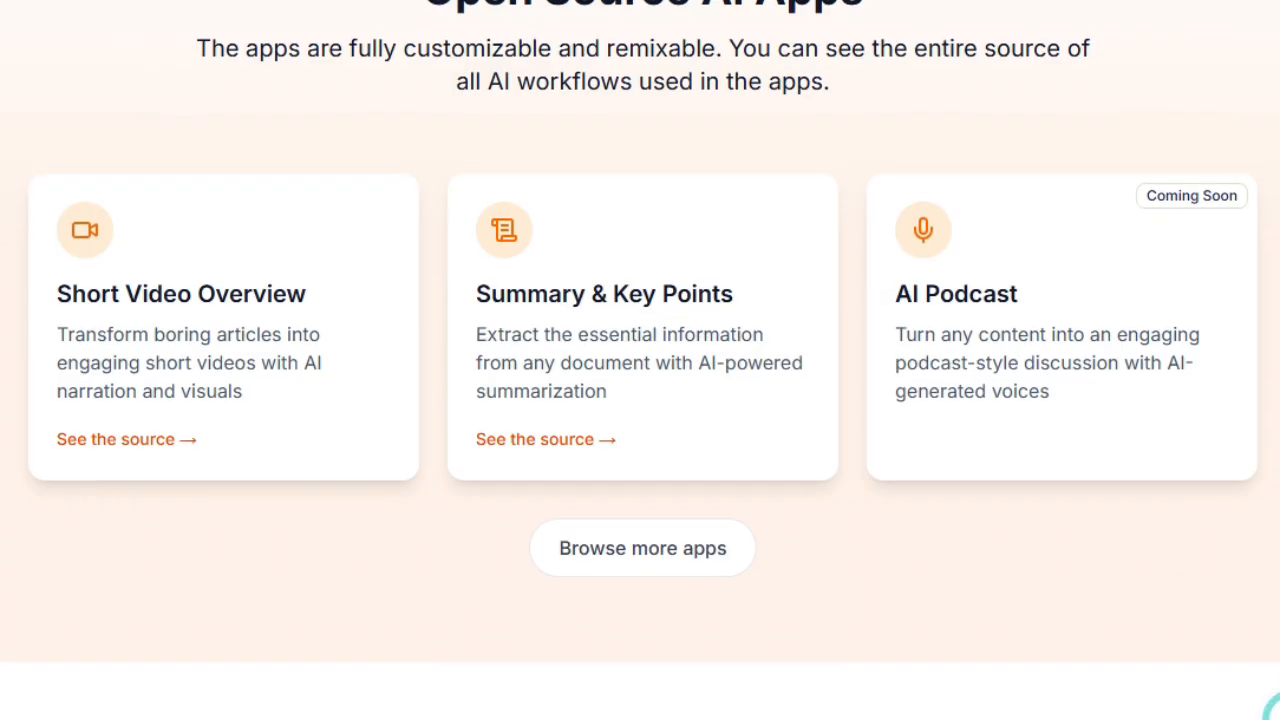
scroll("down", 3)
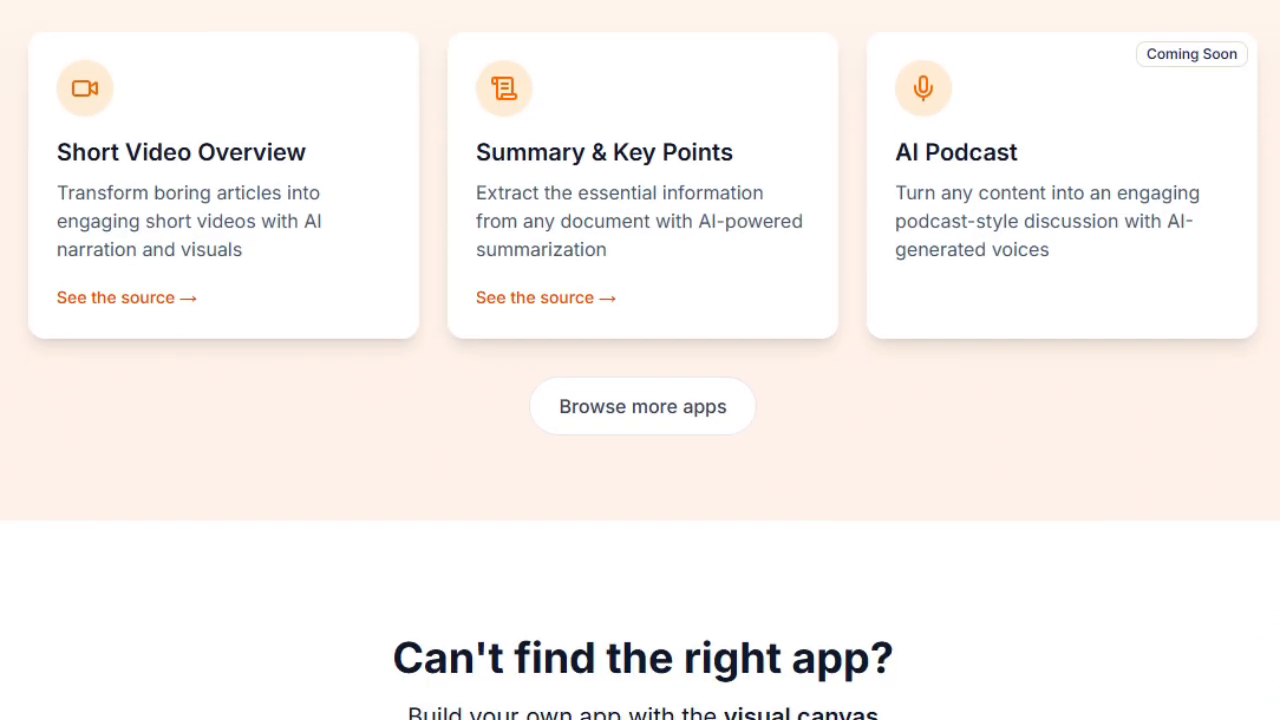
scroll("down", 3)
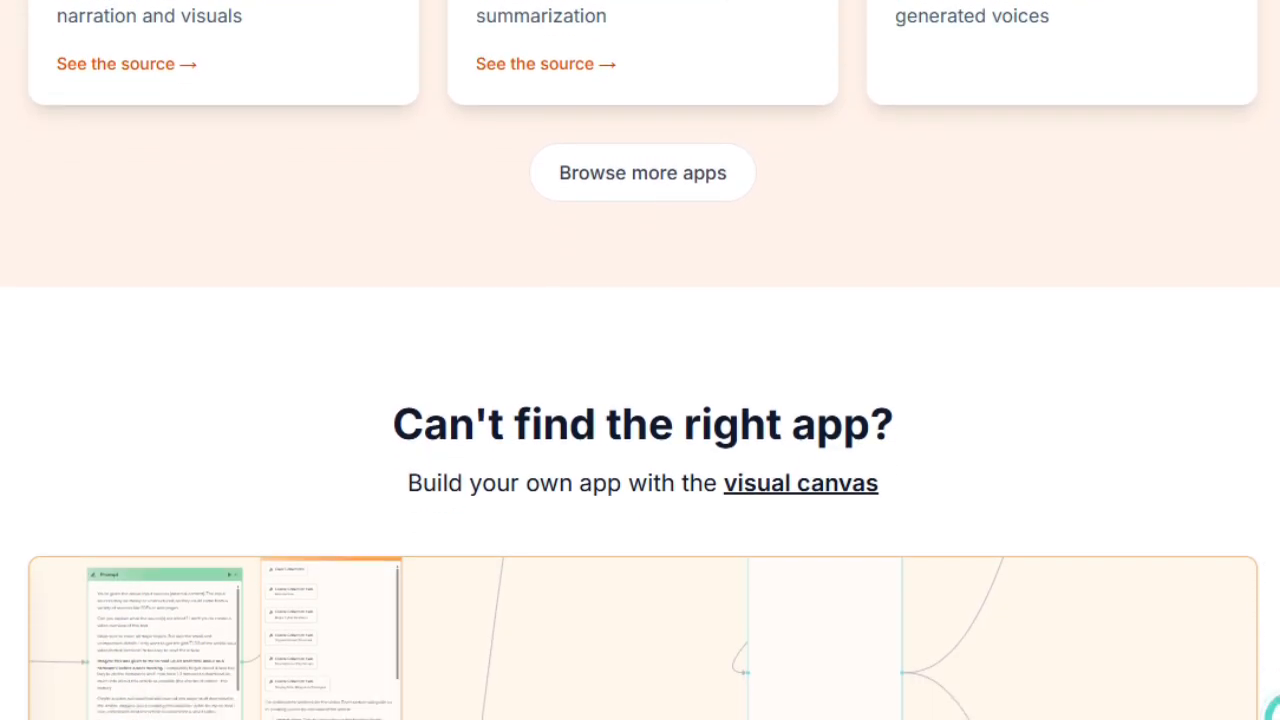
scroll("down", 3)
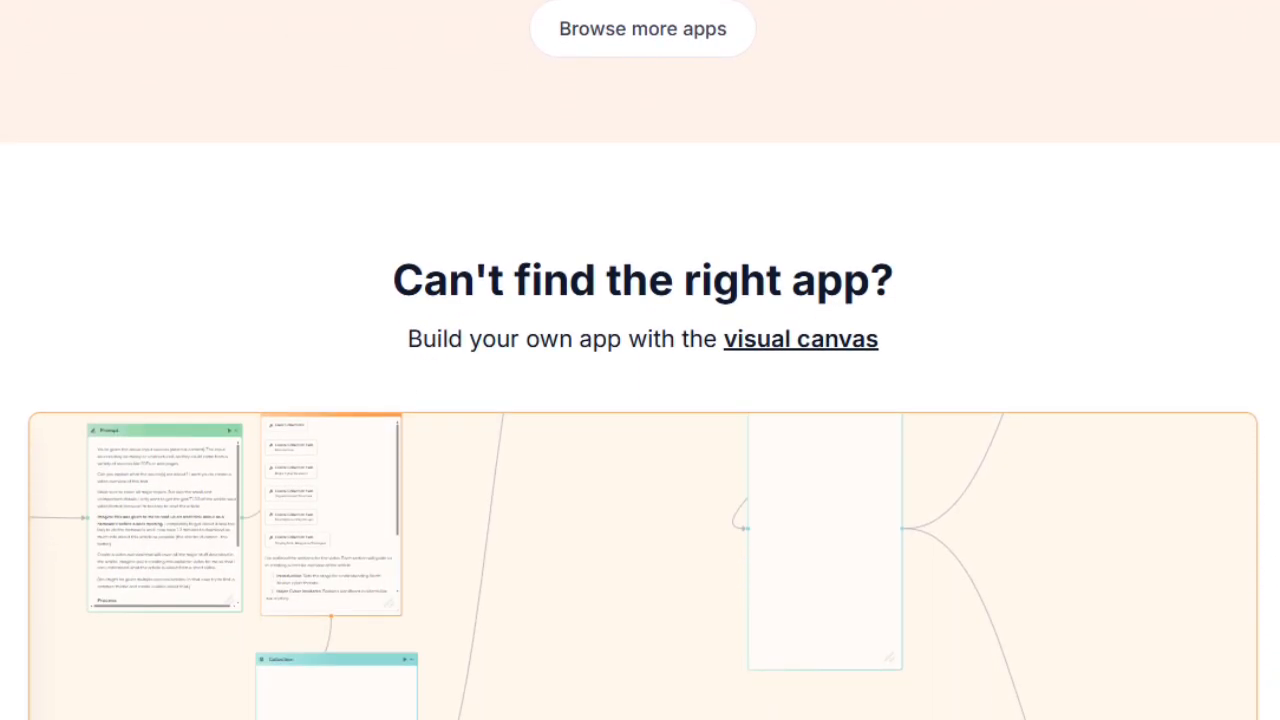
scroll("down", 3)
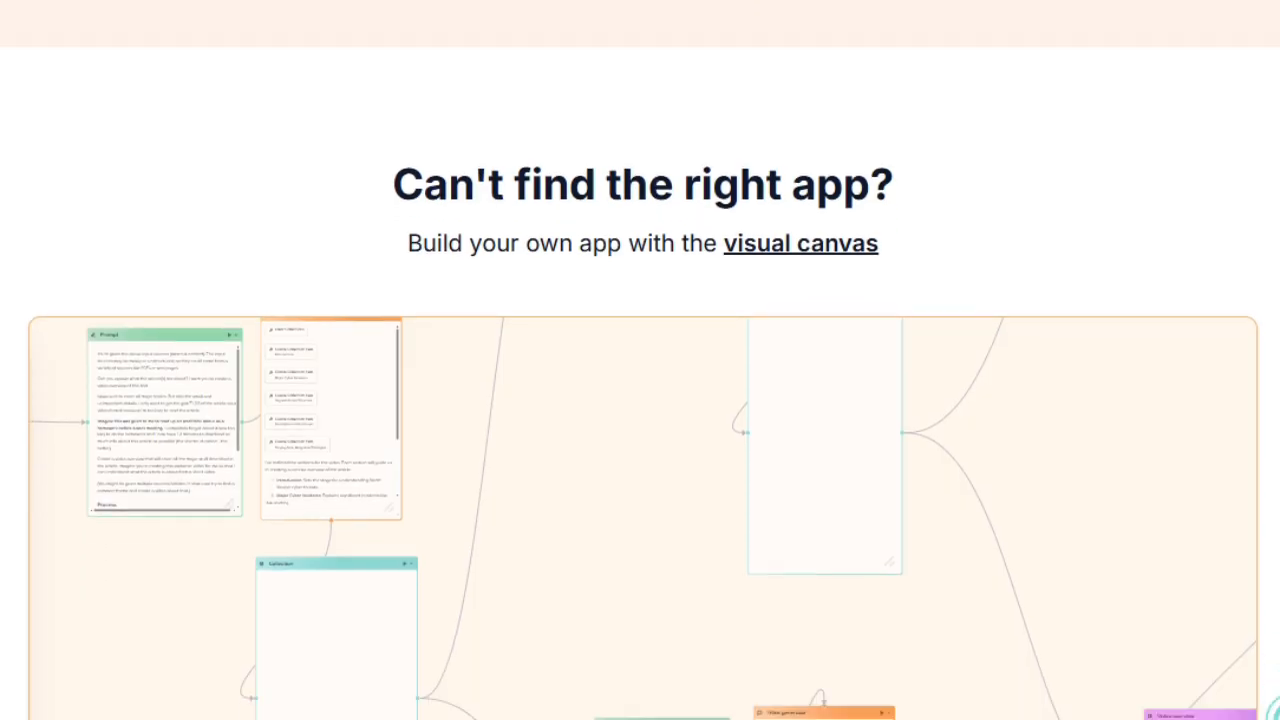
scroll("down", 3)
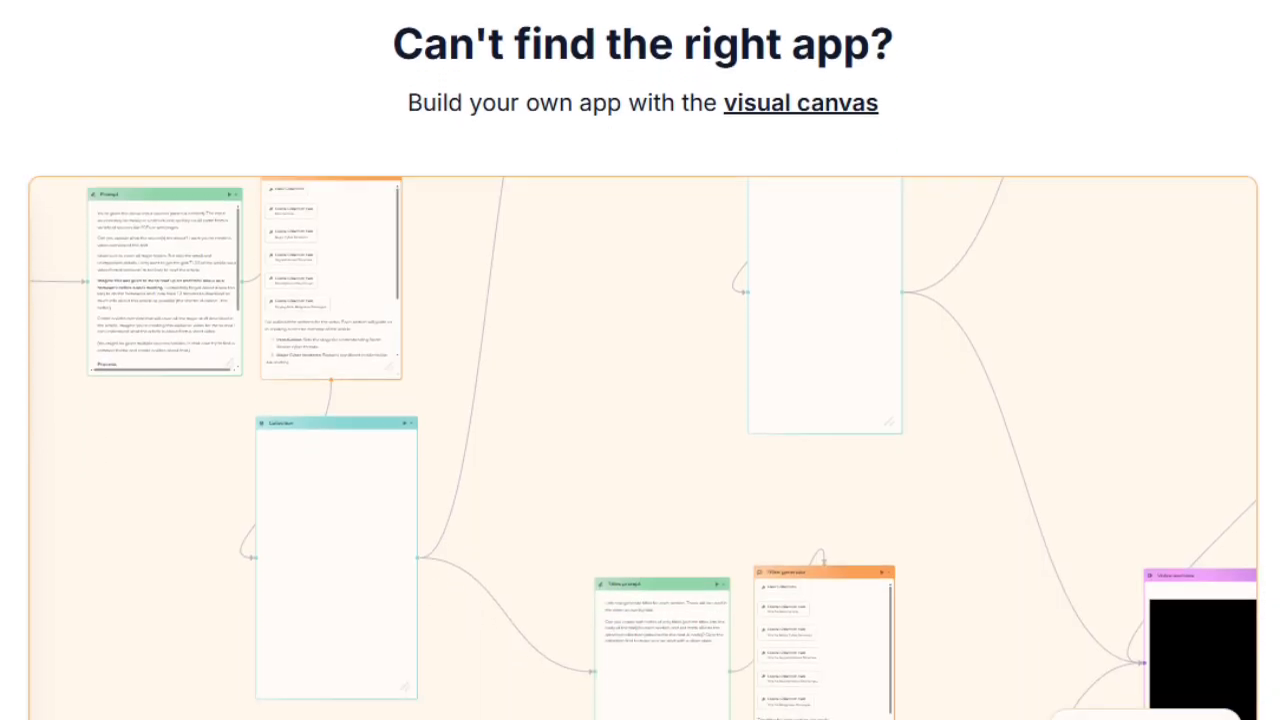
scroll("down", 3)
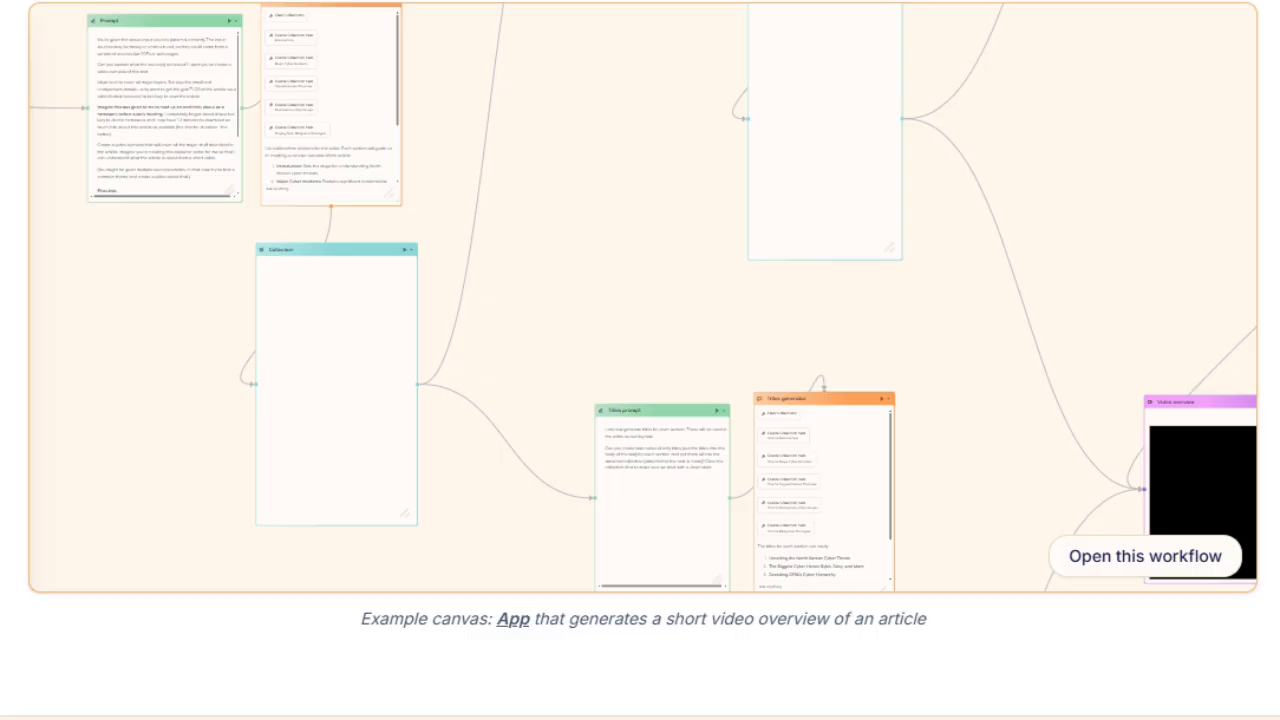
- Scroll past the why-learners-choose cards and subscribe form to Try Open Notebook
scroll("down", 3)
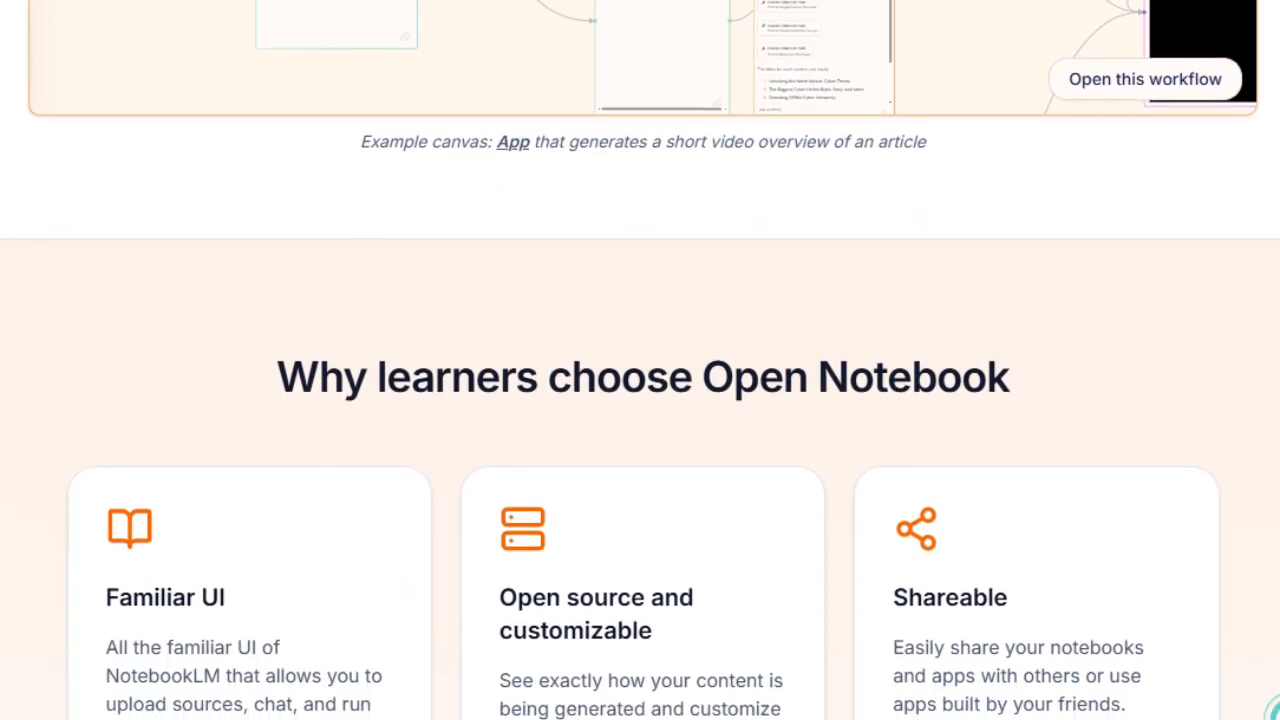
scroll("down", 3)
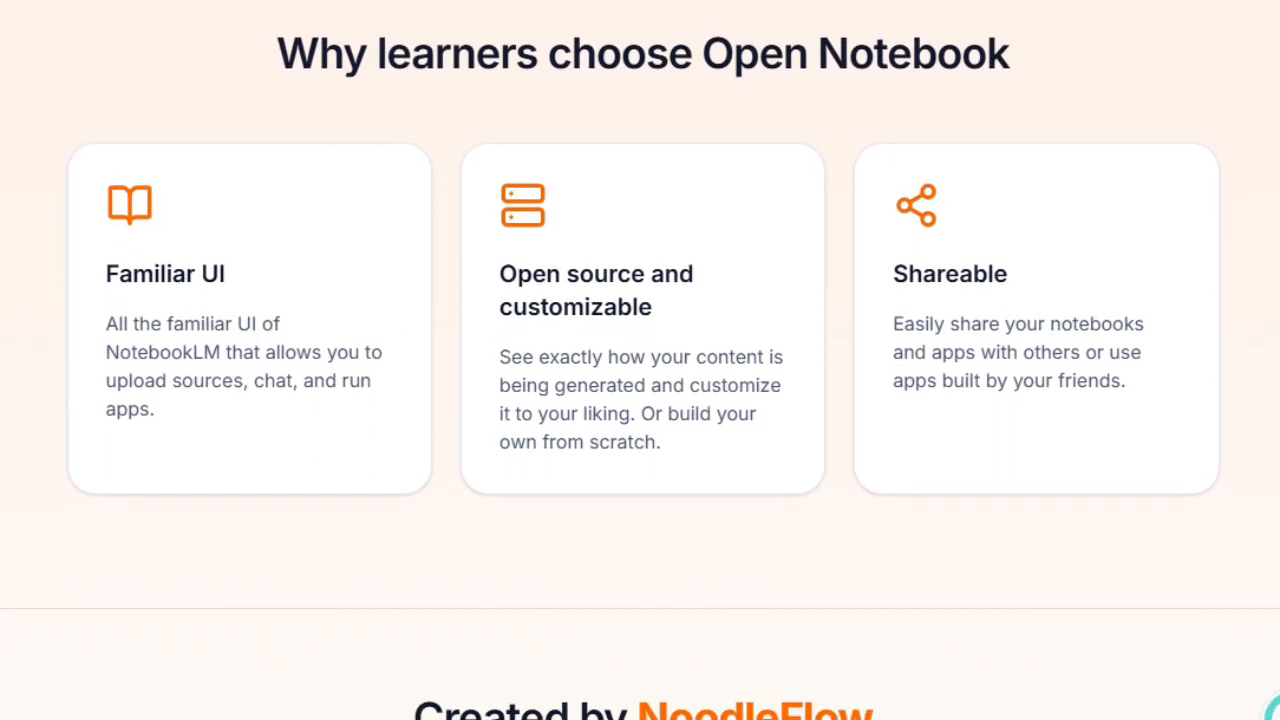
scroll("down", 3)
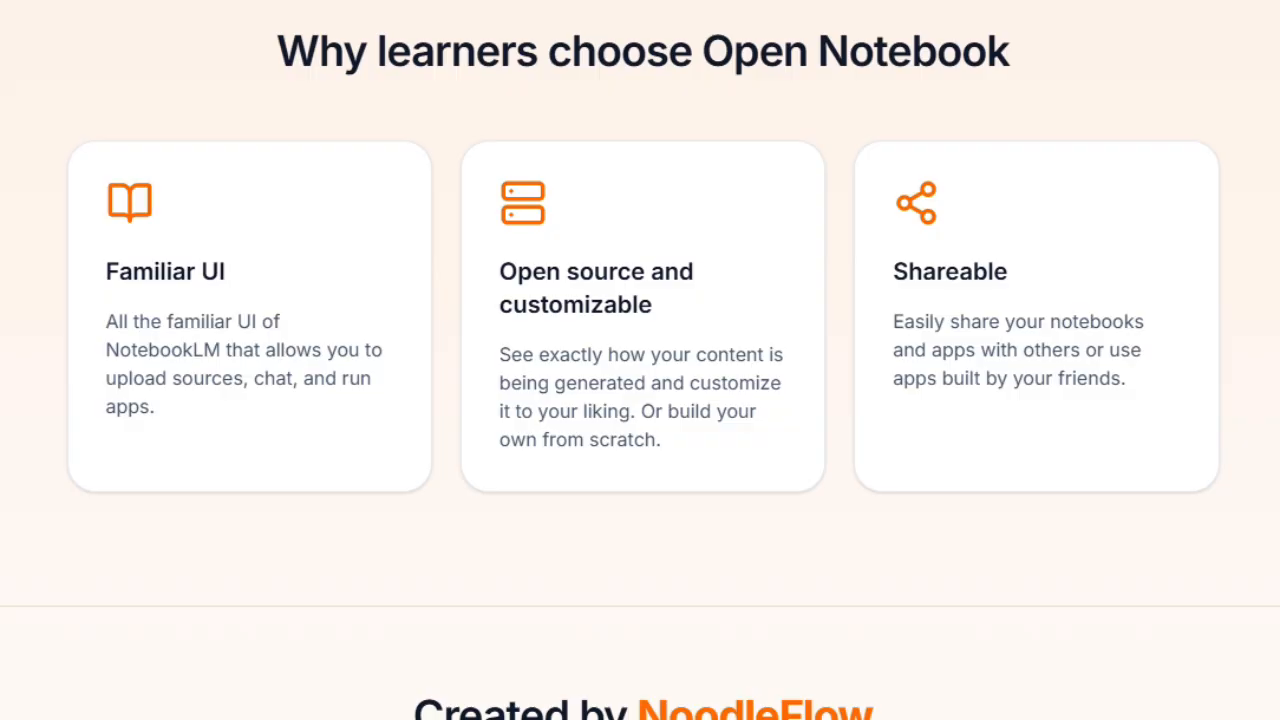
scroll("down", 3)
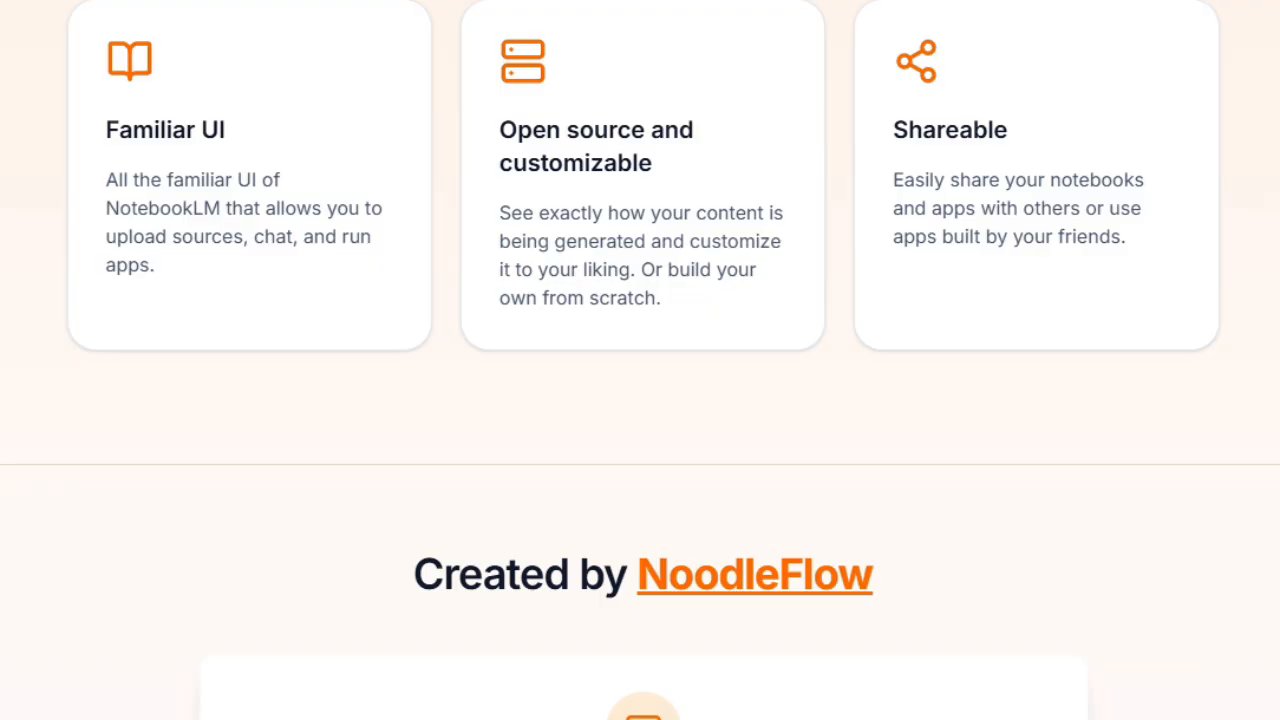
scroll("down", 3)
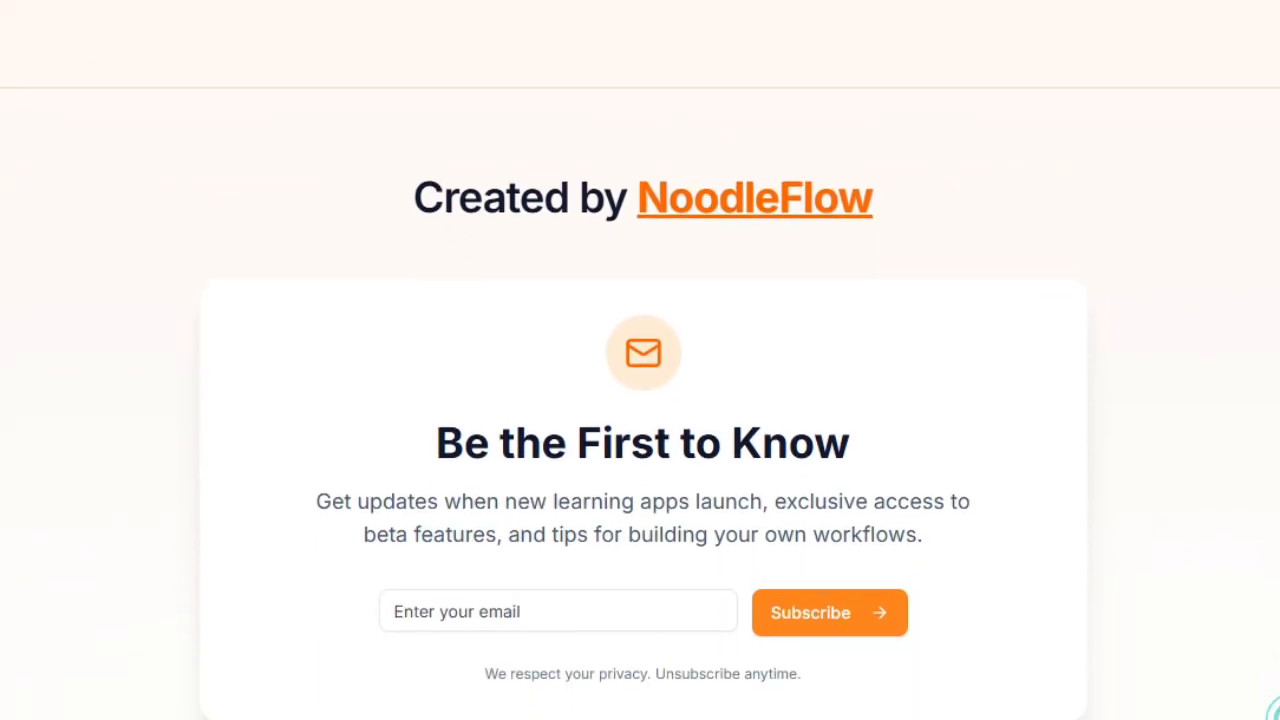
scroll("down", 3)
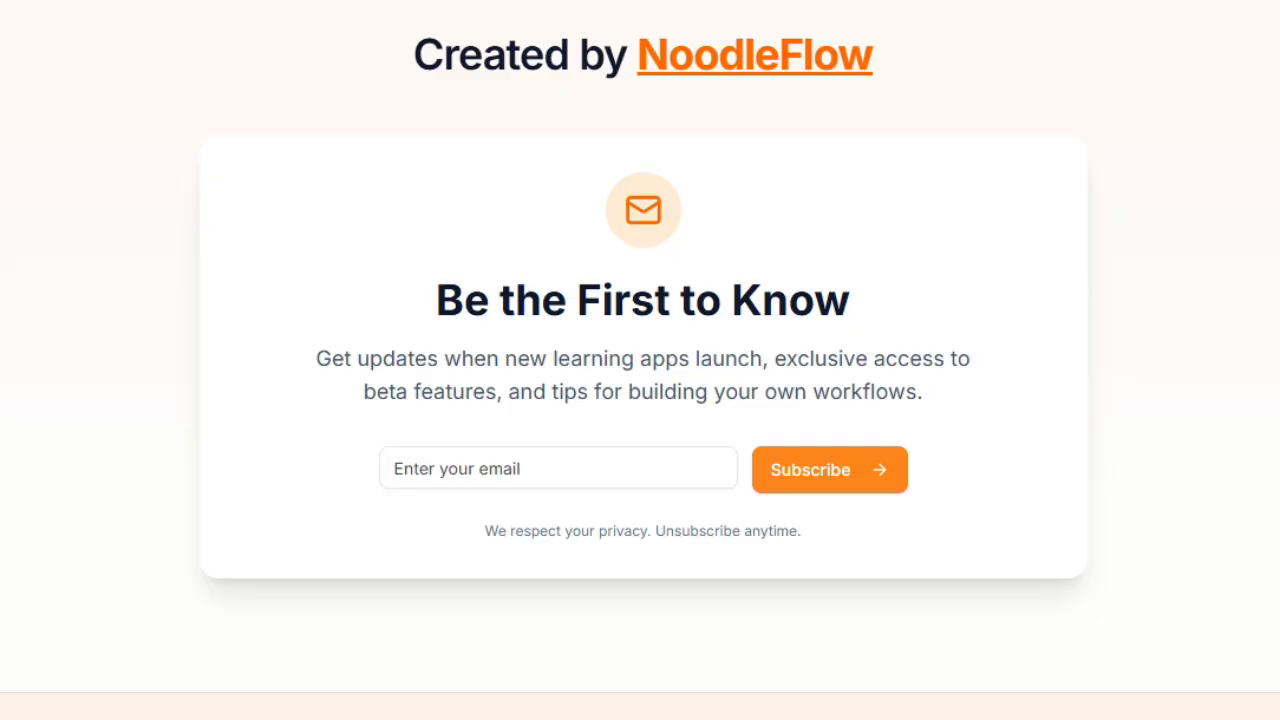
scroll("down", 3)
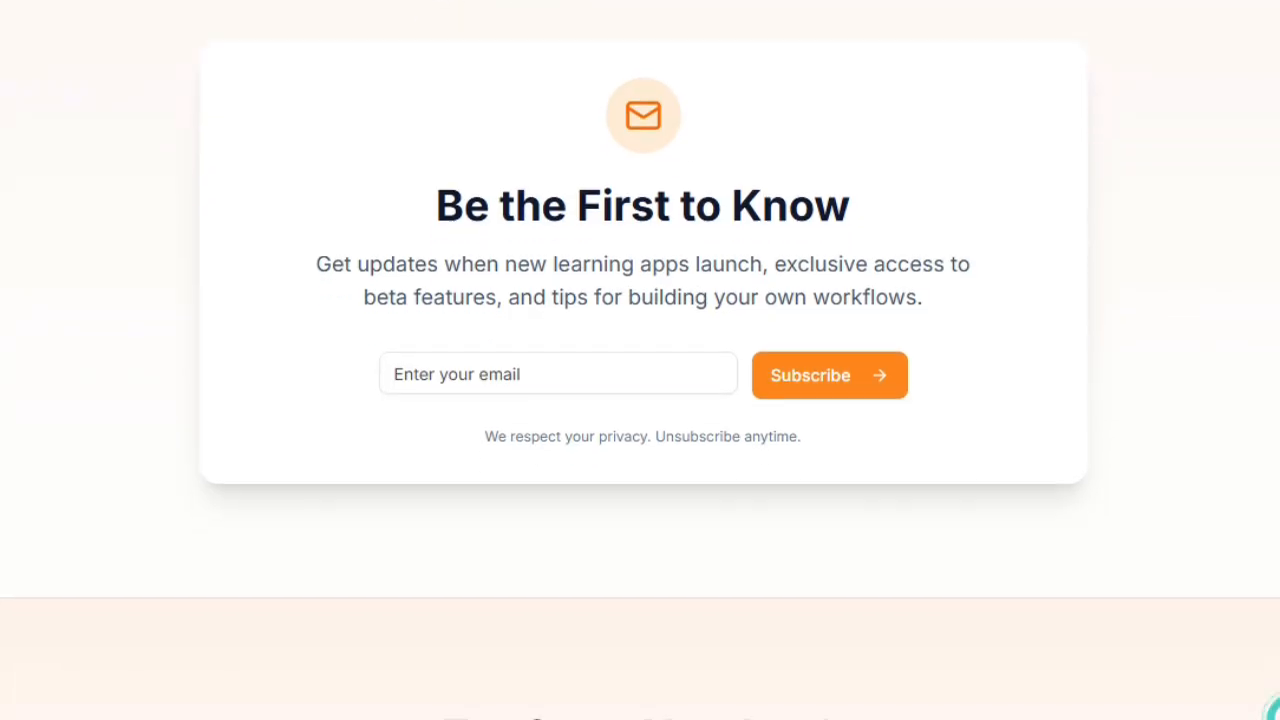
scroll("down", 3)
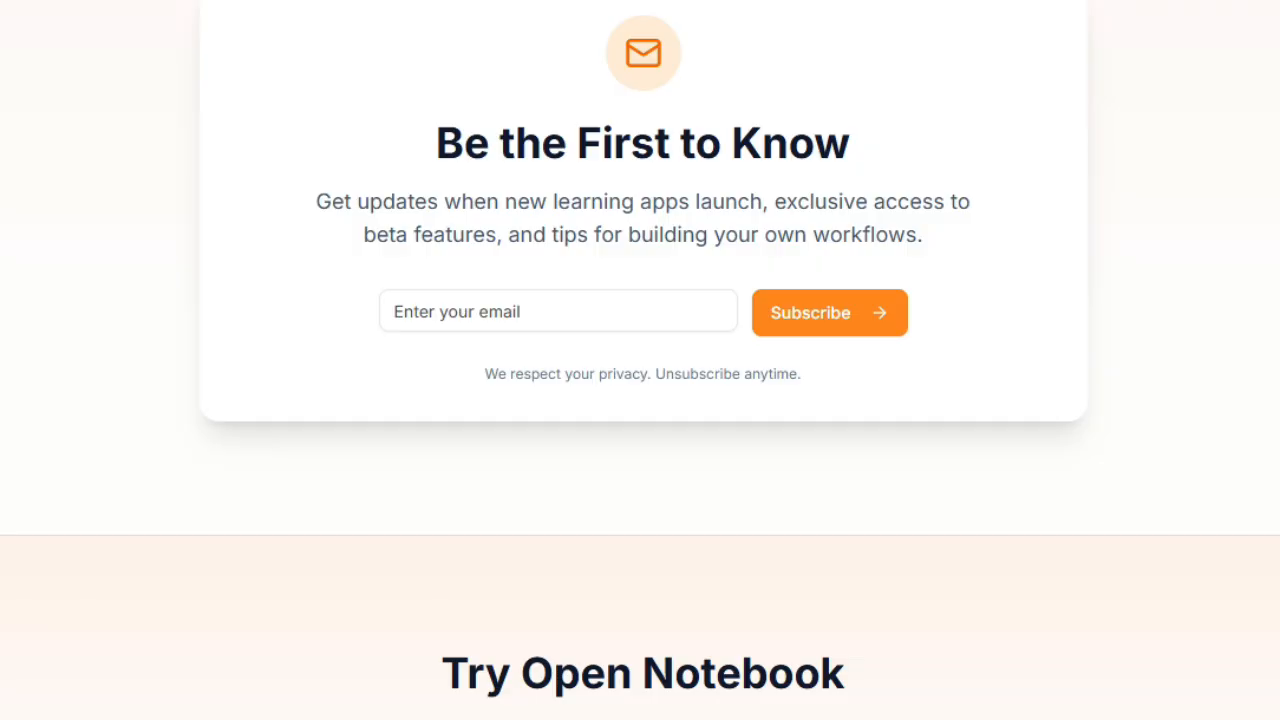
scroll("down", 3)
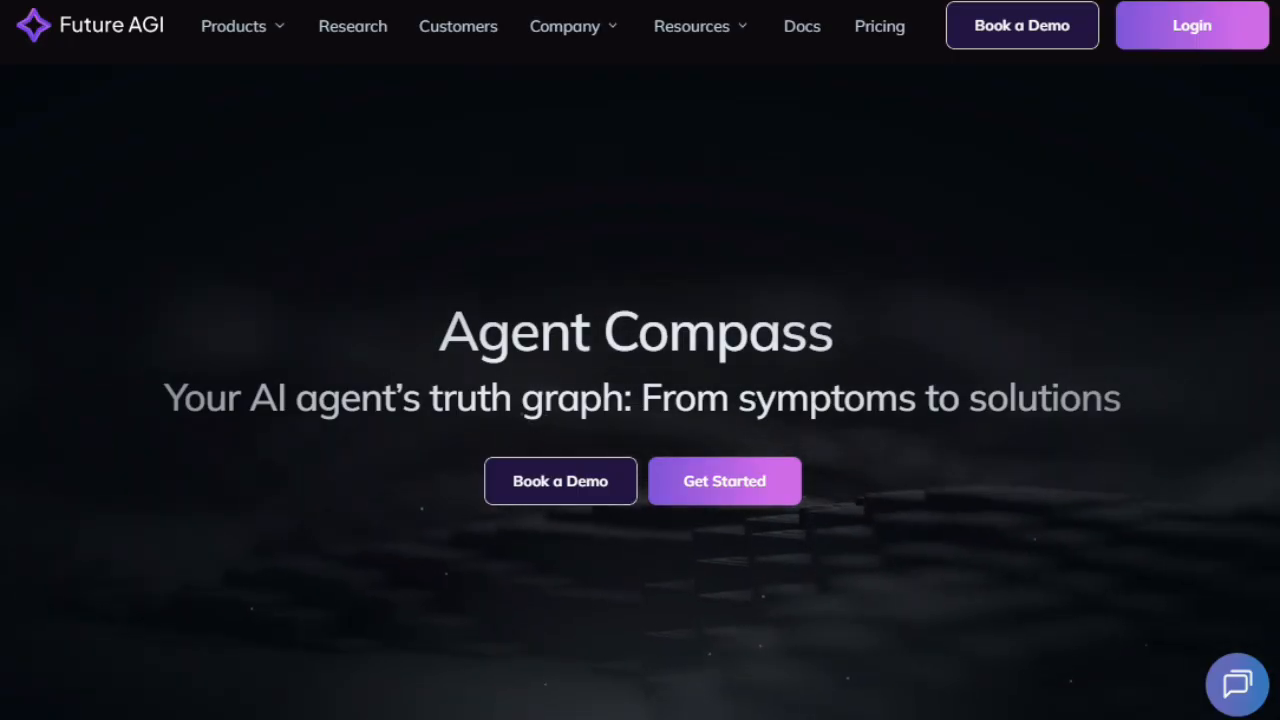
- Scroll Agent Compass past the cluster, diagnose, fix and analyze steps to Problem and Solution
scroll("down", 3)
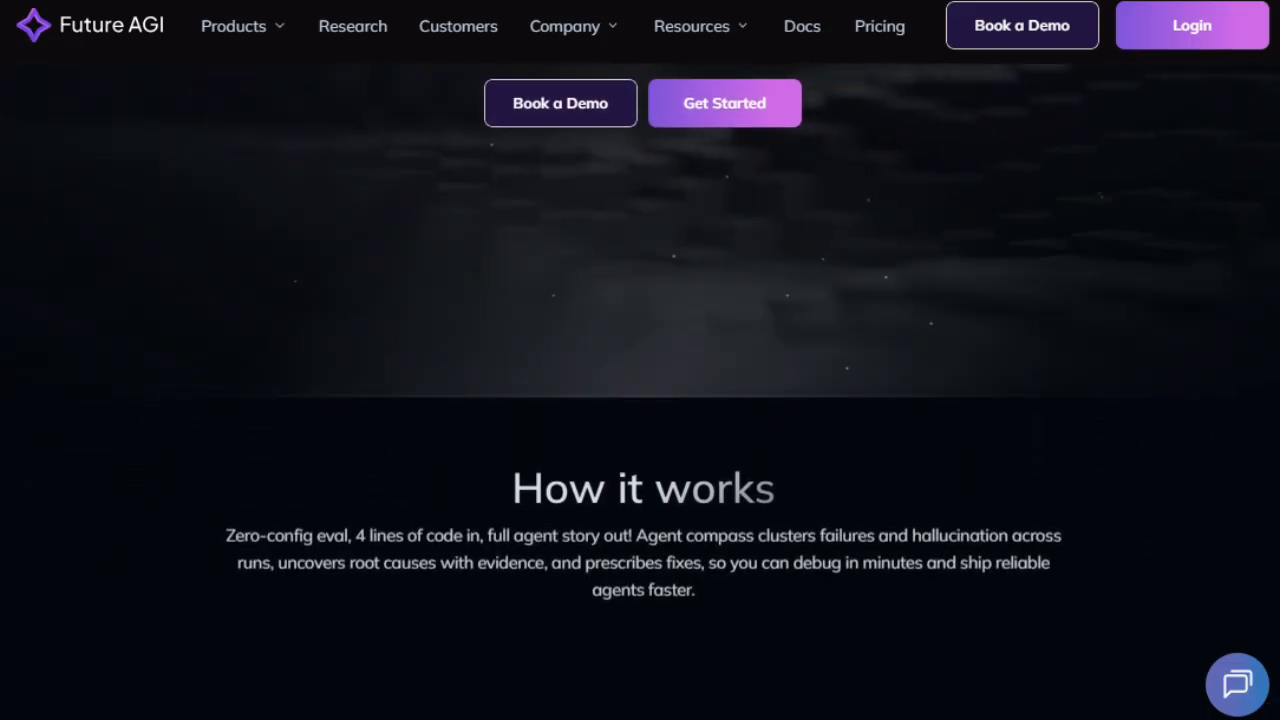
scroll("down", 3)
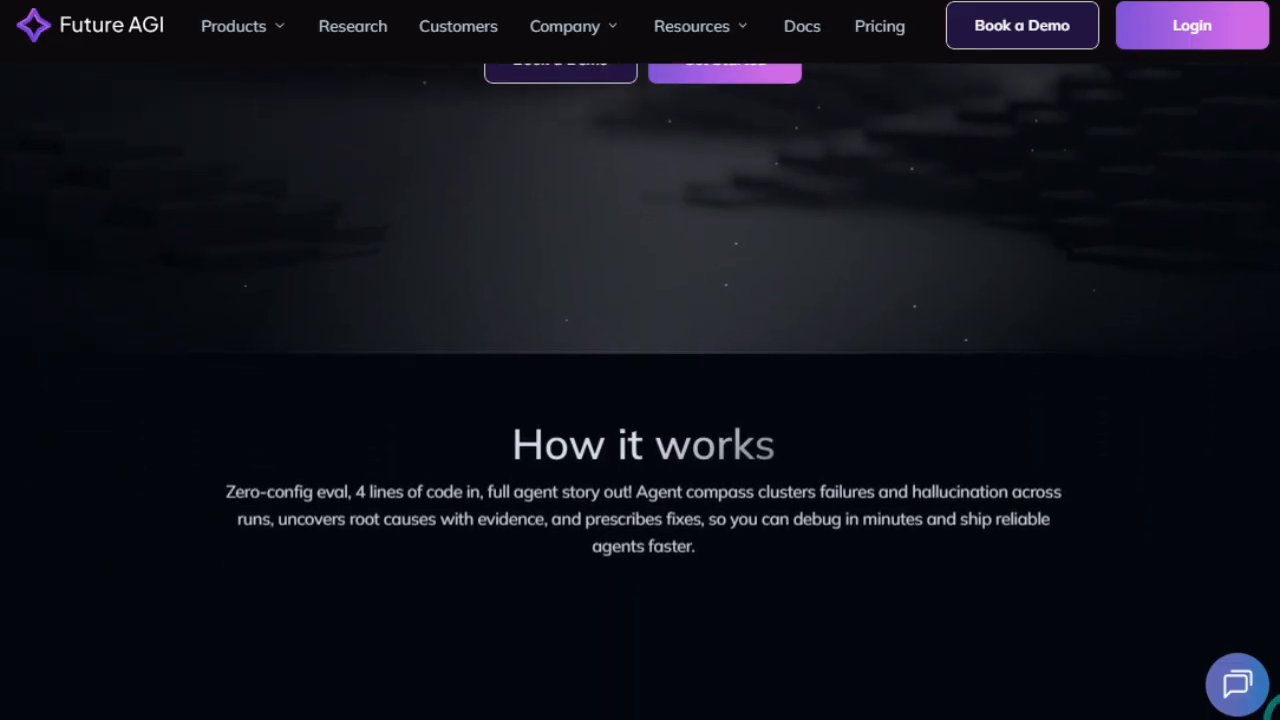
scroll("down", 3)
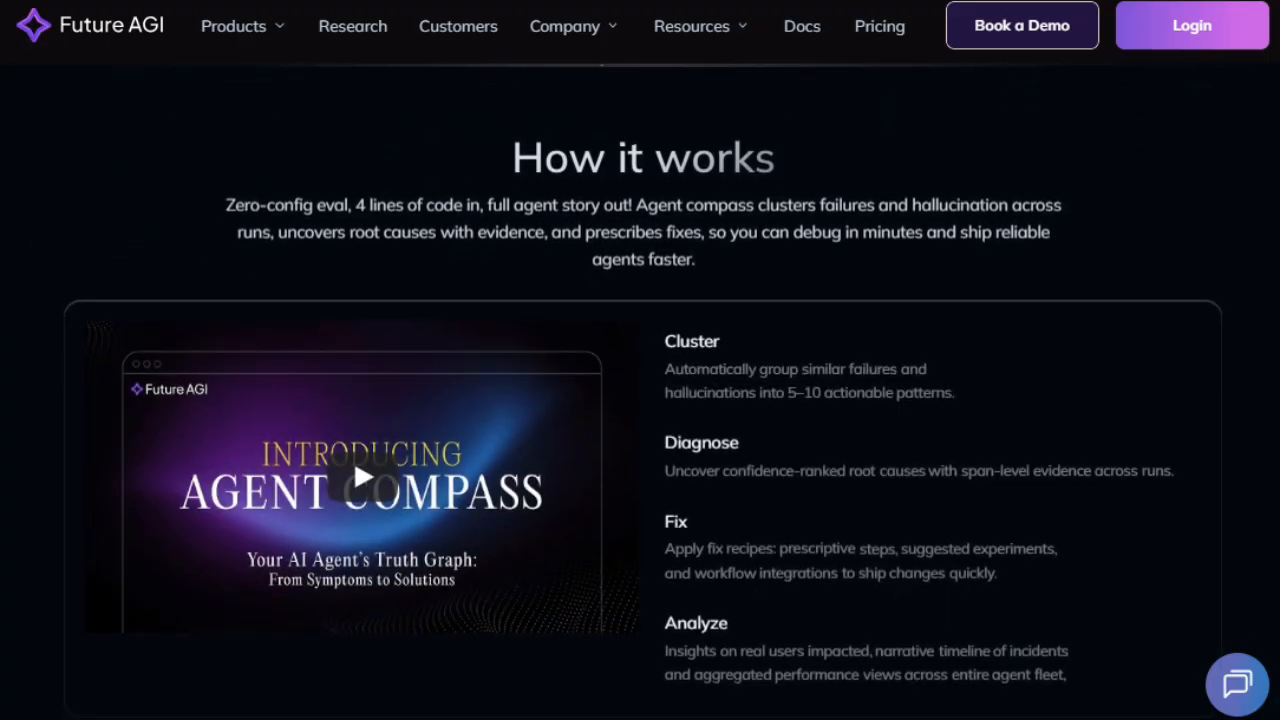
scroll("down", 3)
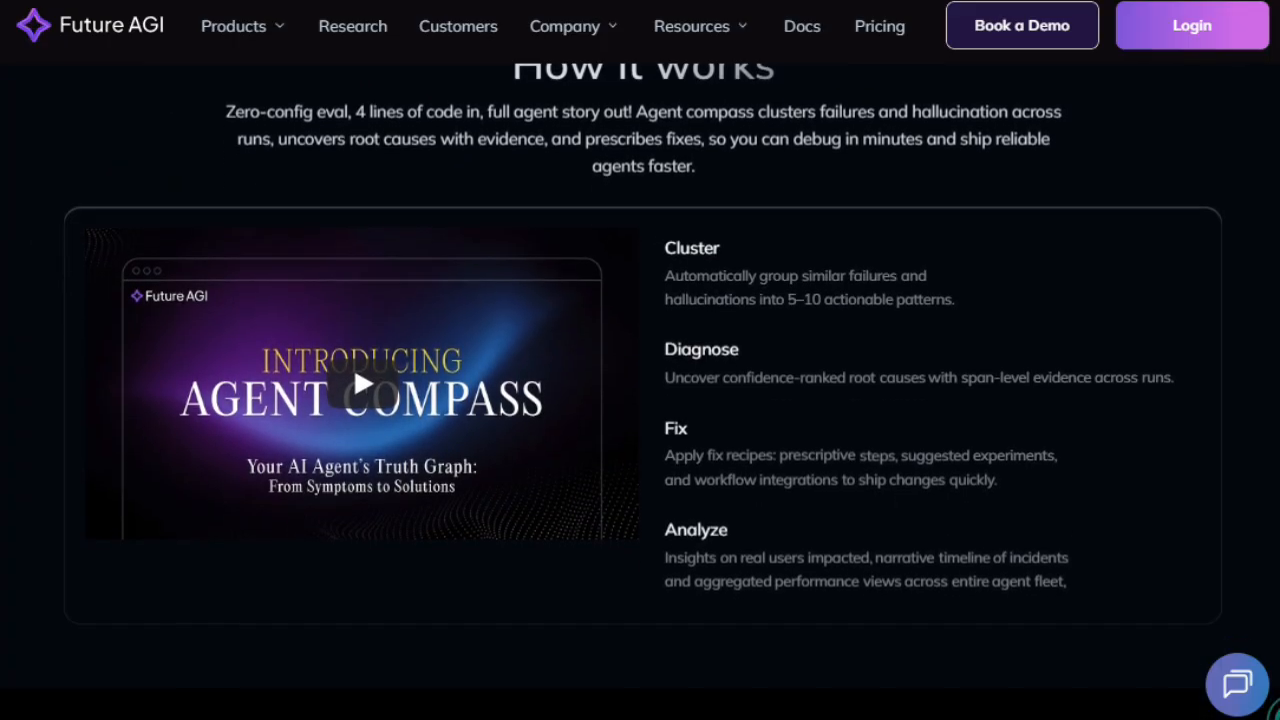
scroll("down", 3)
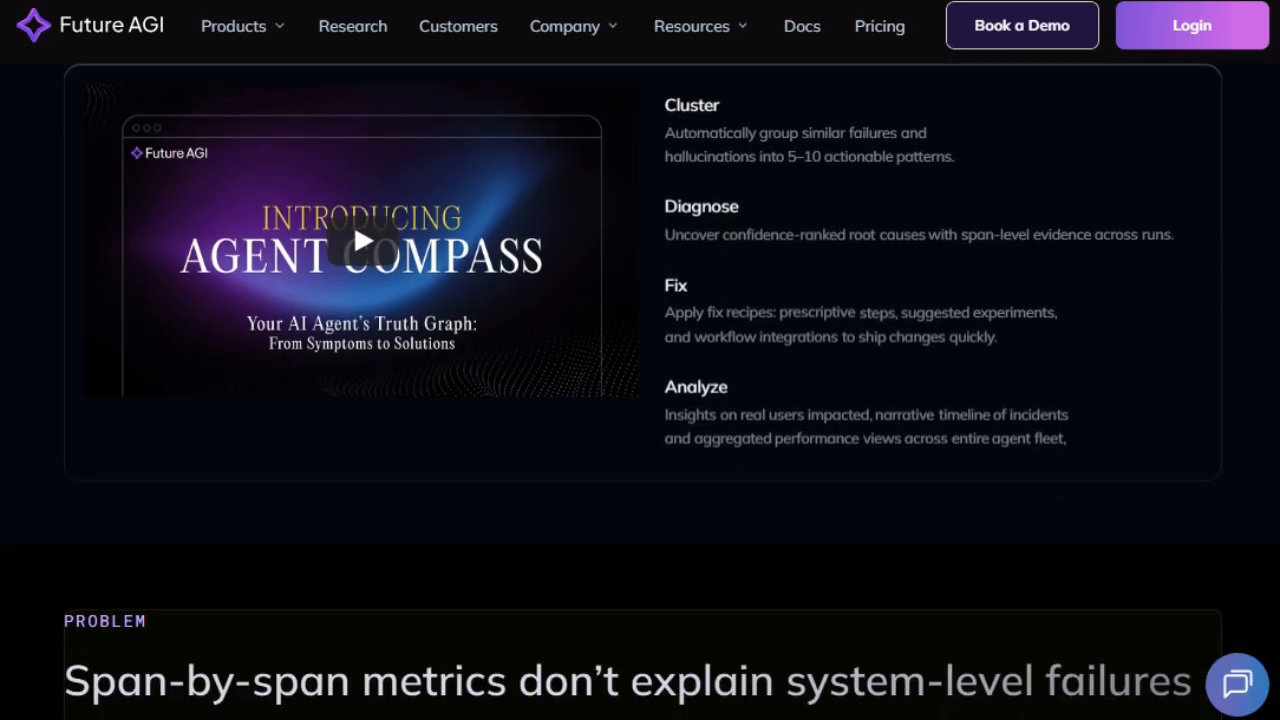
scroll("down", 3)
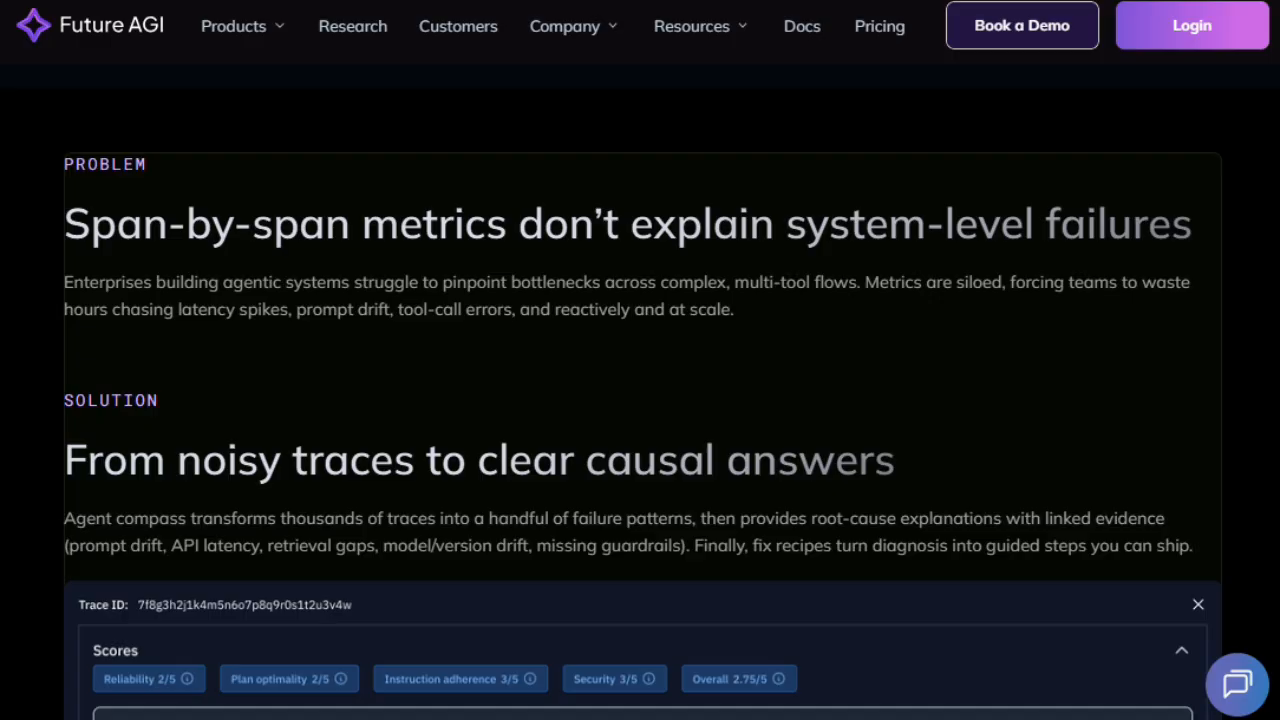
- Scroll through the trace scores, suggested fixes and root cause to the error categories diagram
scroll("down", 3)
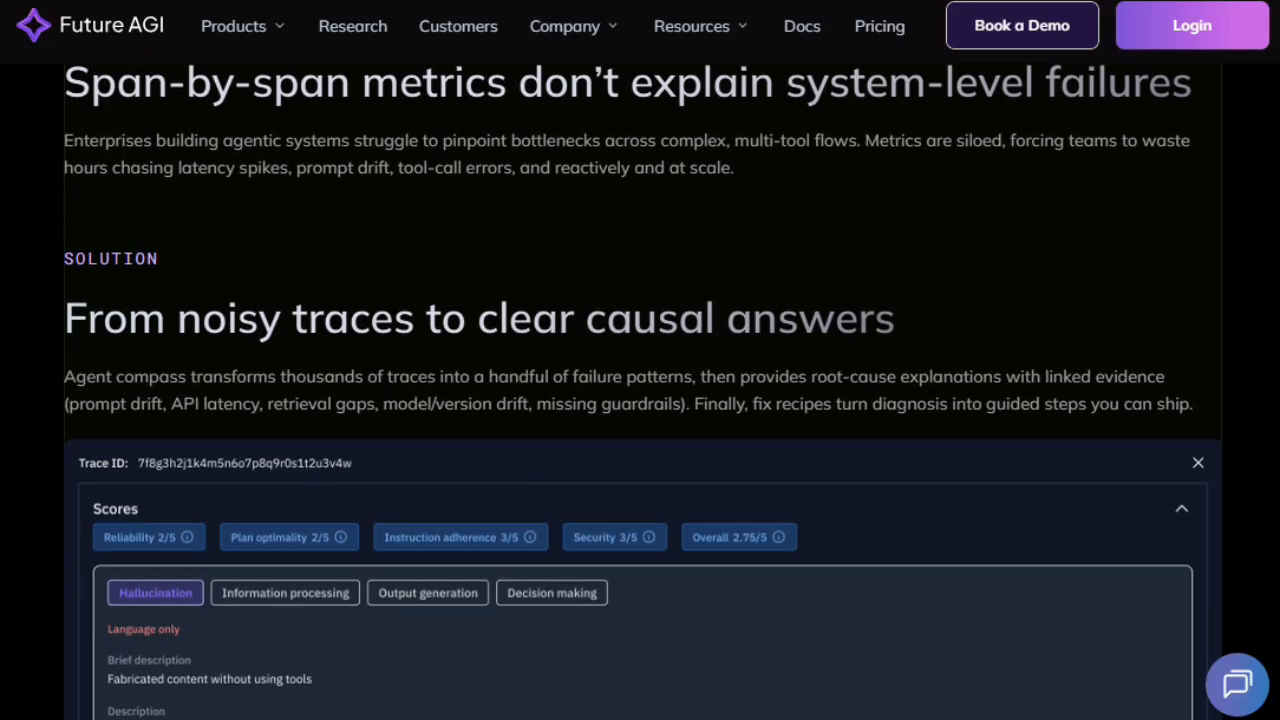
scroll("down", 3)
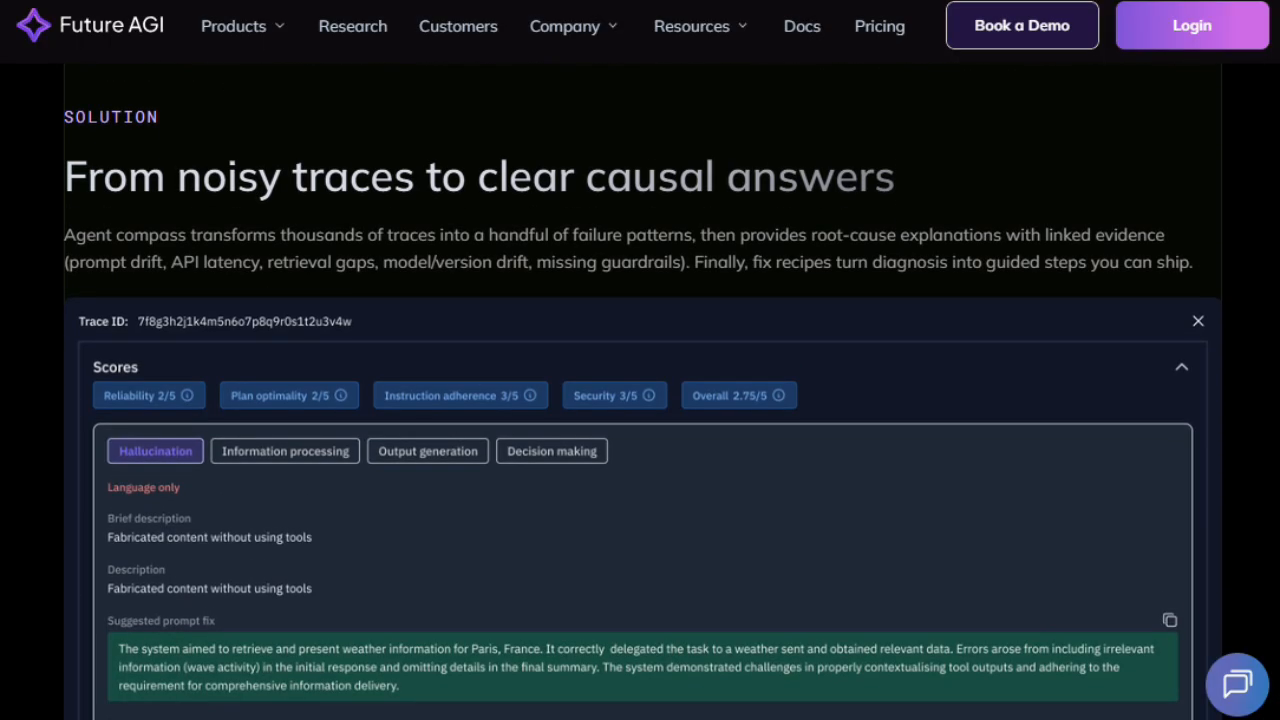
scroll("down", 3)
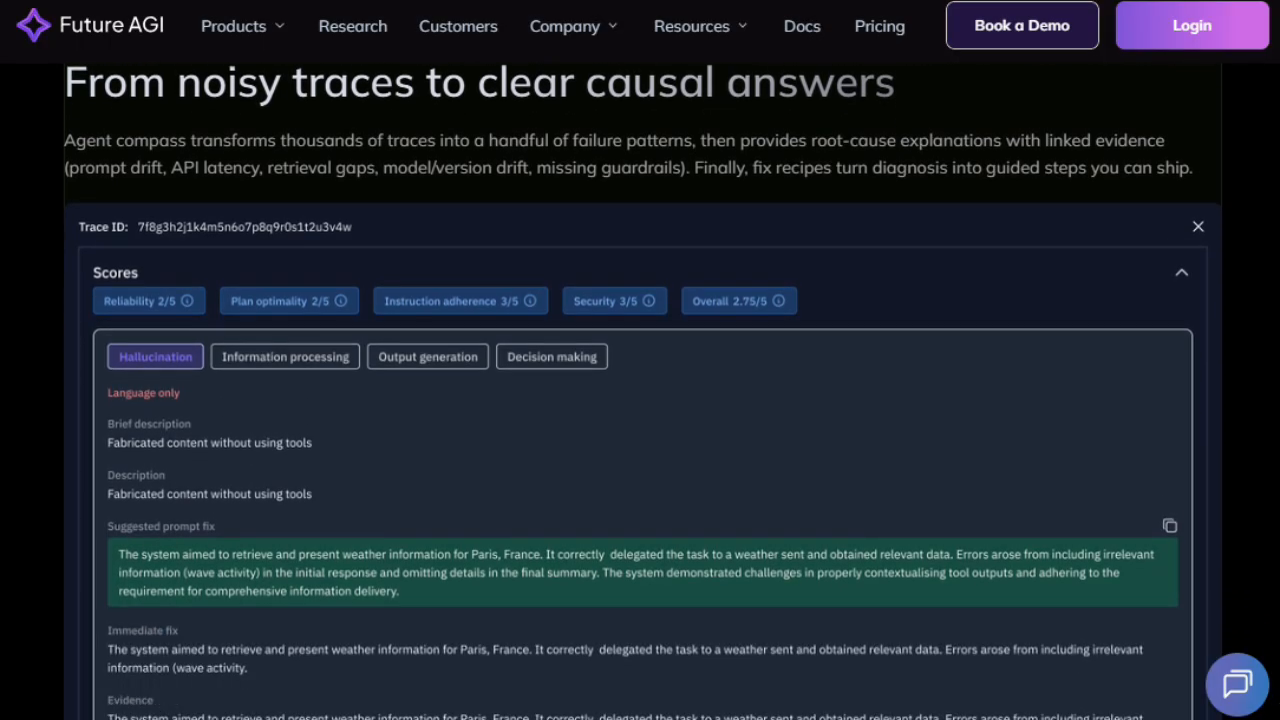
scroll("down", 3)
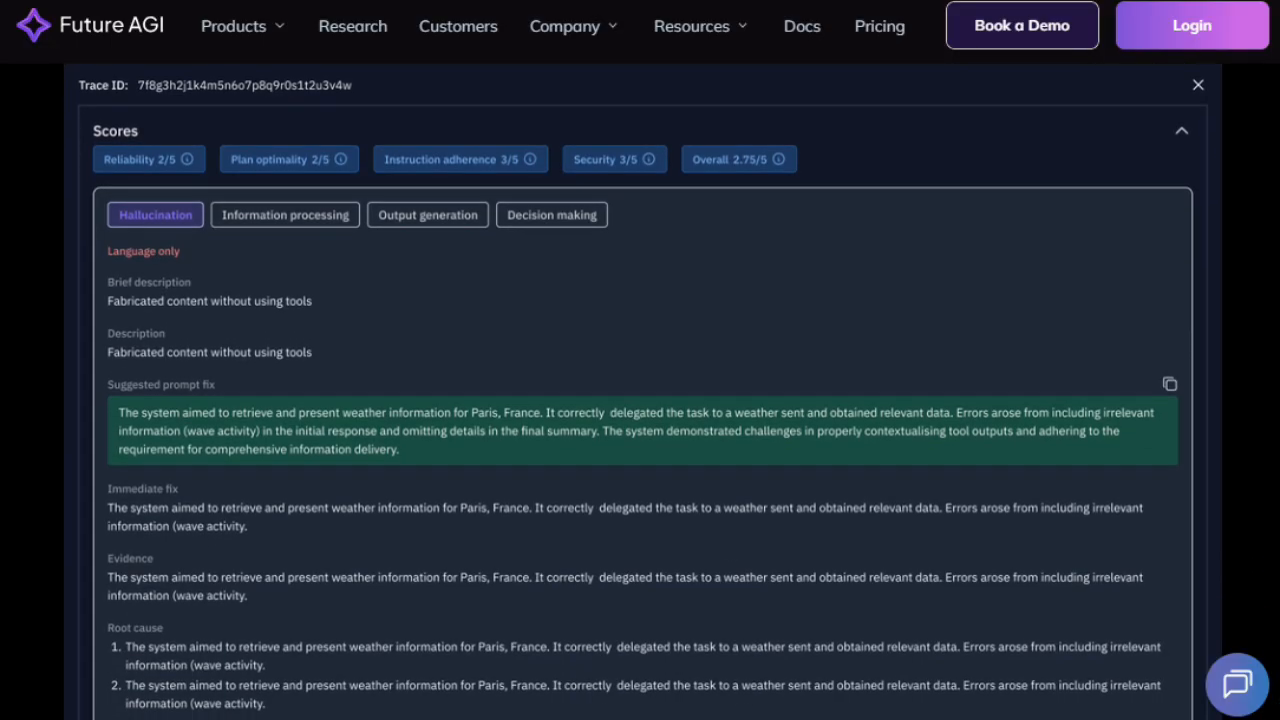
scroll("down", 3)
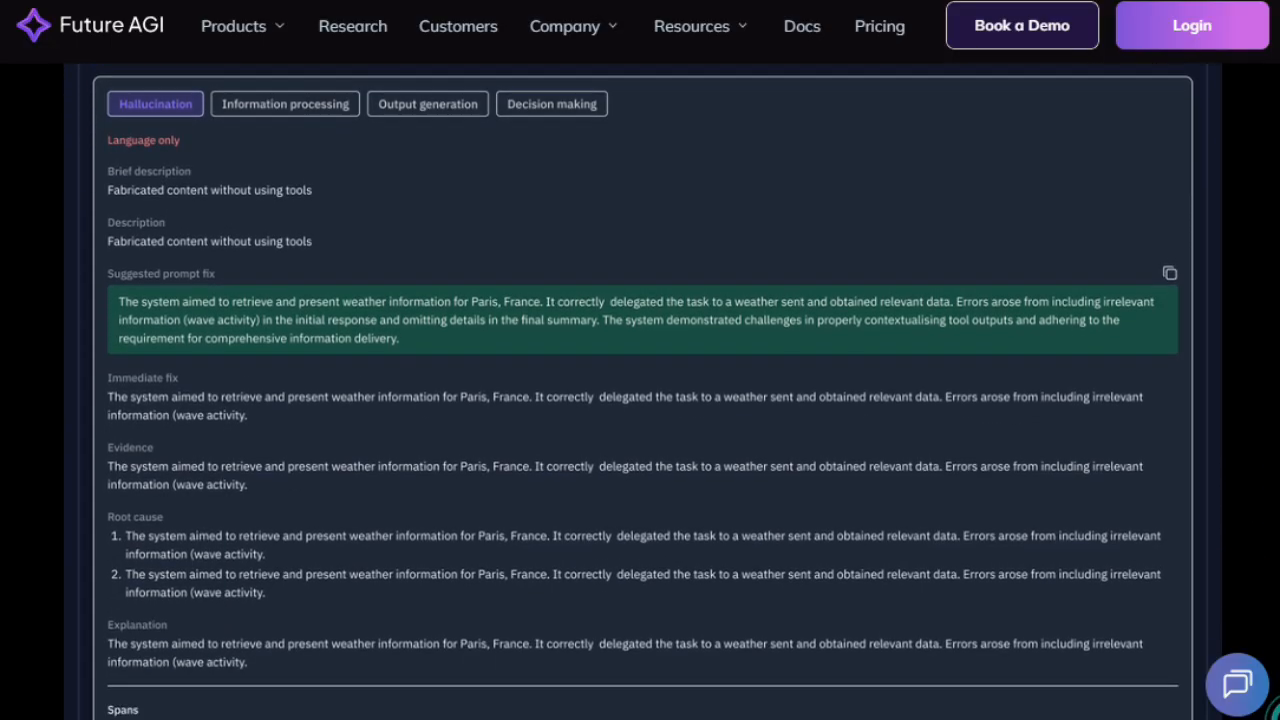
scroll("down", 3)
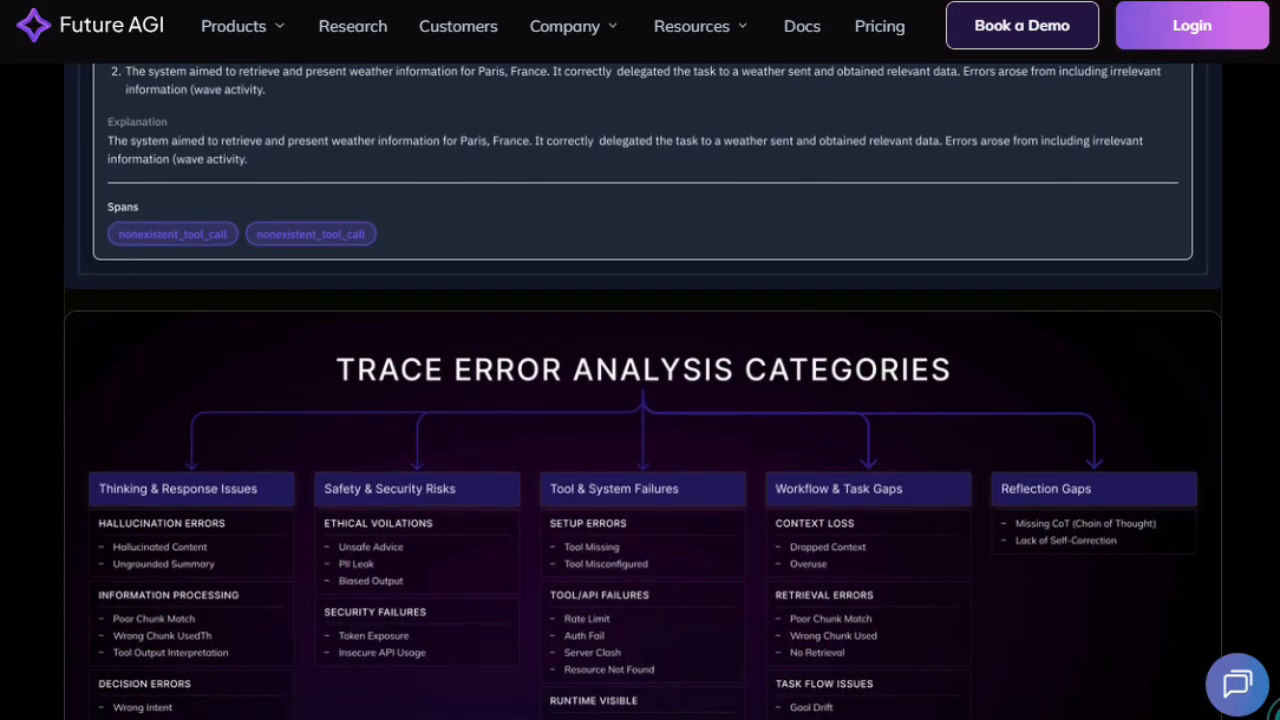
scroll("down", 3)
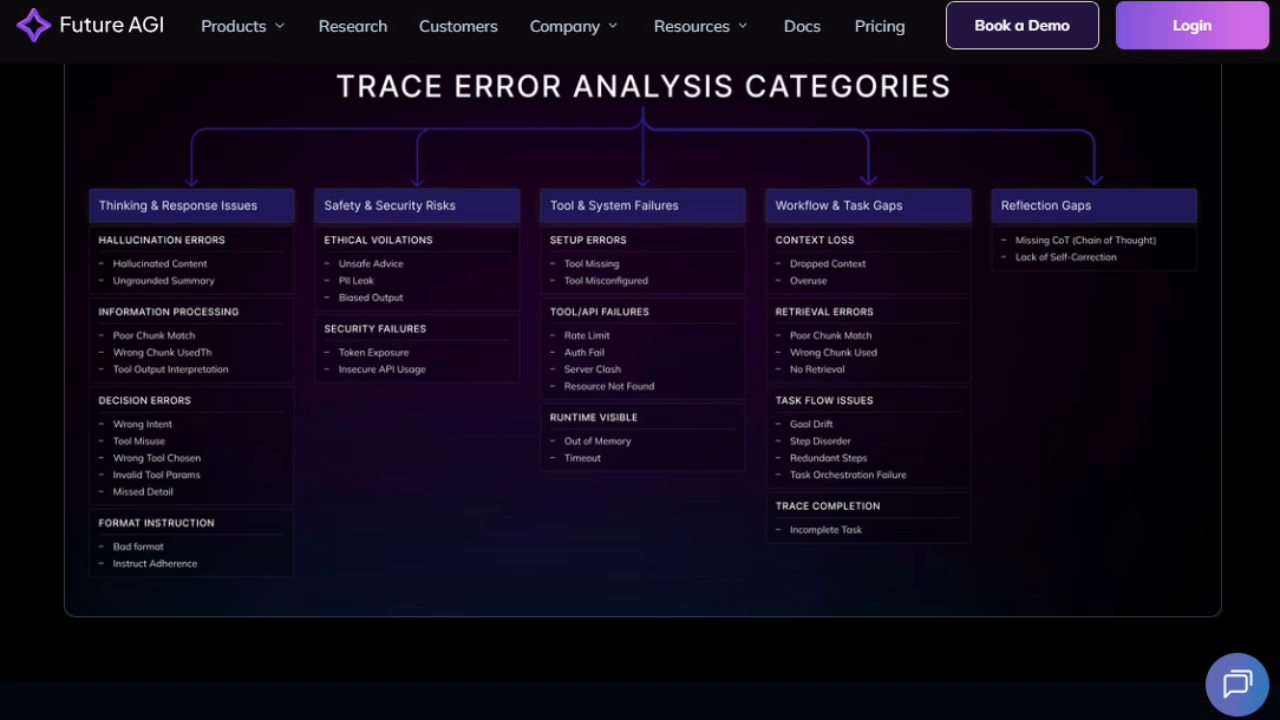
- Scroll past the feature cards and Integrations & Installation to the AgentCompass research paper
scroll("down", 3)
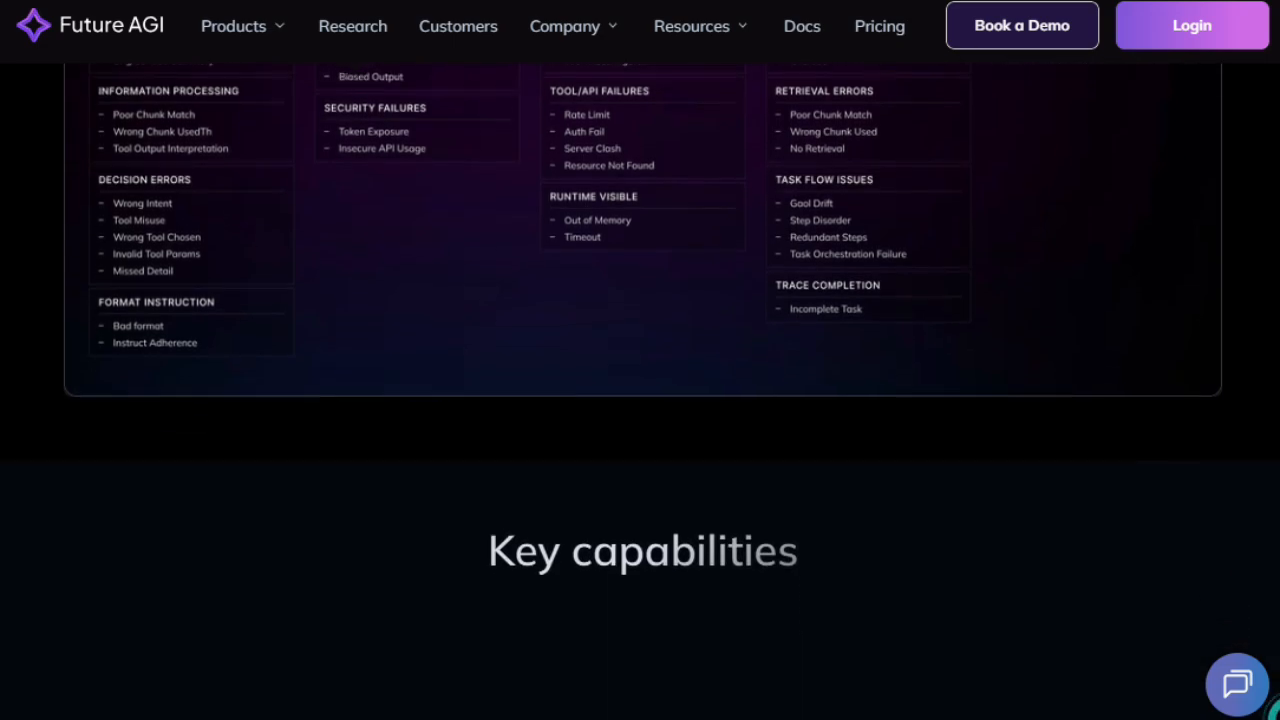
scroll("down", 3)
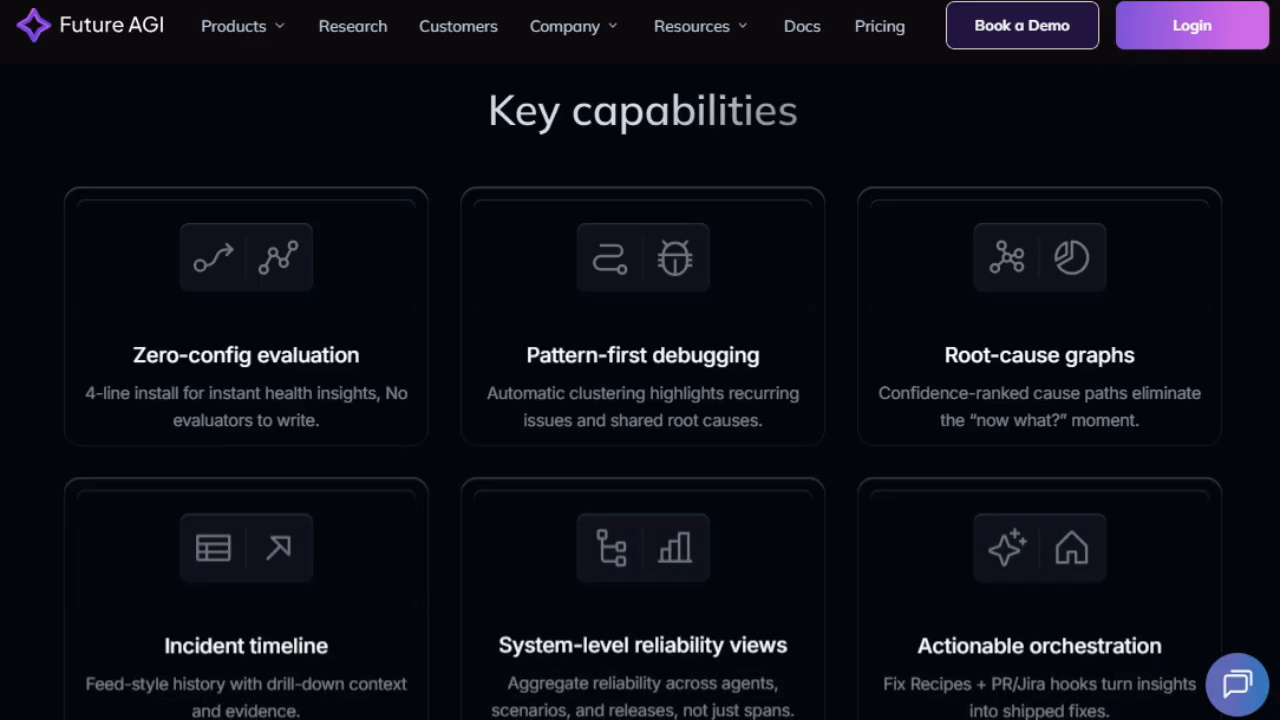
scroll("down", 3)
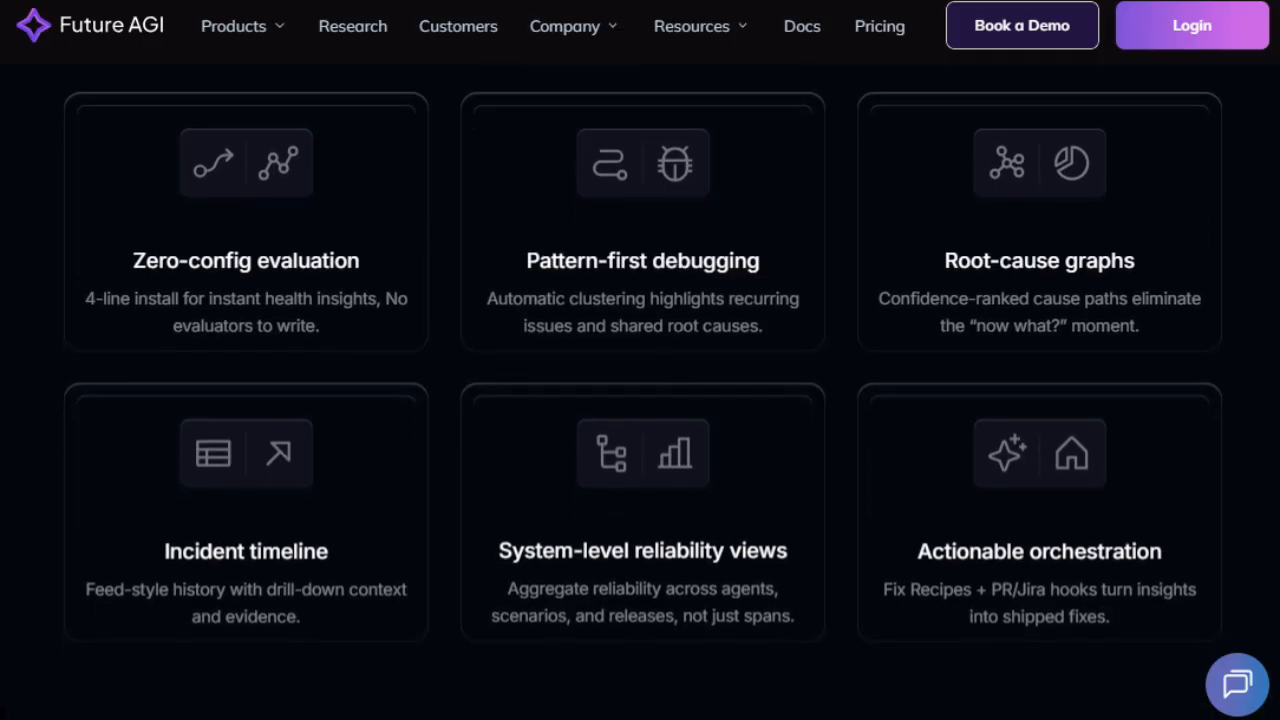
scroll("down", 3)
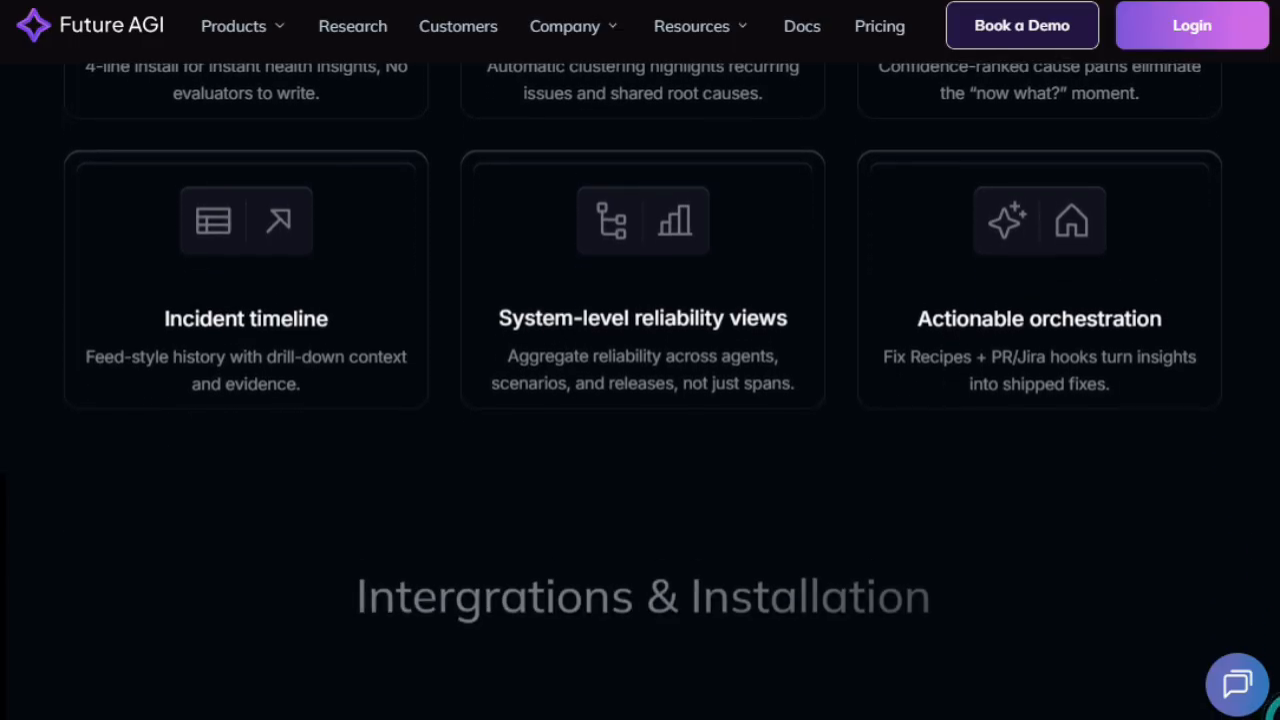
scroll("down", 3)
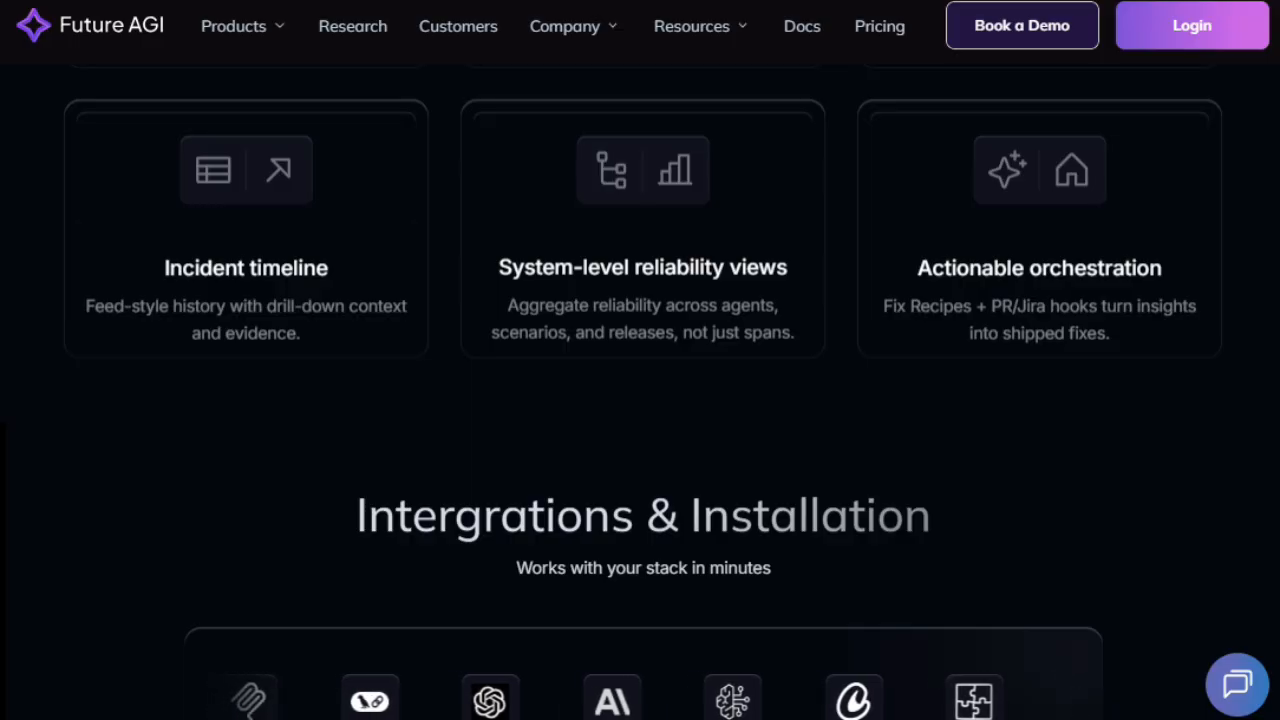
scroll("down", 3)
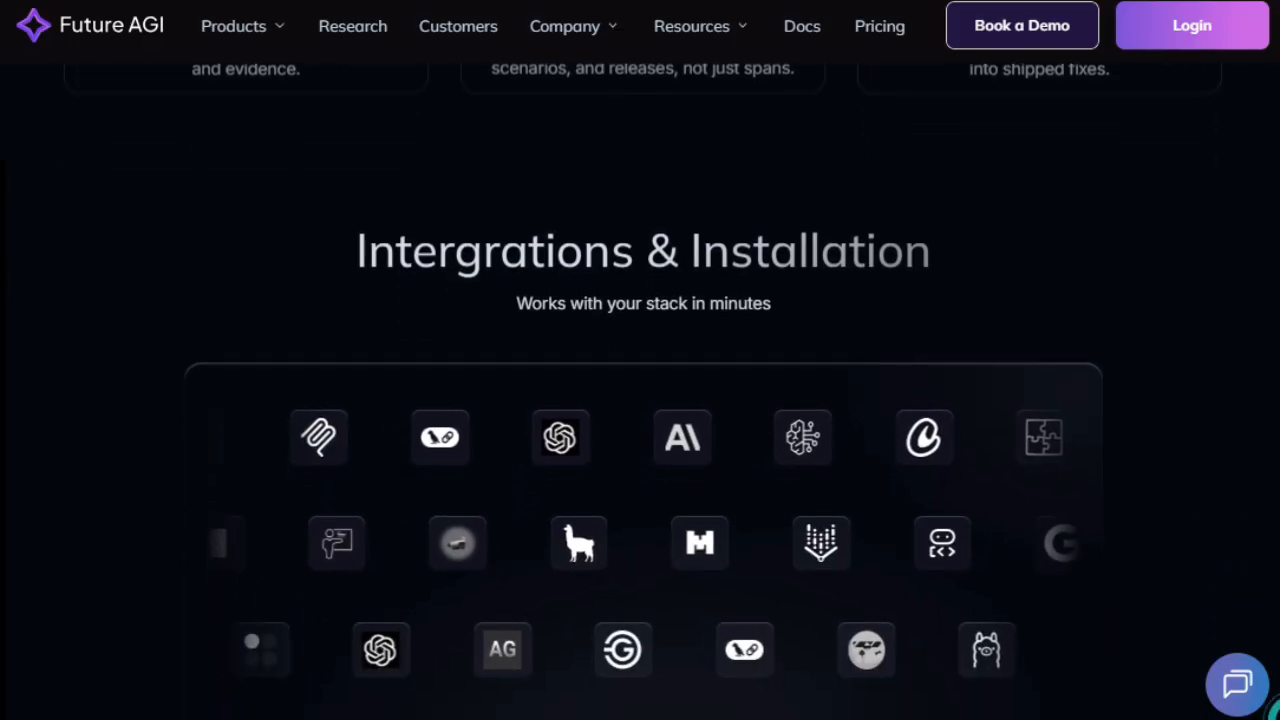
scroll("down", 3)
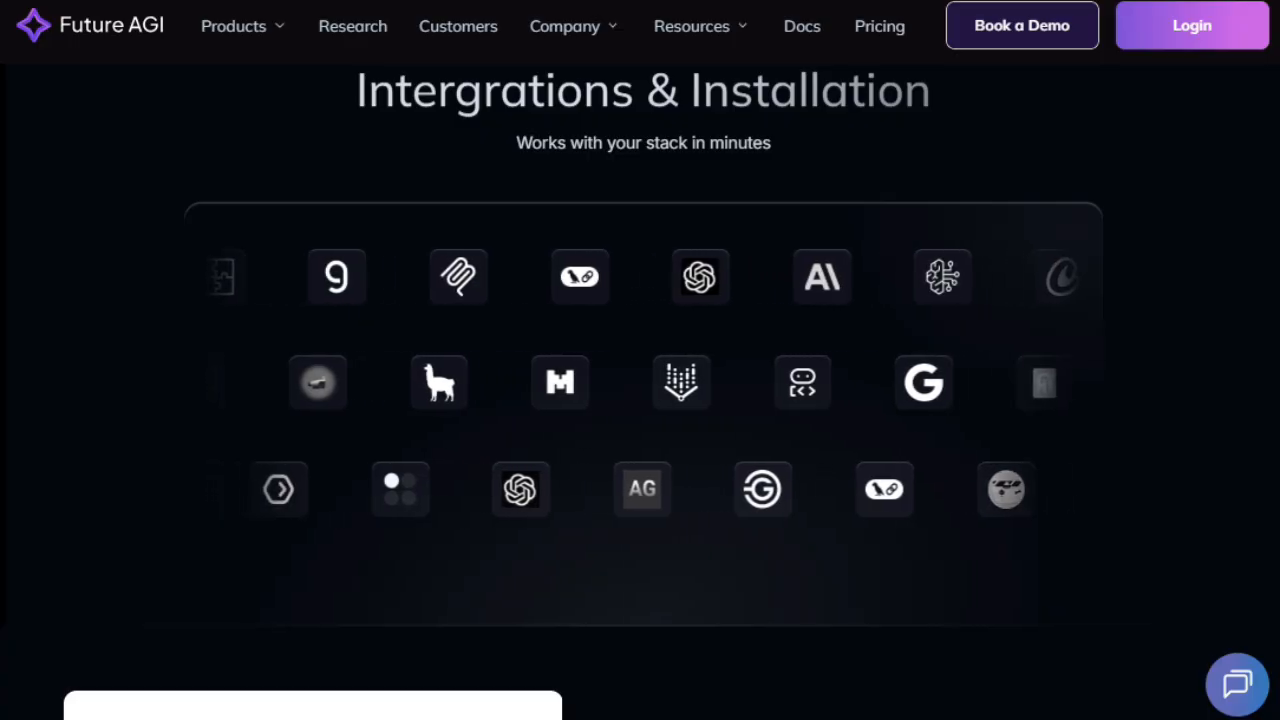
scroll("down", 3)
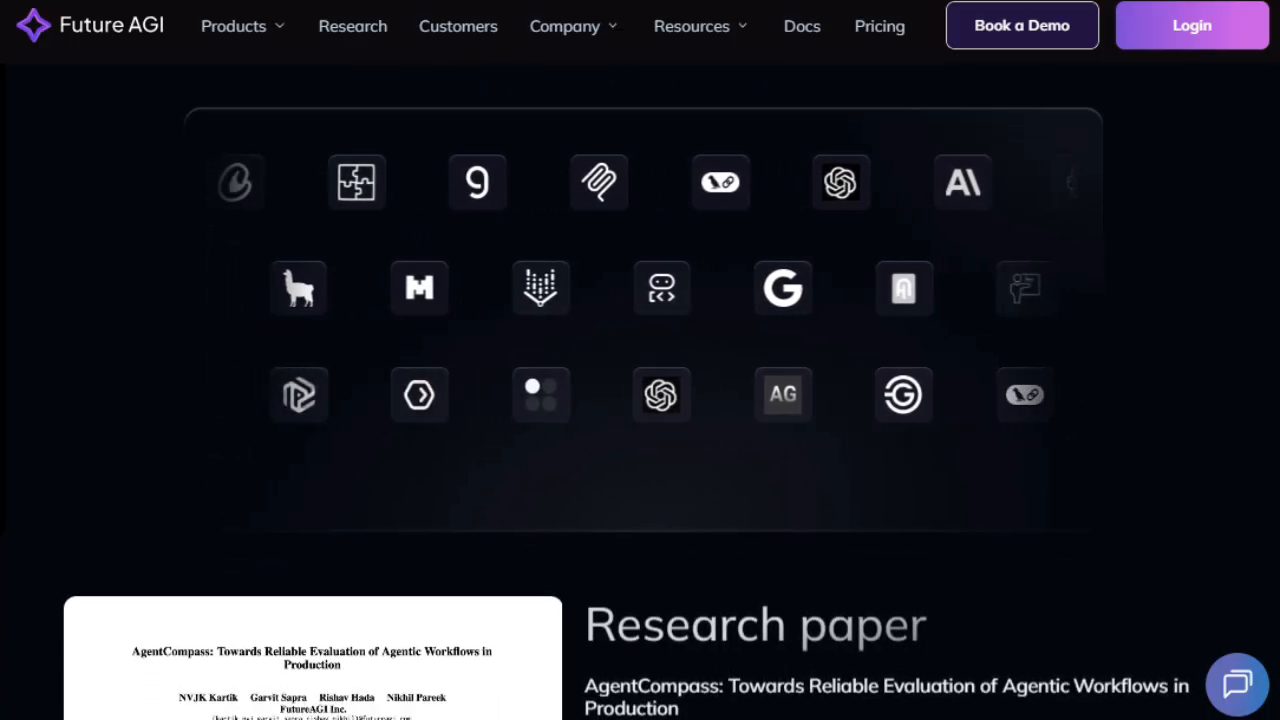
scroll("down", 3)
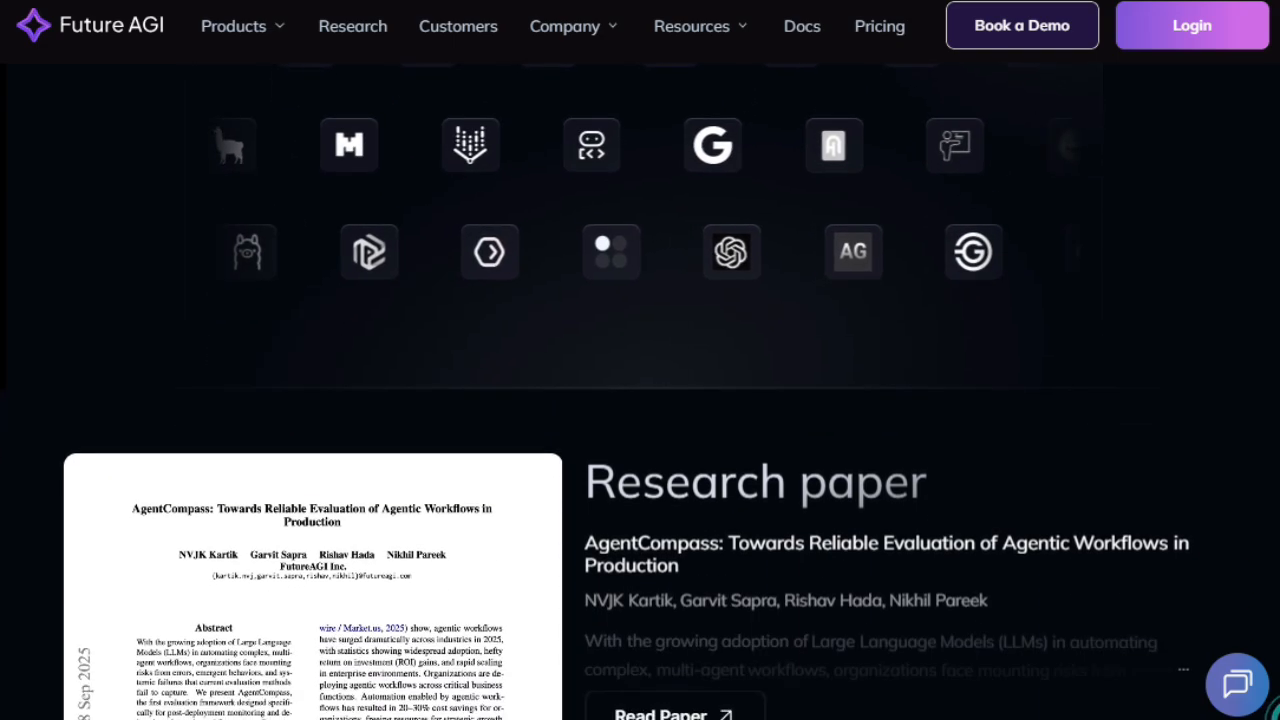
scroll("down", 3)
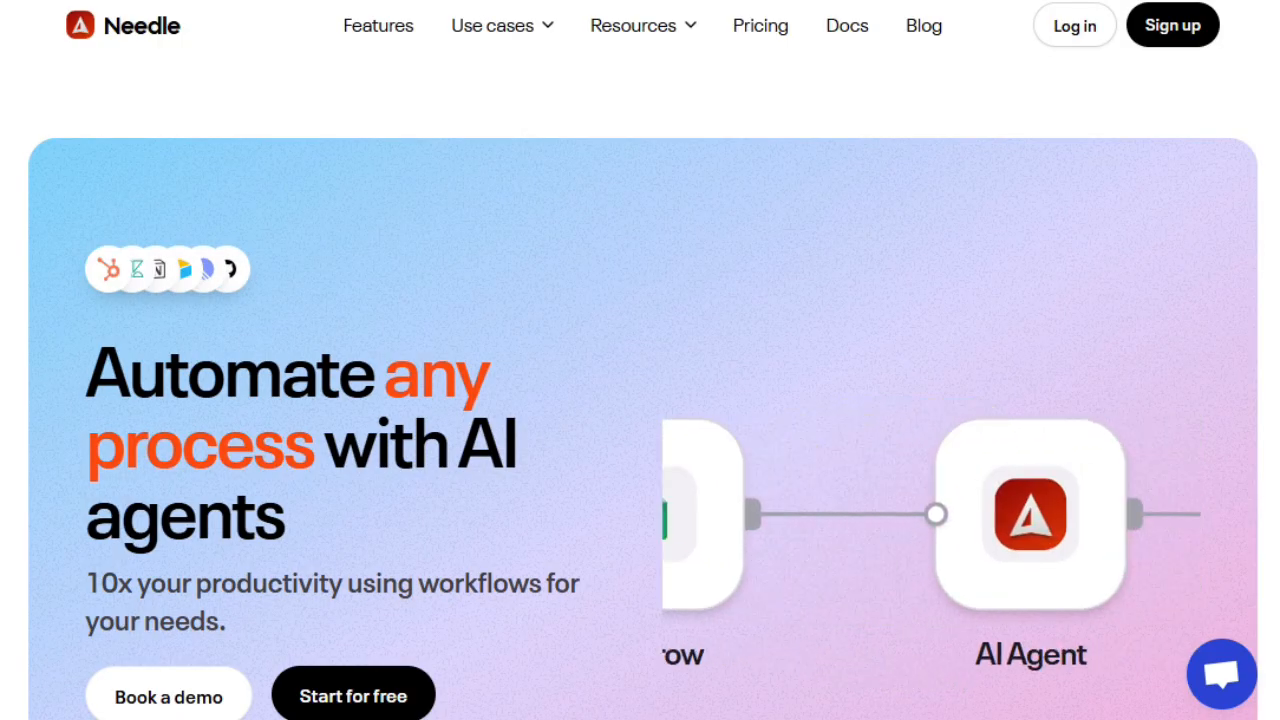
- Scroll the Needle homepage past the Trusted by logos to the Knowledge Threading section
scroll("down", 3)
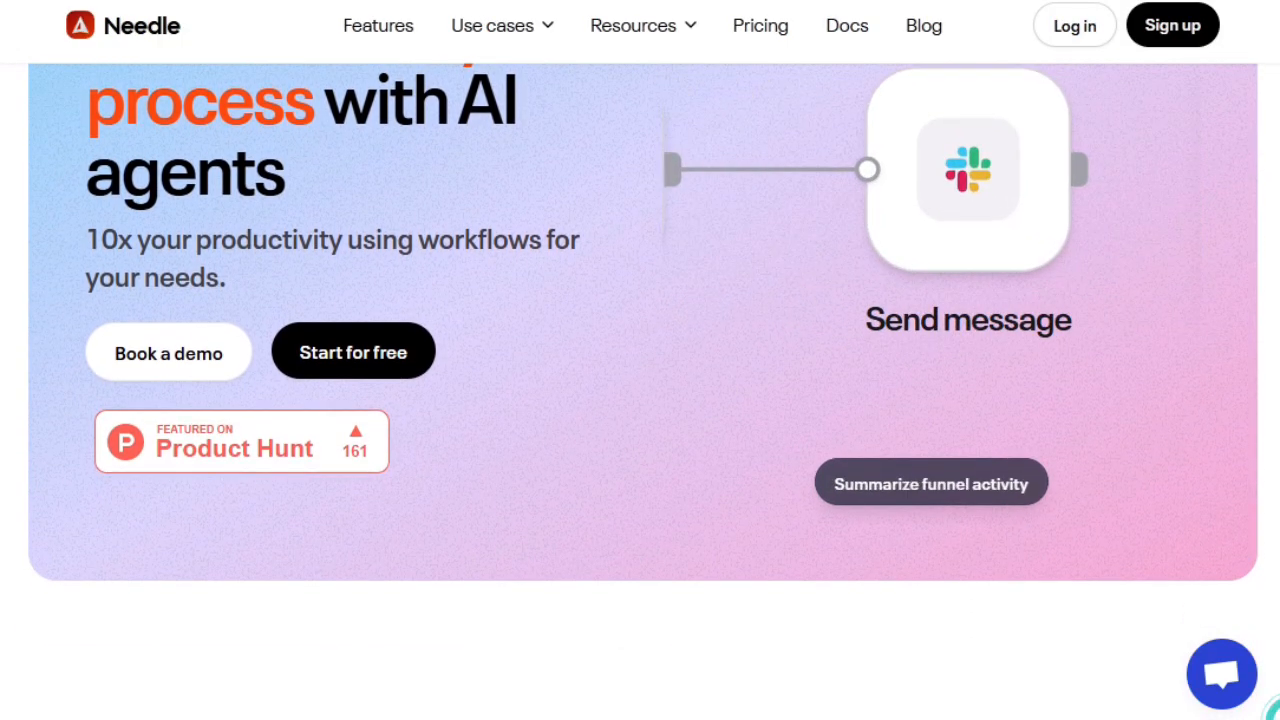
scroll("down", 3)
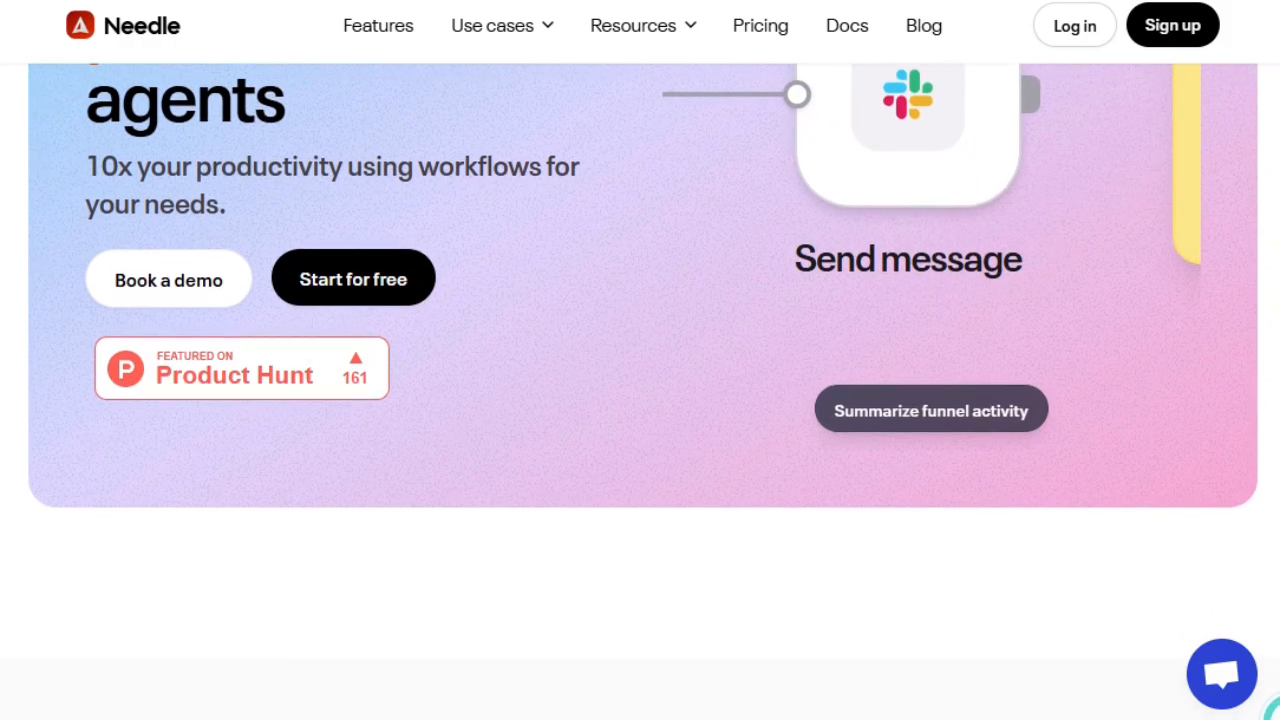
scroll("down", 3)
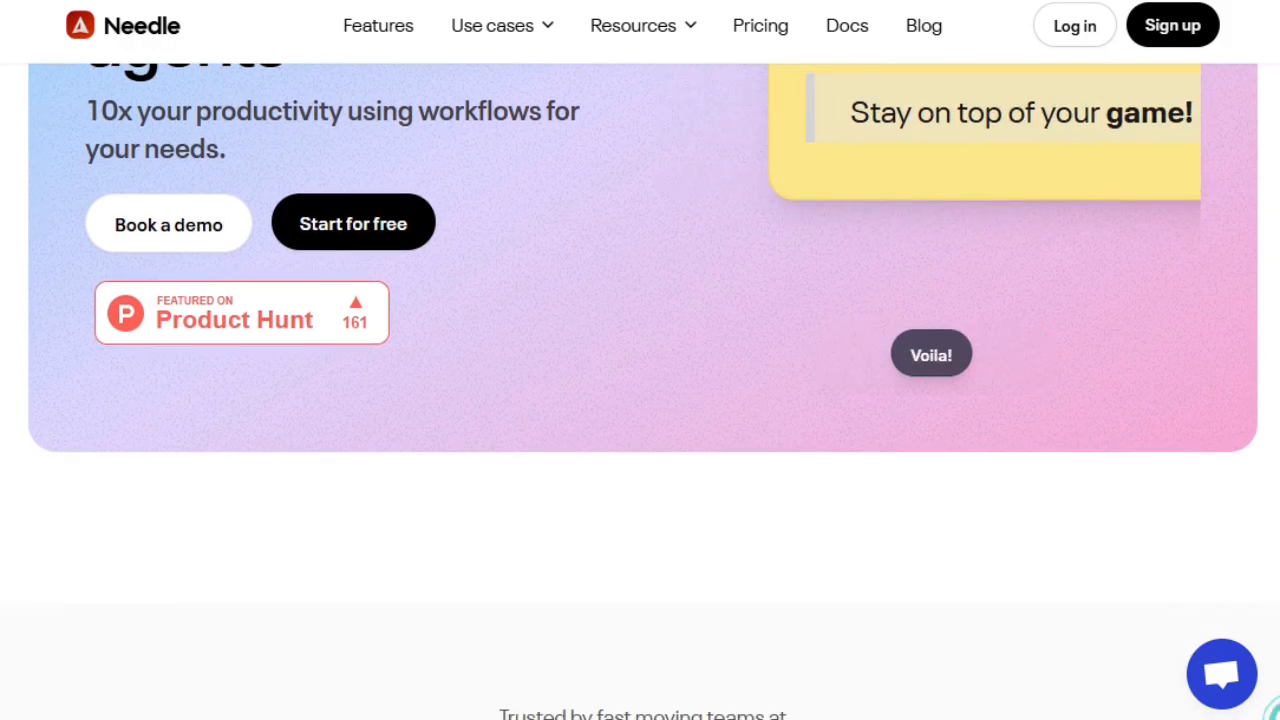
scroll("down", 3)
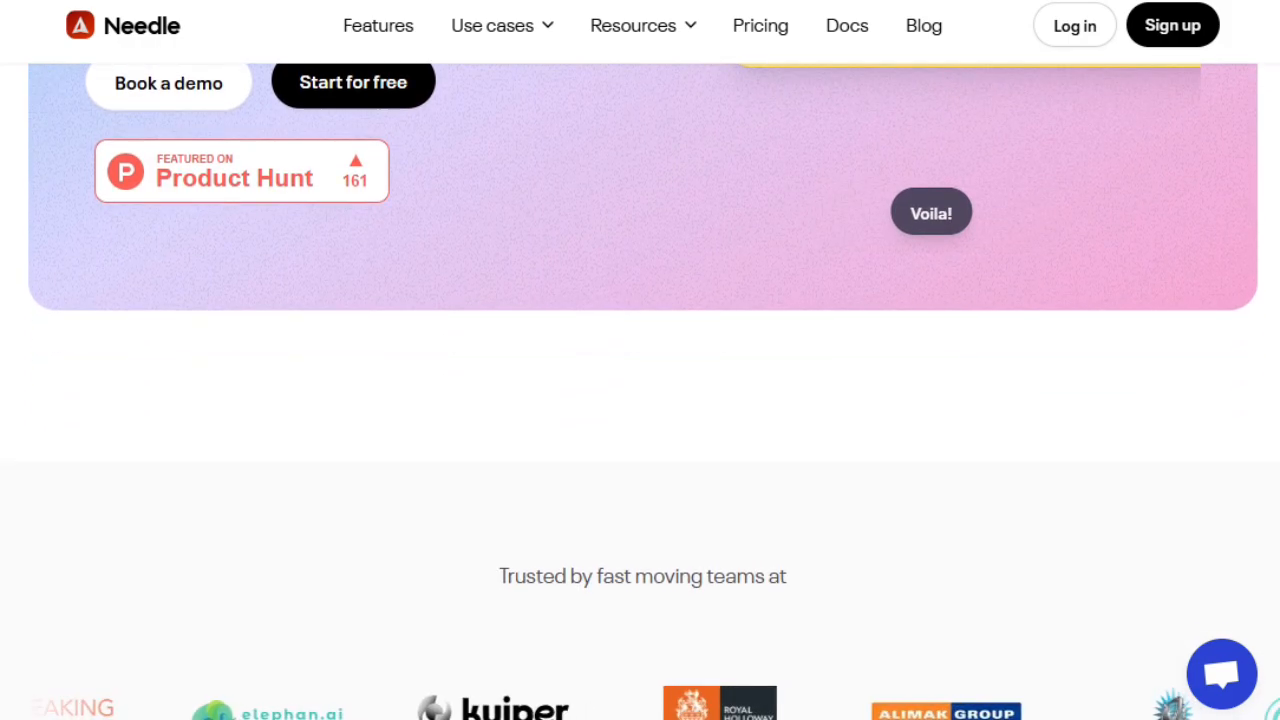
scroll("down", 3)
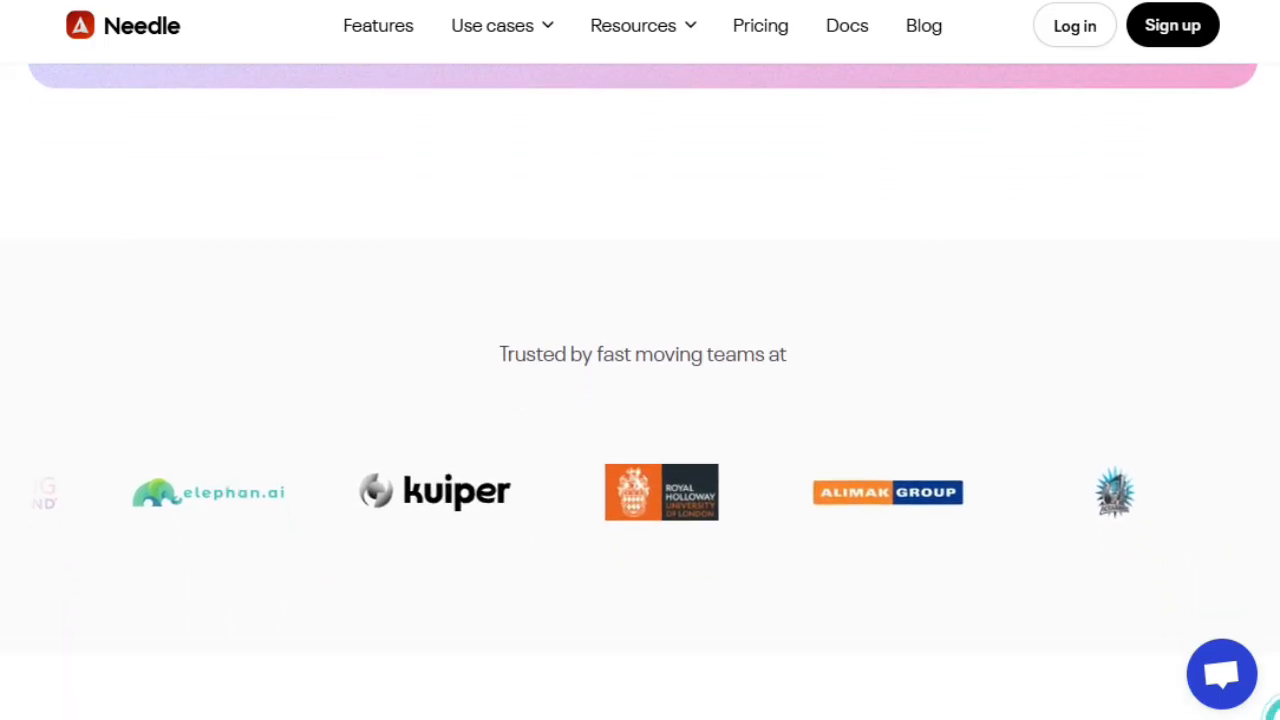
scroll("down", 3)
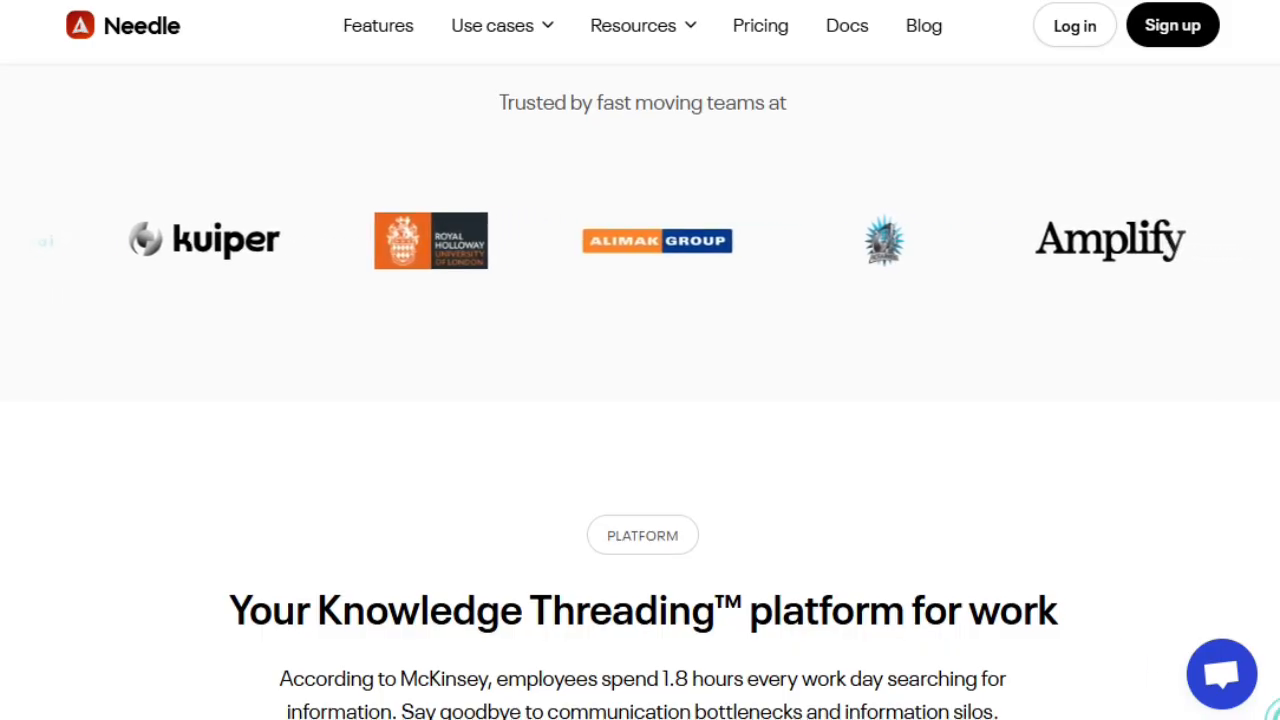
scroll("down", 3)
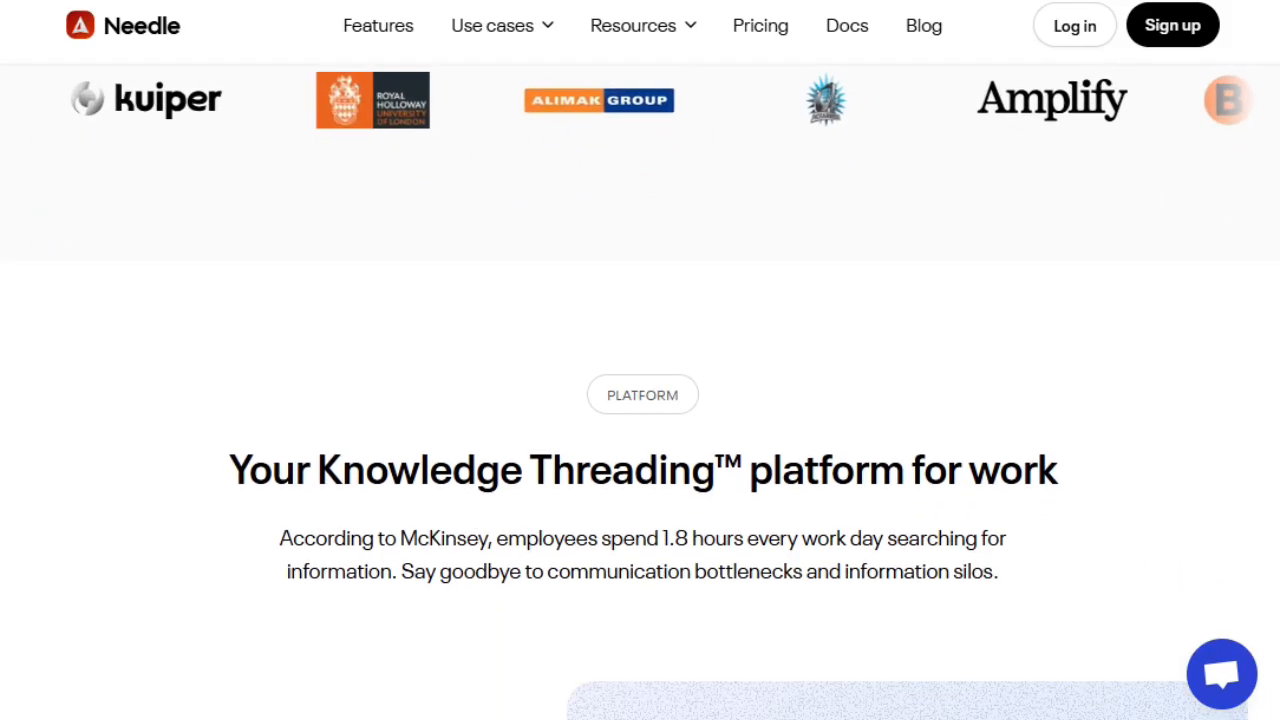
scroll("down", 3)
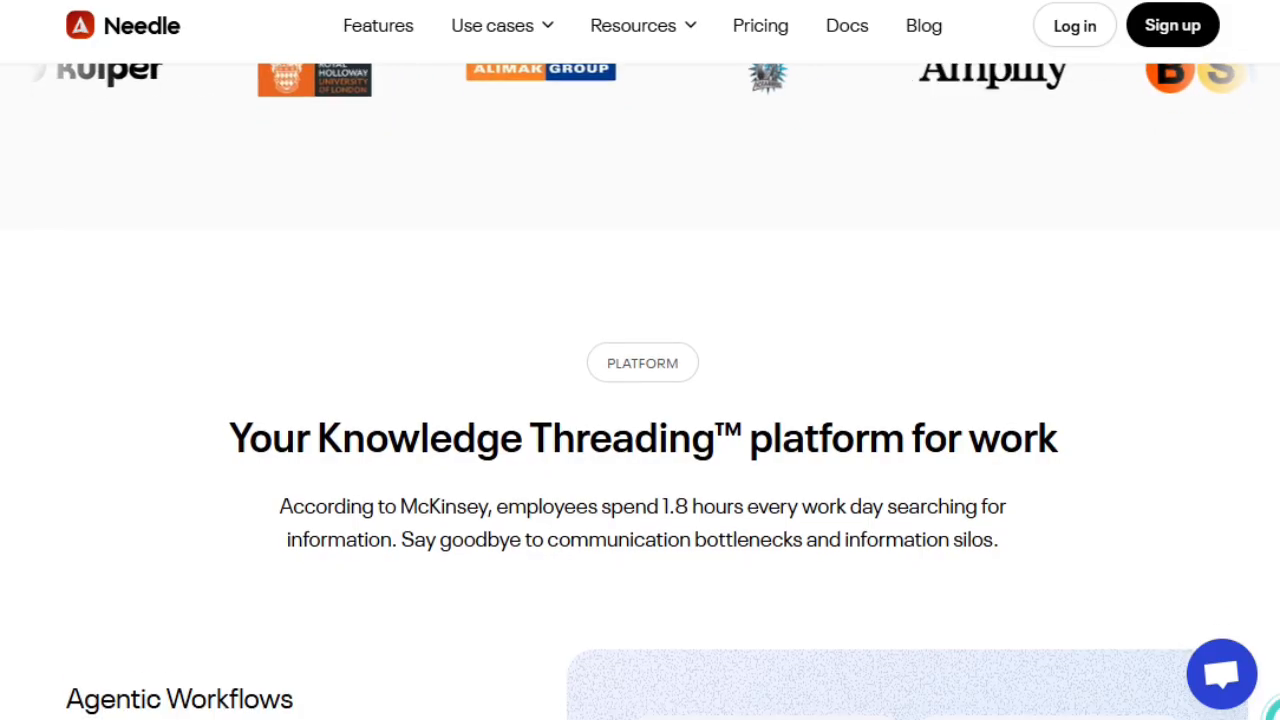
scroll("down", 3)
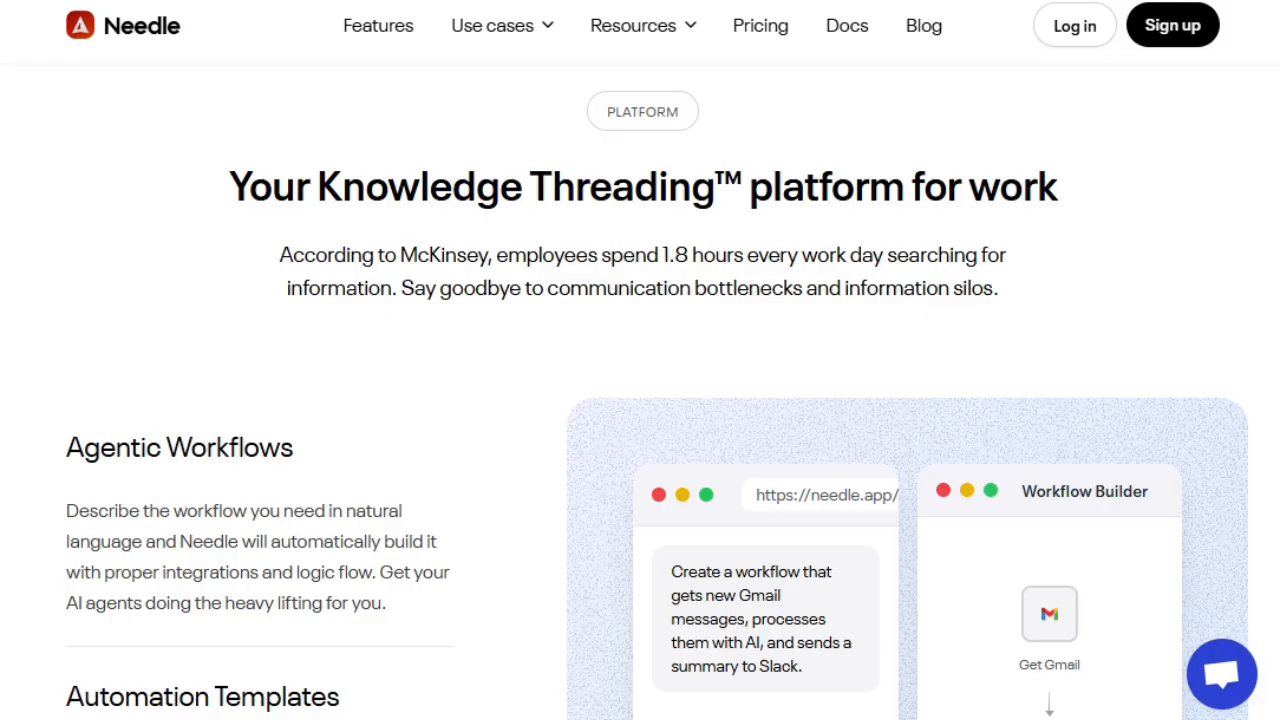
- Scroll Needle's homepage past the features down to Developer API and the user testimonials
scroll("down", 3)
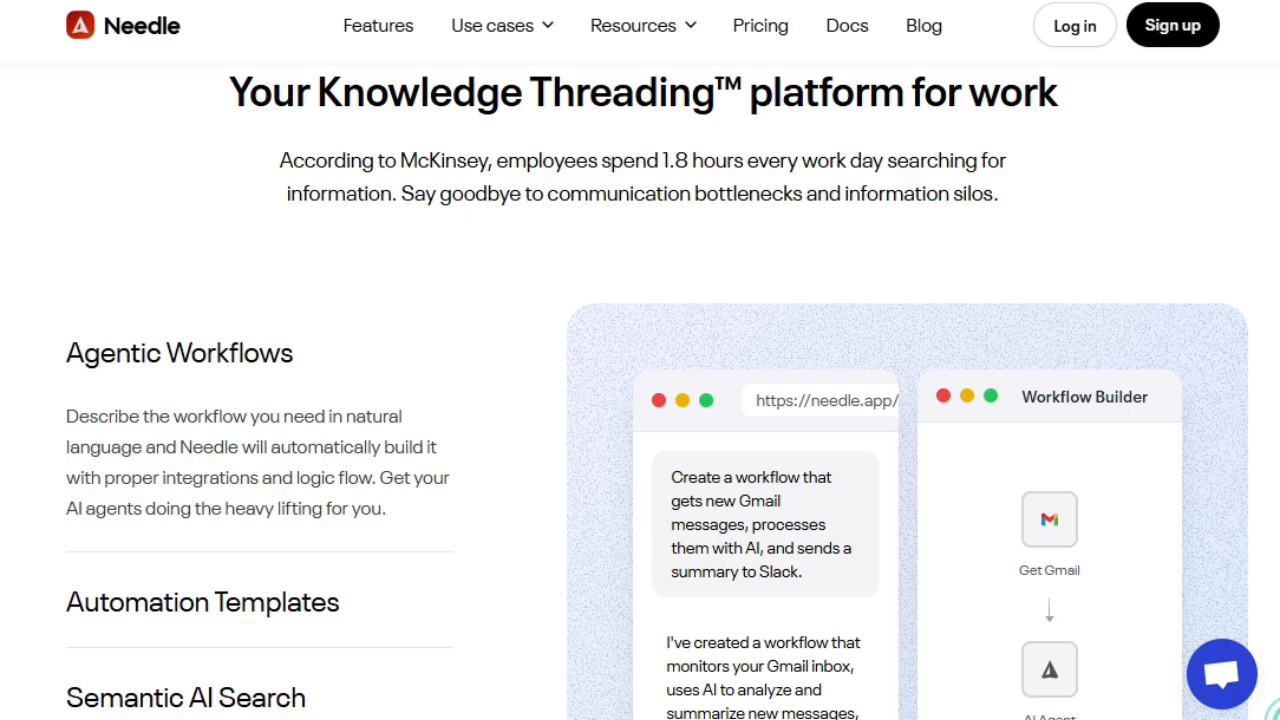
scroll("down", 3)
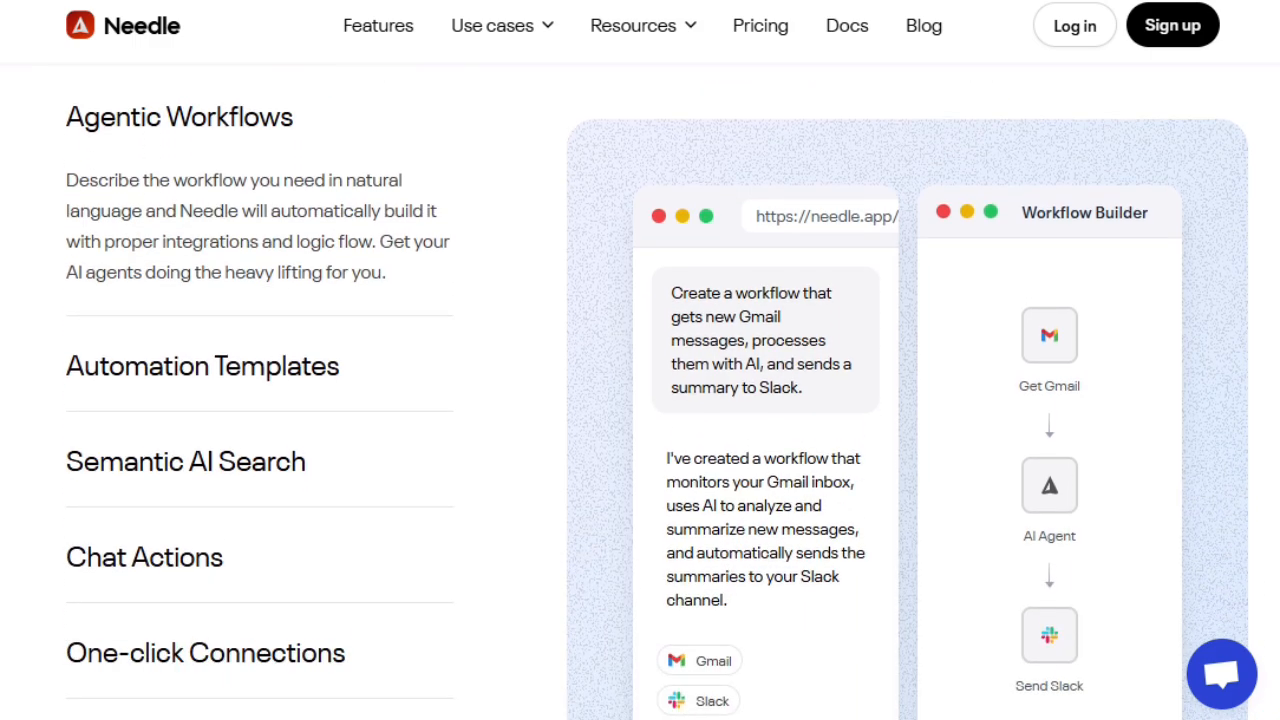
scroll("down", 3)
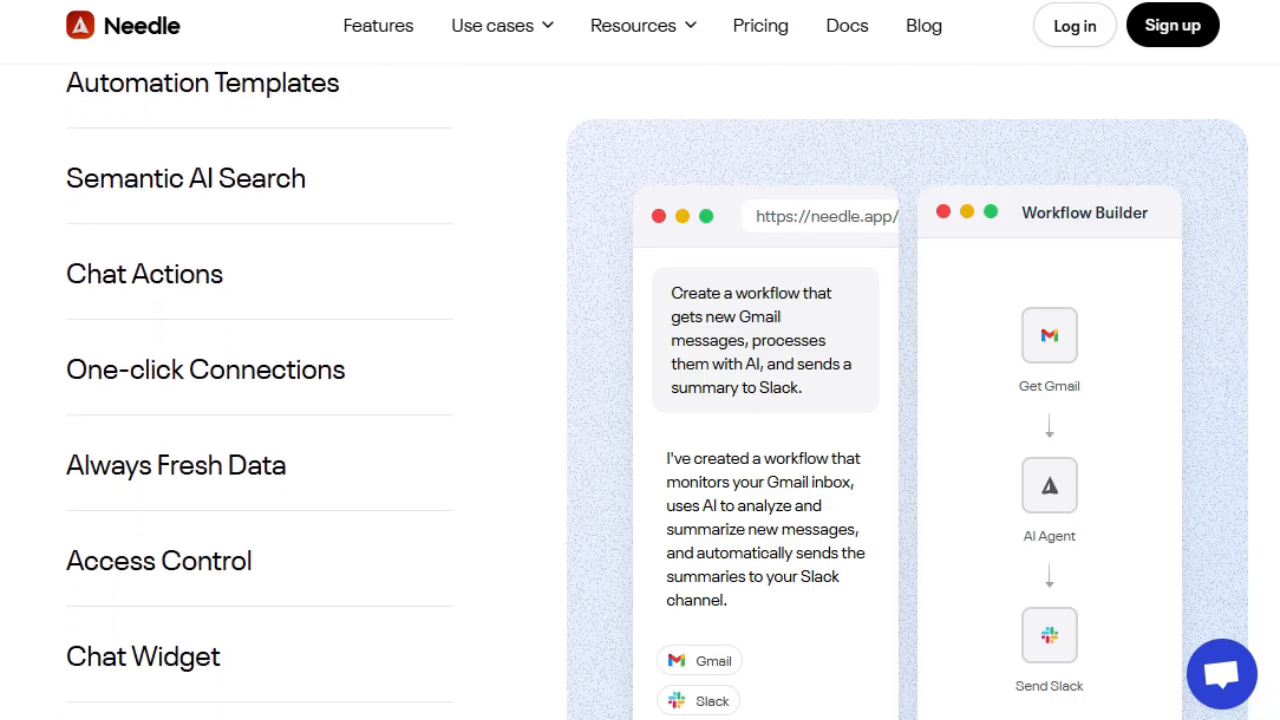
scroll("down", 3)
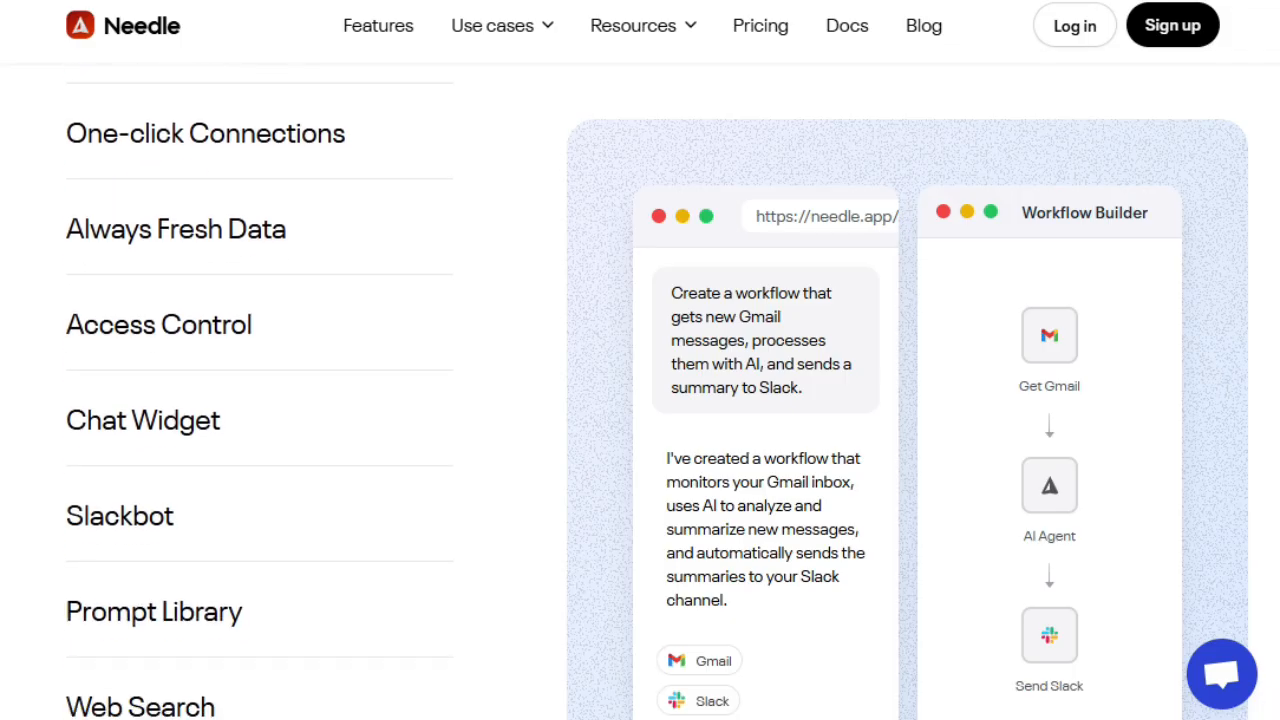
scroll("down", 3)
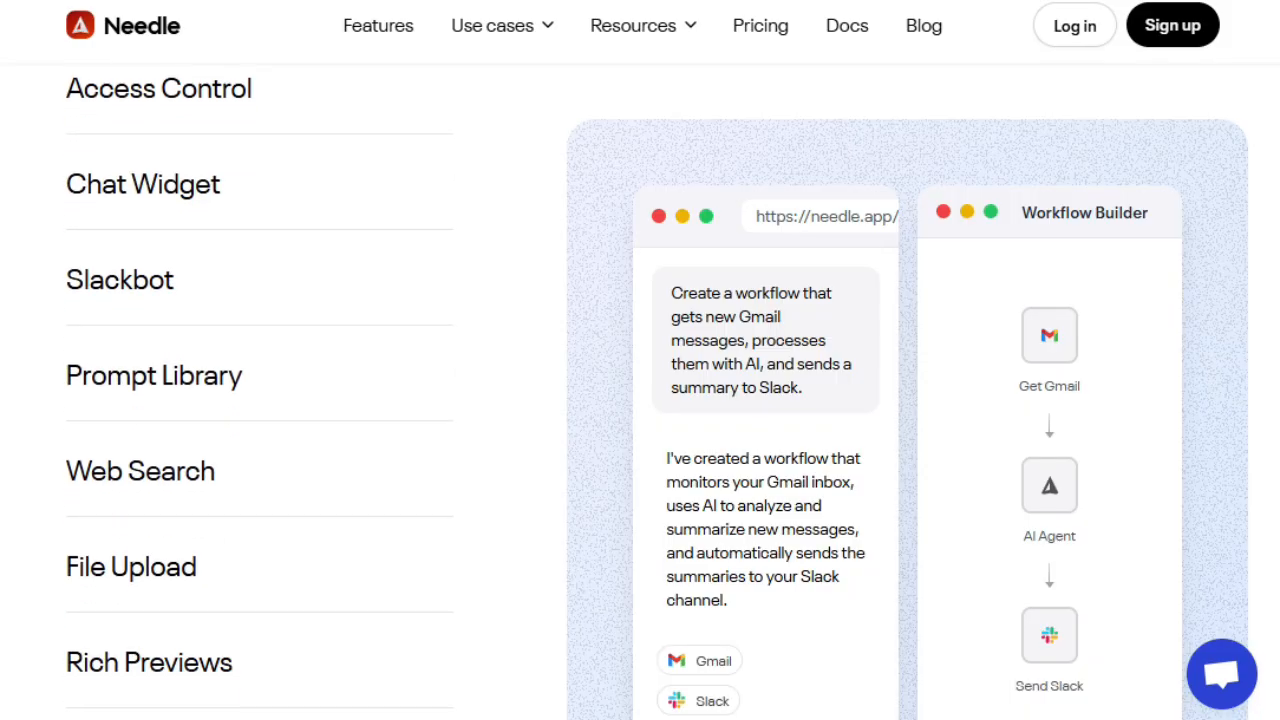
scroll("down", 3)
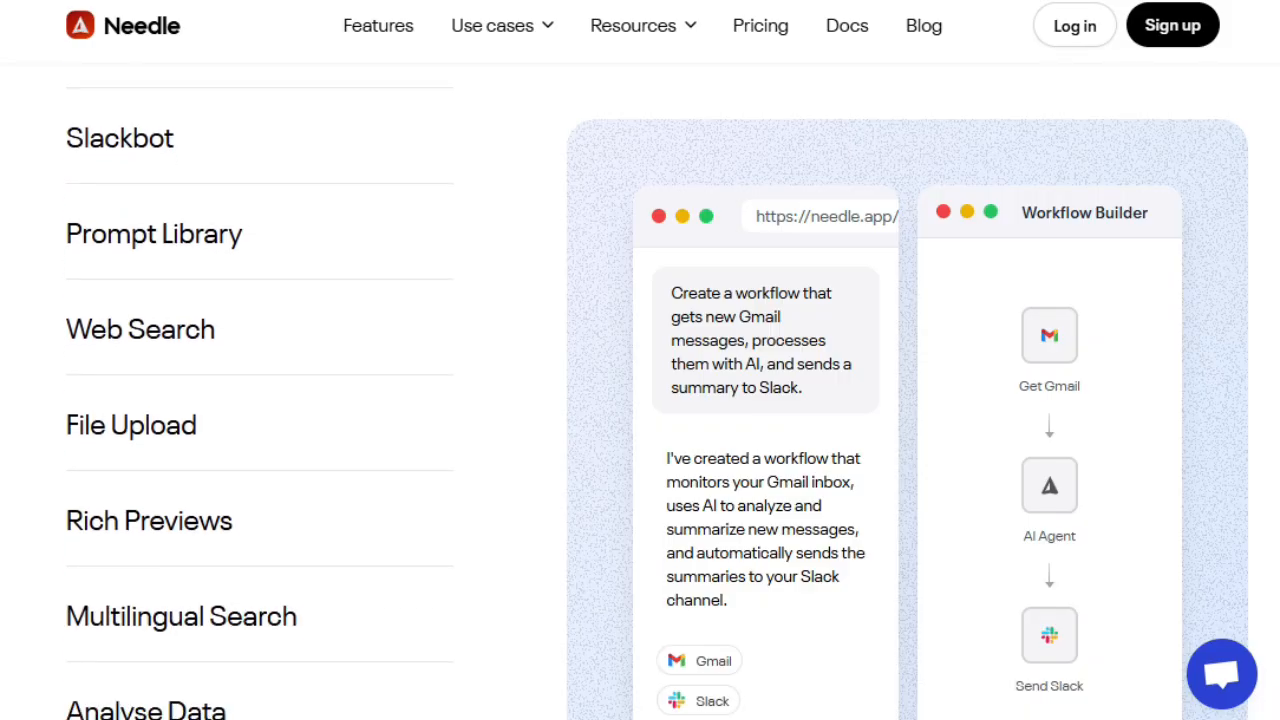
scroll("down", 3)
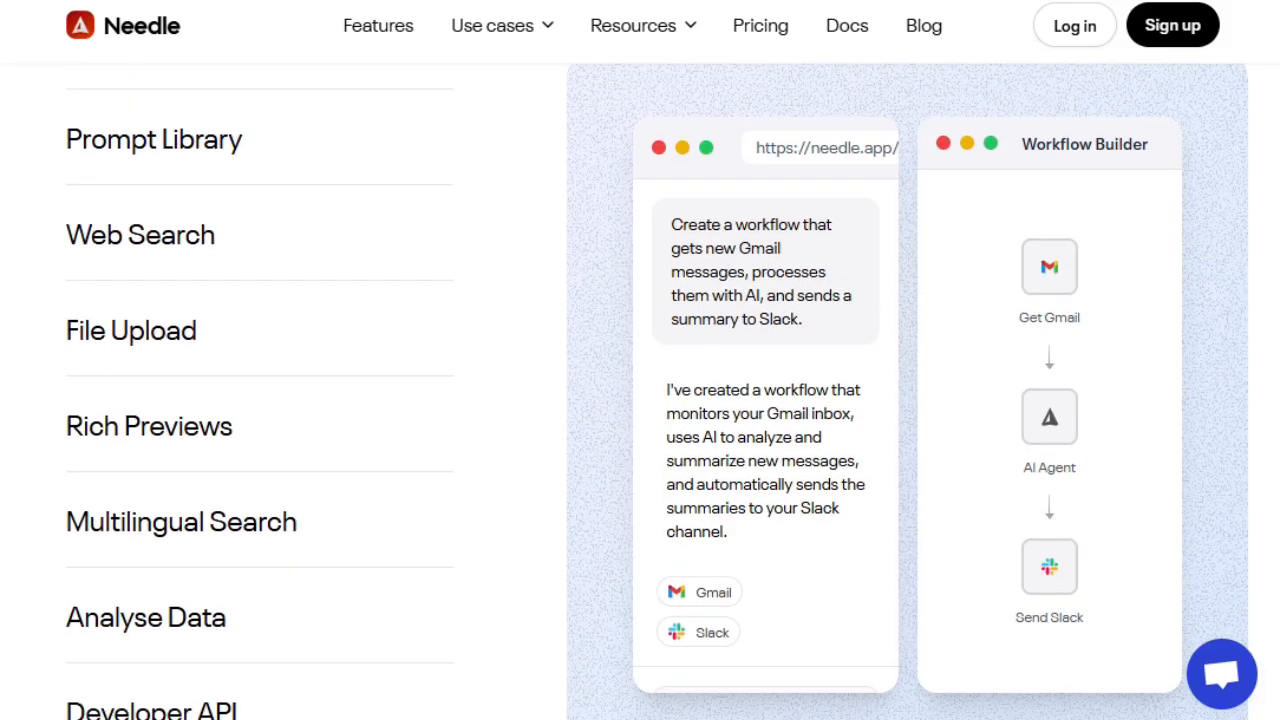
scroll("down", 3)
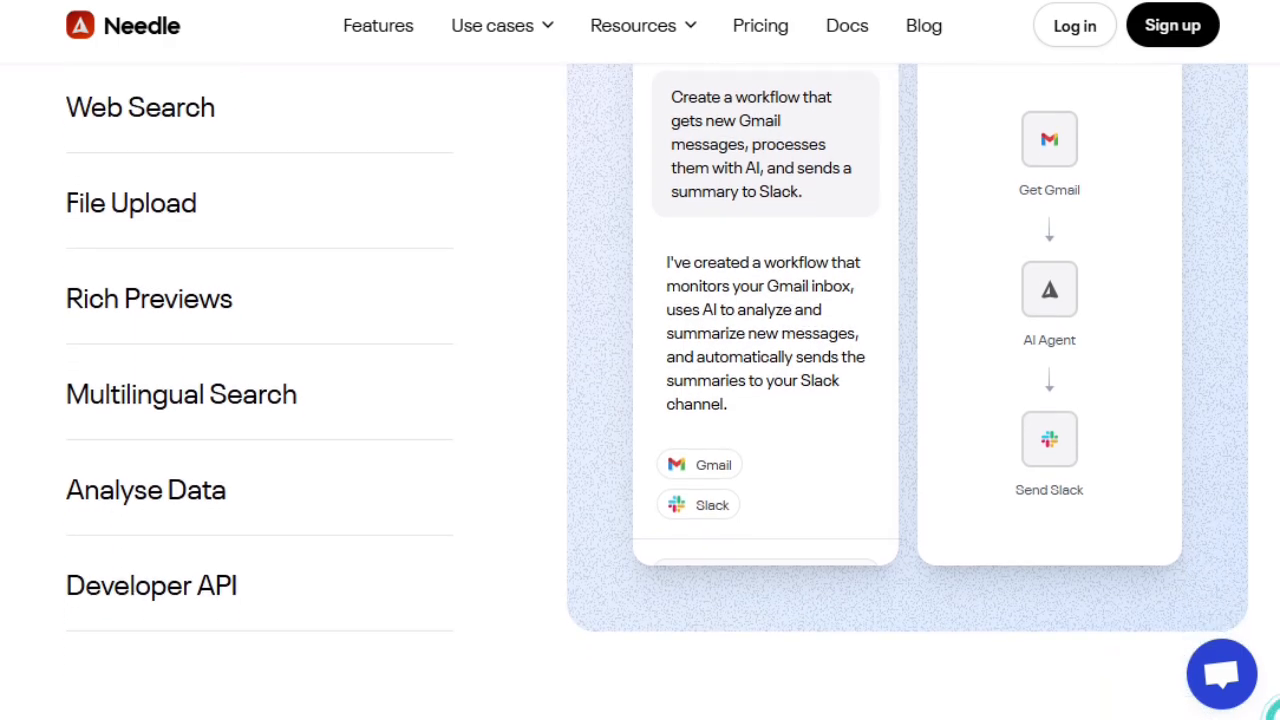
scroll("down", 3)
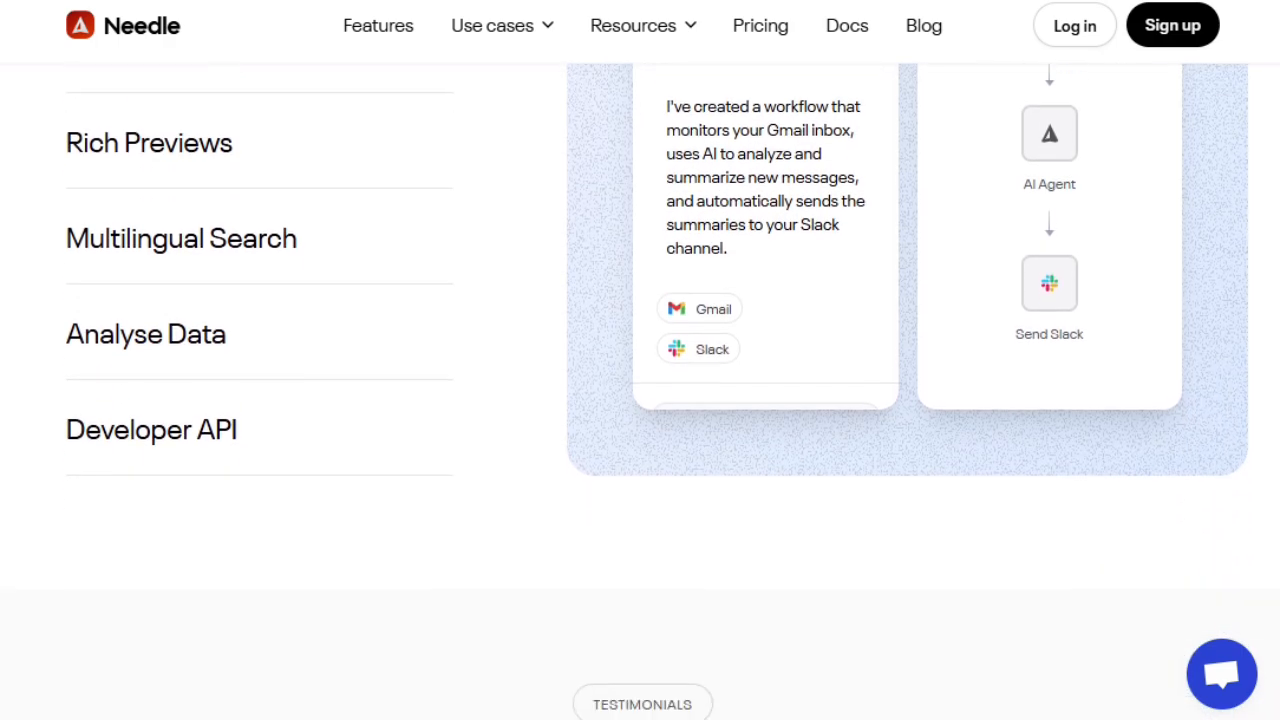
scroll("down", 3)
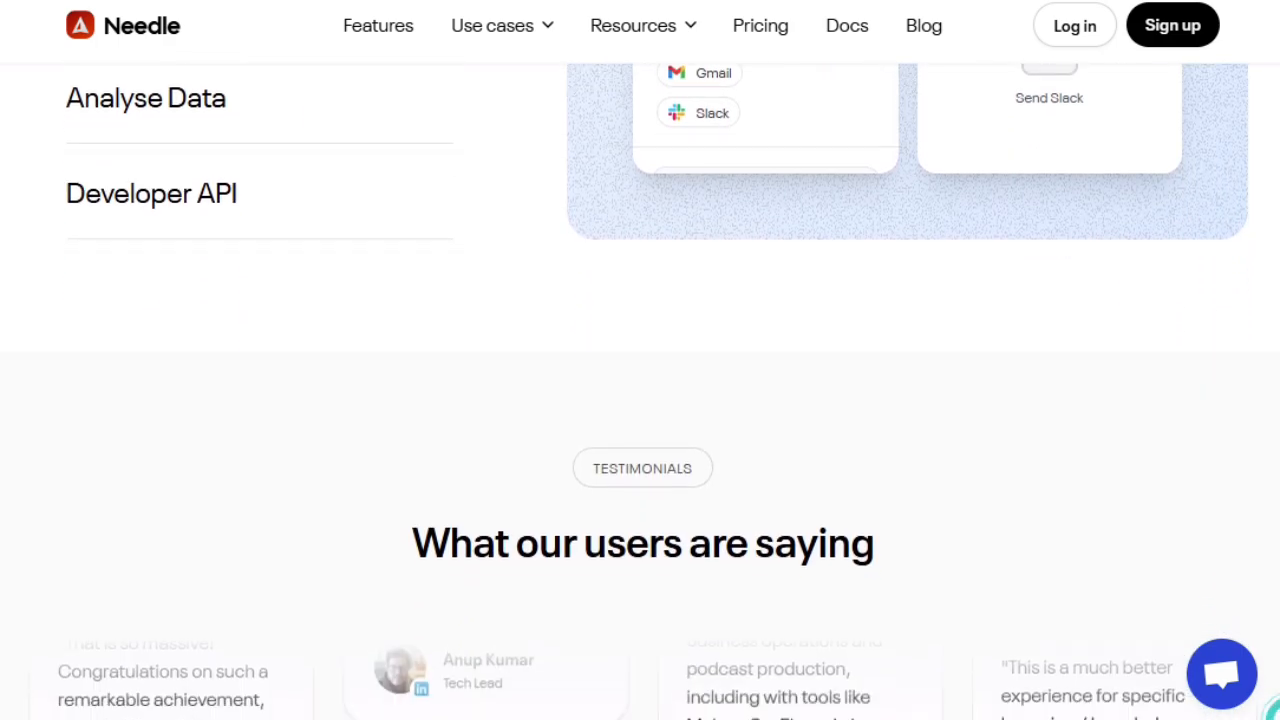
scroll("down", 3)
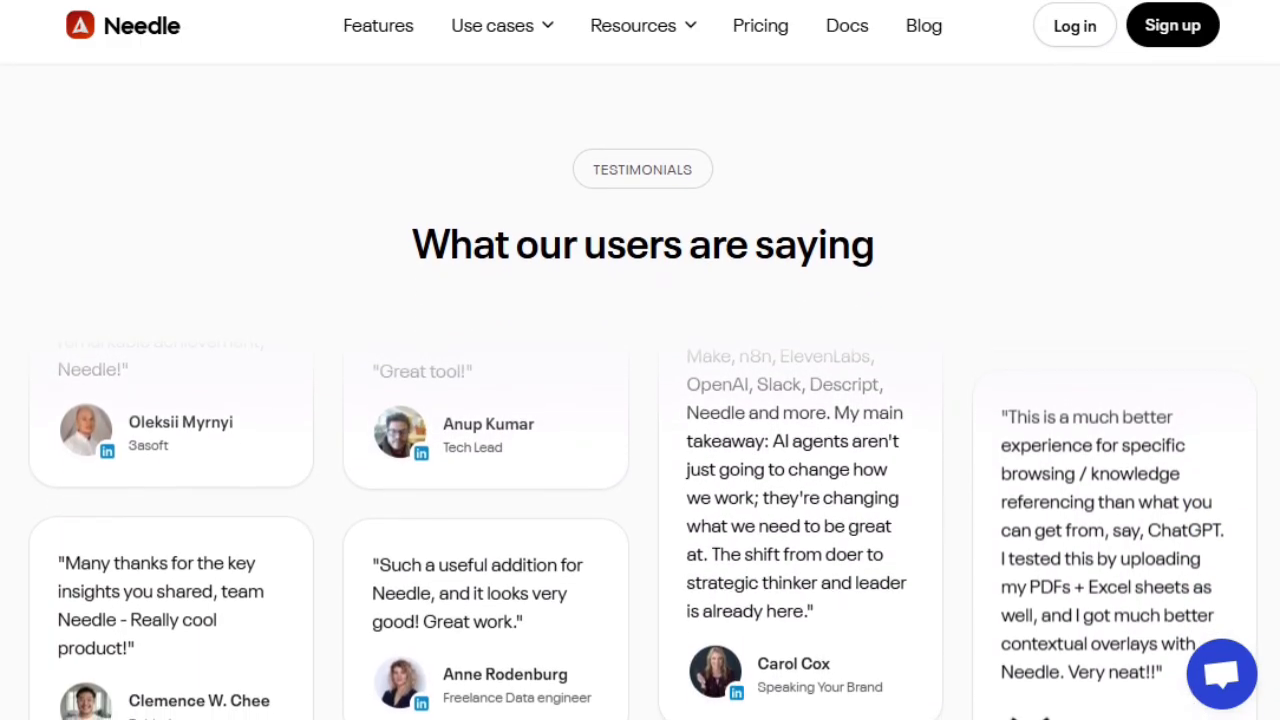
- Scroll Needle's testimonials down to the connectors section showing 25+ app integrations
scroll("down", 3)
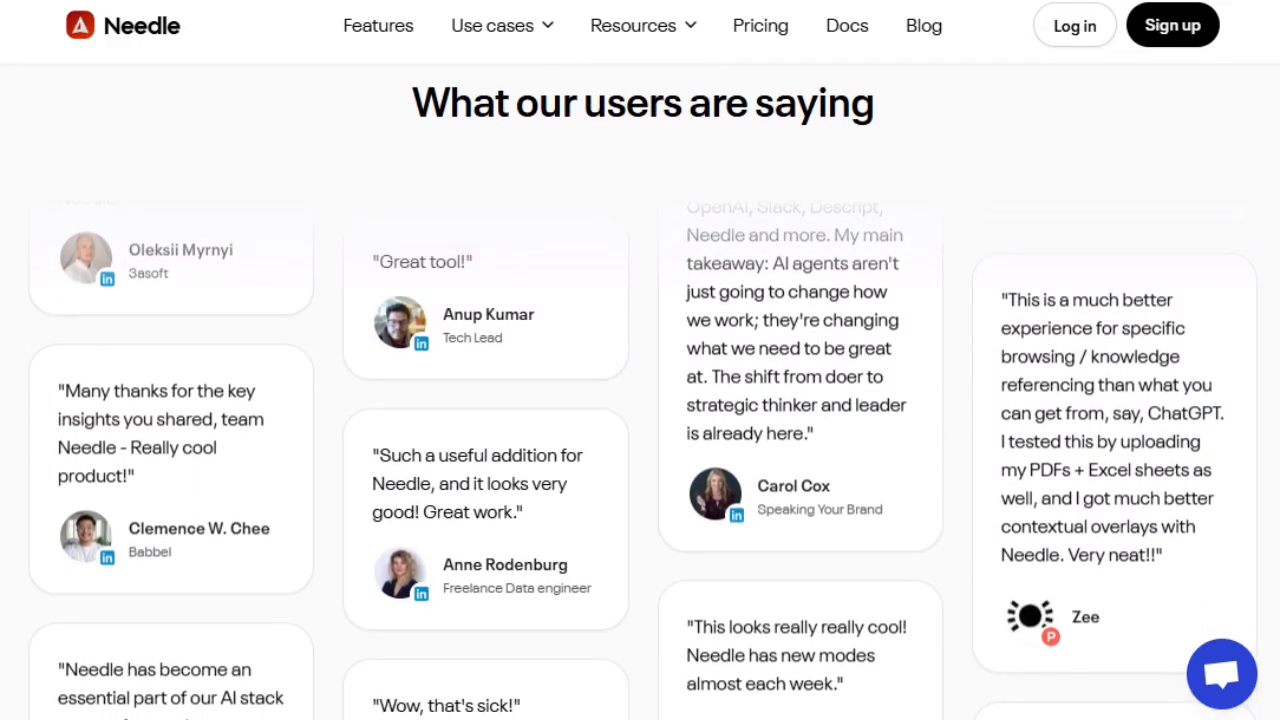
scroll("down", 3)
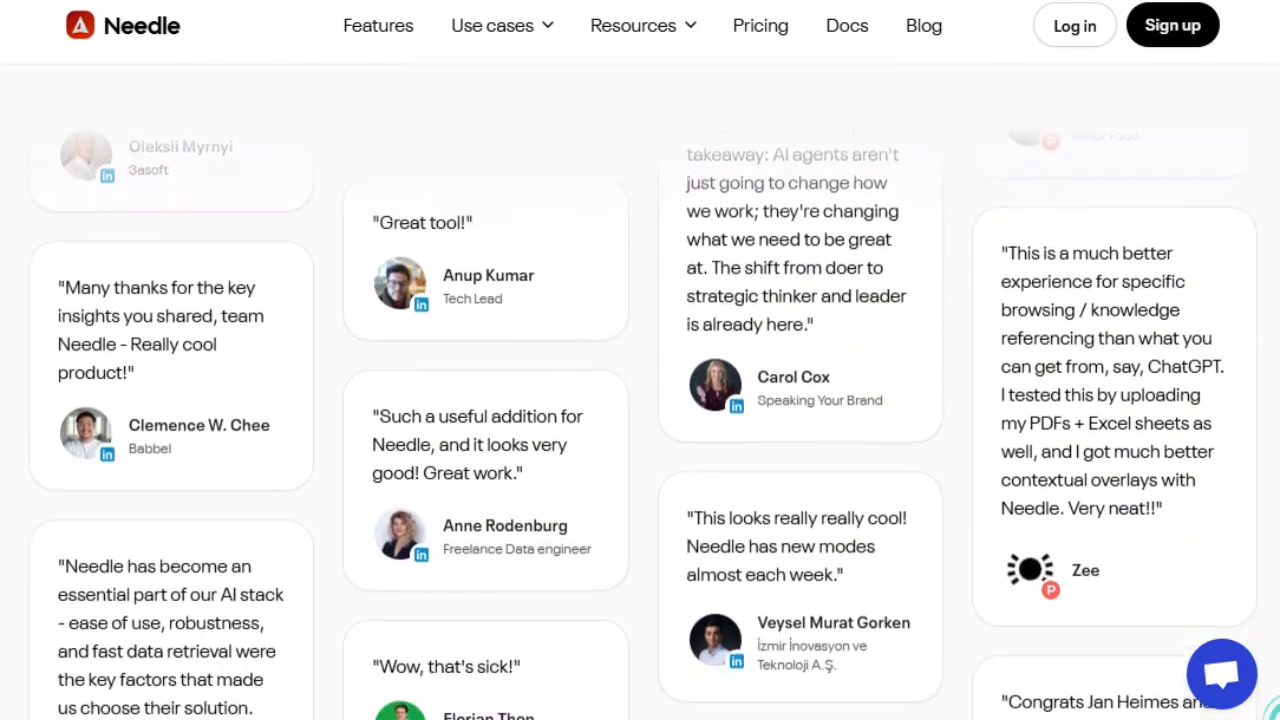
scroll("down", 3)
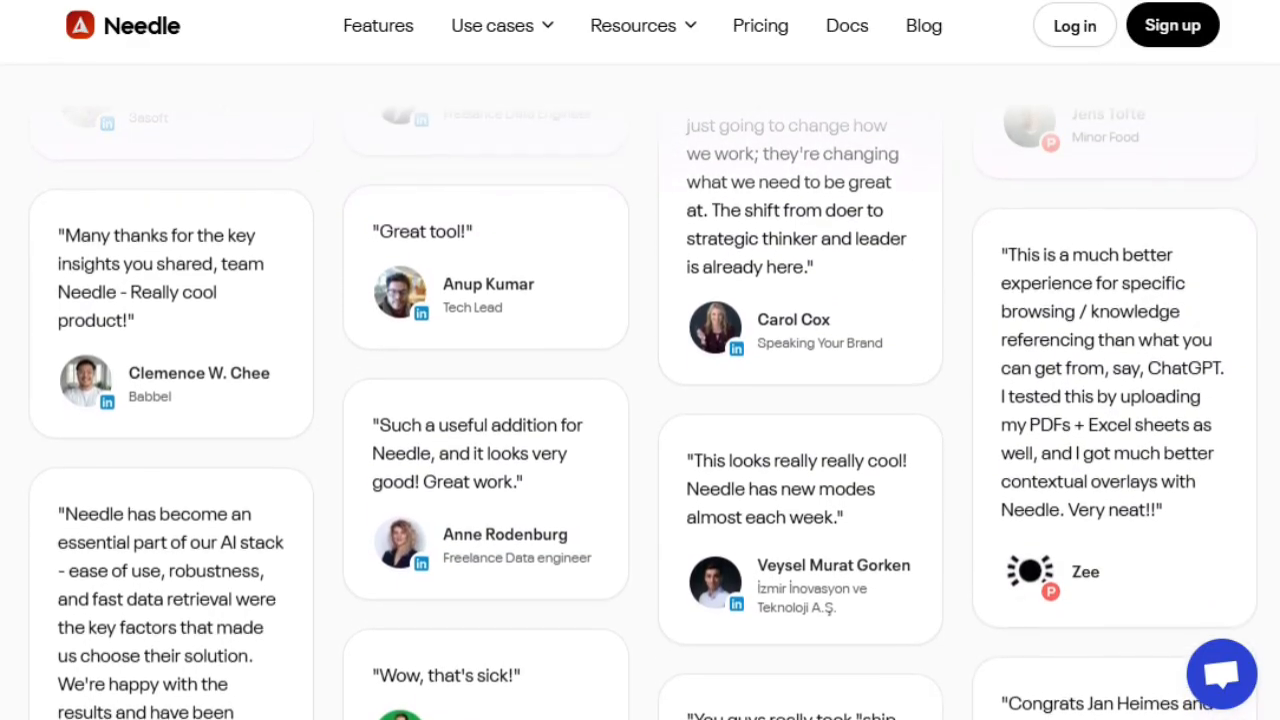
scroll("down", 3)
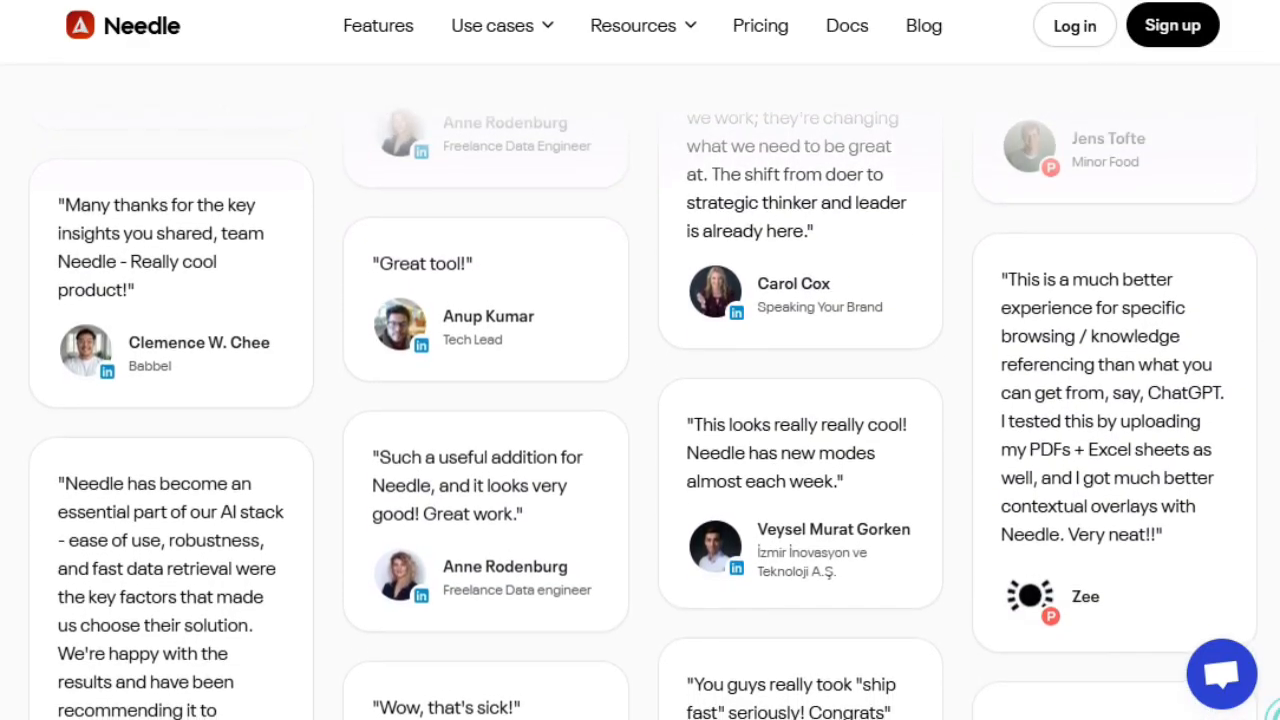
scroll("down", 3)
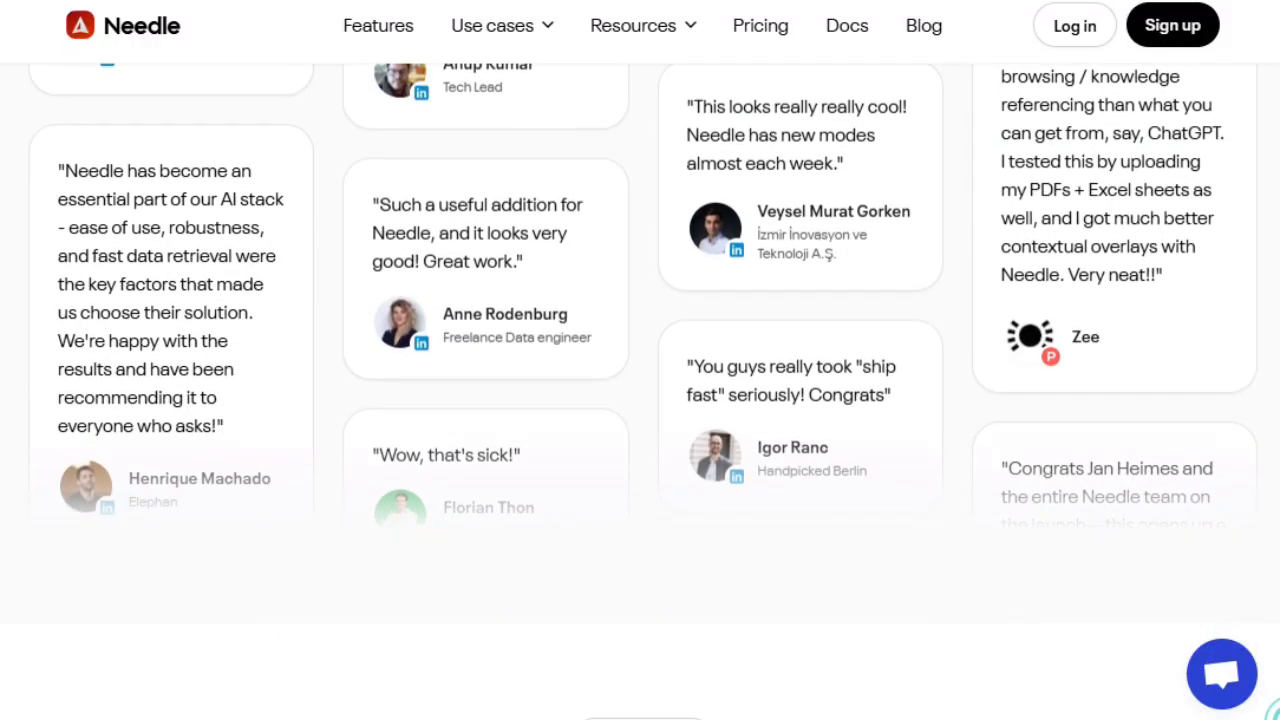
scroll("down", 3)
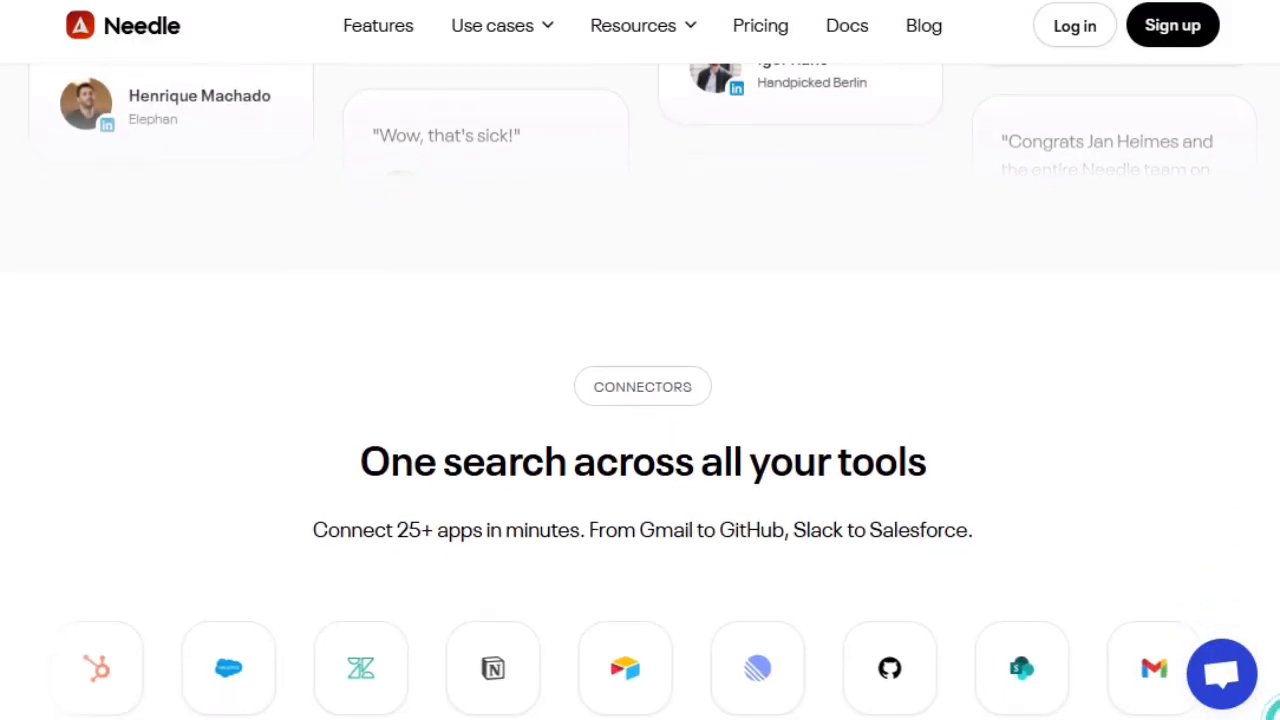
scroll("down", 3)
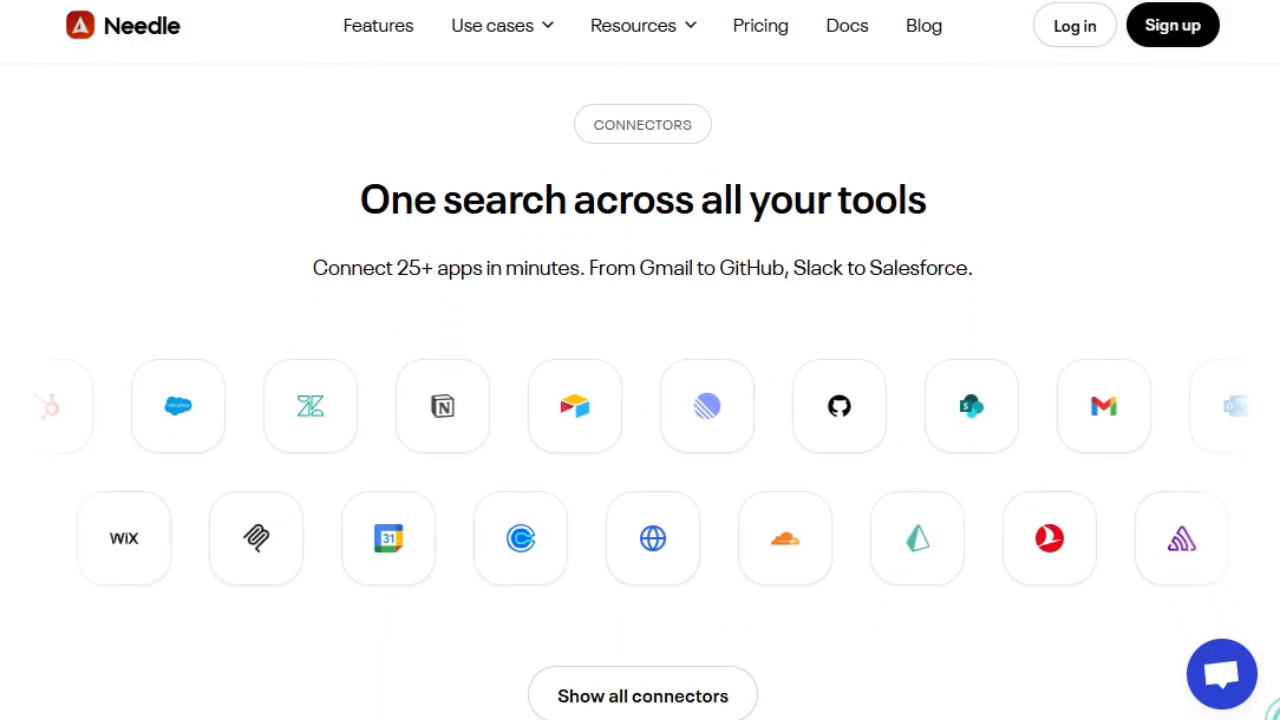
scroll("down", 3)
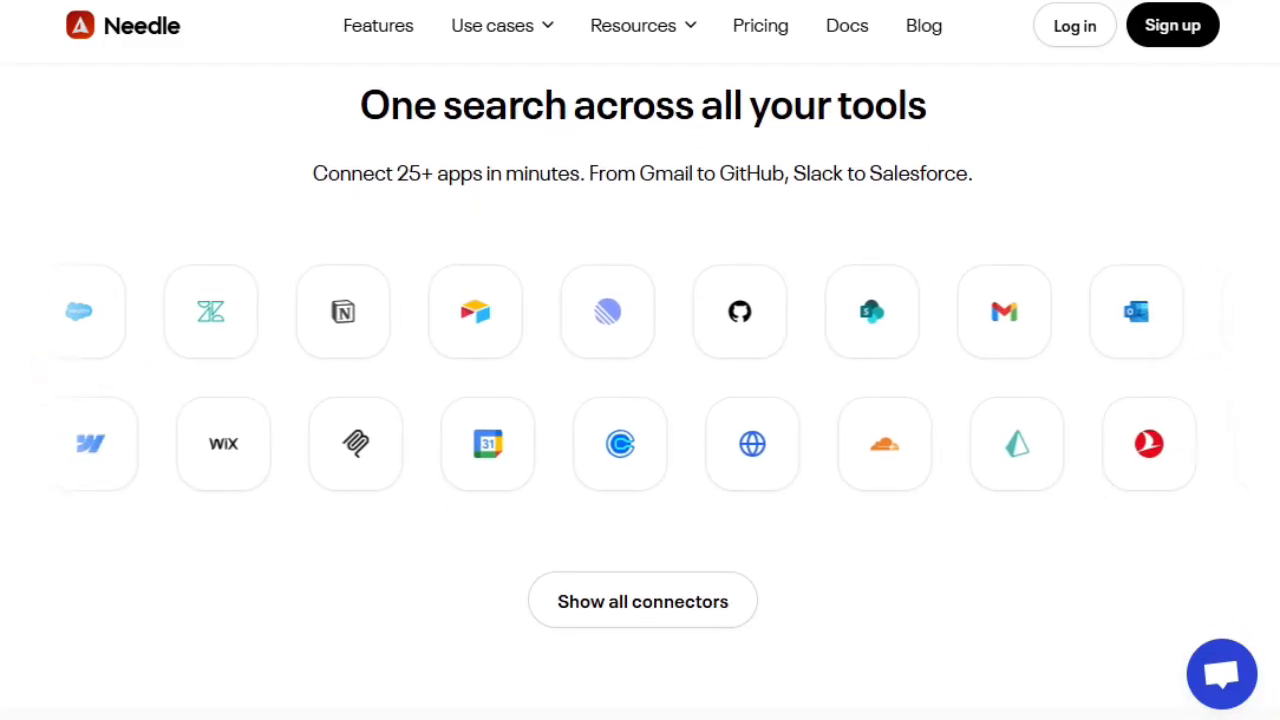
scroll("down", 3)
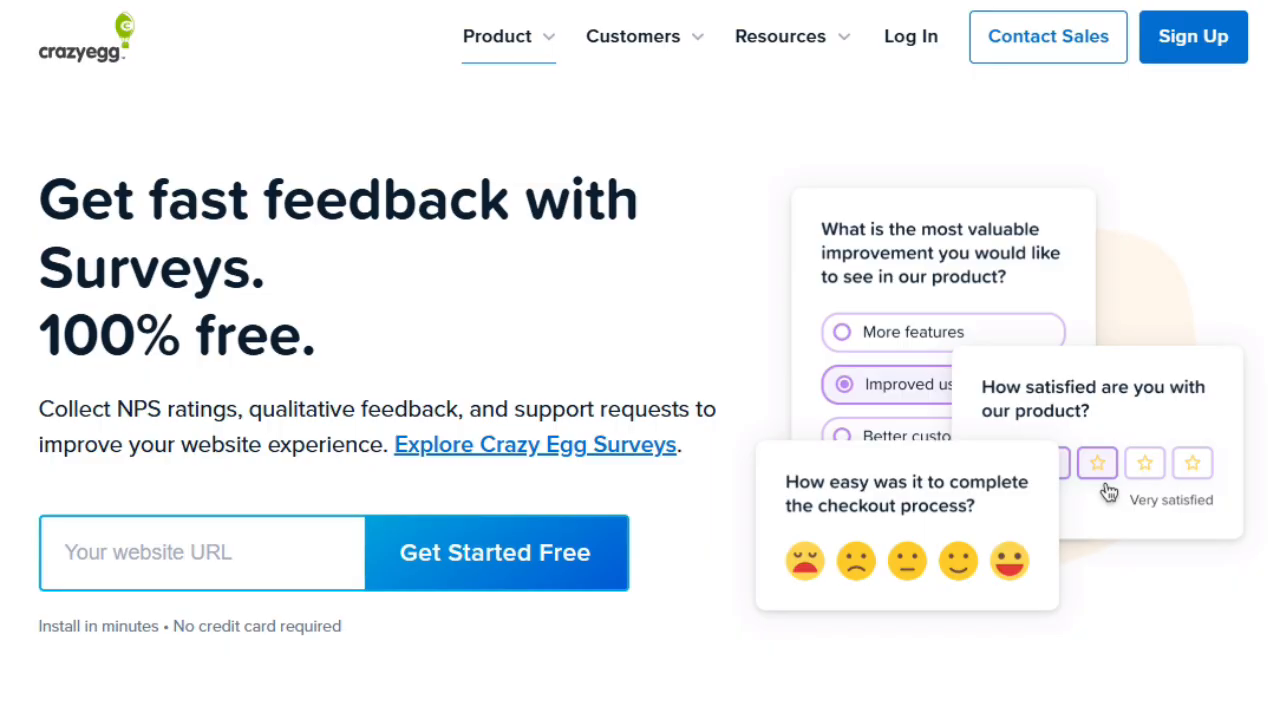
- Scroll Crazy Egg's Surveys page past the trusted-by logos to the insert-onto-your-website section
scroll("down", 3)
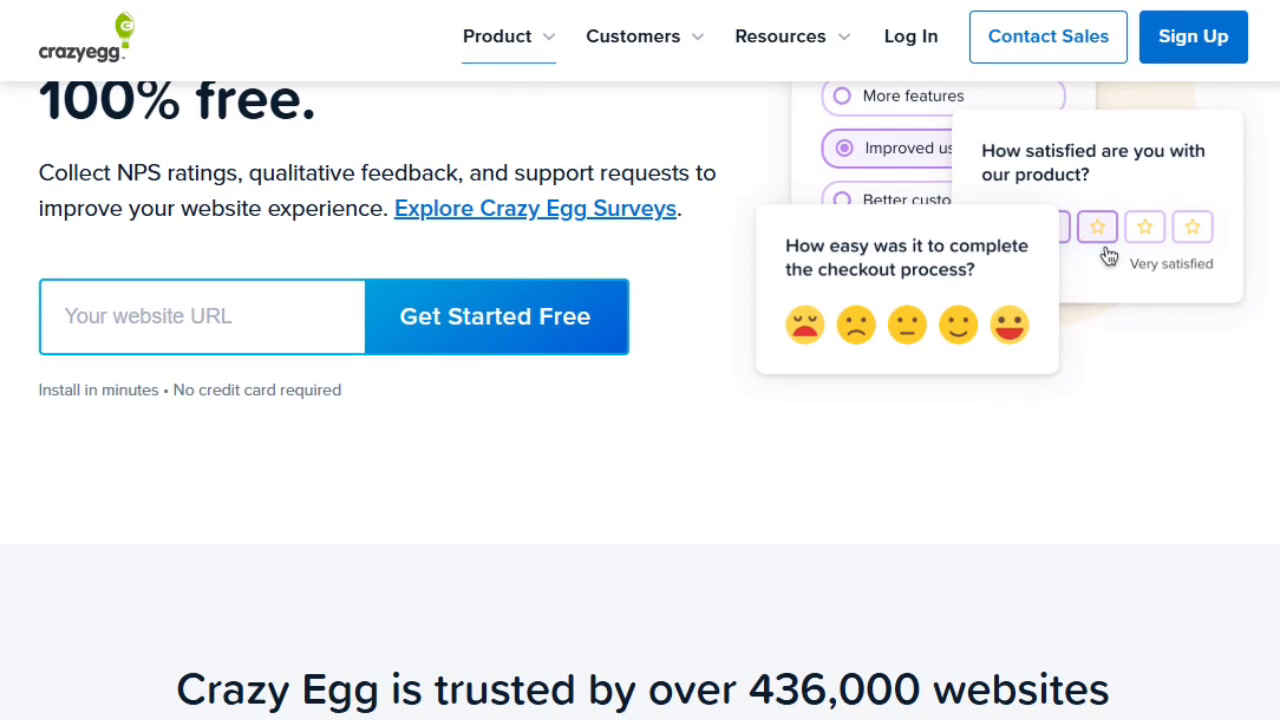
scroll("down", 3)
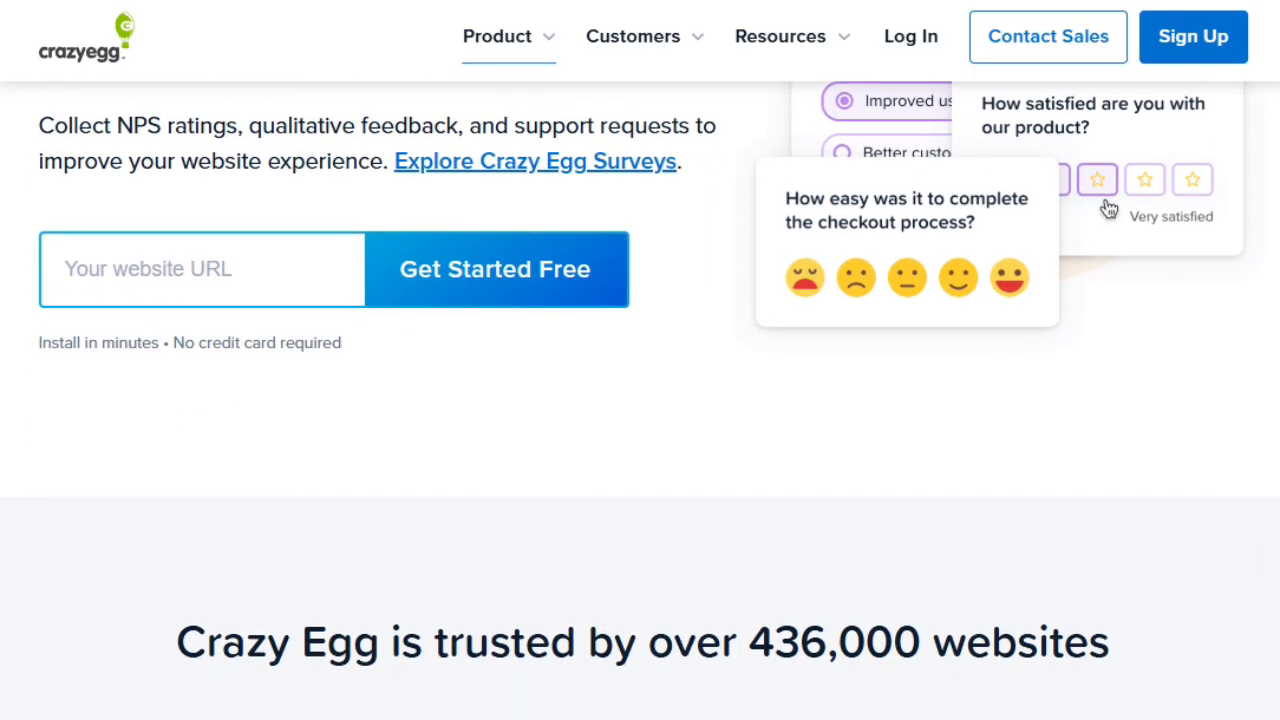
scroll("down", 3)
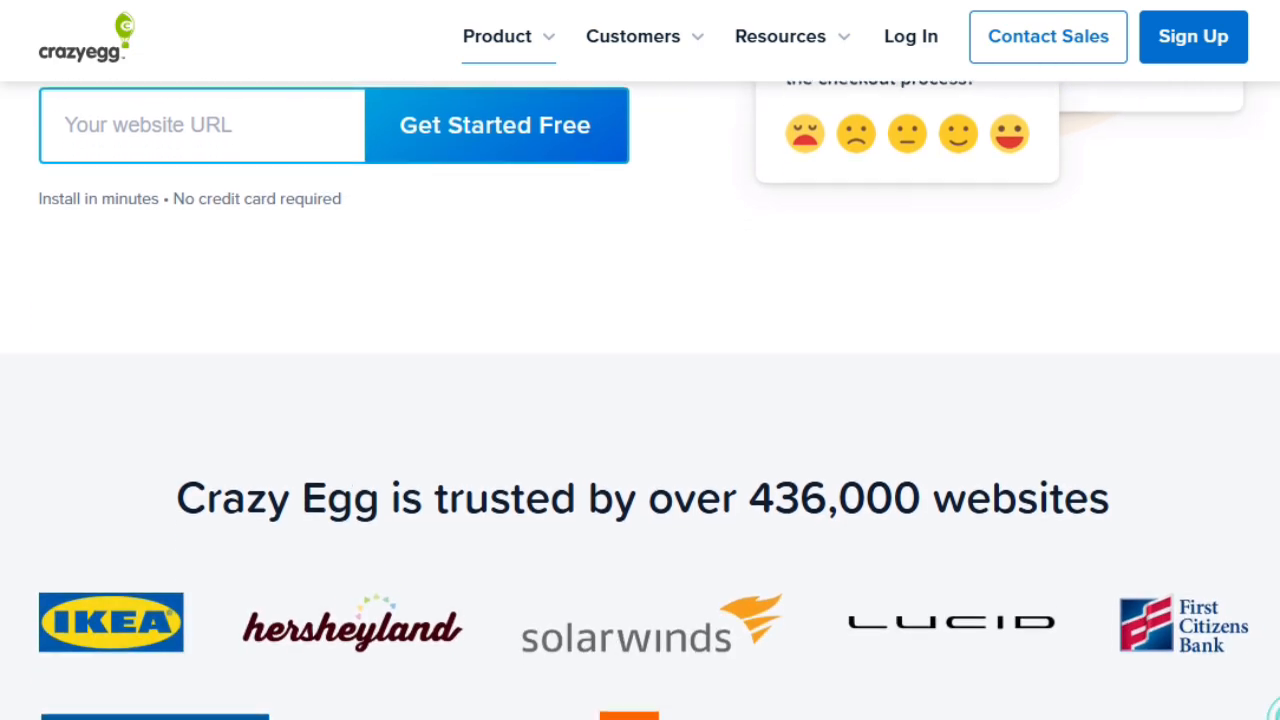
scroll("down", 3)
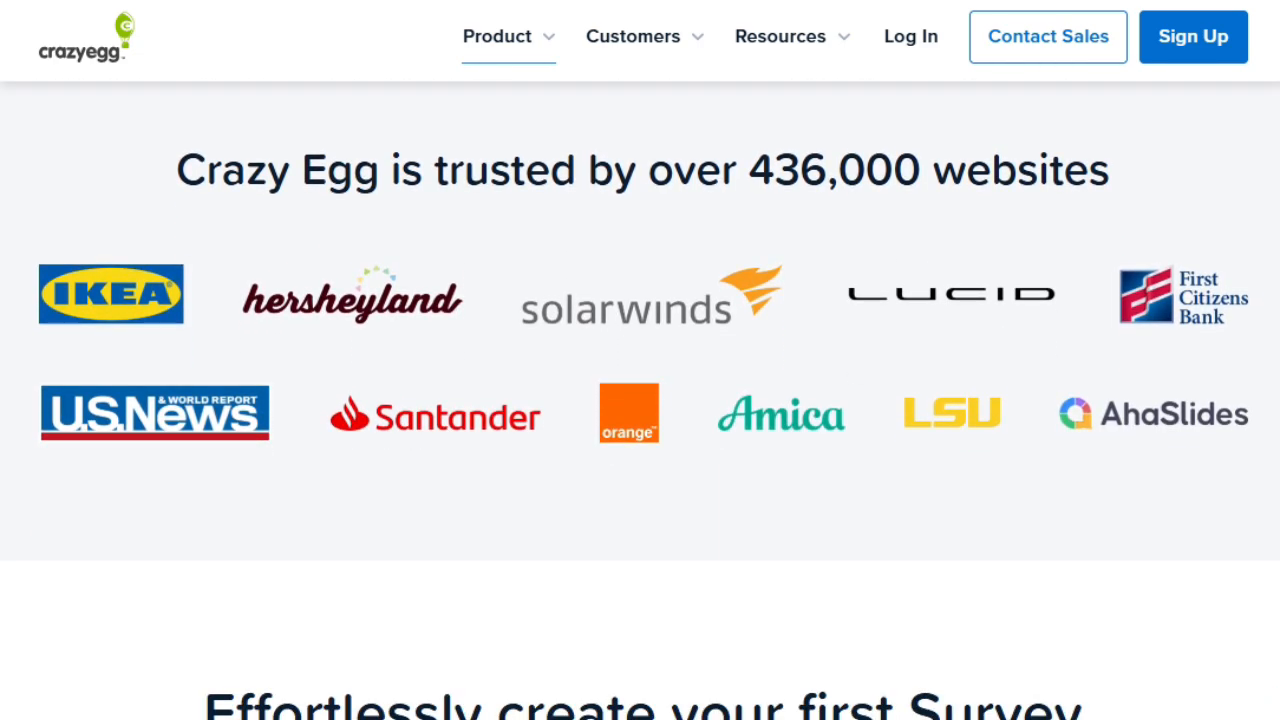
scroll("down", 3)
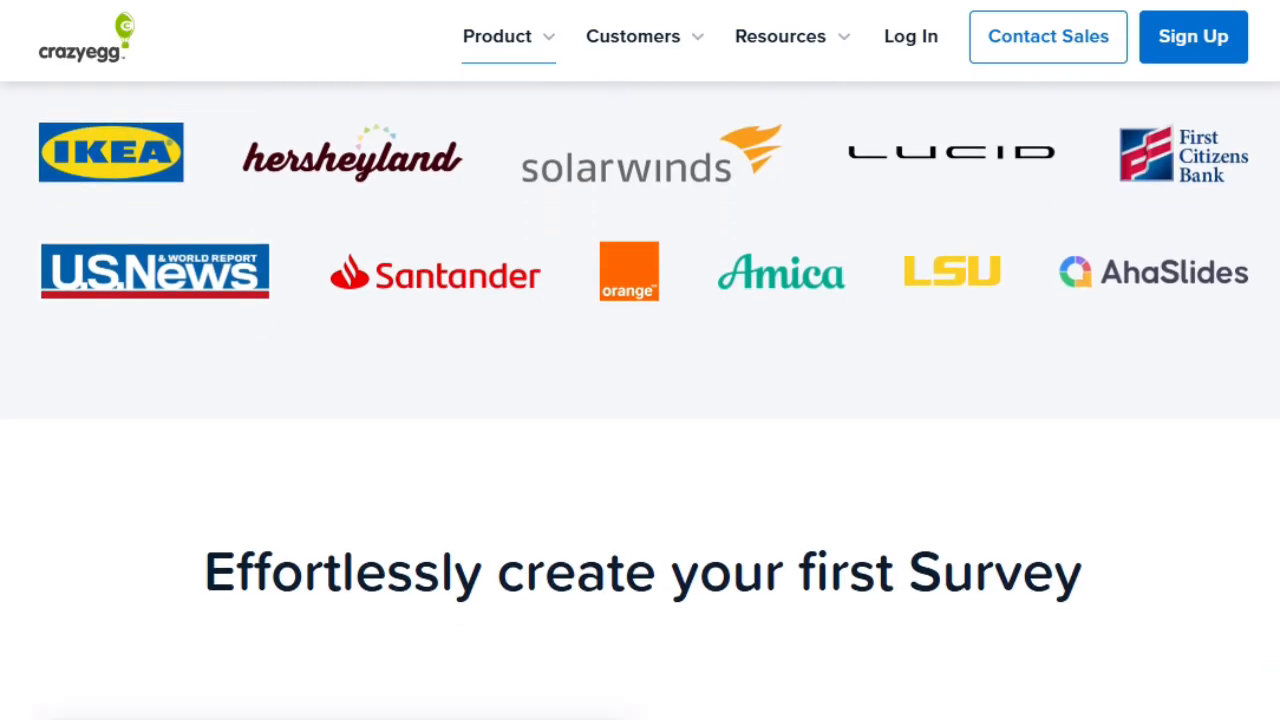
scroll("down", 3)
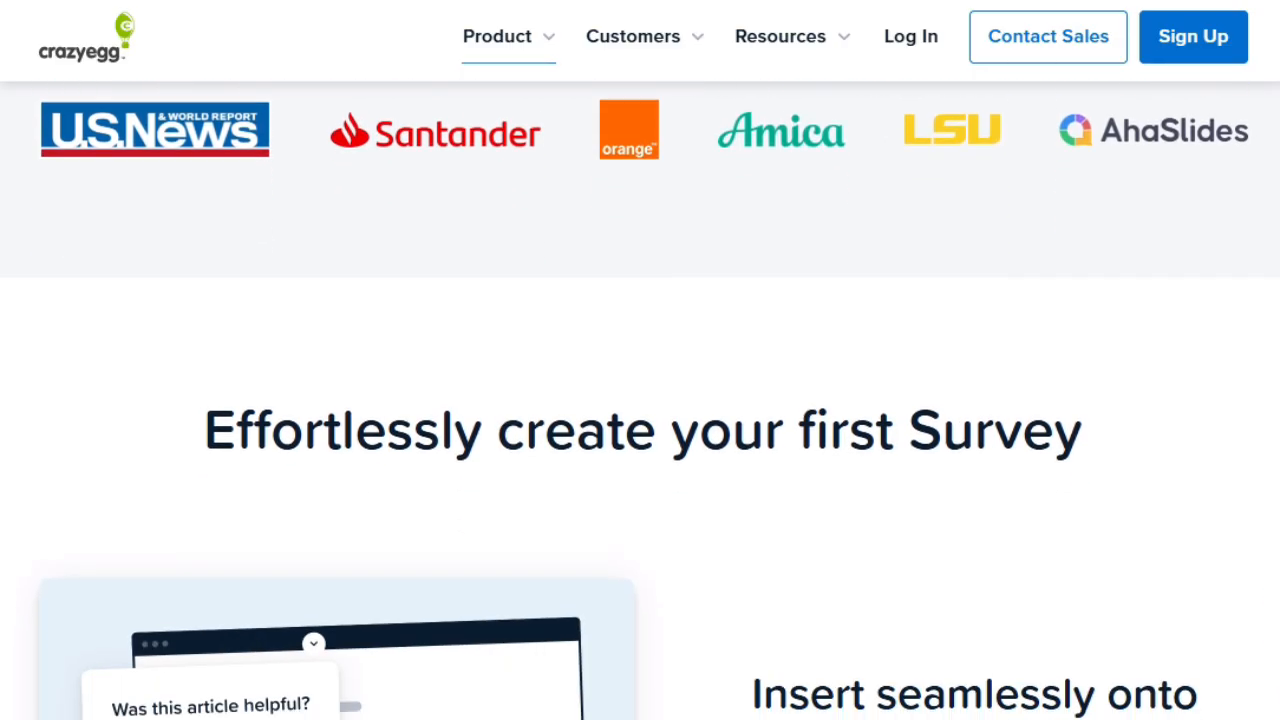
scroll("down", 3)
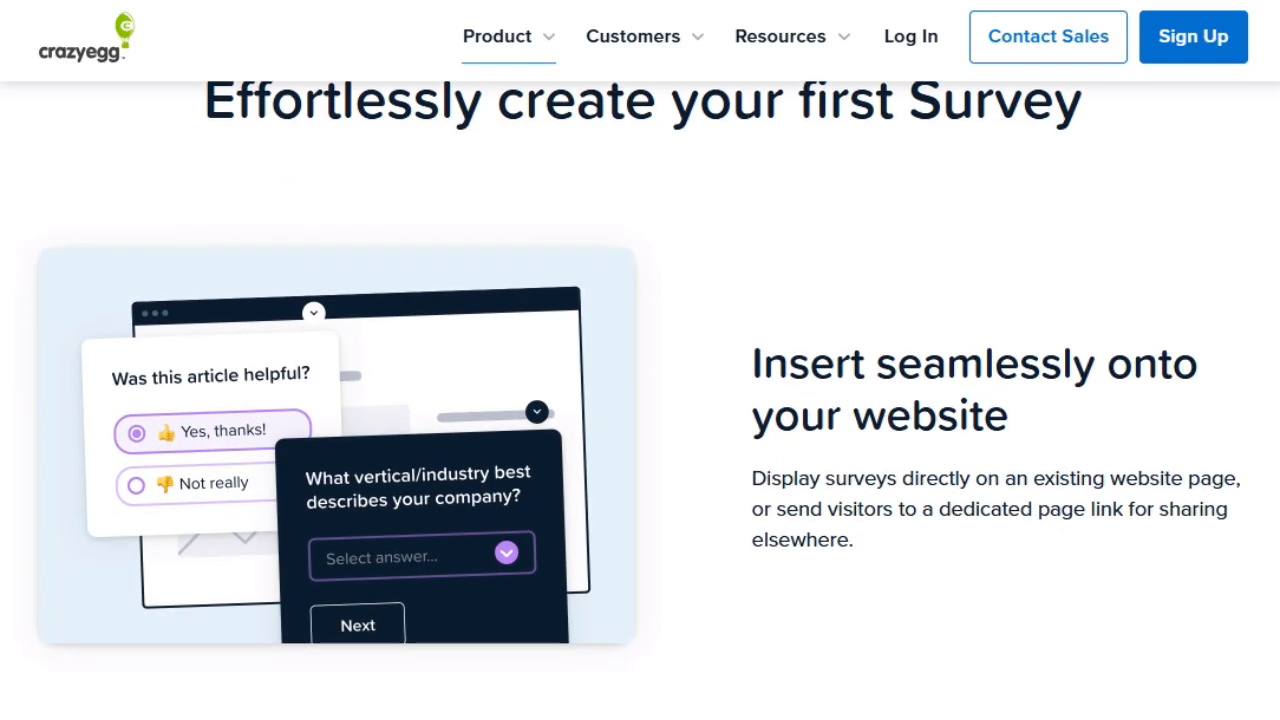
- Scroll past the template, custom design and branding sections to the actionable user insights cards
scroll("down", 3)
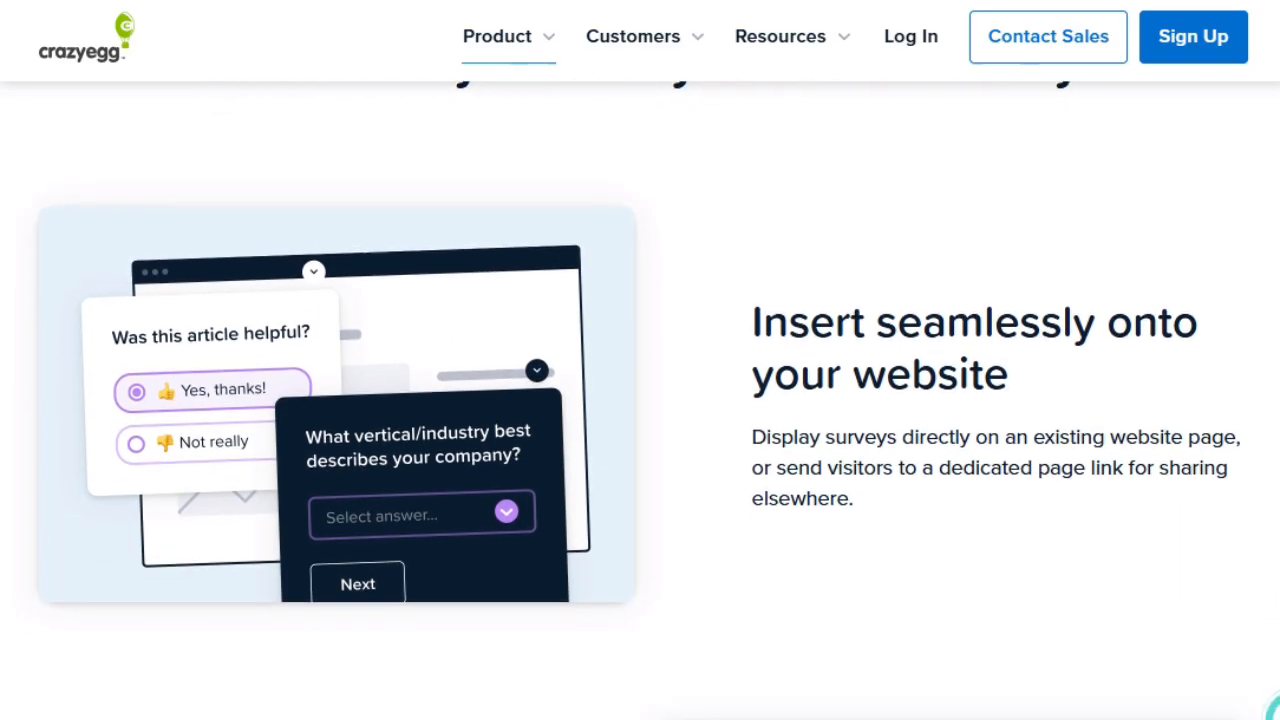
scroll("down", 3)
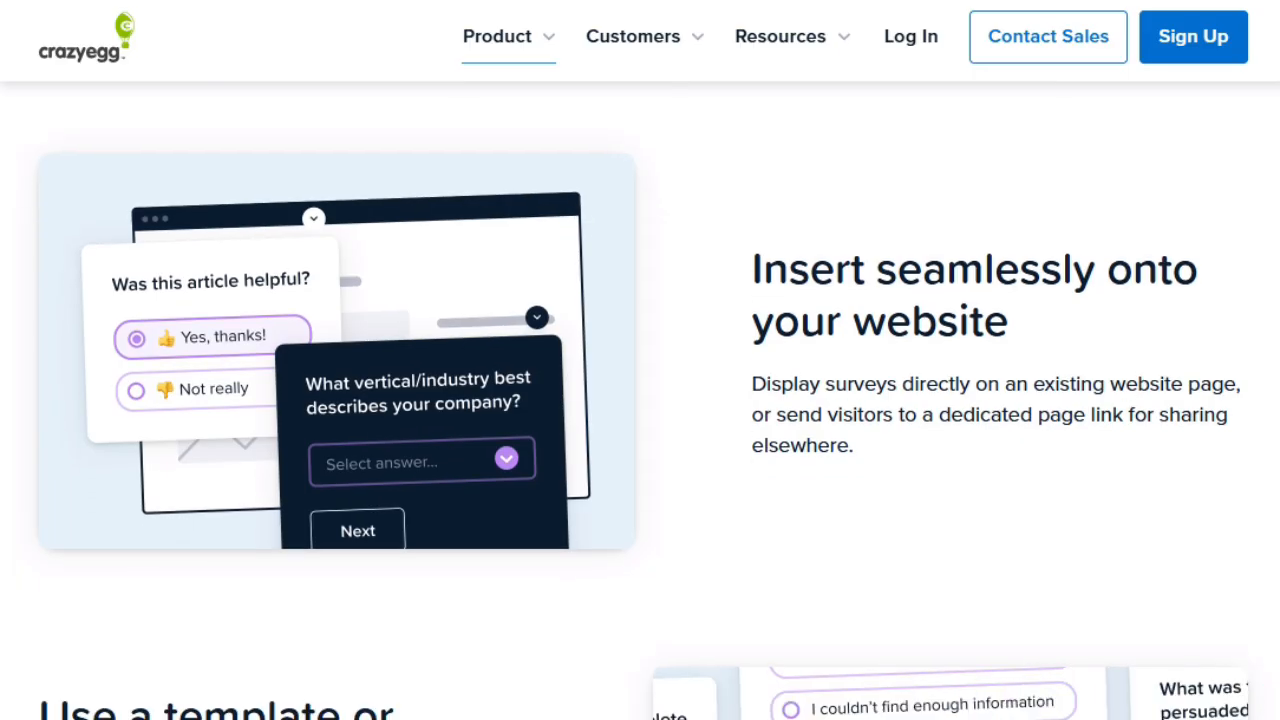
scroll("down", 3)
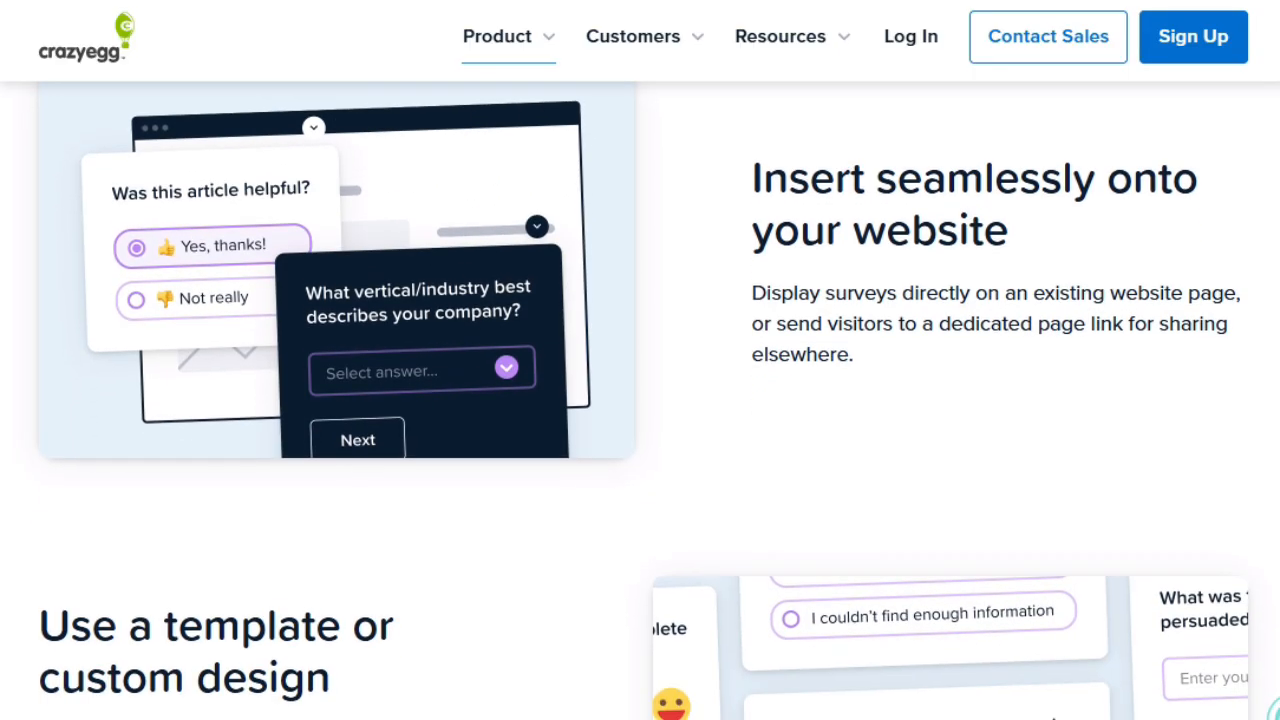
scroll("down", 3)
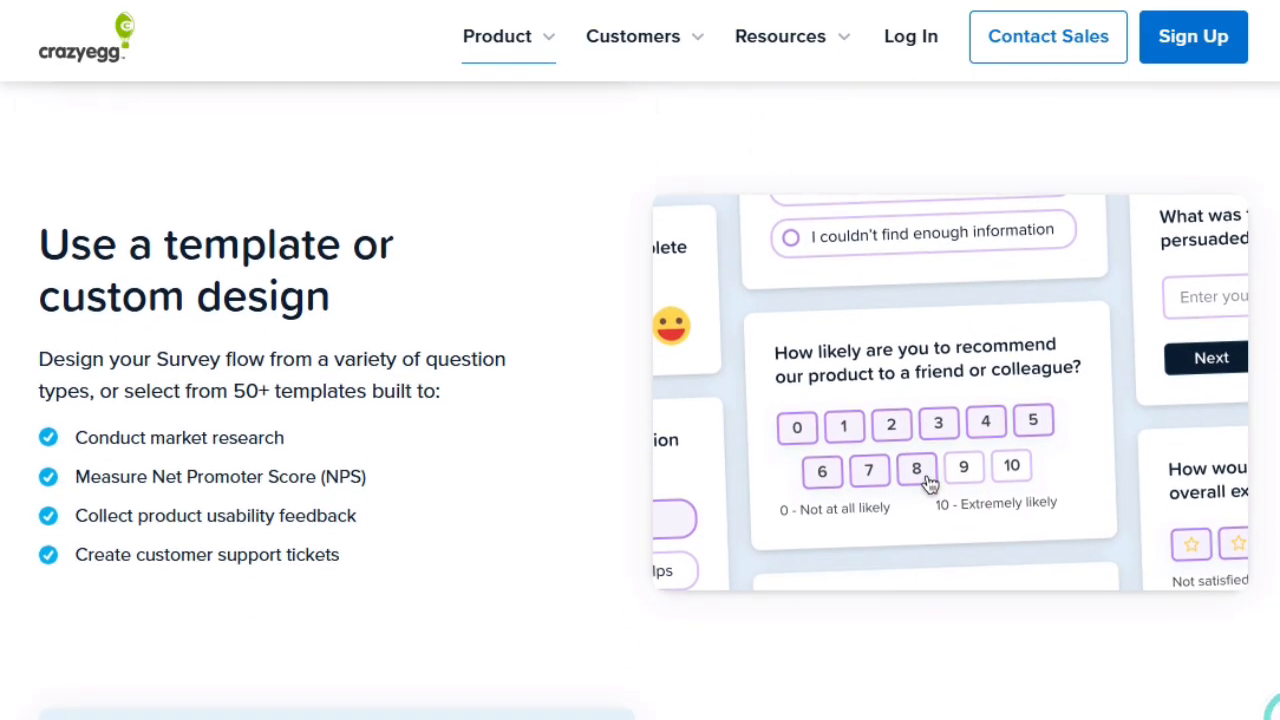
scroll("down", 3)
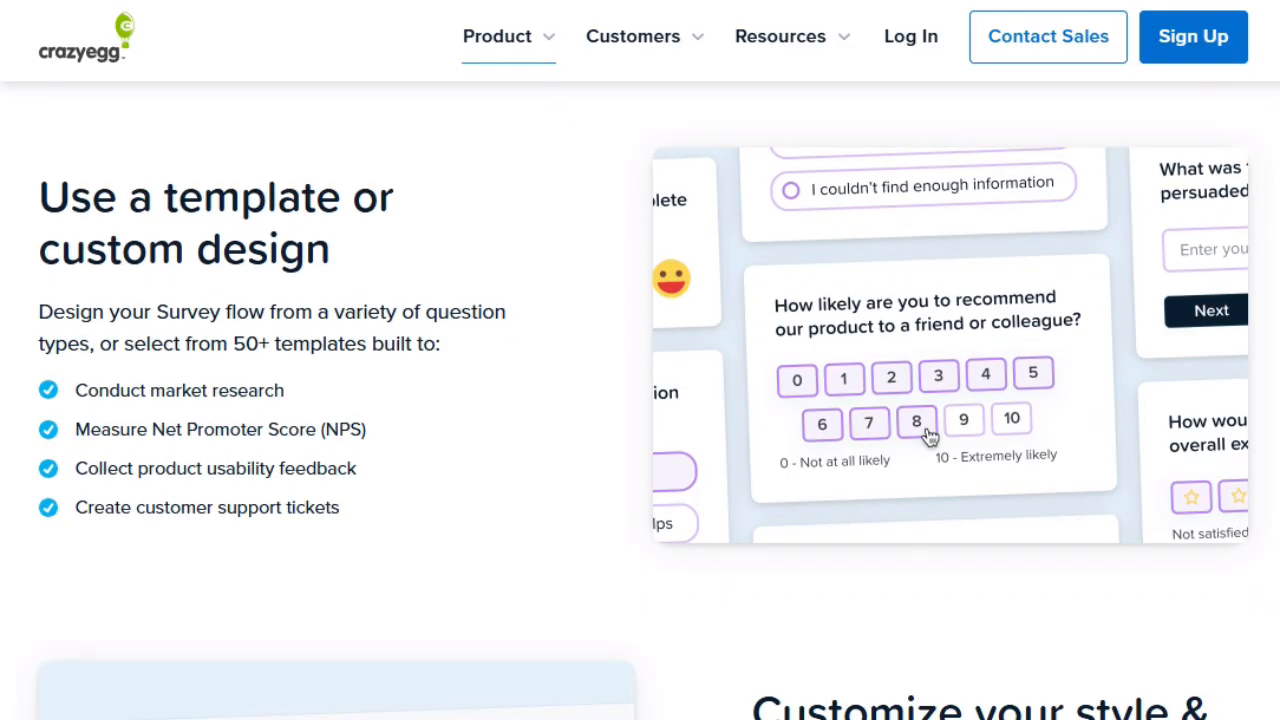
scroll("down", 3)
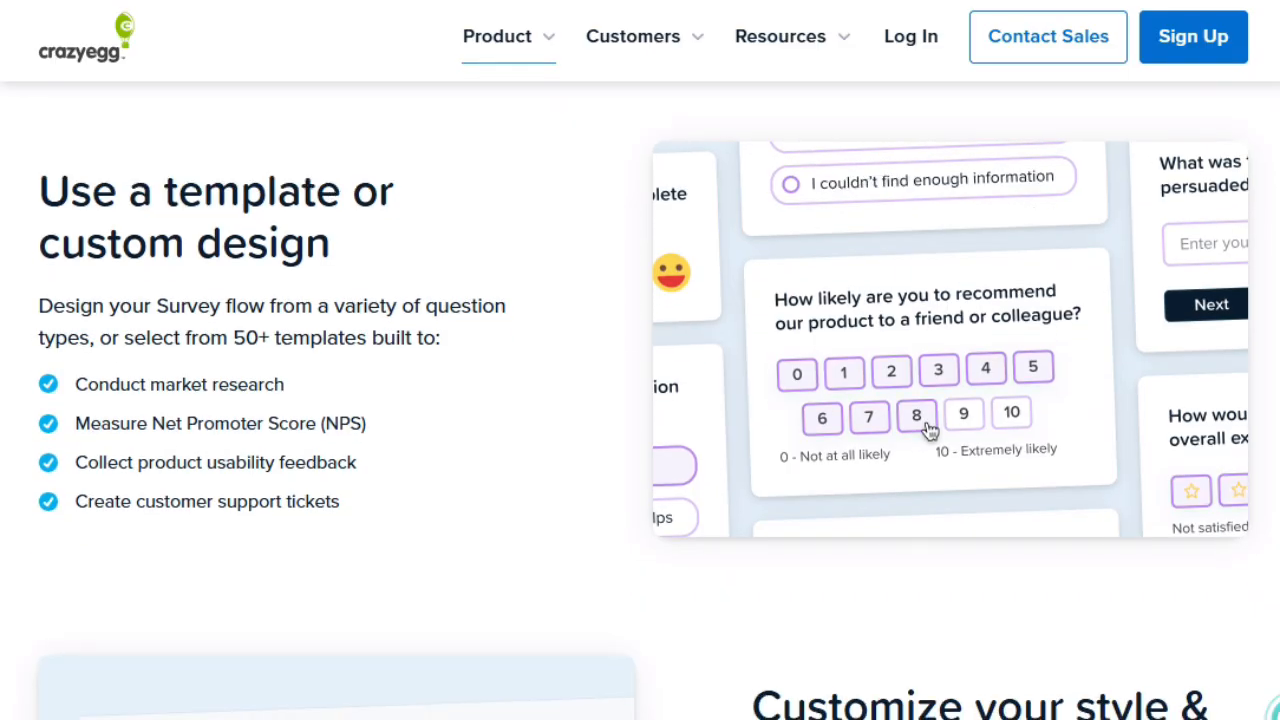
scroll("down", 3)
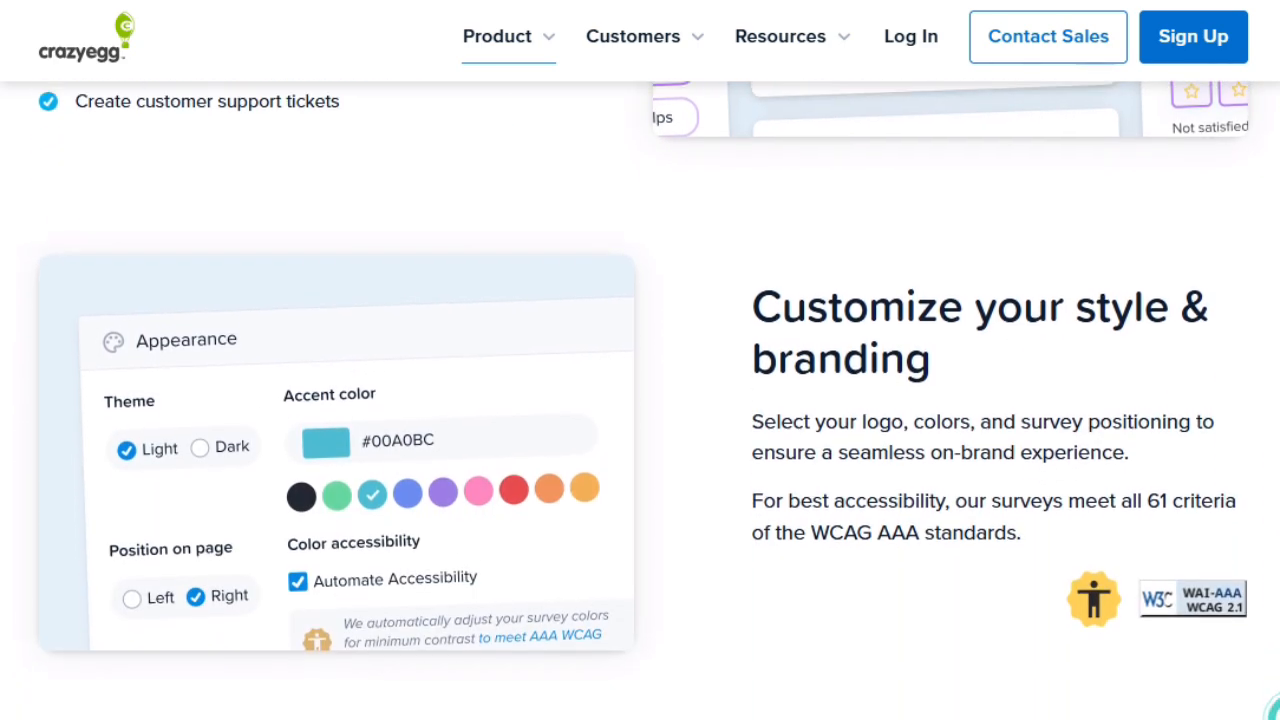
scroll("down", 3)
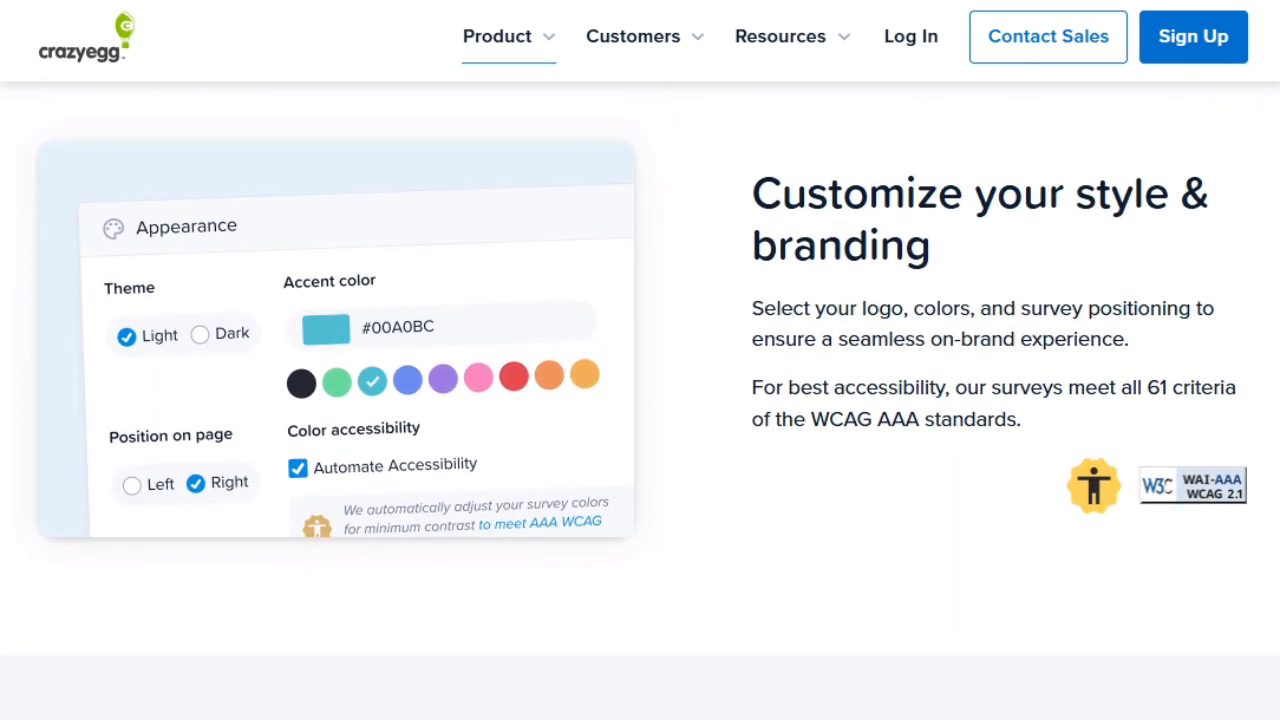
scroll("down", 3)
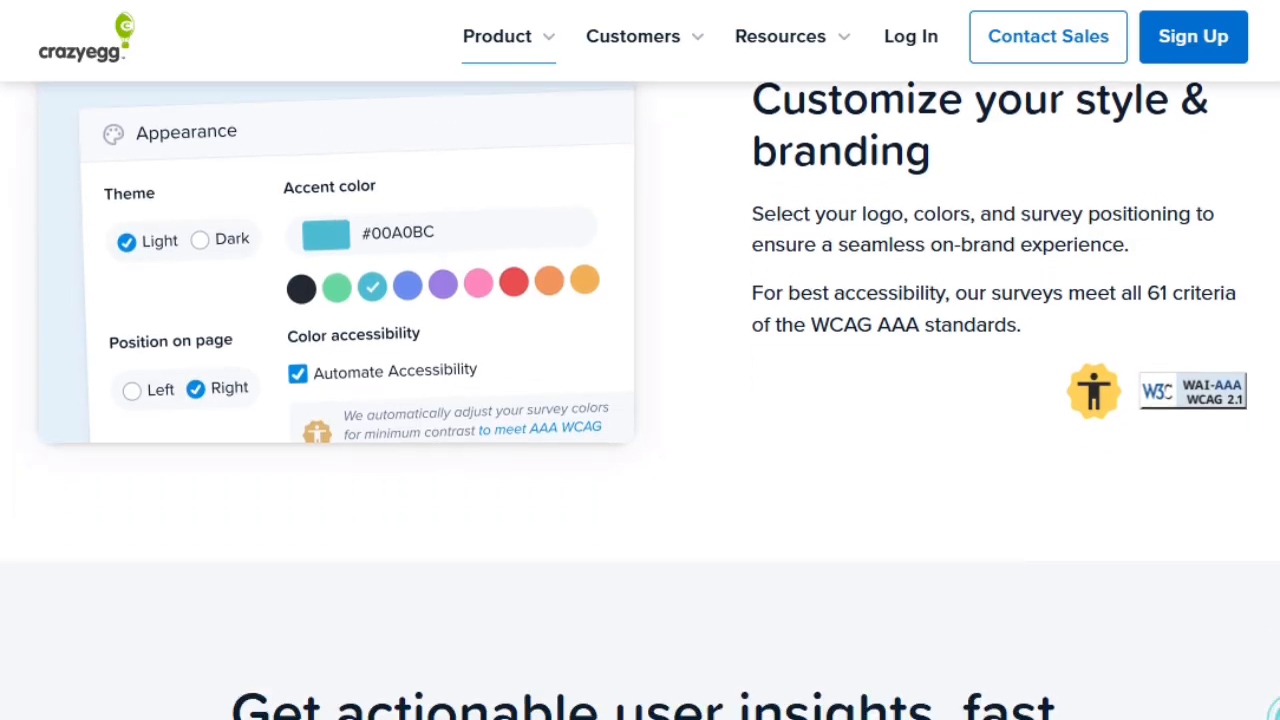
scroll("down", 3)
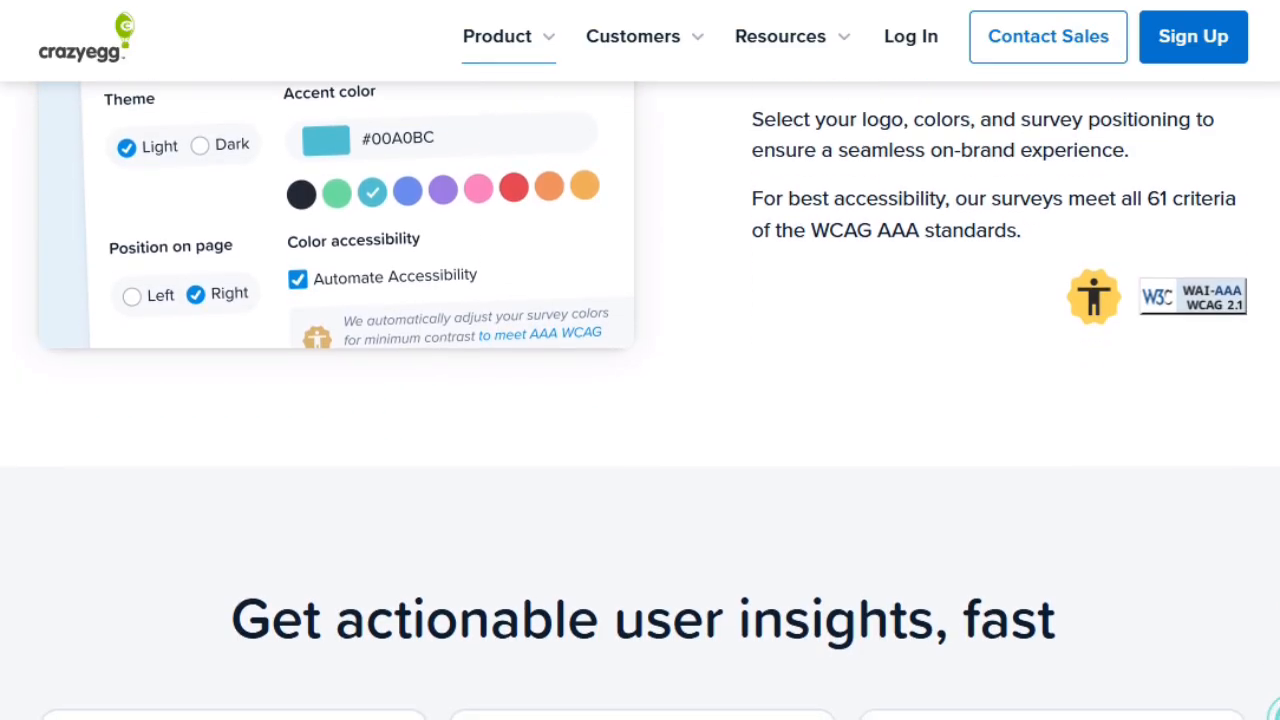
scroll("down", 3)
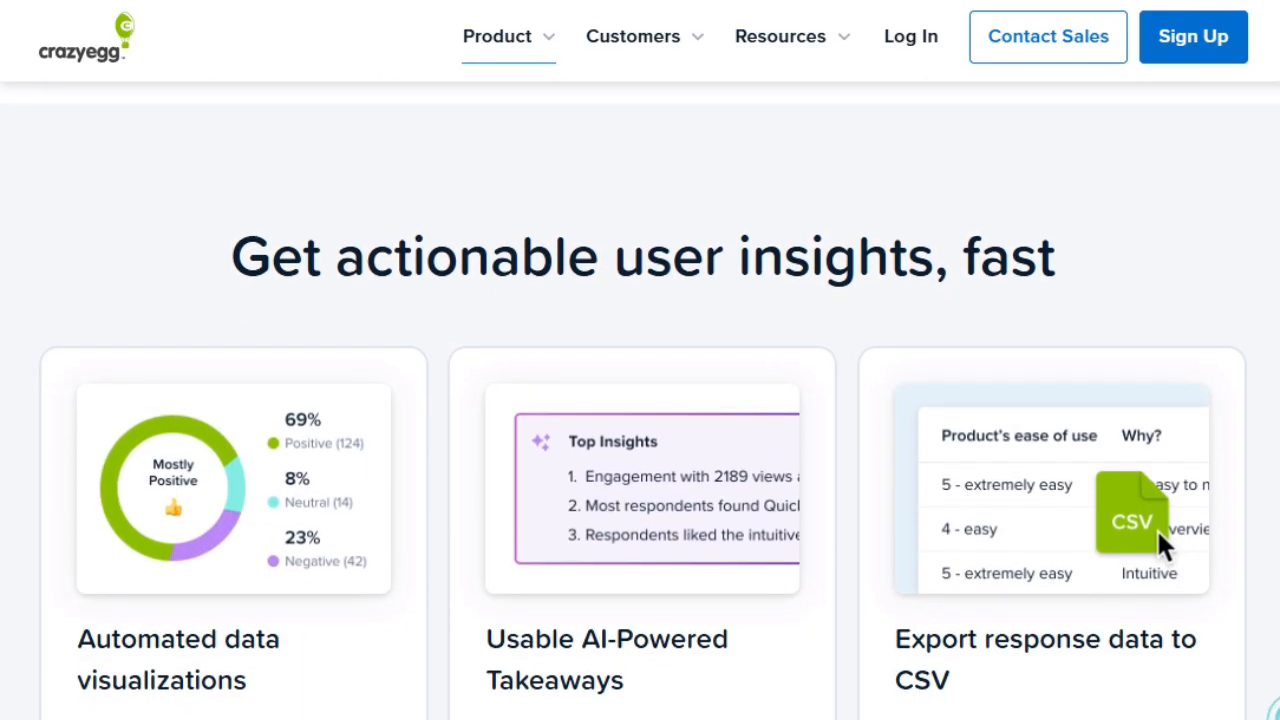
- Scroll through the logic, UX issue and team notification sections to the unlimited free Surveys banner
scroll("down", 3)
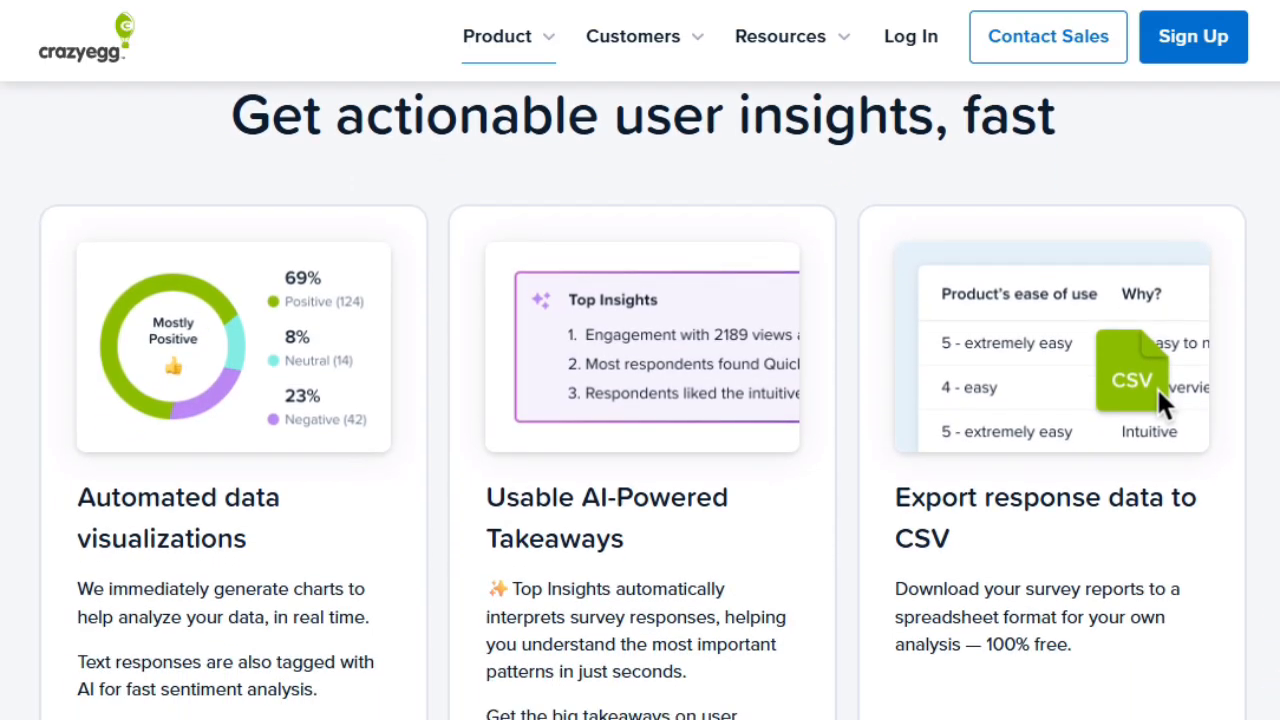
scroll("down", 3)
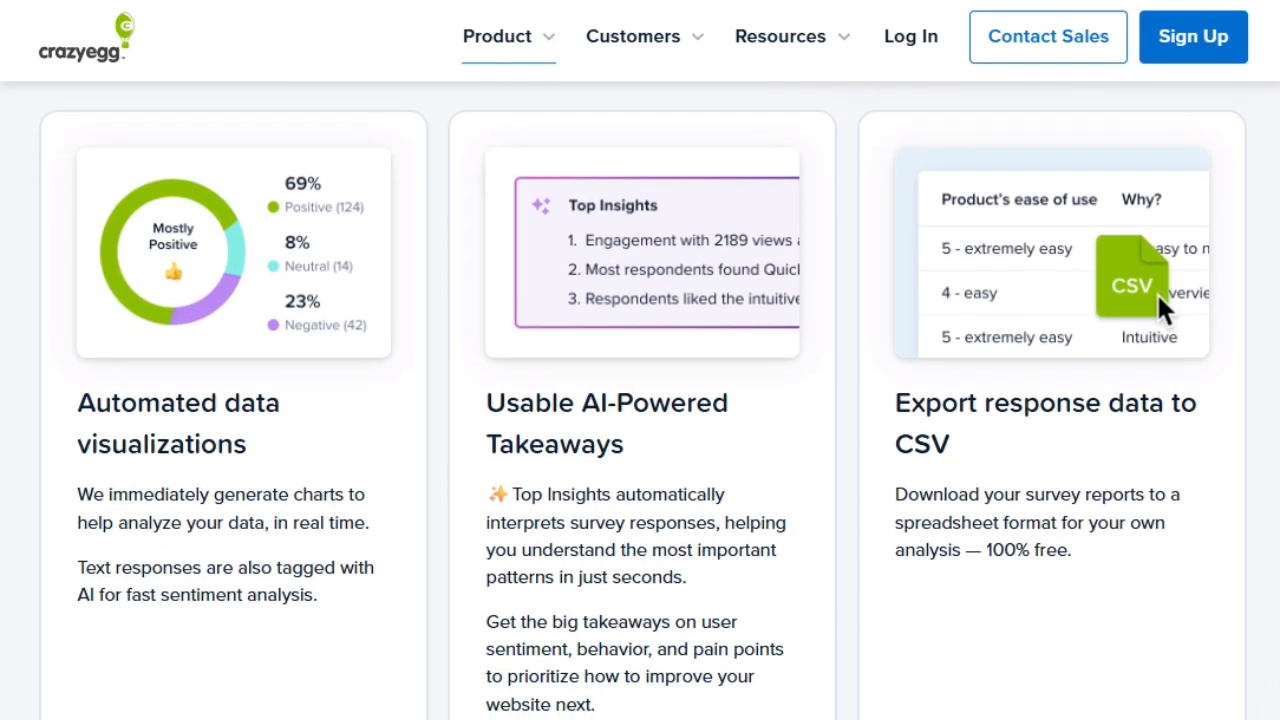
scroll("down", 3)
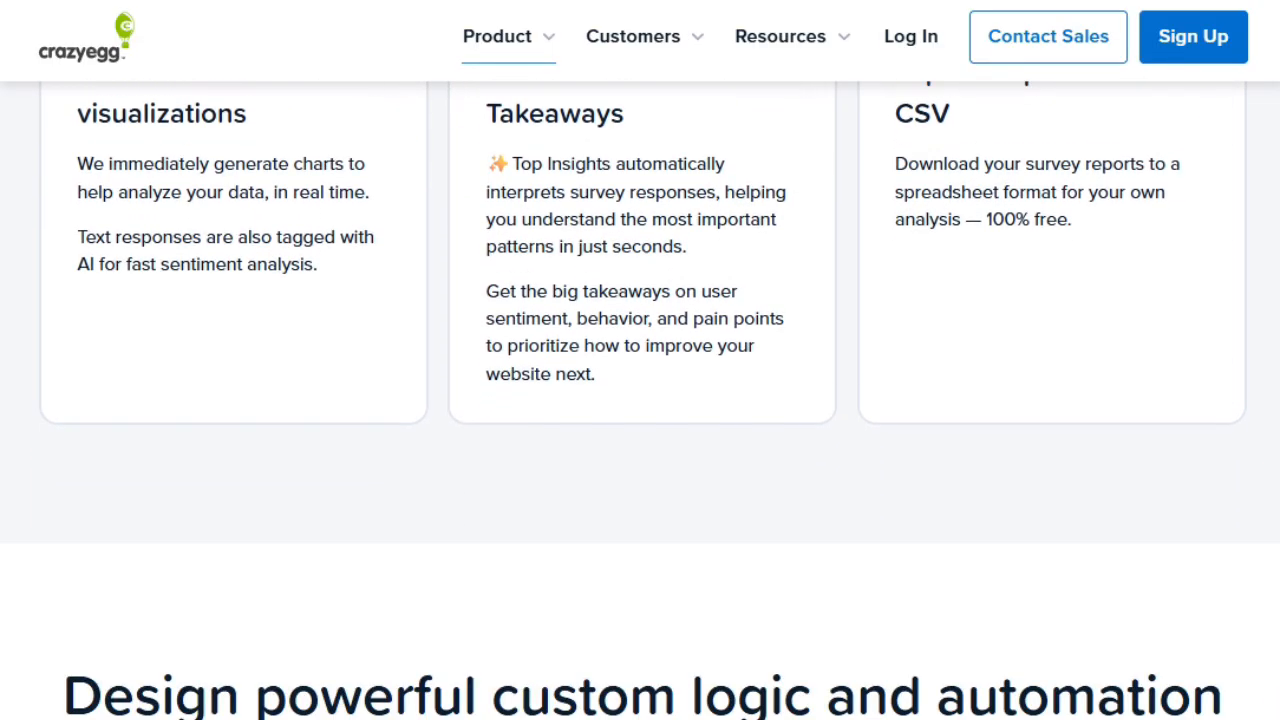
scroll("down", 3)
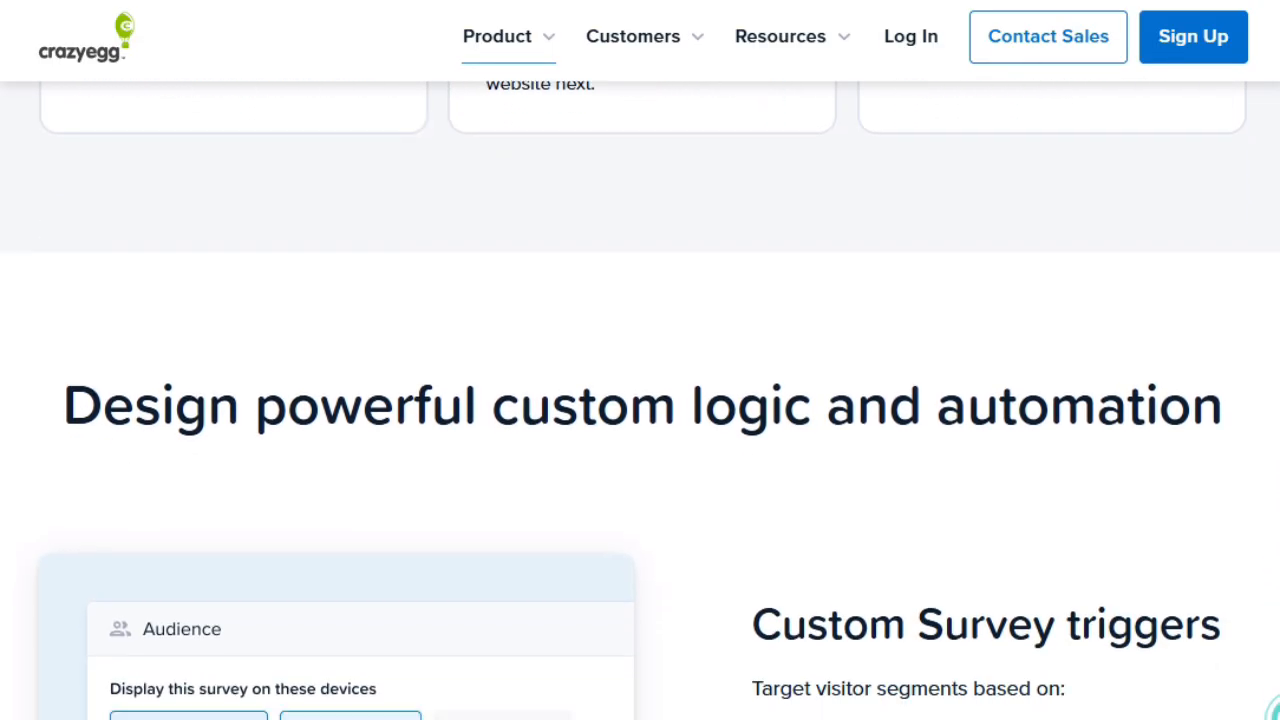
scroll("down", 3)
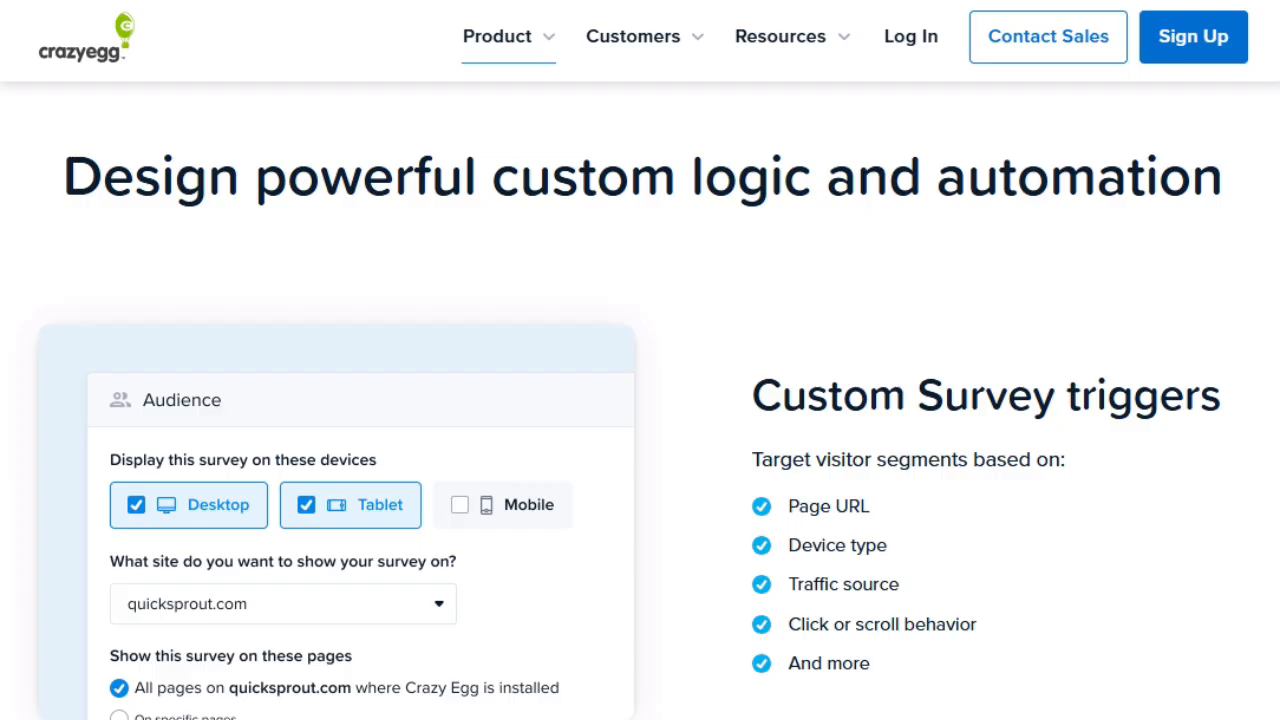
scroll("down", 3)
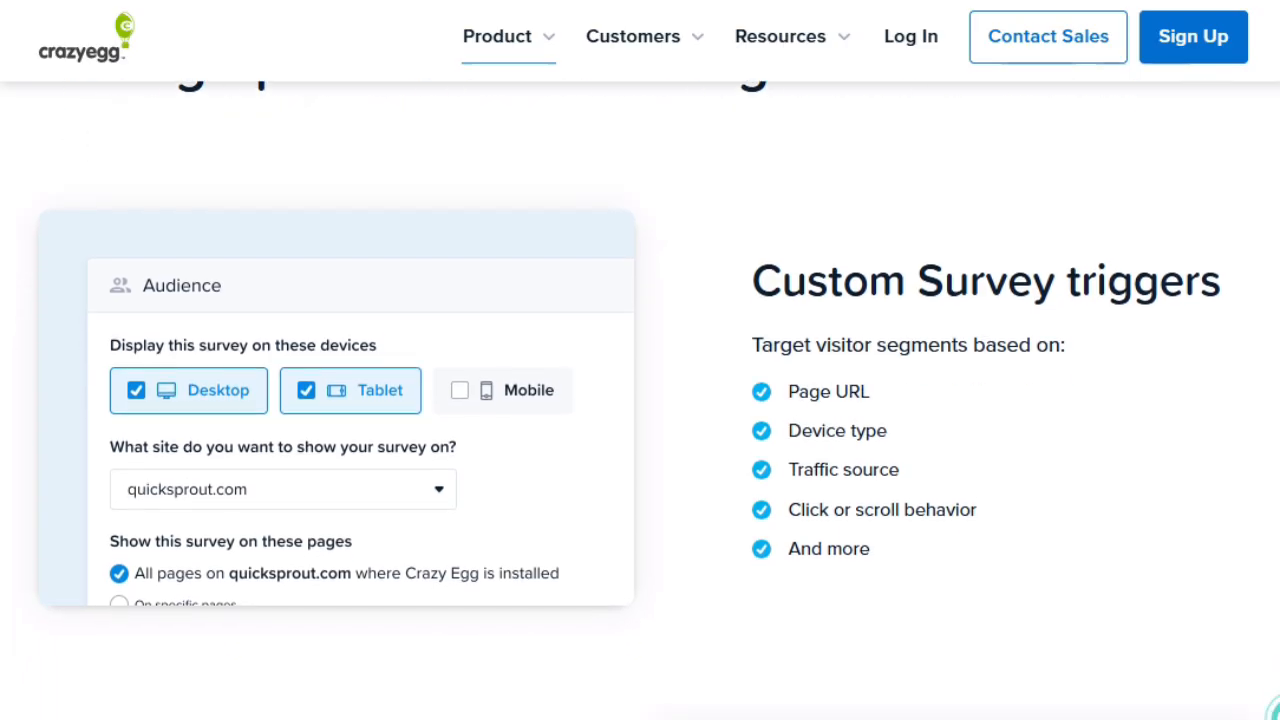
scroll("down", 3)
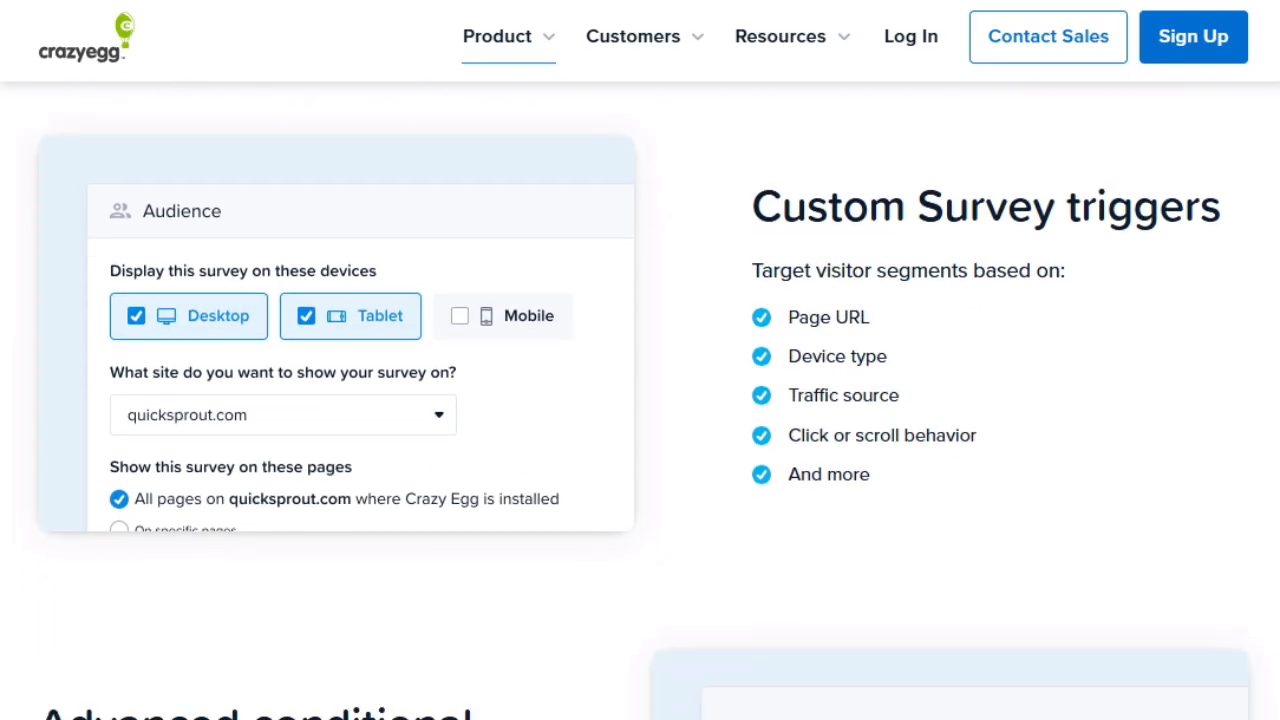
scroll("down", 3)
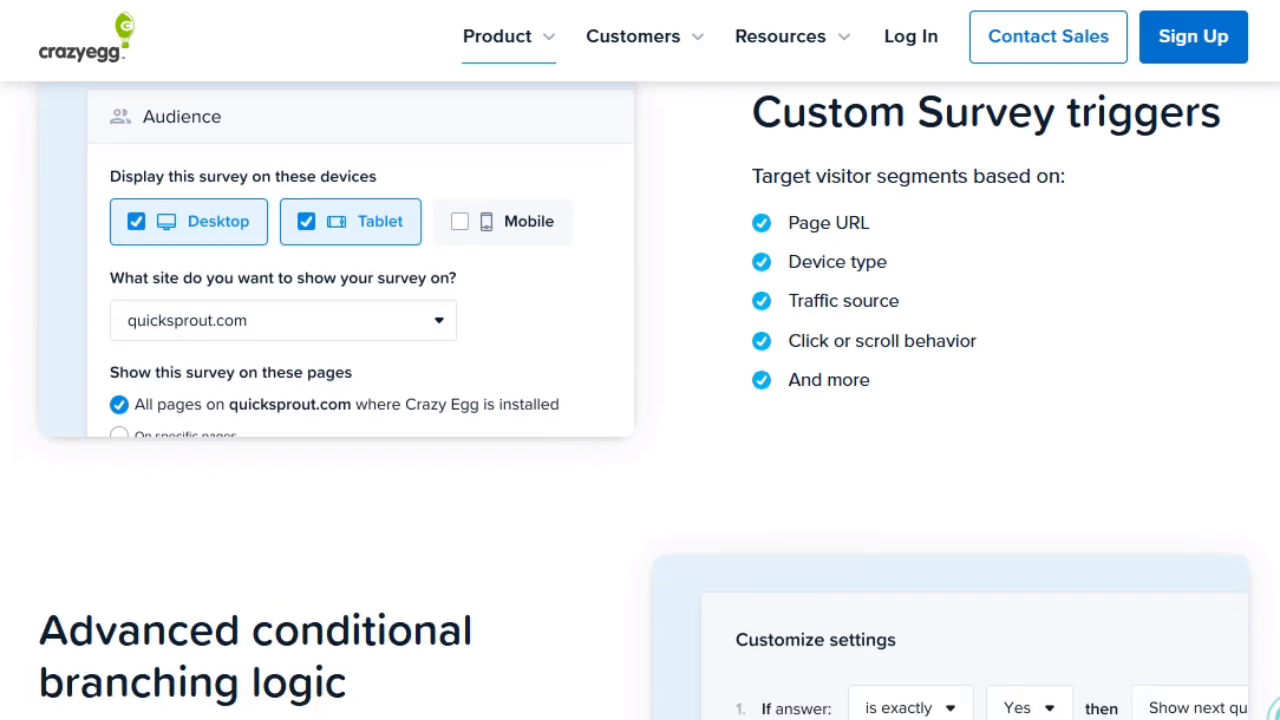
scroll("down", 3)
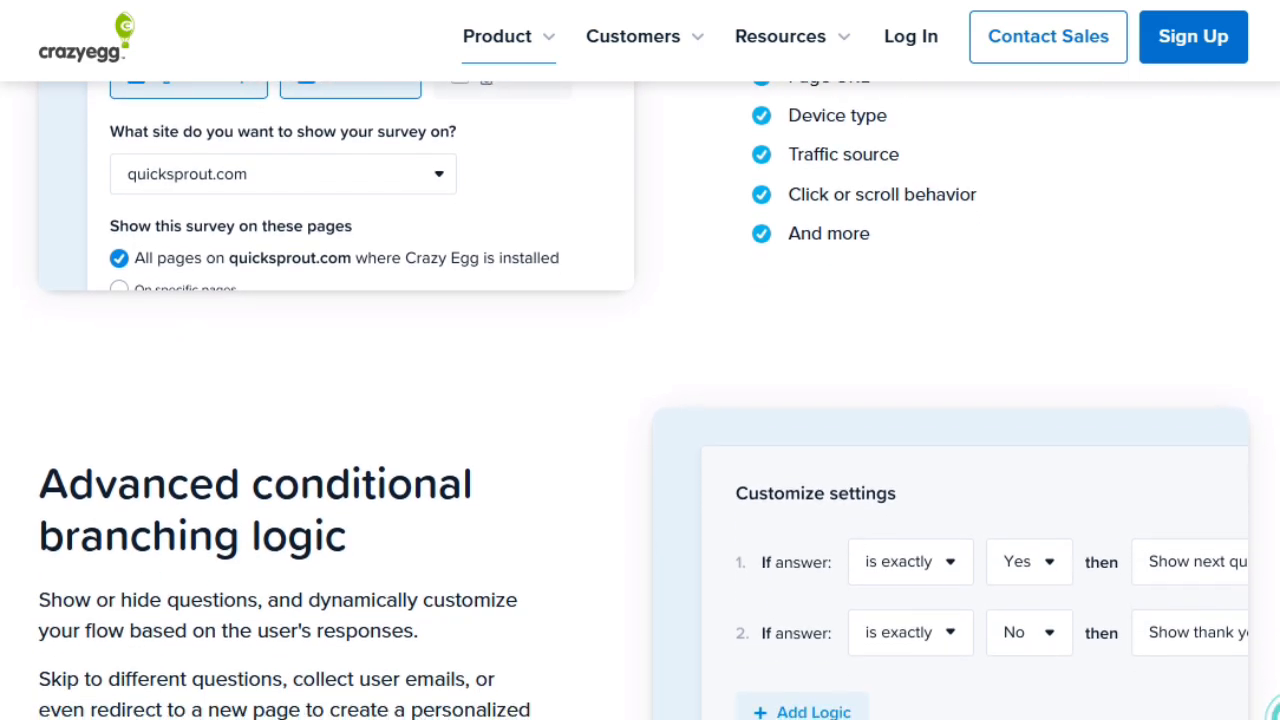
scroll("down", 3)
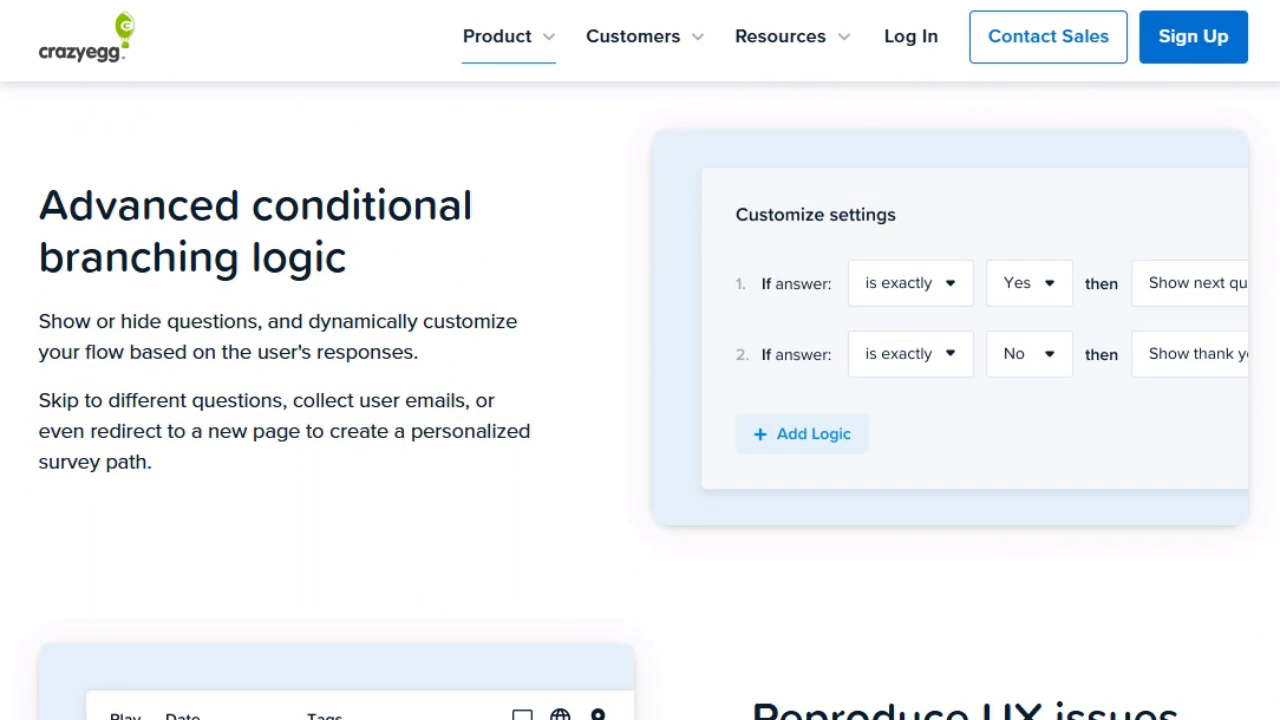
scroll("down", 3)
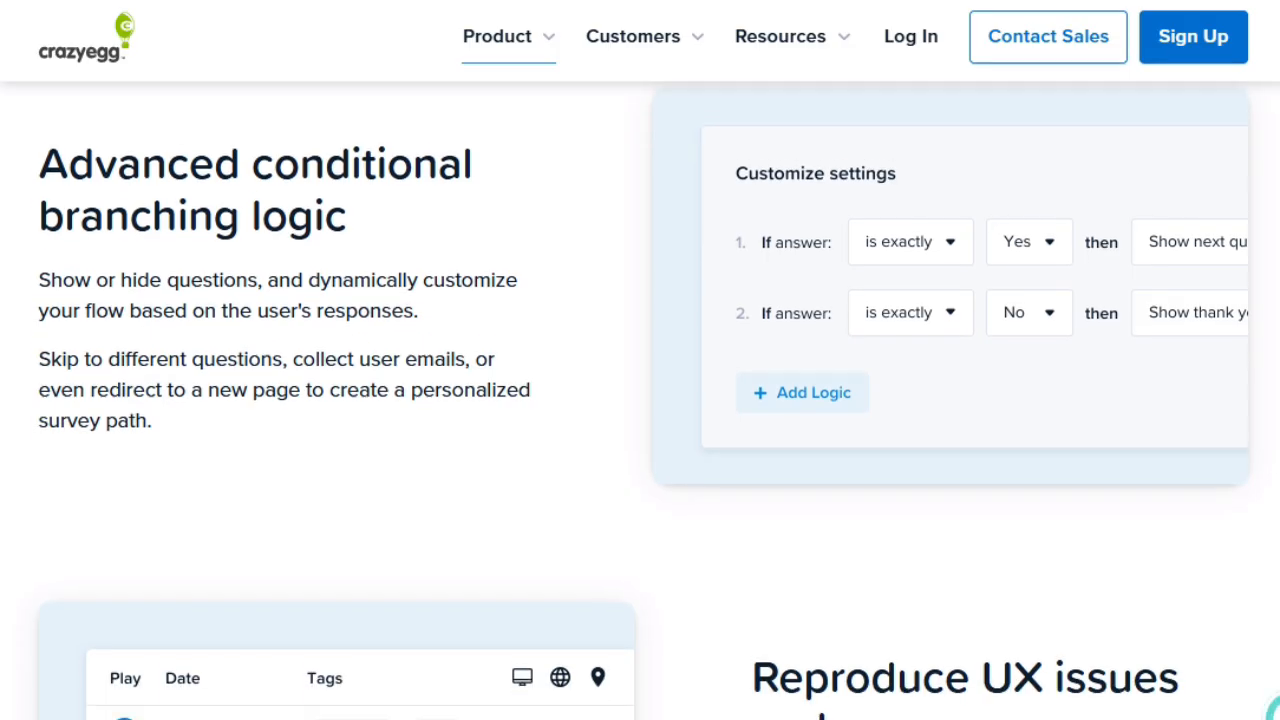
scroll("down", 3)
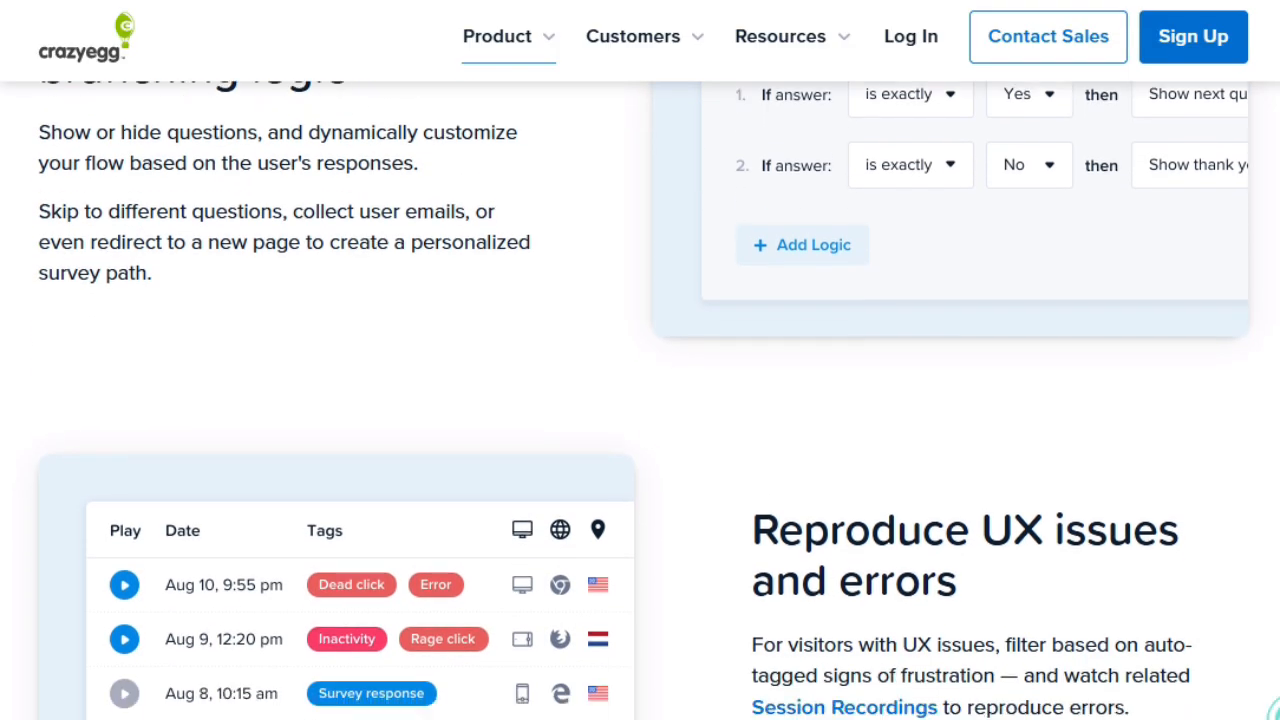
scroll("down", 3)
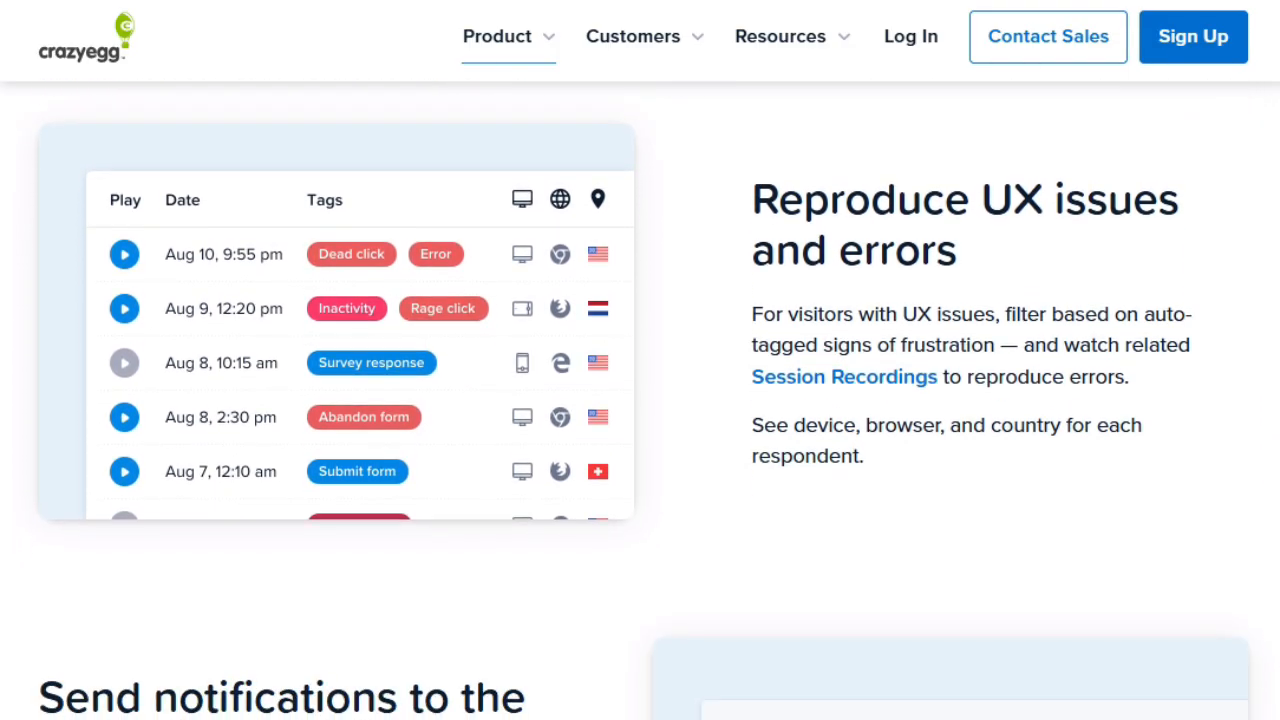
scroll("down", 3)
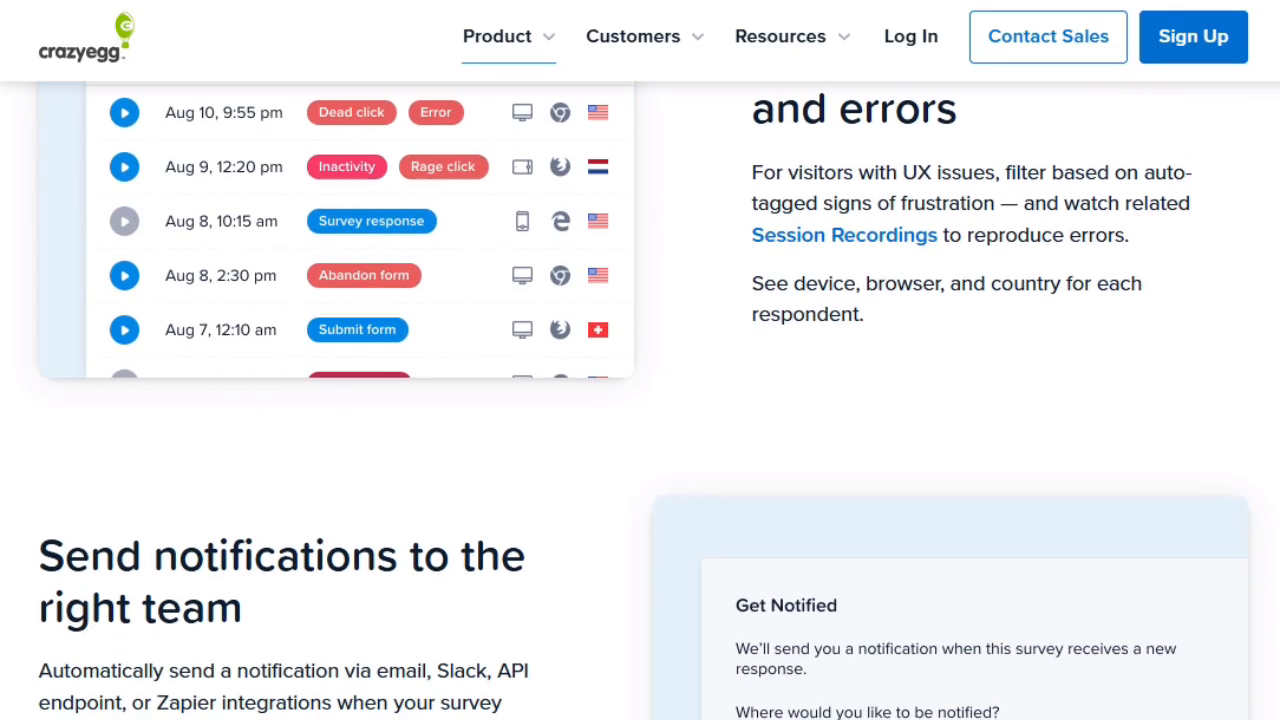
scroll("down", 3)
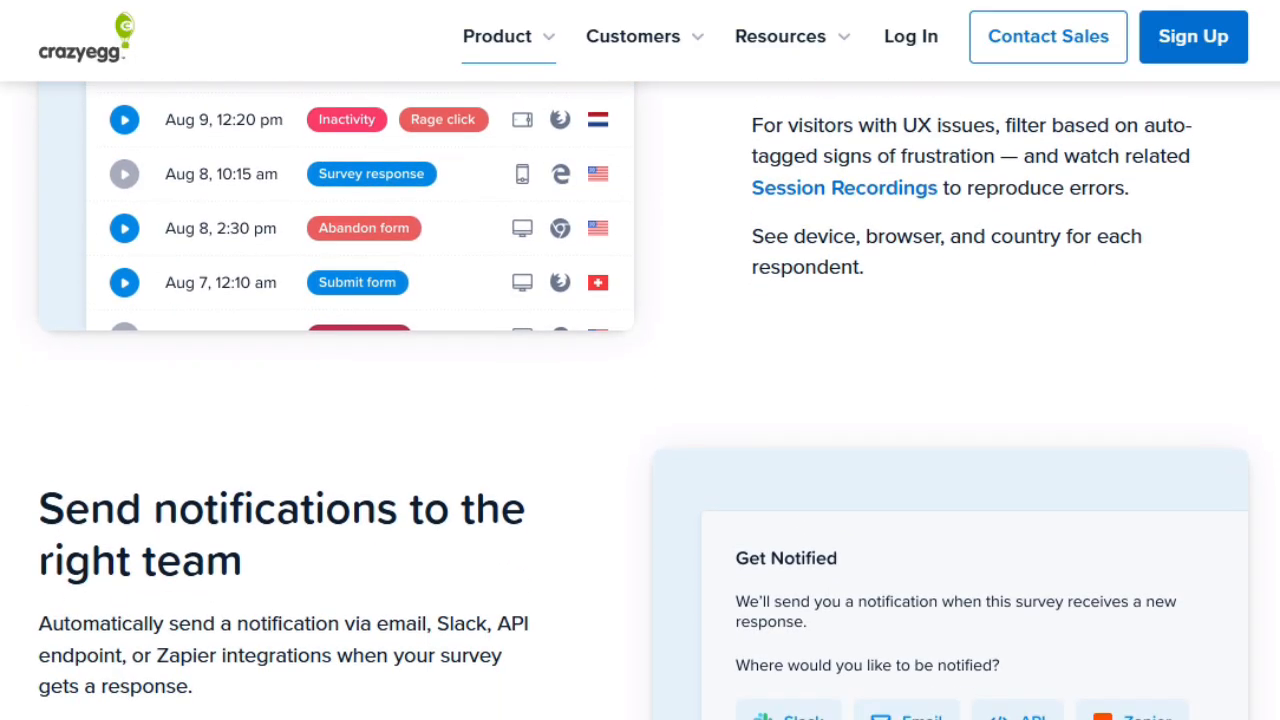
scroll("down", 3)
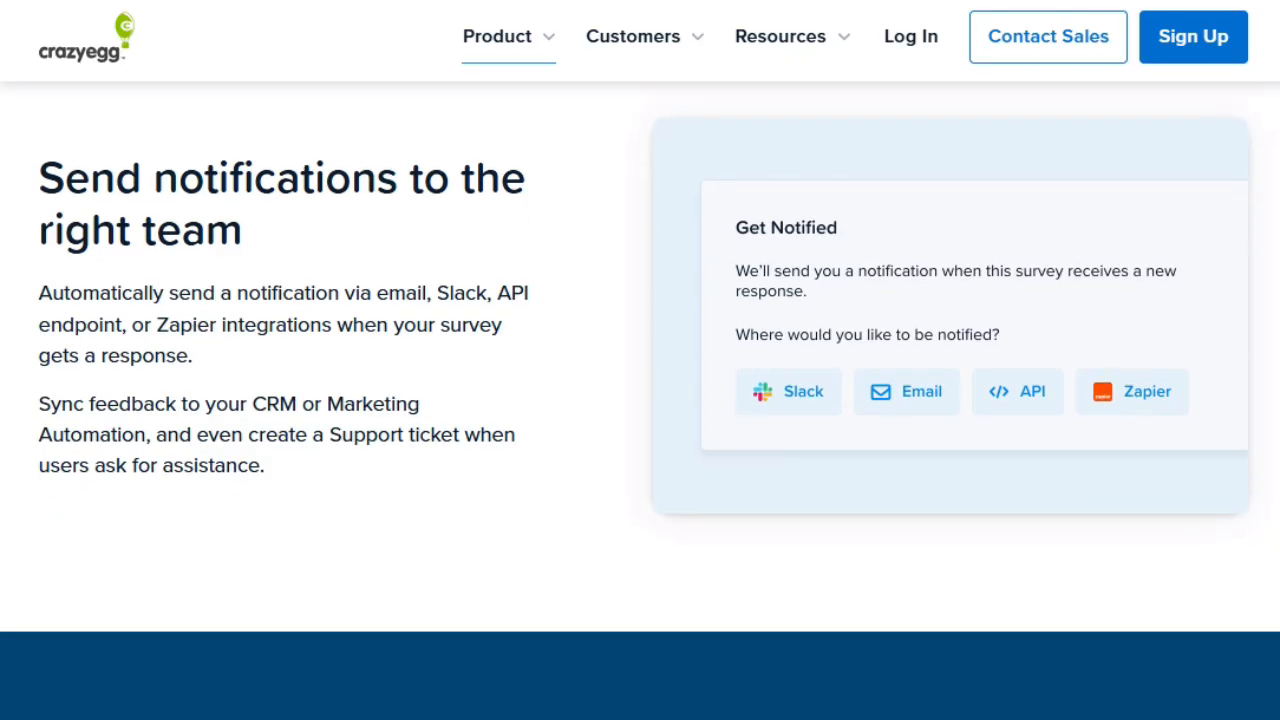
scroll("down", 3)
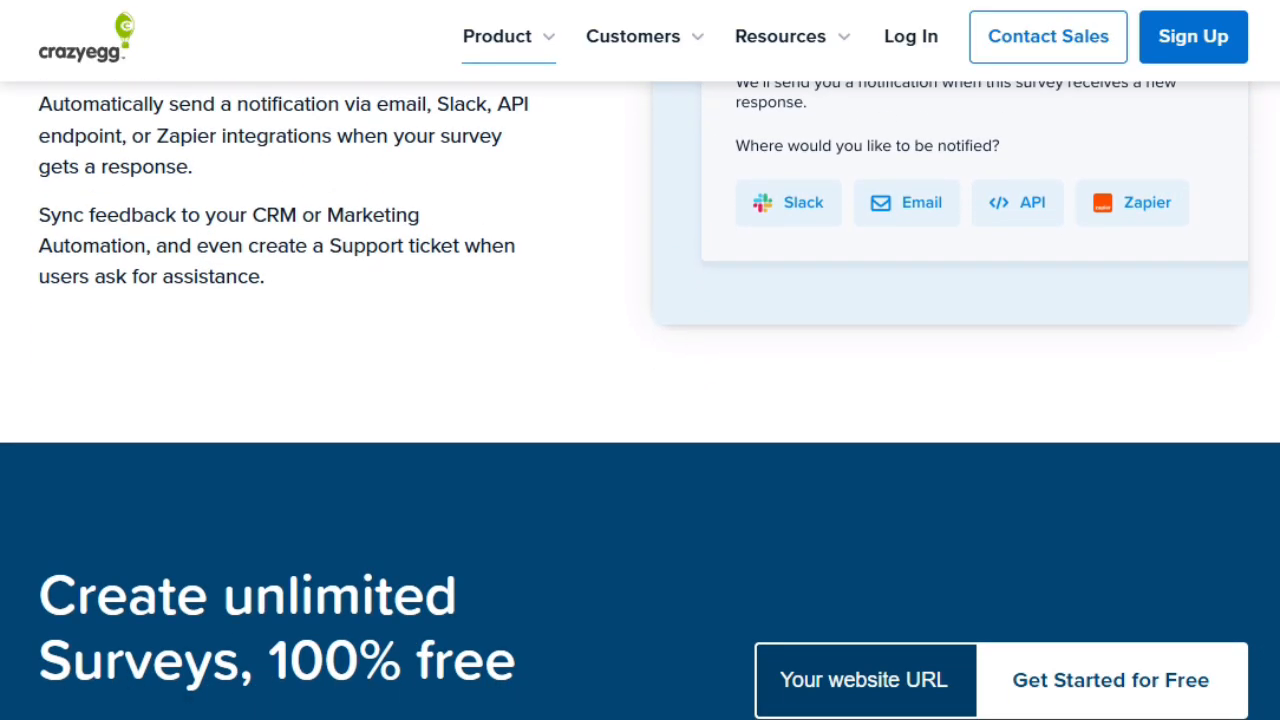
scroll("down", 3)
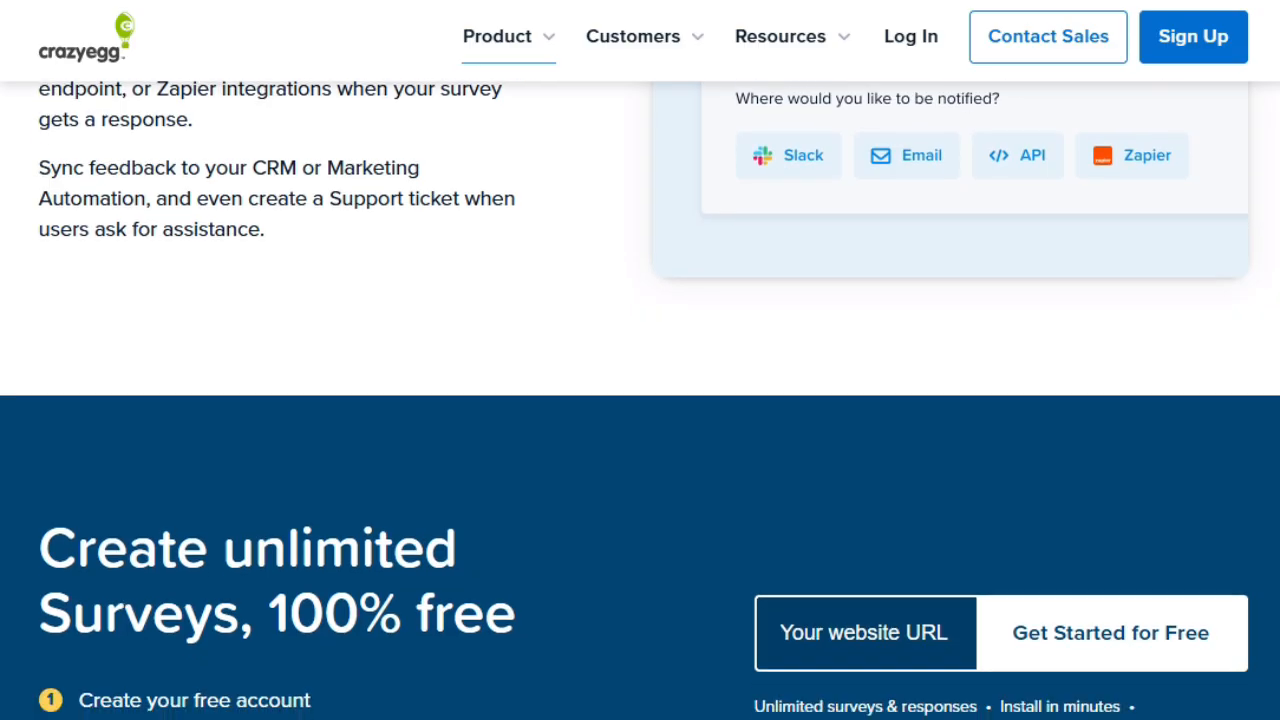
scroll("down", 3)
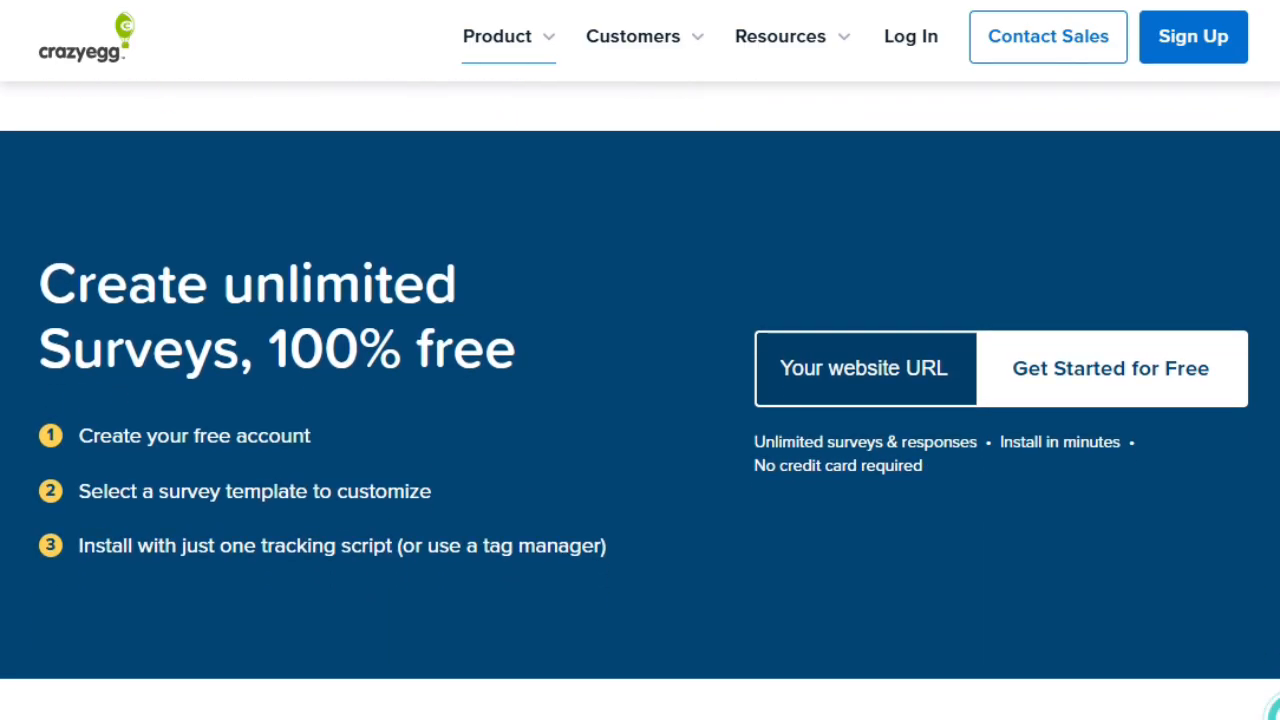
scroll("down", 3)
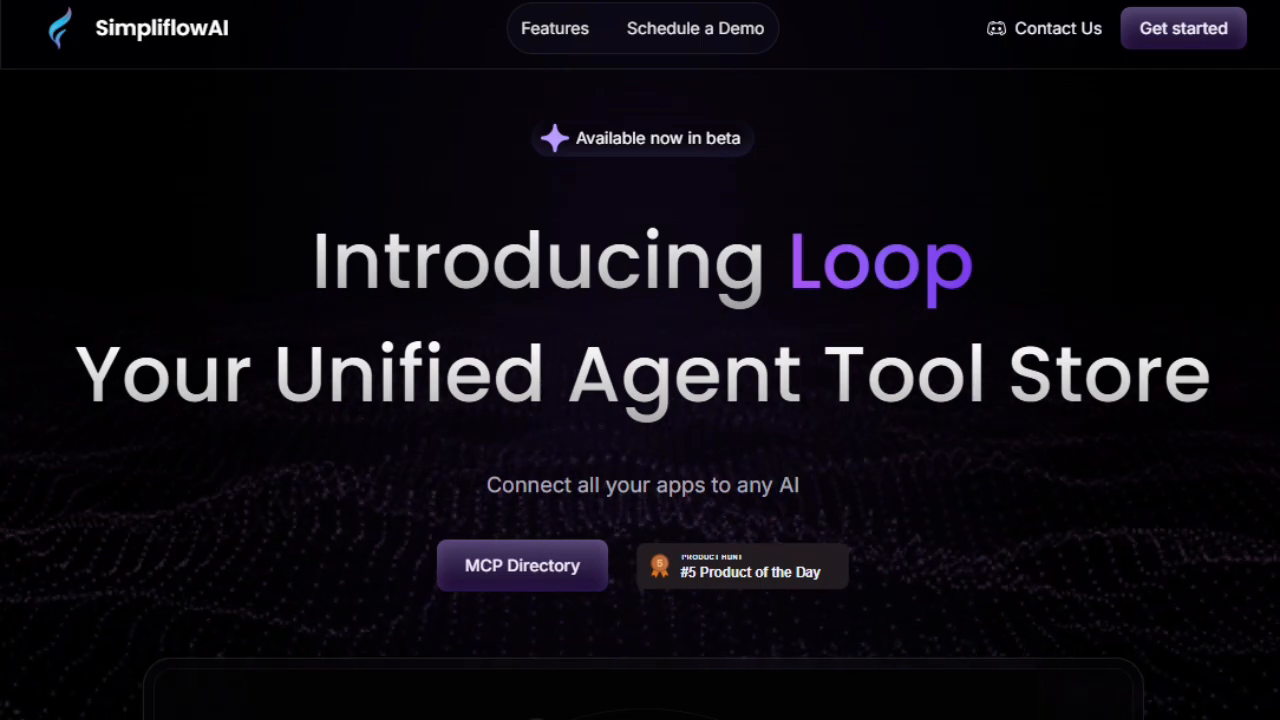
- Scroll SimpliflowAI's page past the Unified AI integrations graphic to the Loop Gateway feature cards
scroll("down", 3)
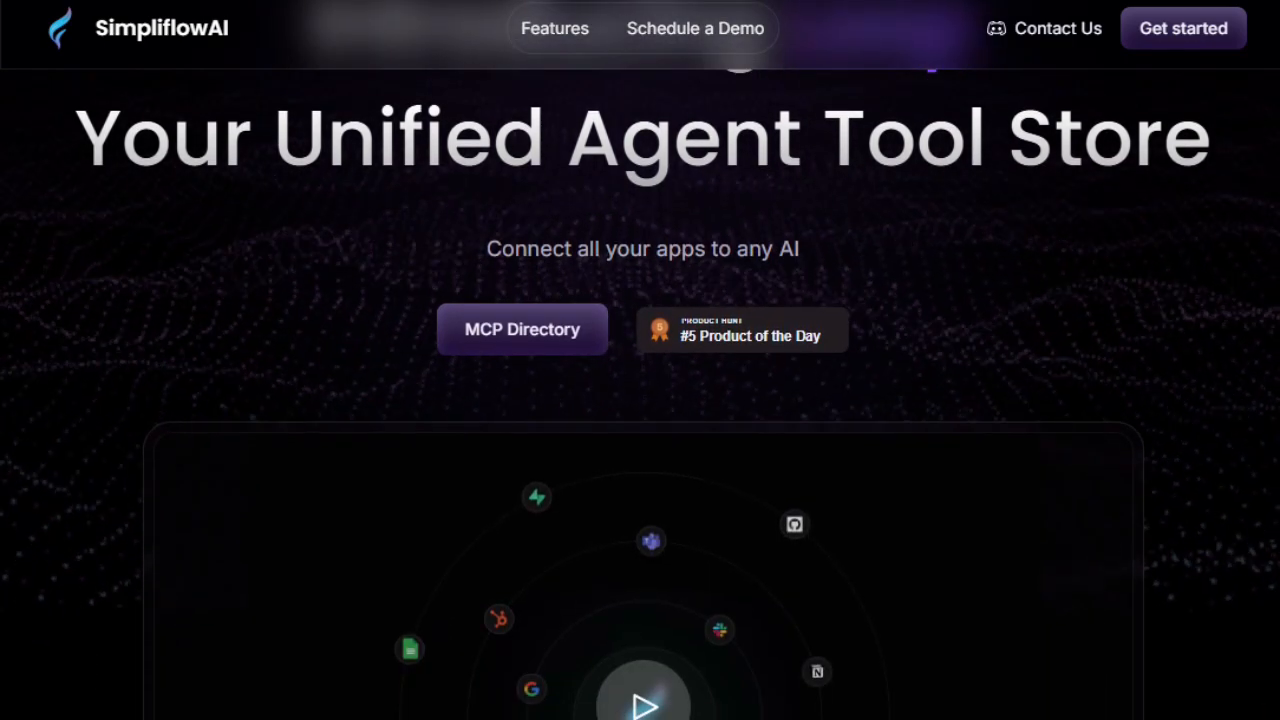
scroll("down", 3)
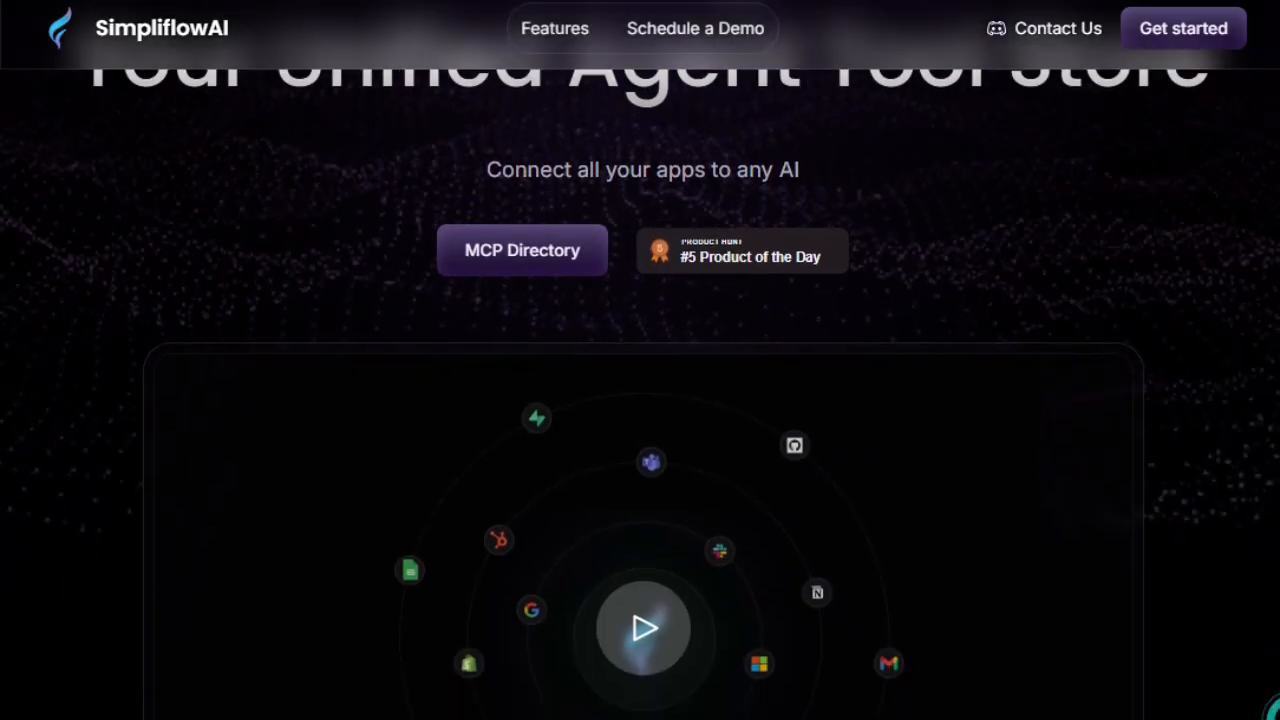
scroll("down", 3)
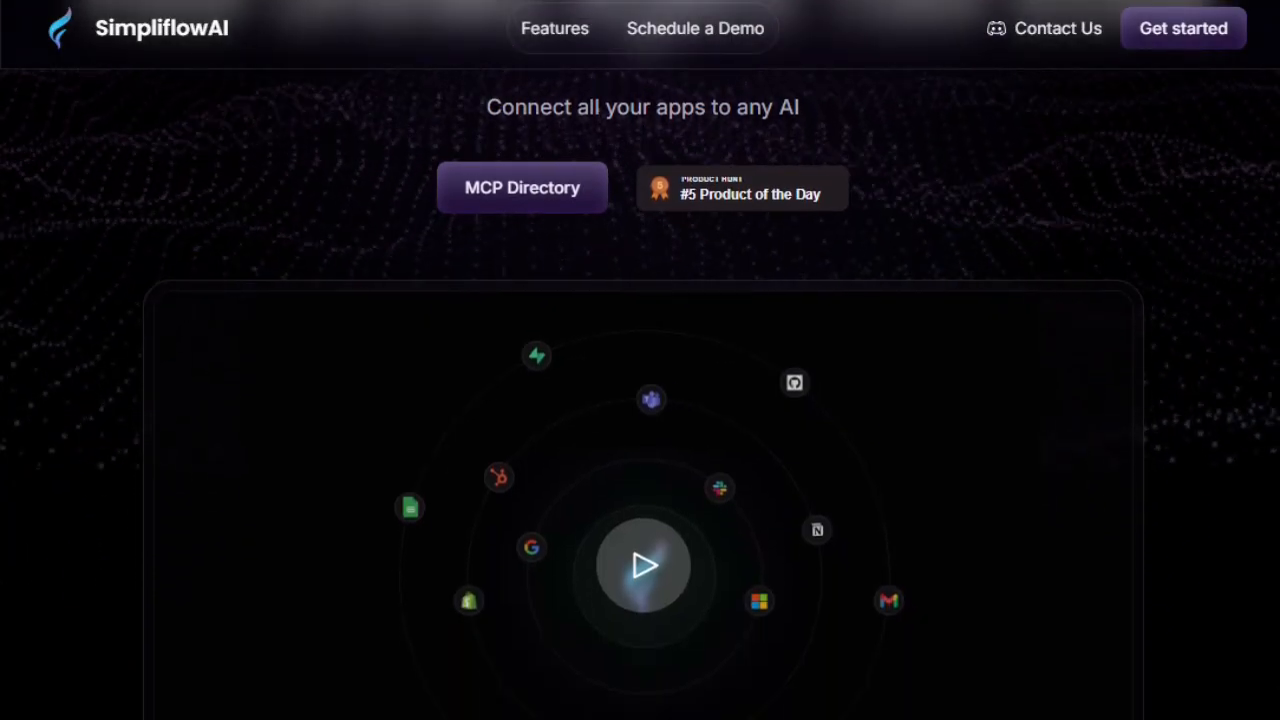
scroll("down", 3)
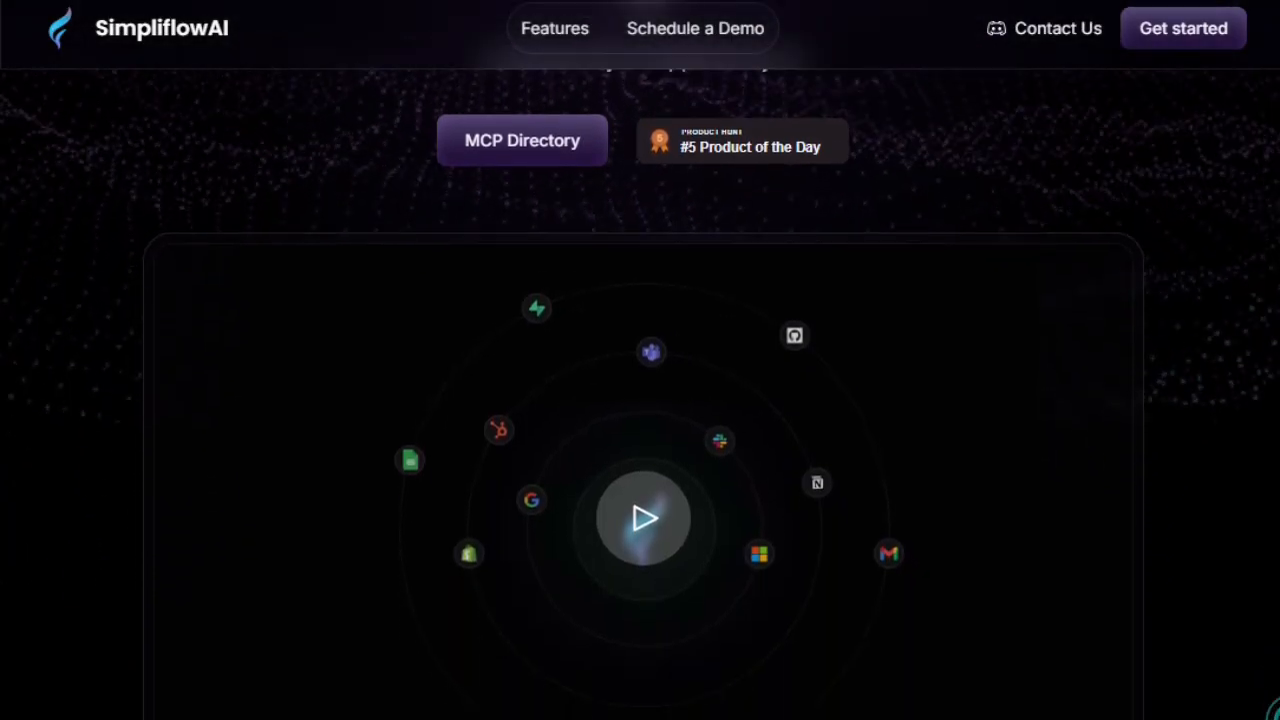
scroll("down", 3)
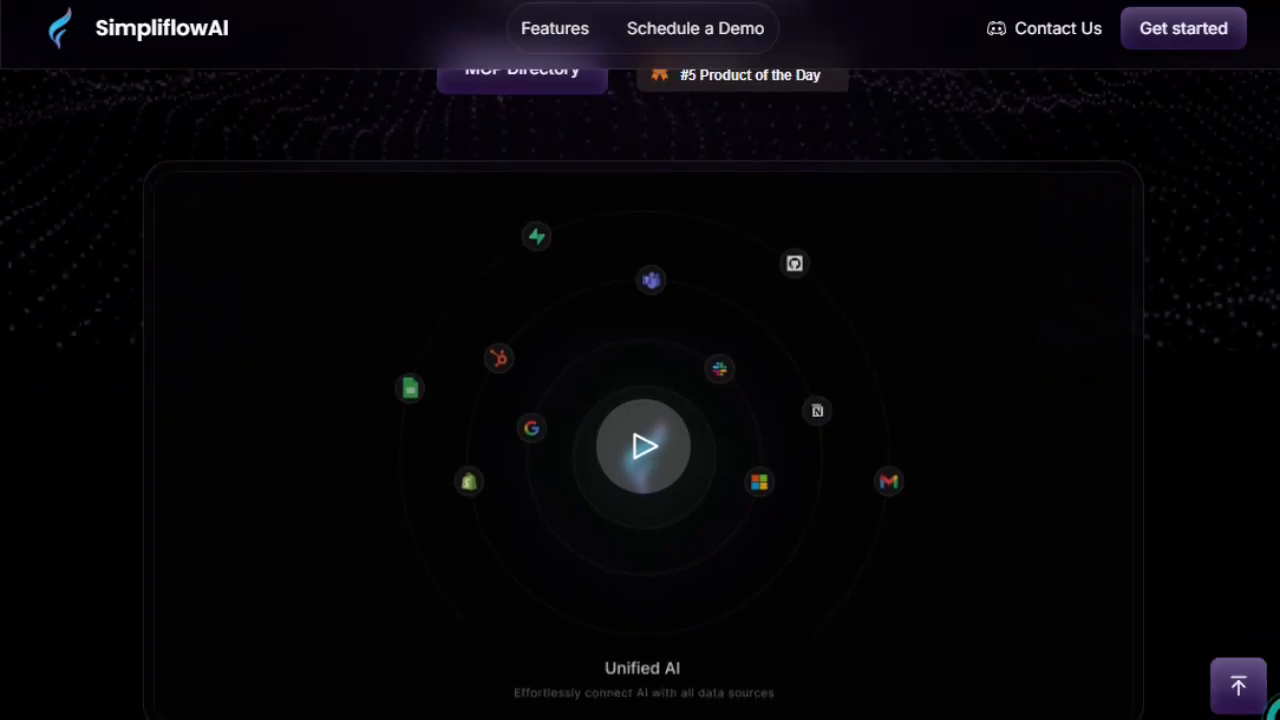
scroll("down", 3)
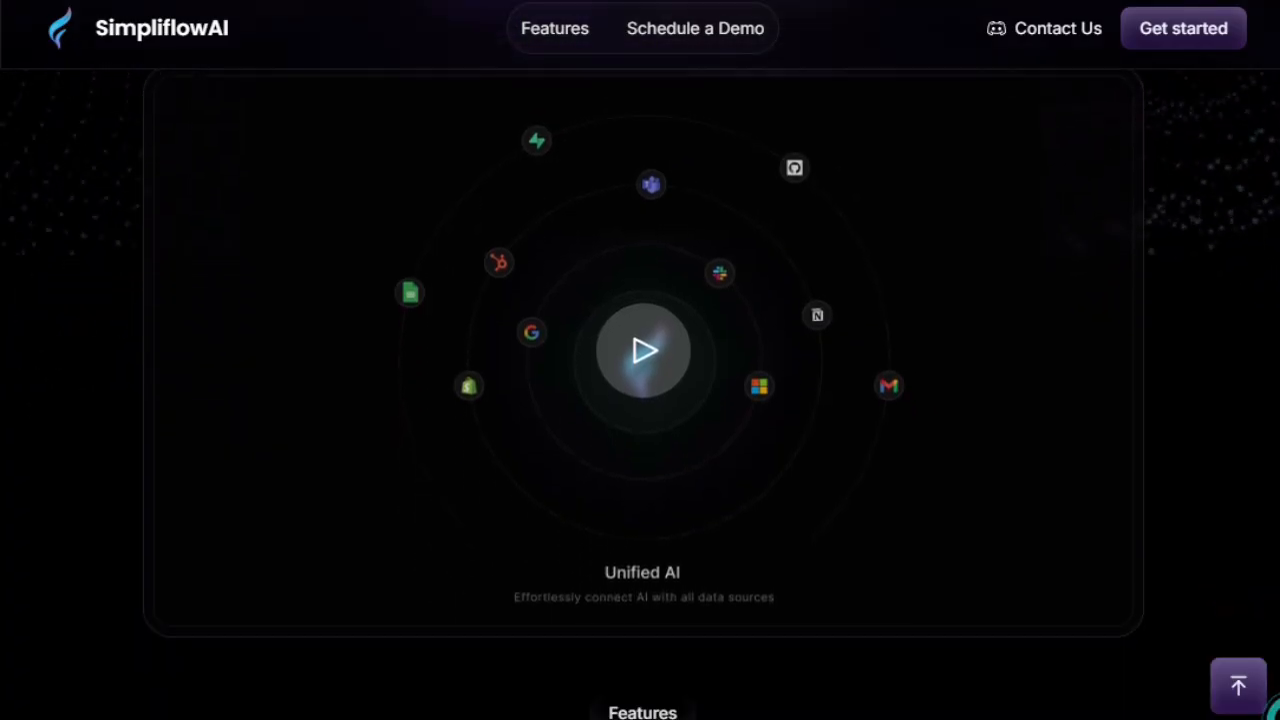
scroll("down", 3)
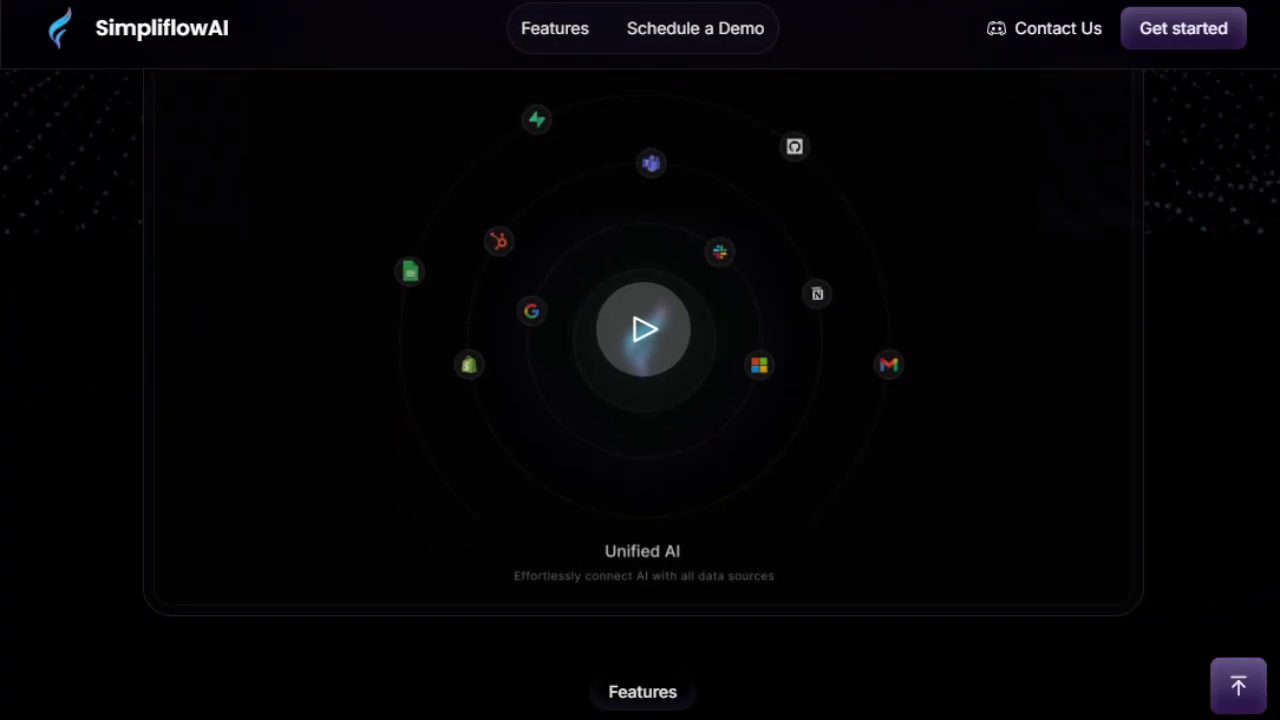
scroll("down", 3)
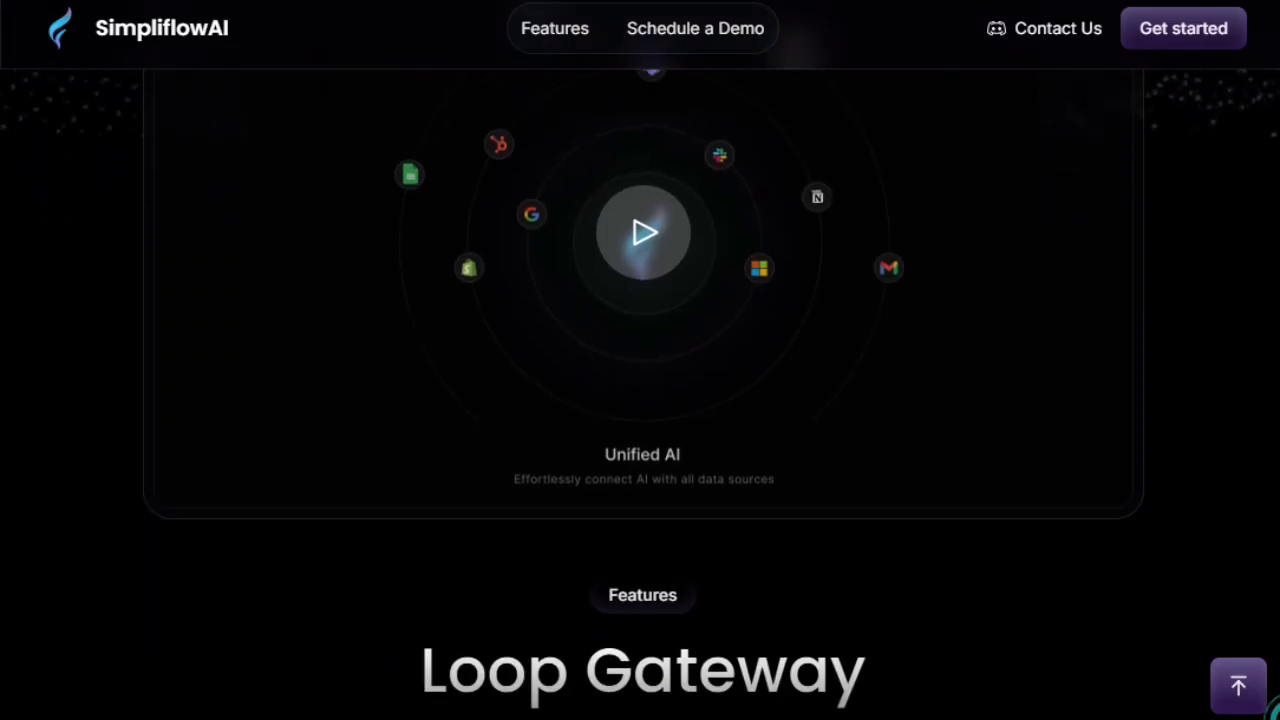
scroll("down", 3)
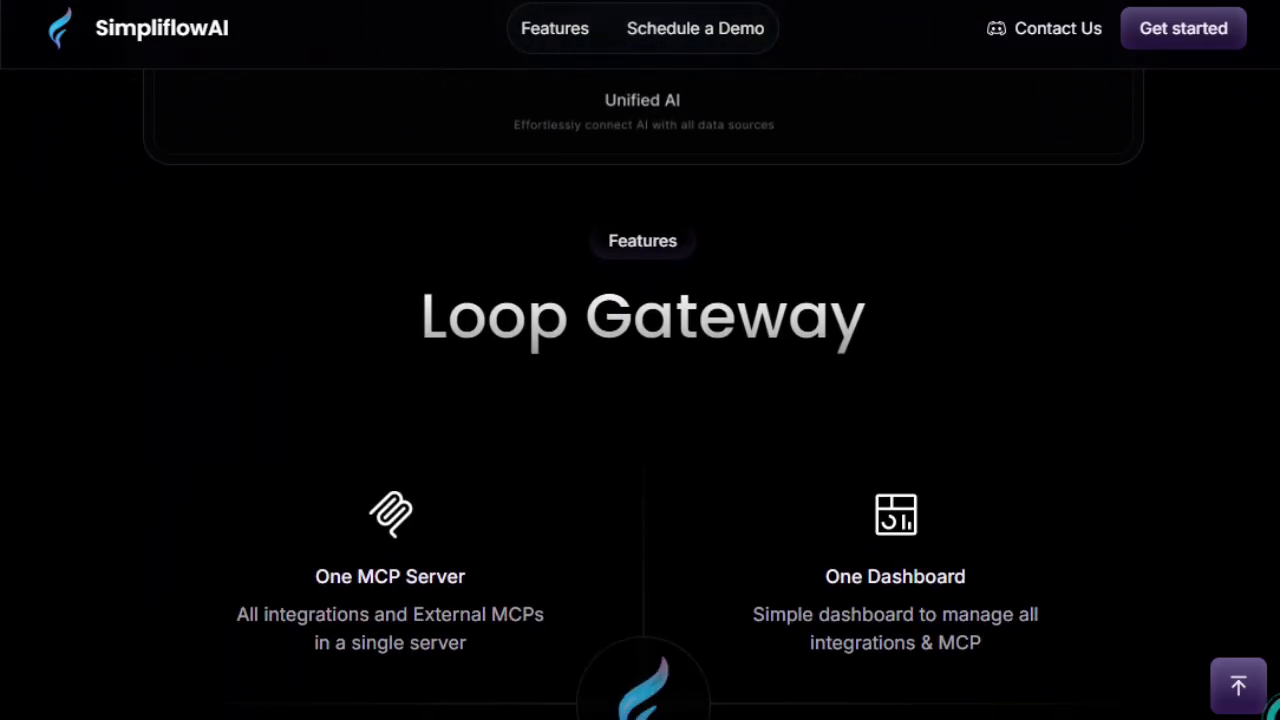
scroll("down", 3)
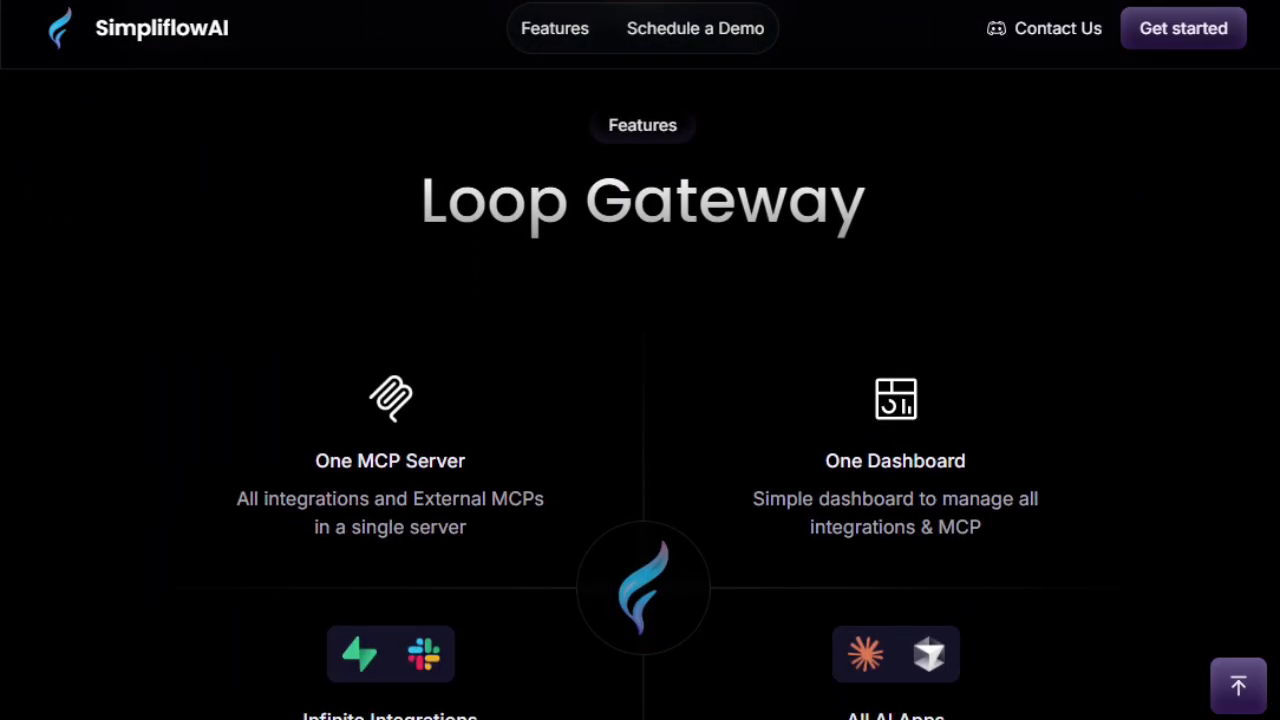
scroll("down", 3)
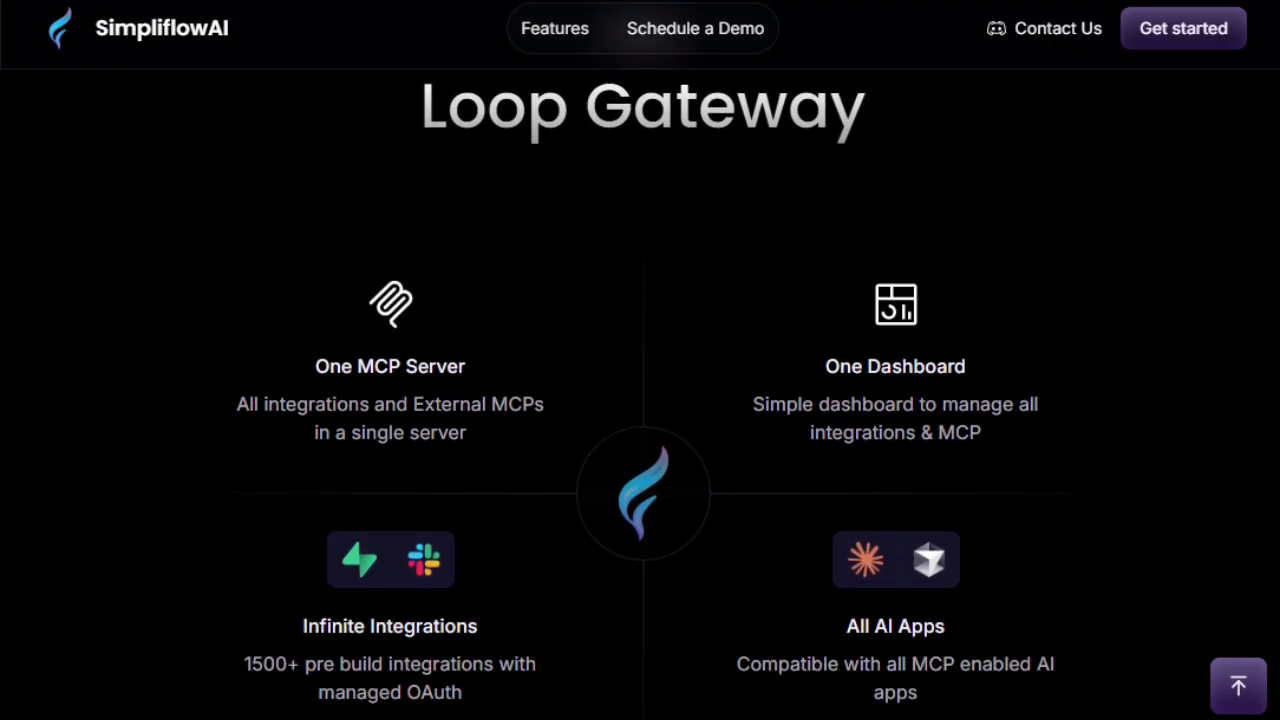
scroll("down", 3)
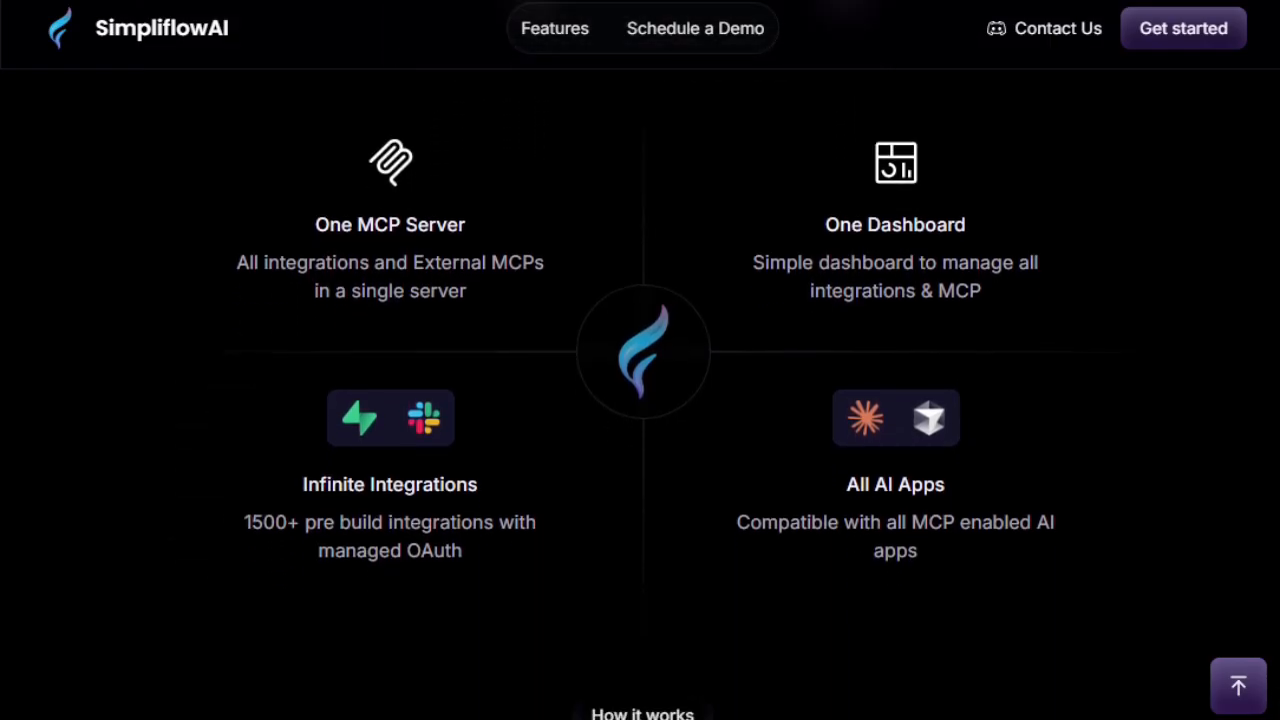
- Scroll to the How it works diagram linking integrations and MCPs through Loop to AI apps
scroll("down", 3)
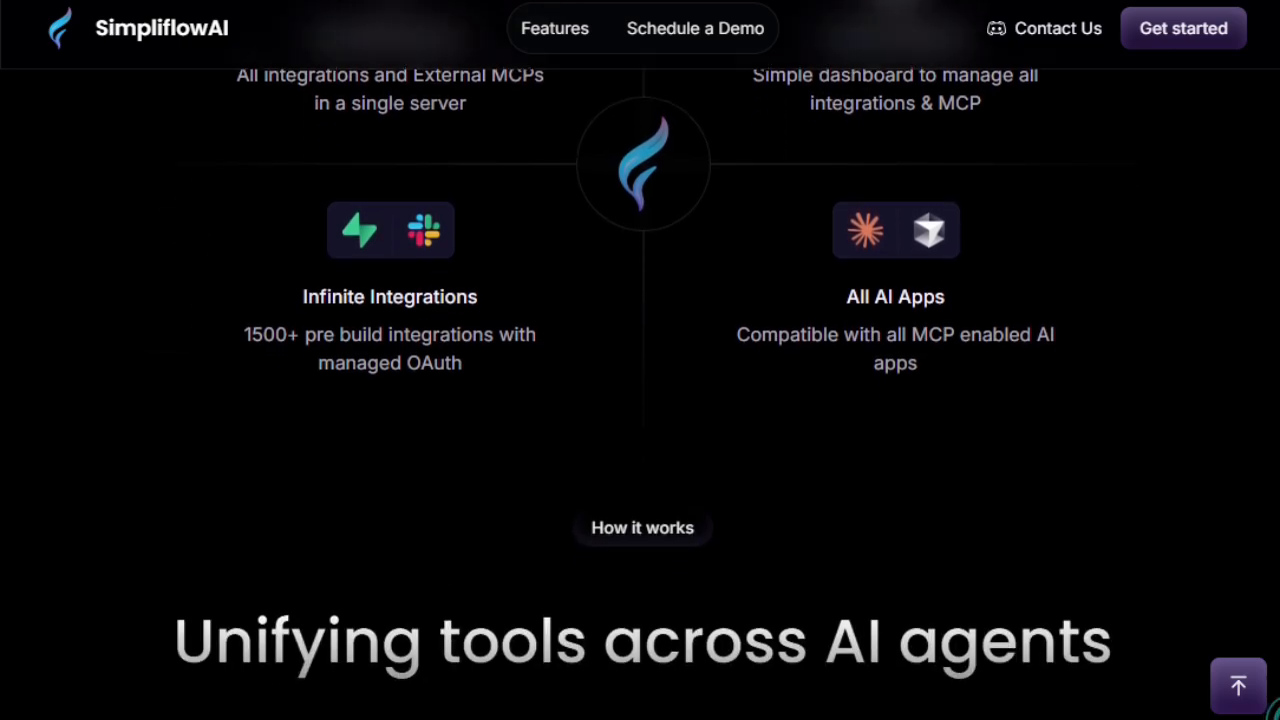
scroll("down", 3)
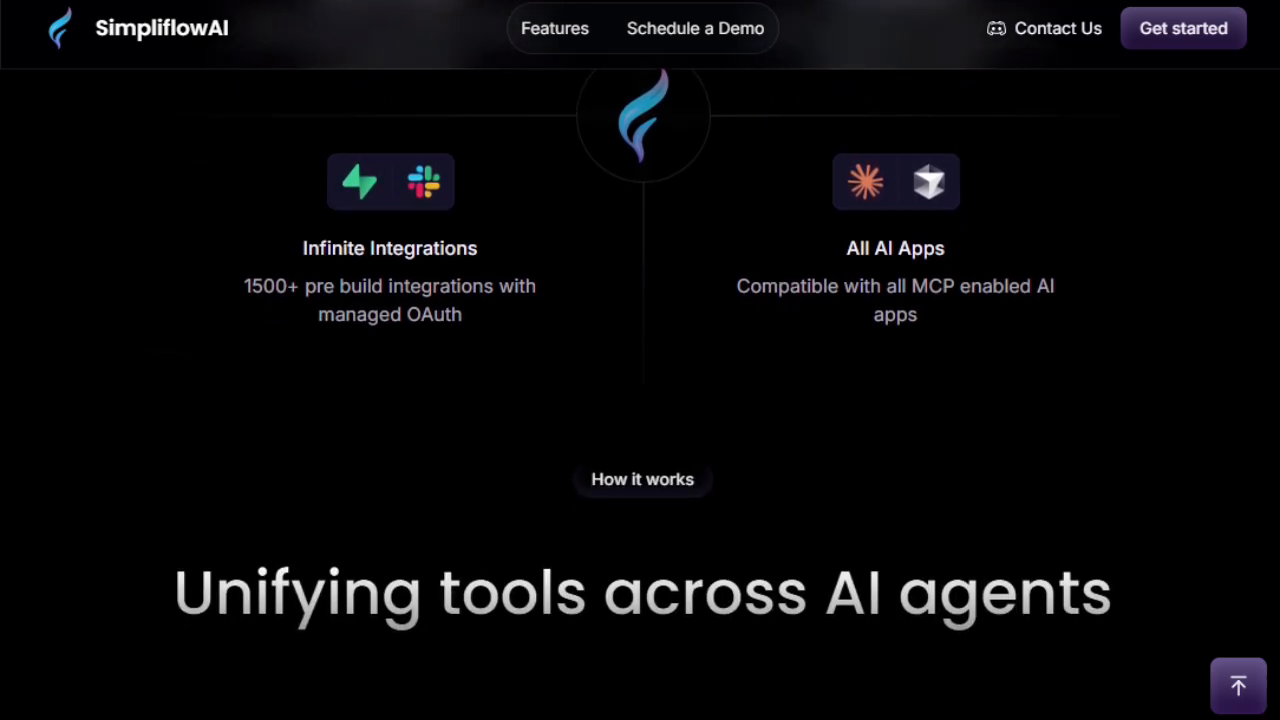
scroll("down", 3)
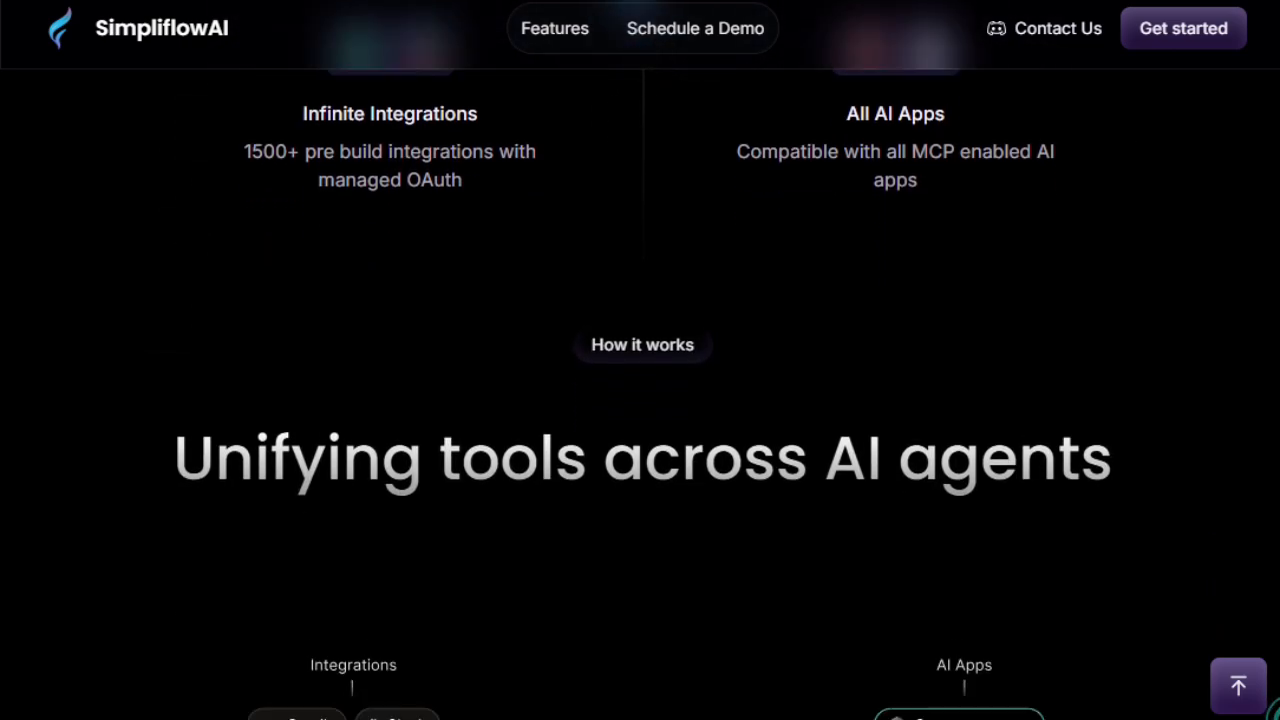
scroll("down", 3)
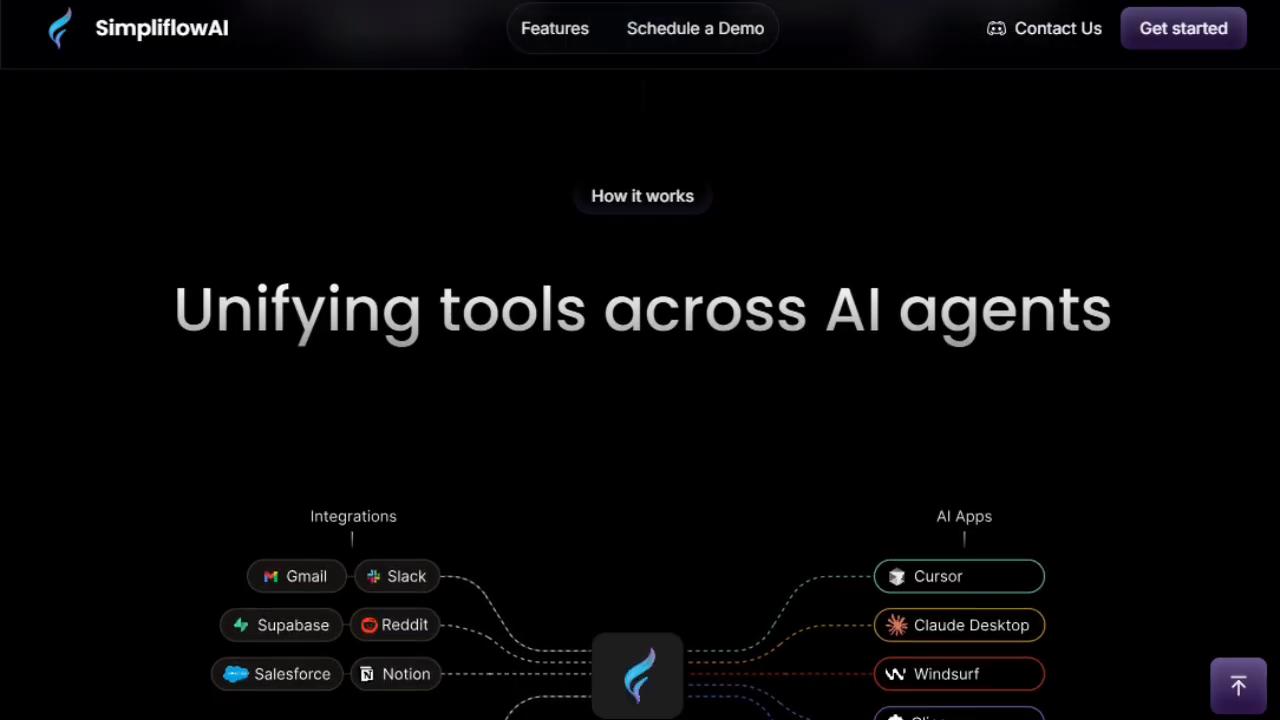
scroll("down", 3)
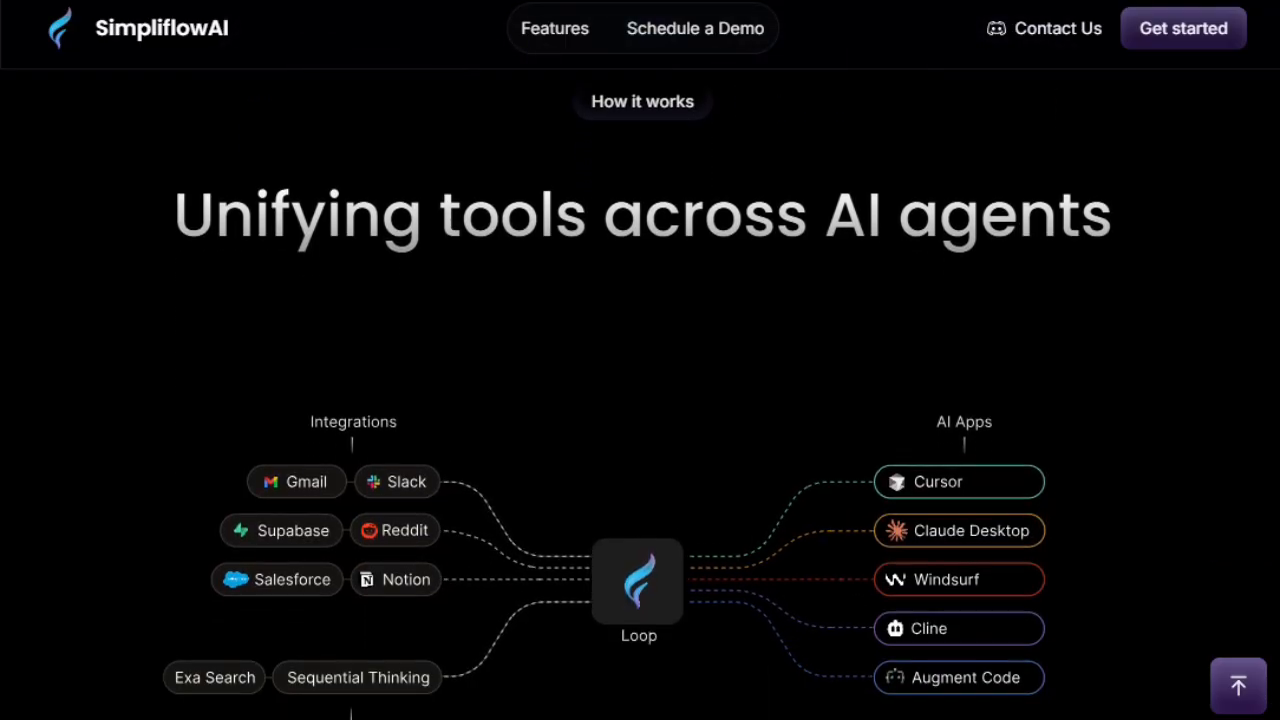
scroll("down", 3)
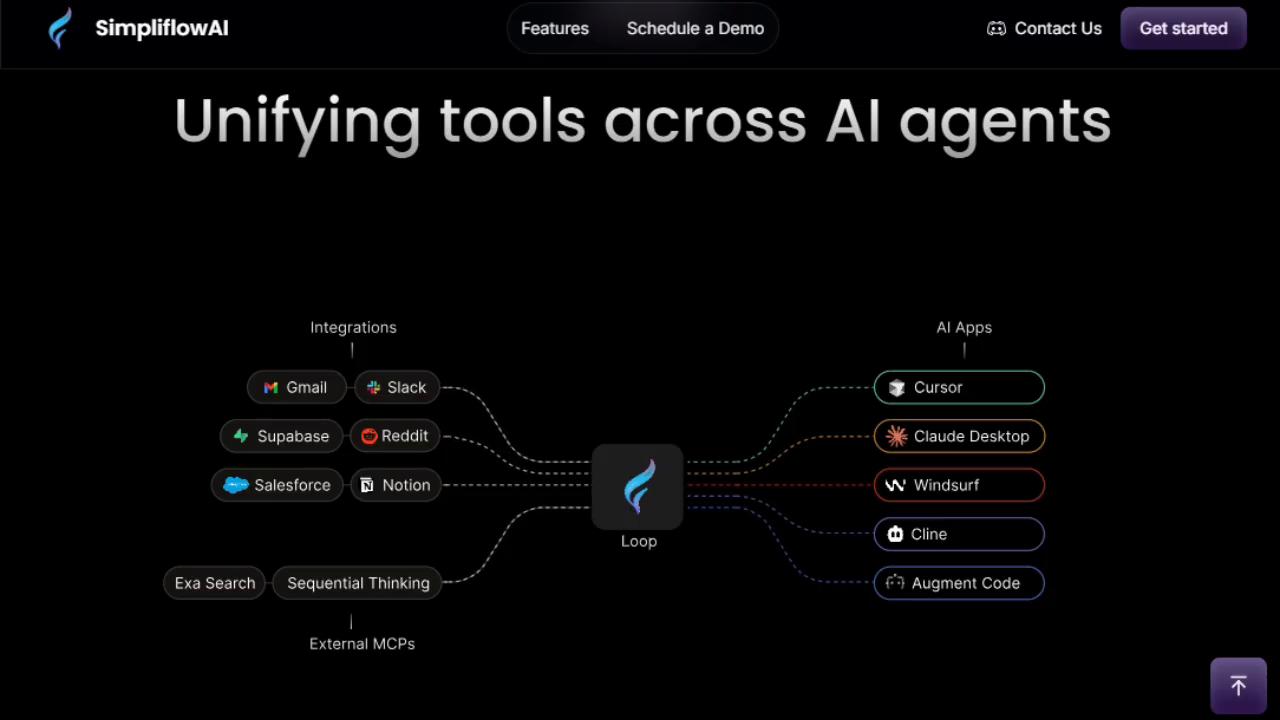
scroll("down", 3)
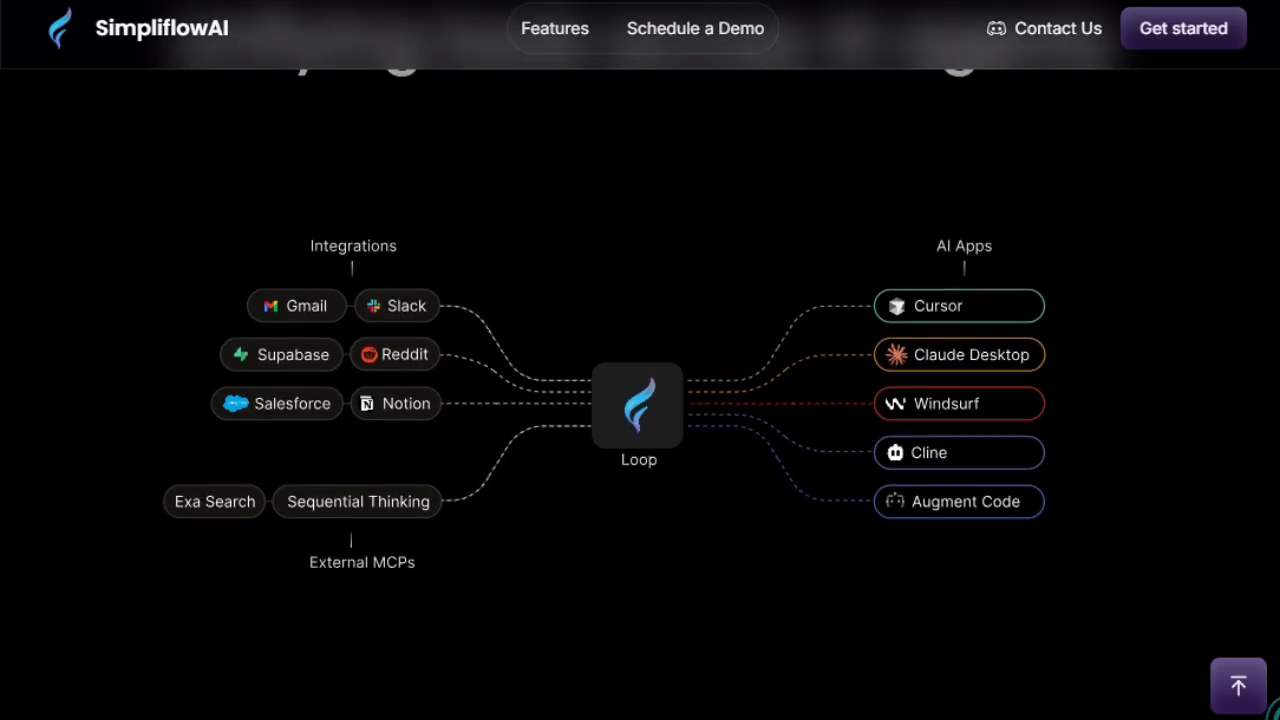
scroll("down", 3)
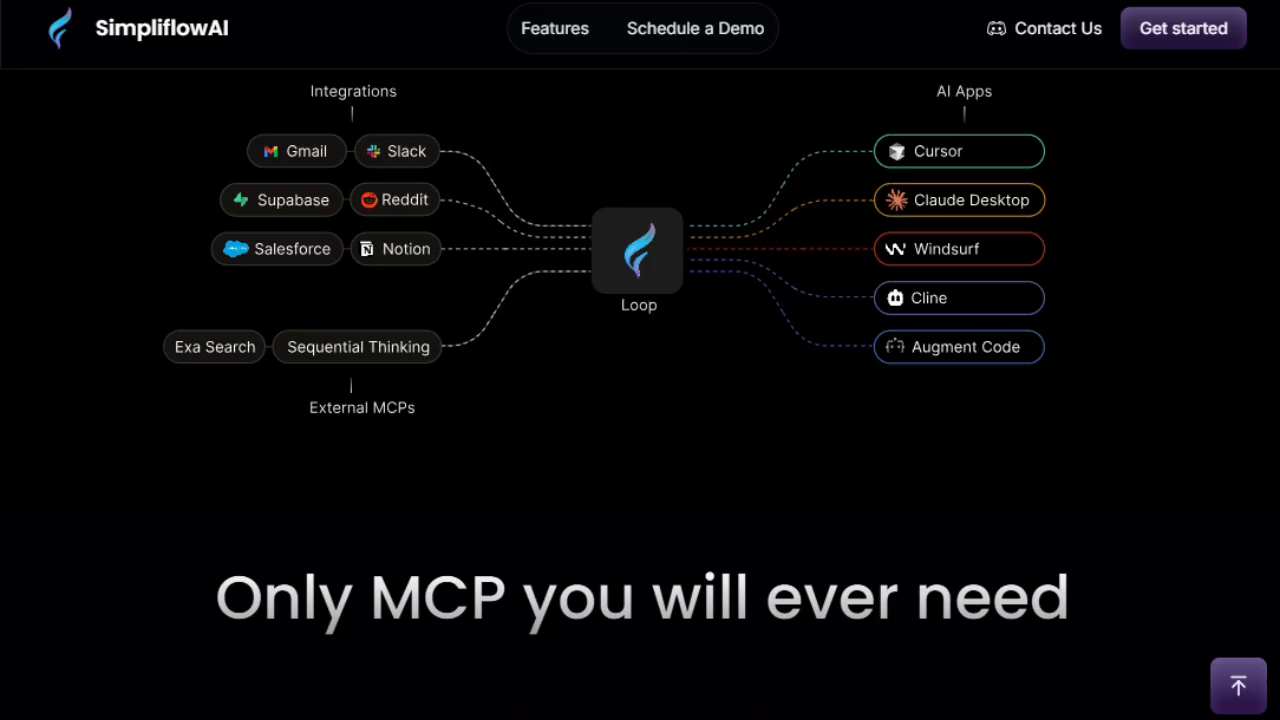
- Scroll through SimpliflowAI's MCP feature grid and the Power features for Power Users cards
scroll("down", 3)
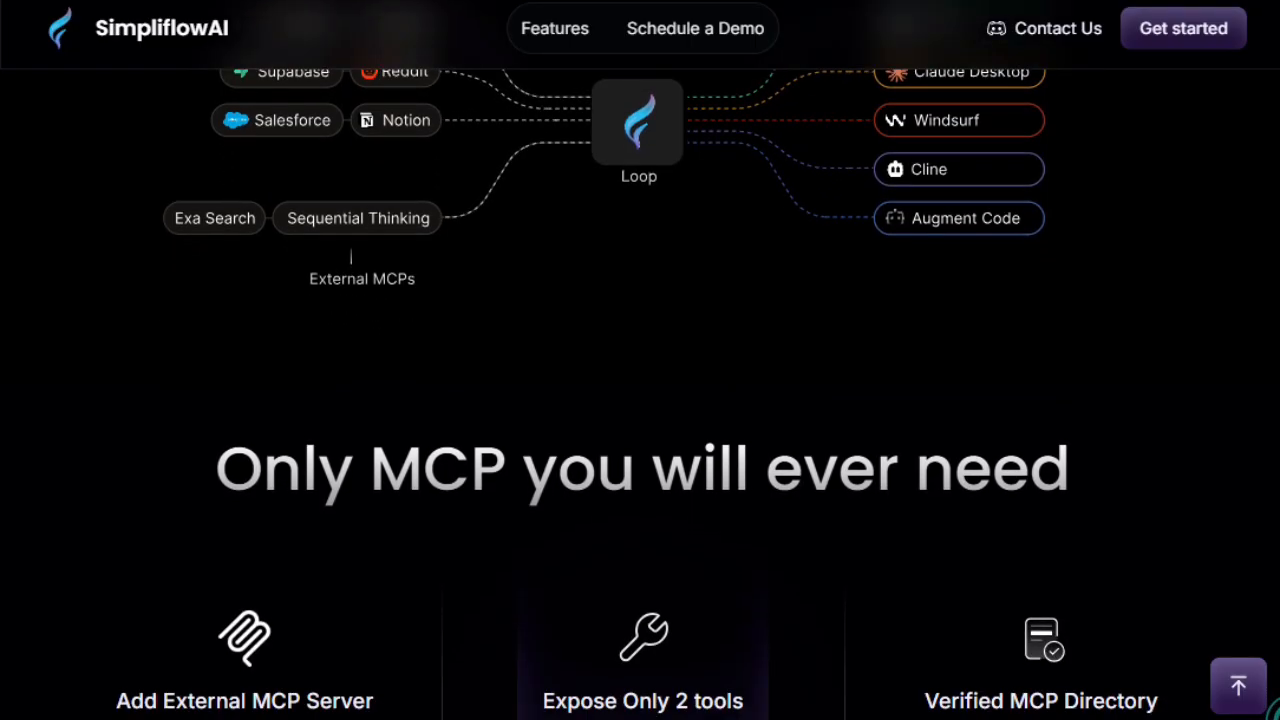
scroll("down", 3)
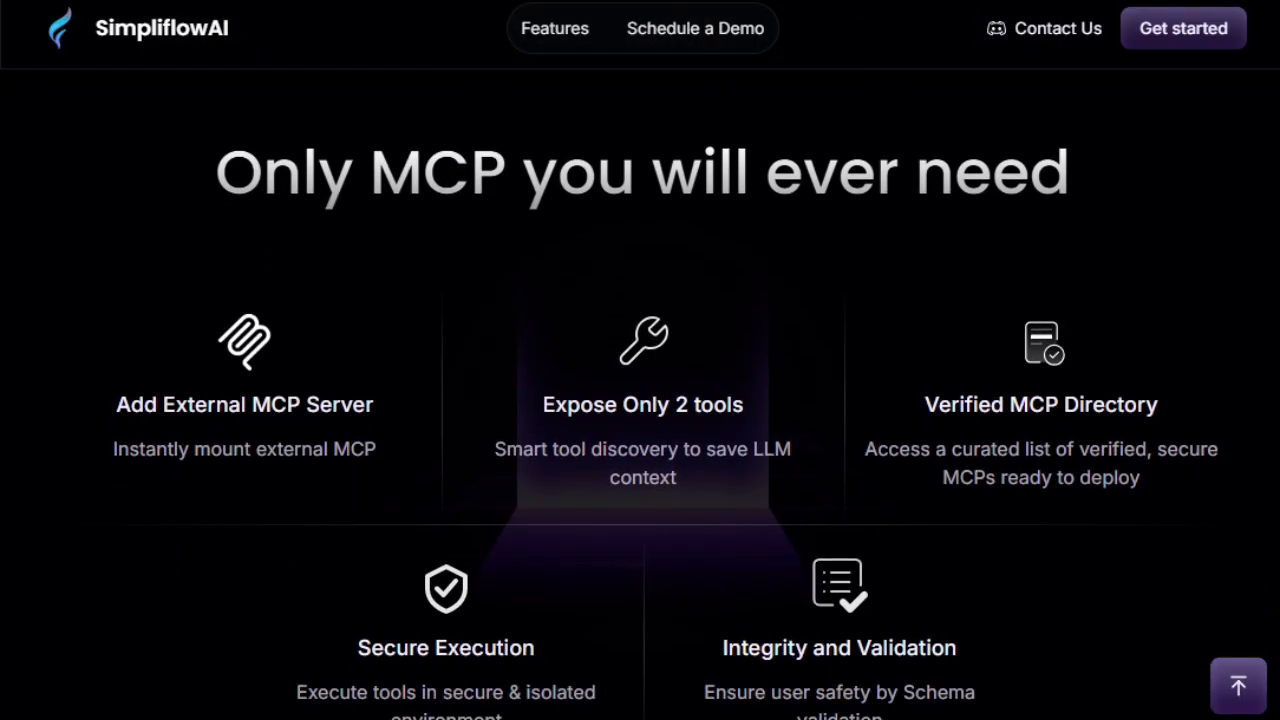
scroll("down", 3)
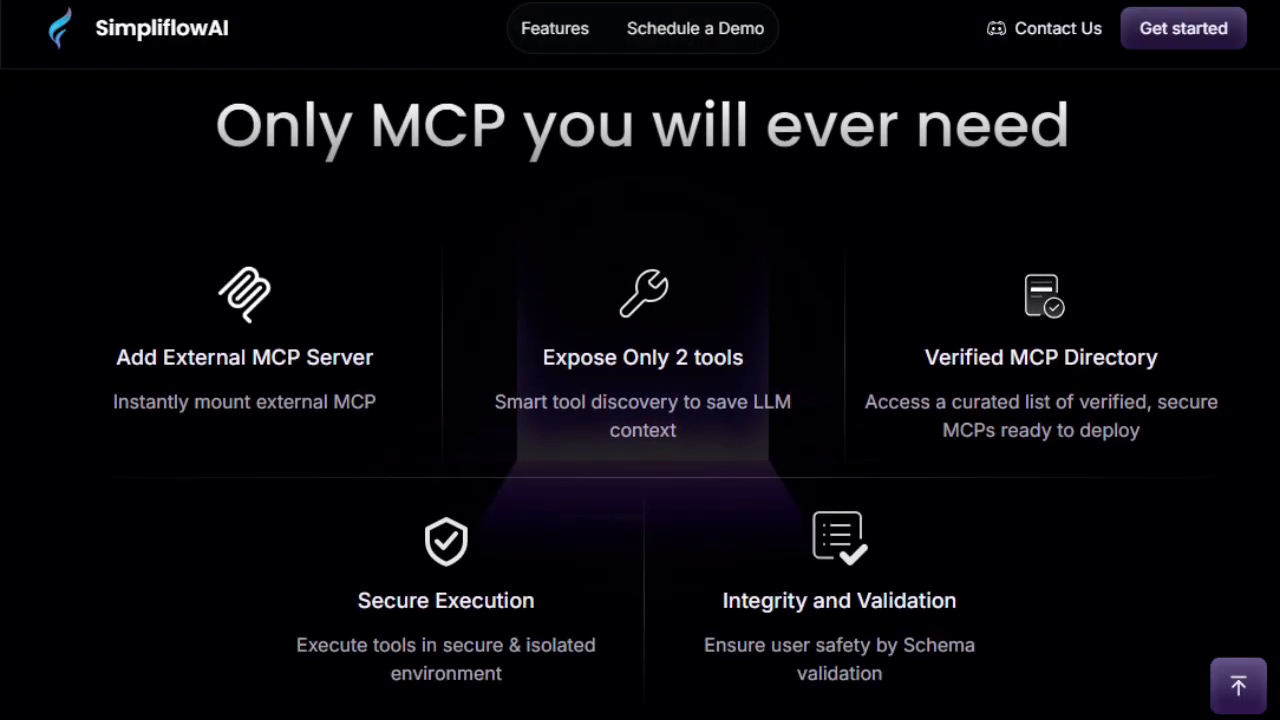
scroll("down", 3)
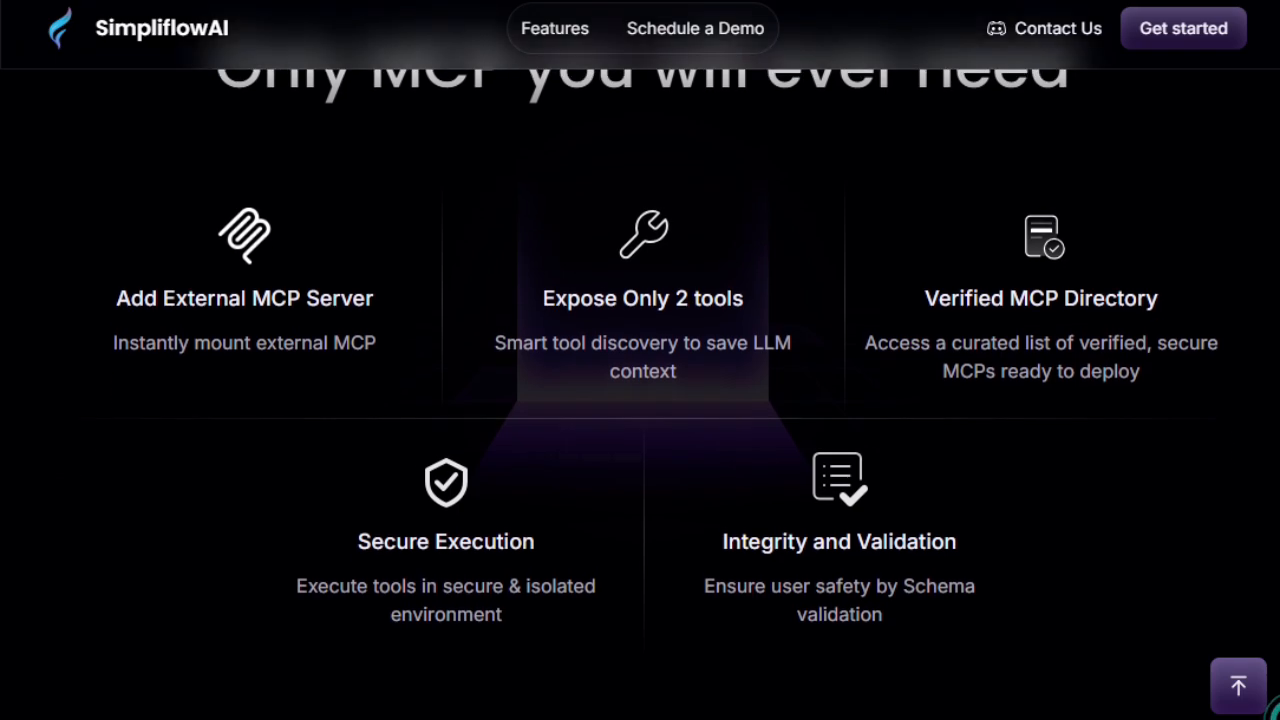
scroll("down", 3)
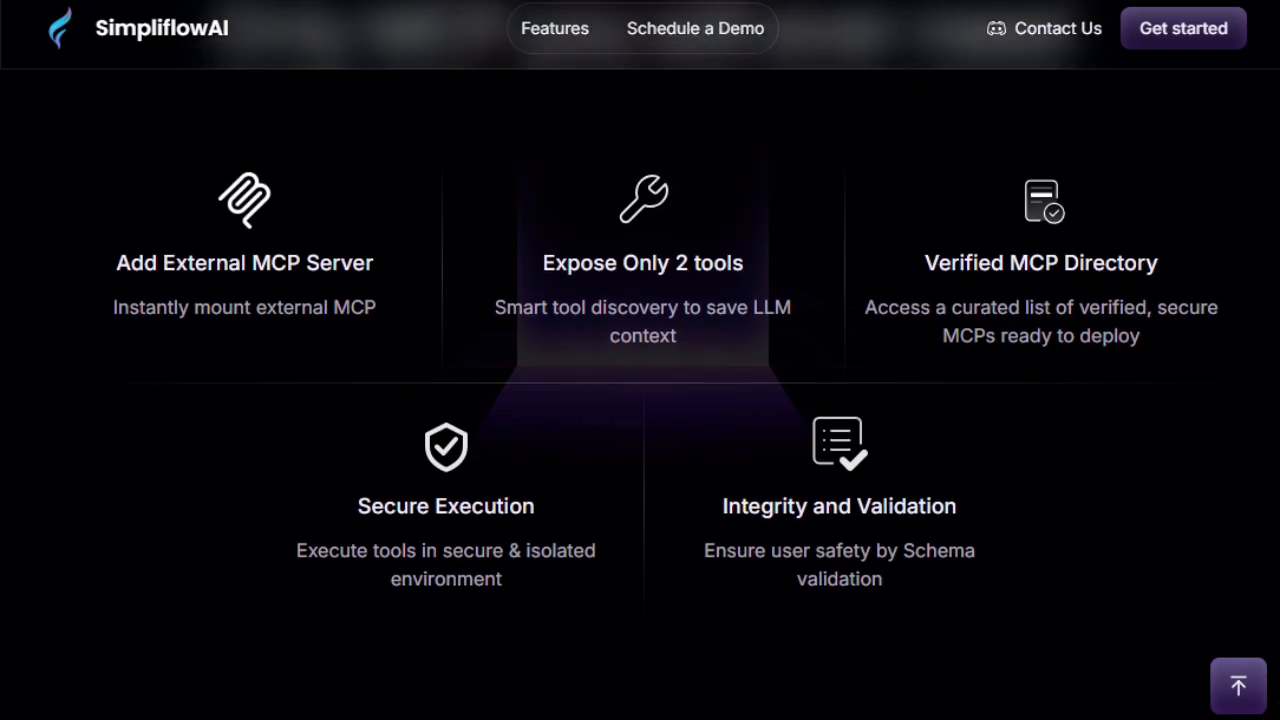
scroll("down", 3)
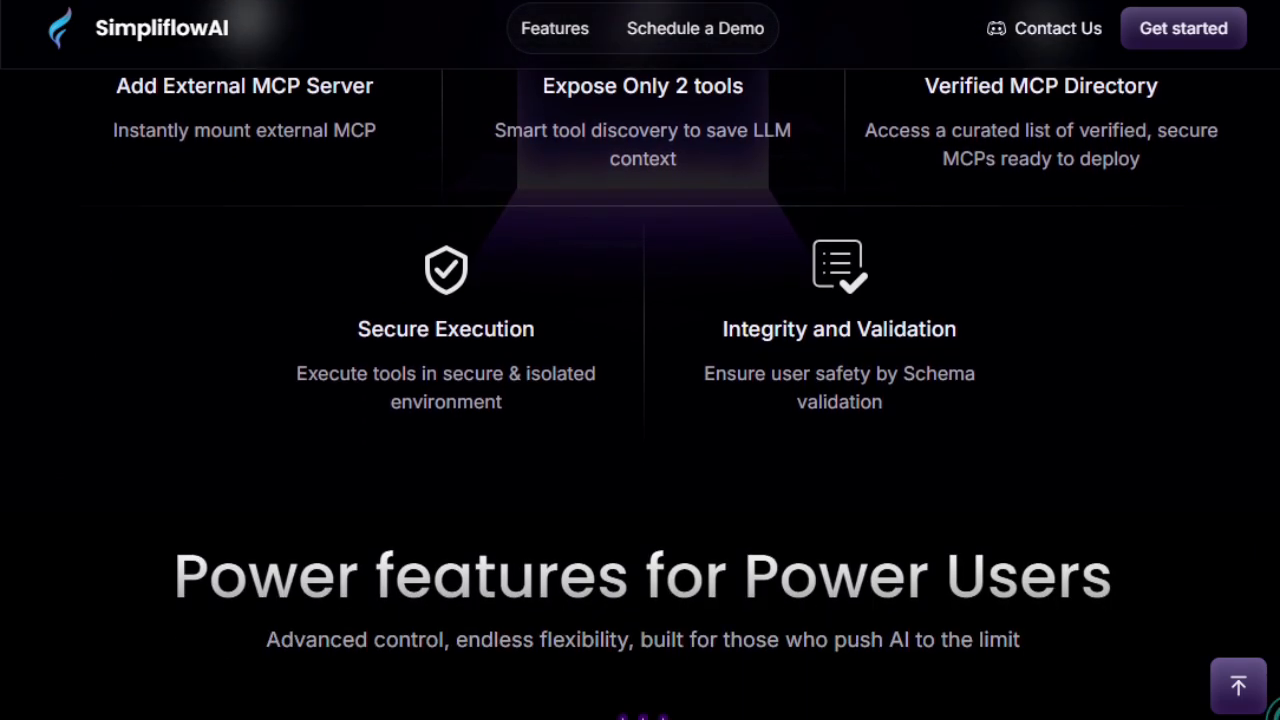
scroll("down", 3)
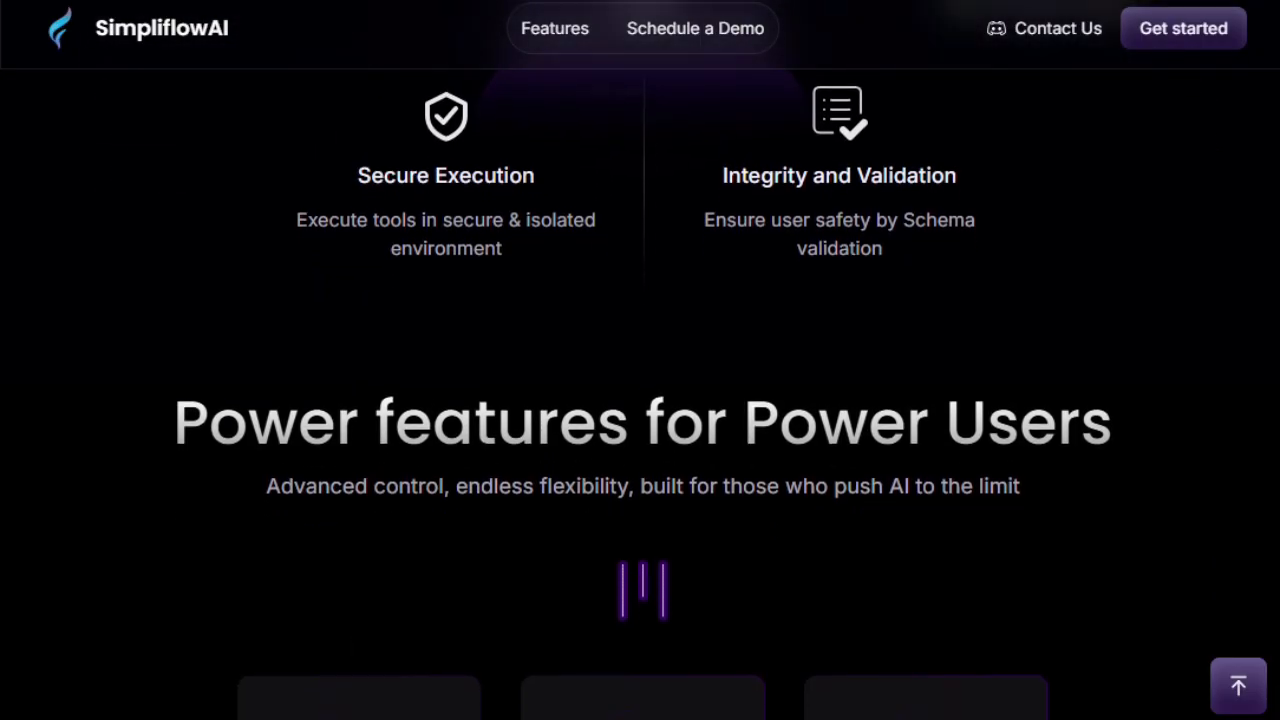
scroll("down", 3)
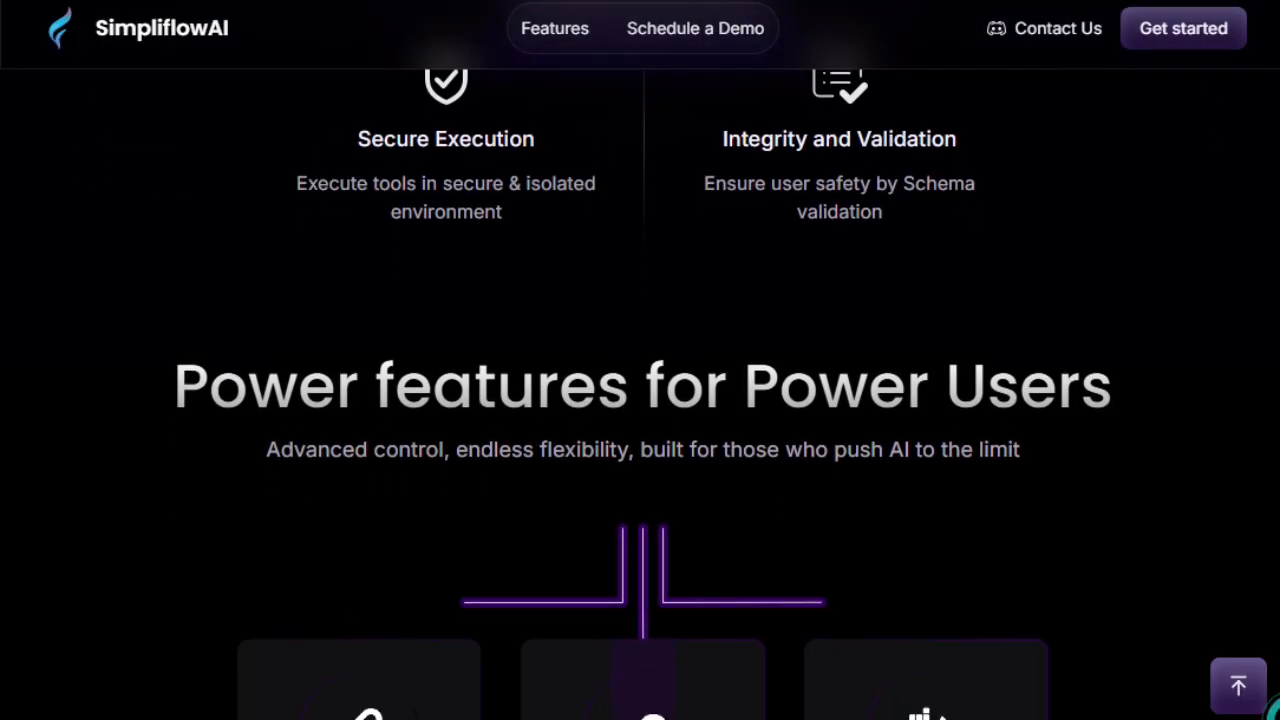
scroll("down", 3)
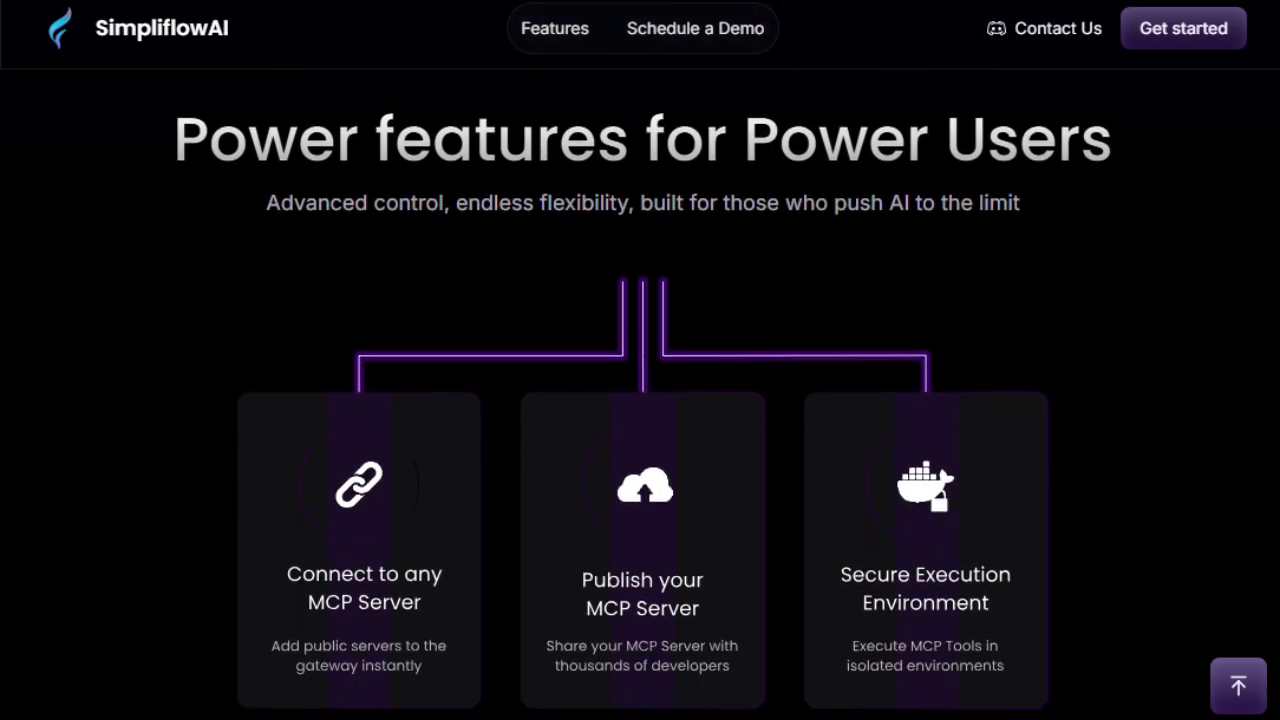
scroll("down", 3)
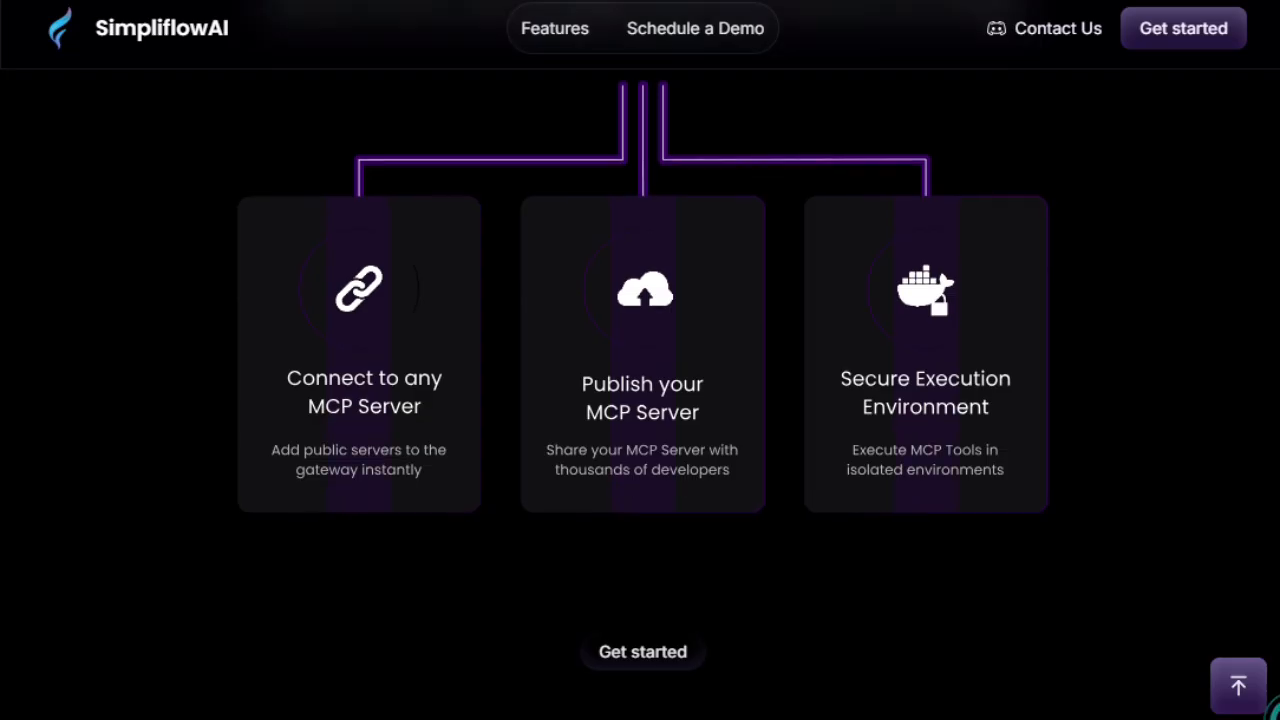
scroll("down", 3)
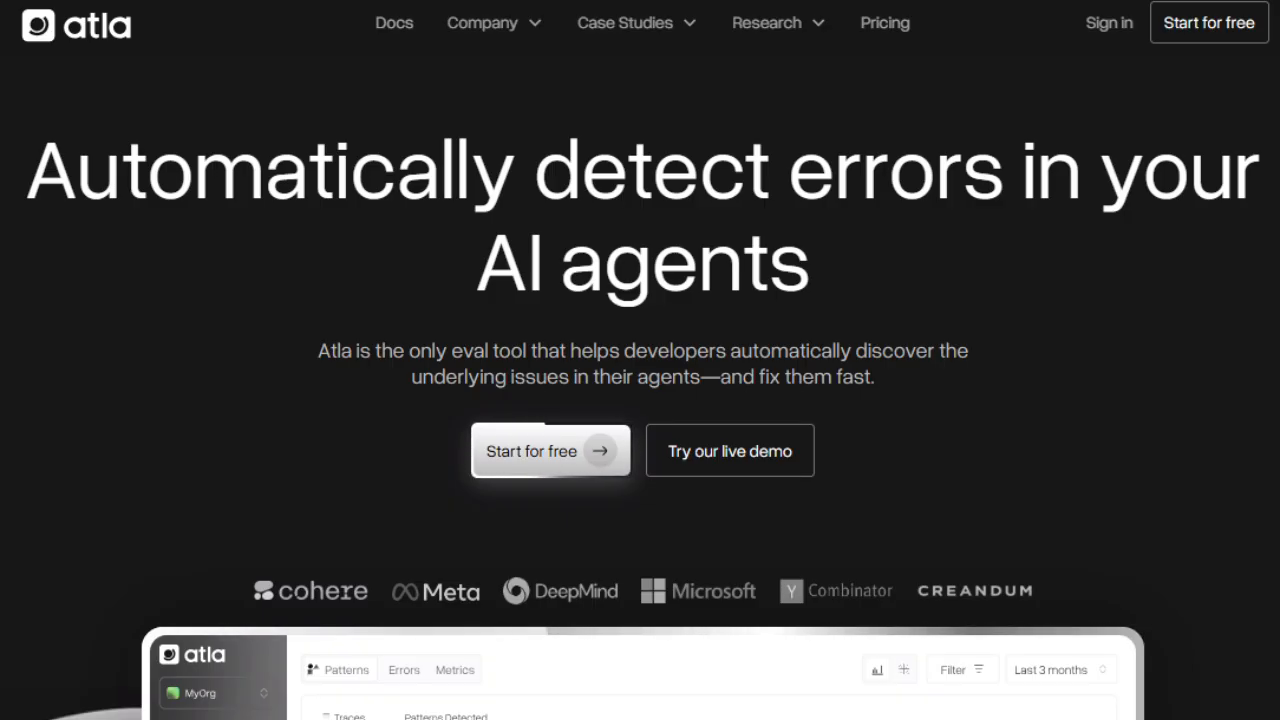
- Scroll Atla's homepage past the trusted-by logos to the dashboard showing detected error patterns
scroll("down", 3)
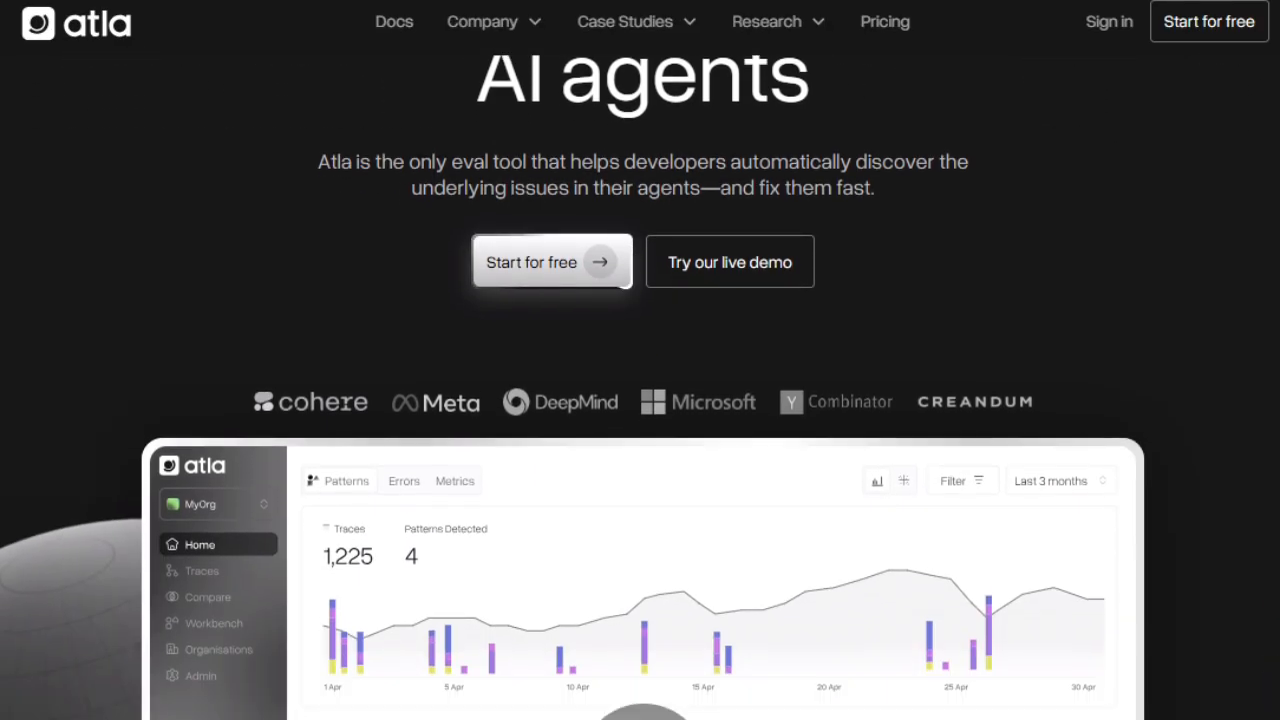
scroll("down", 3)
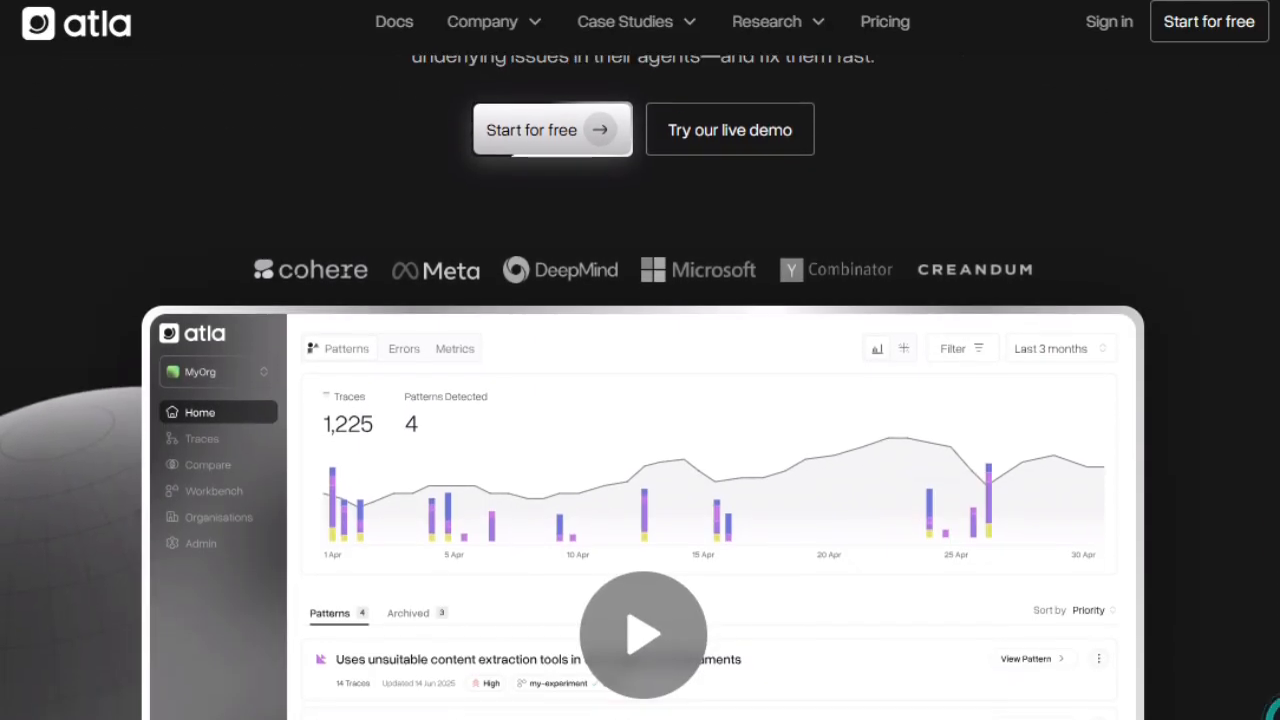
scroll("down", 3)
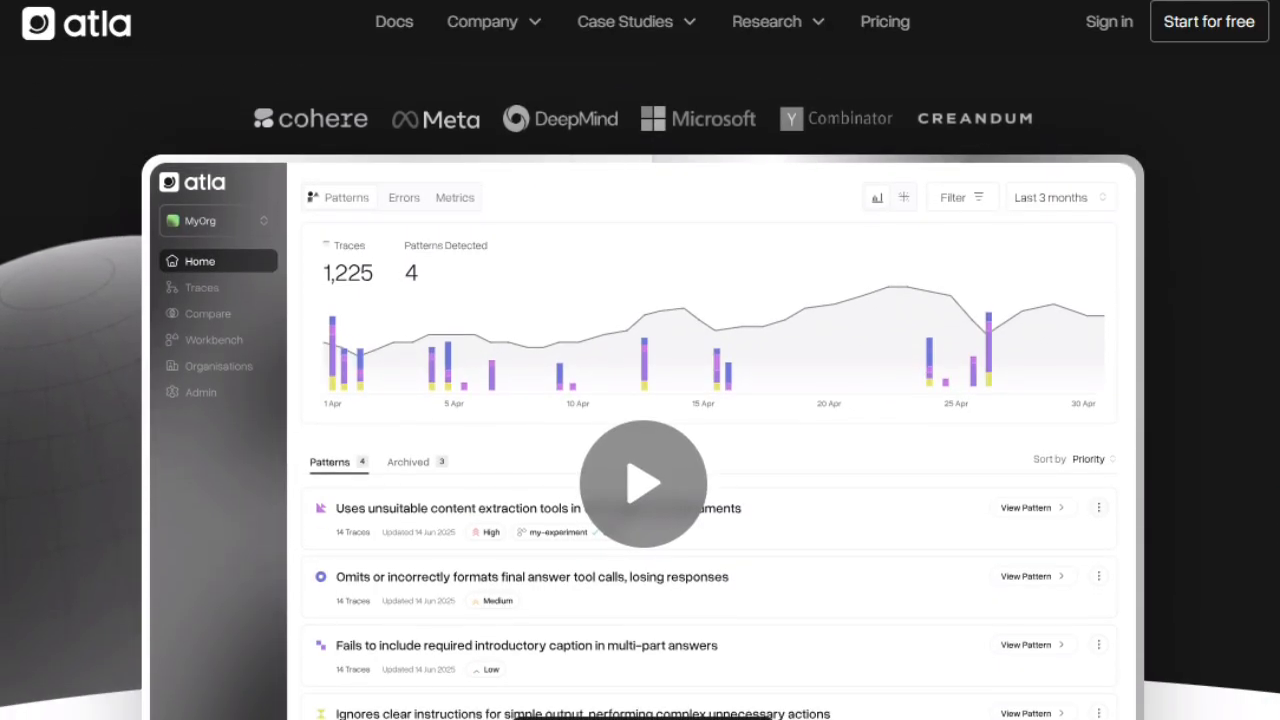
scroll("down", 3)
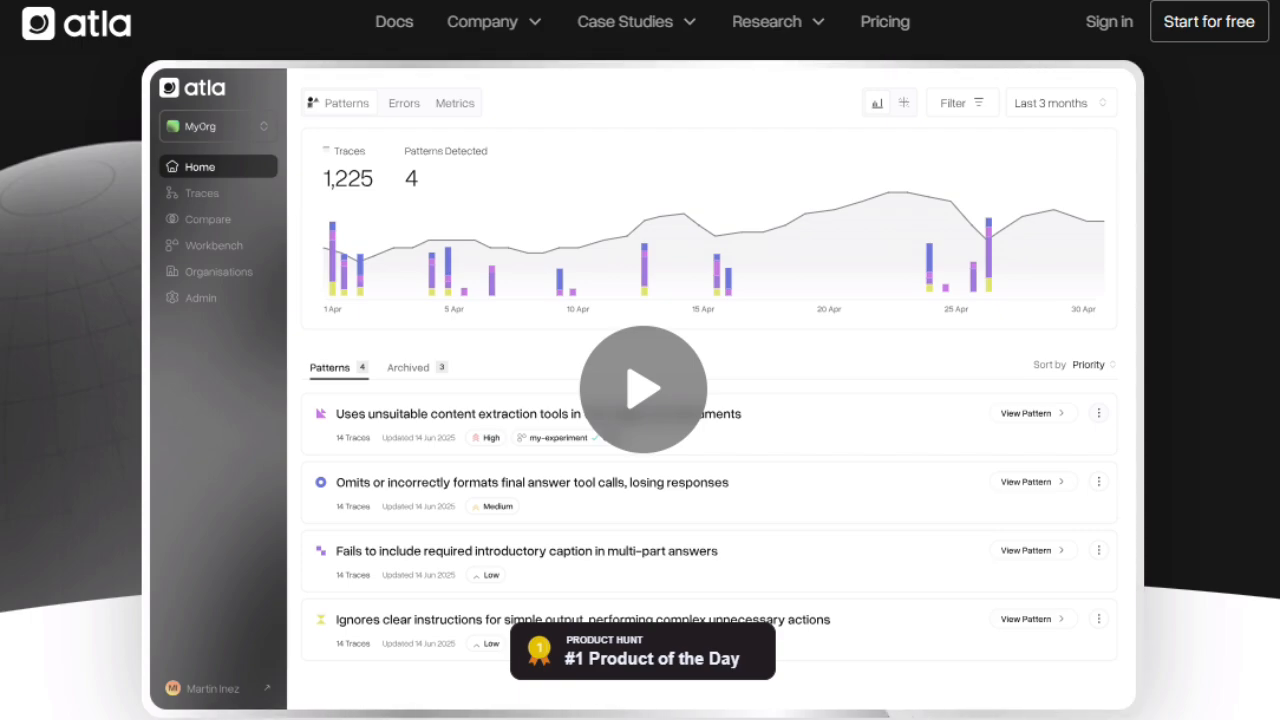
- Scroll through Atla's recurring-failure patterns, granular traces and suggested-fixes sections to Compare changes
scroll("down", 3)
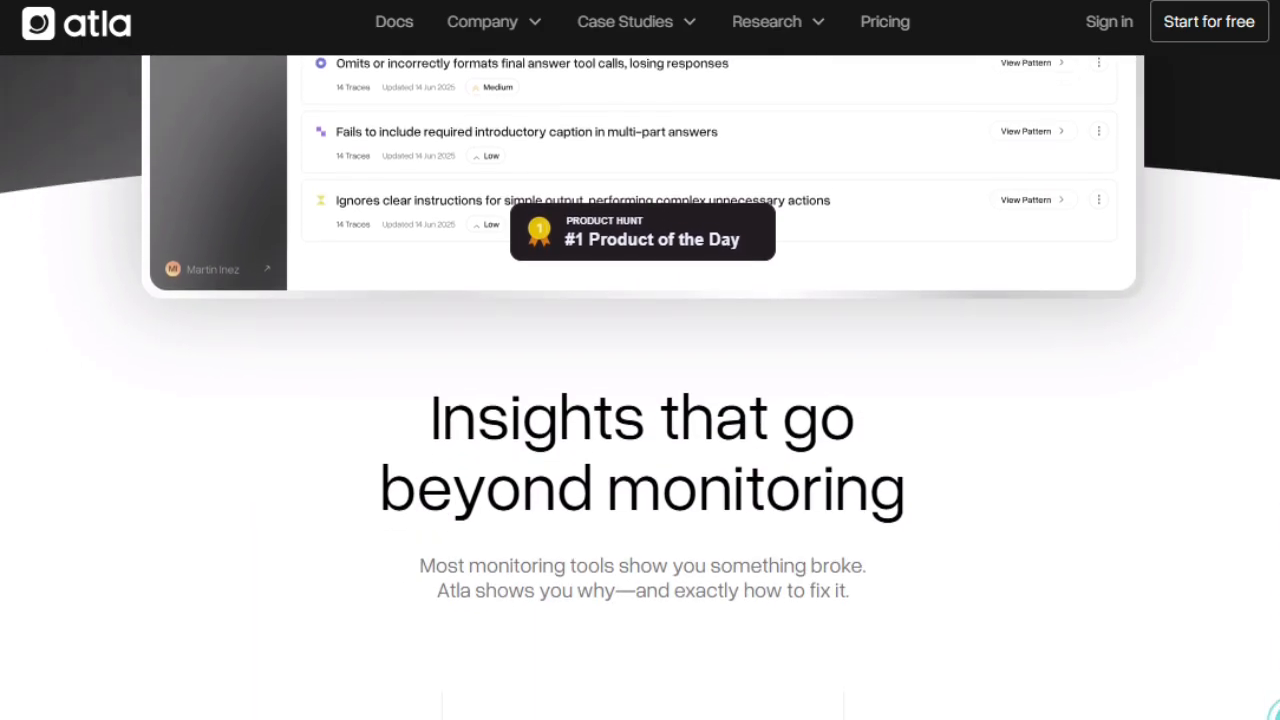
scroll("down", 3)
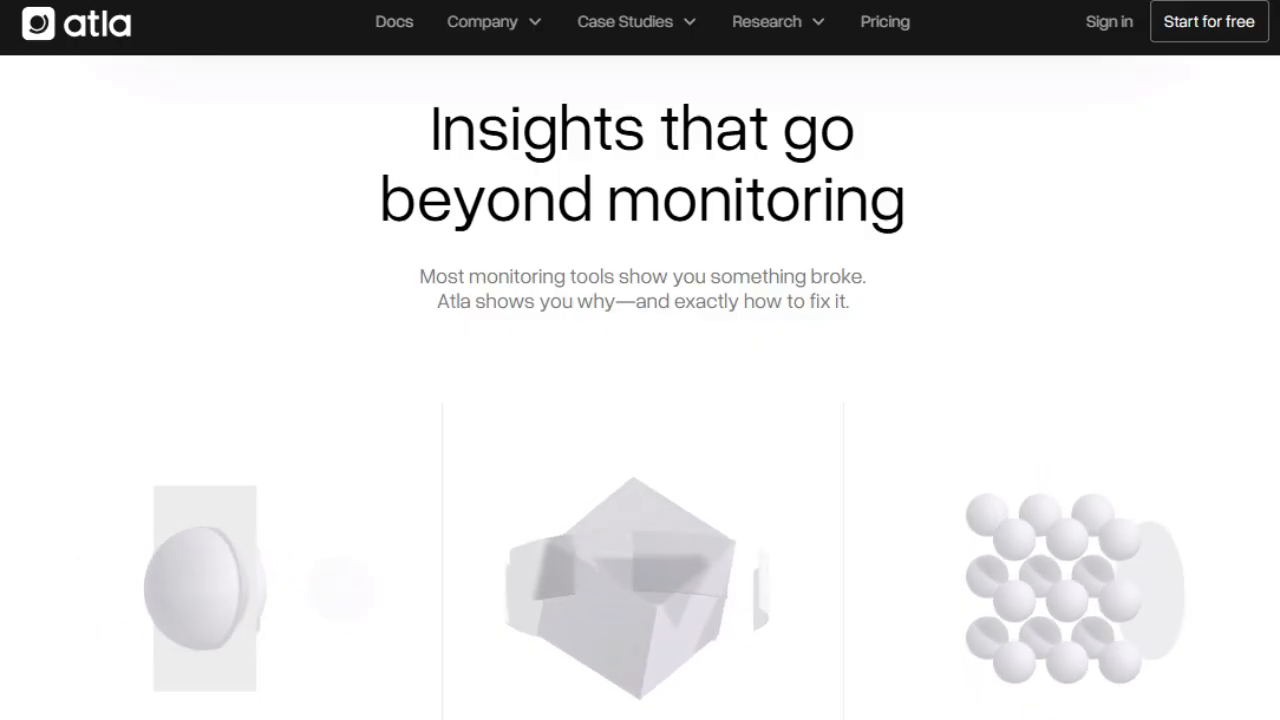
scroll("down", 3)
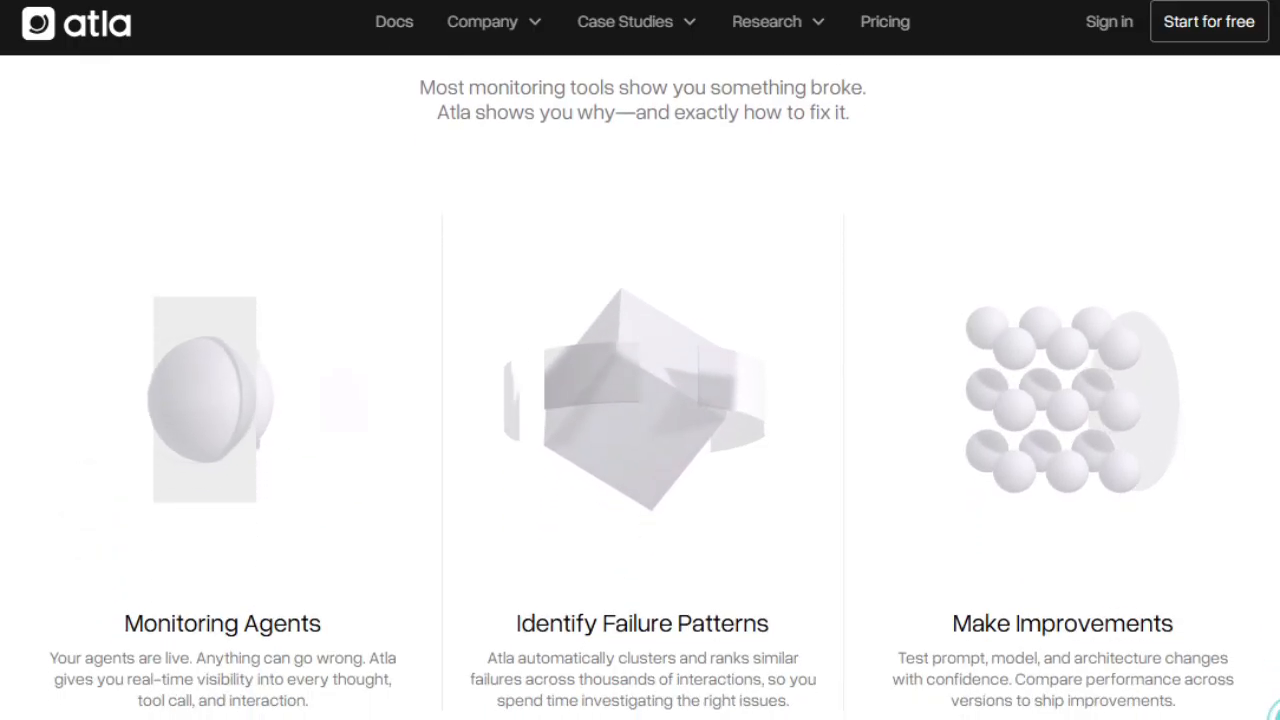
scroll("down", 3)
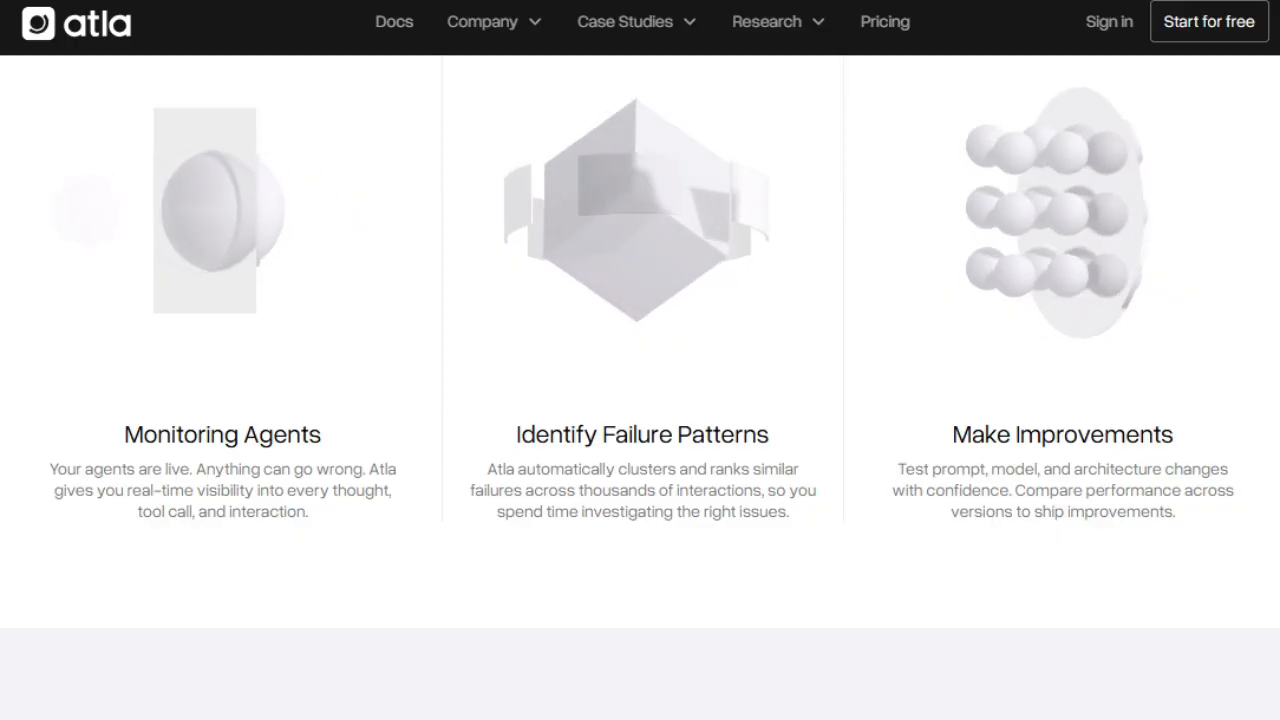
scroll("down", 3)
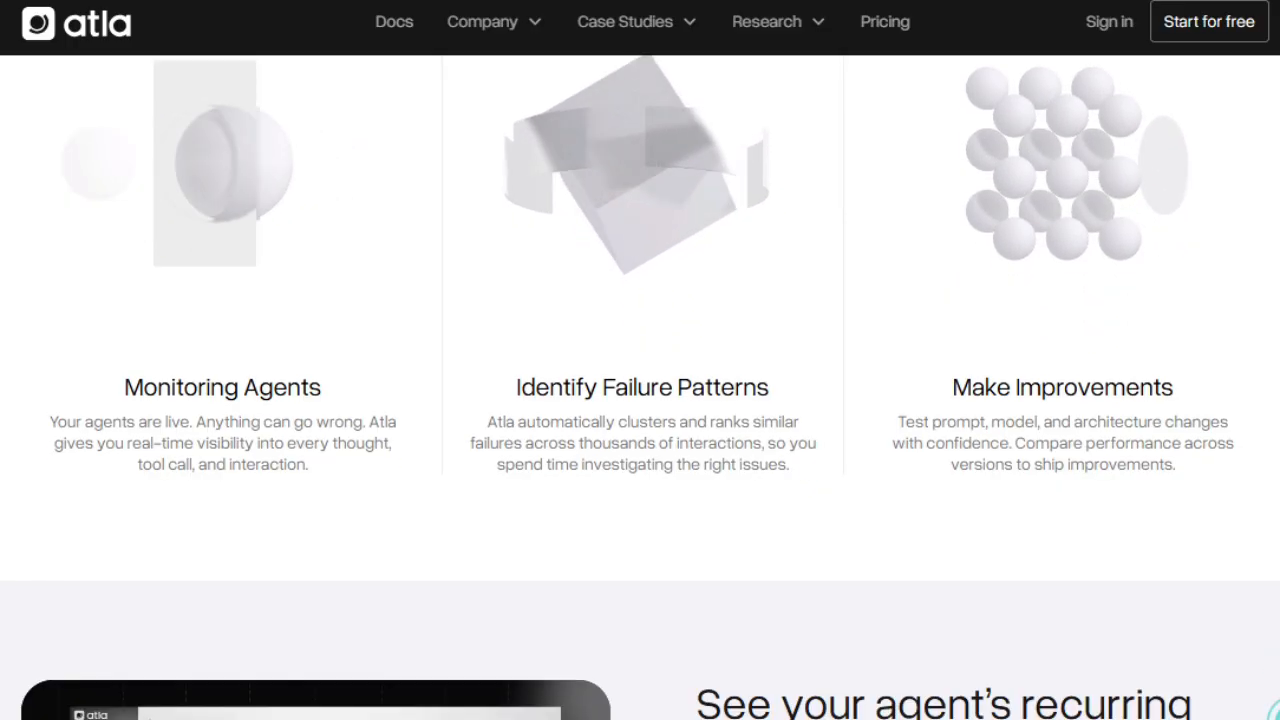
scroll("down", 3)
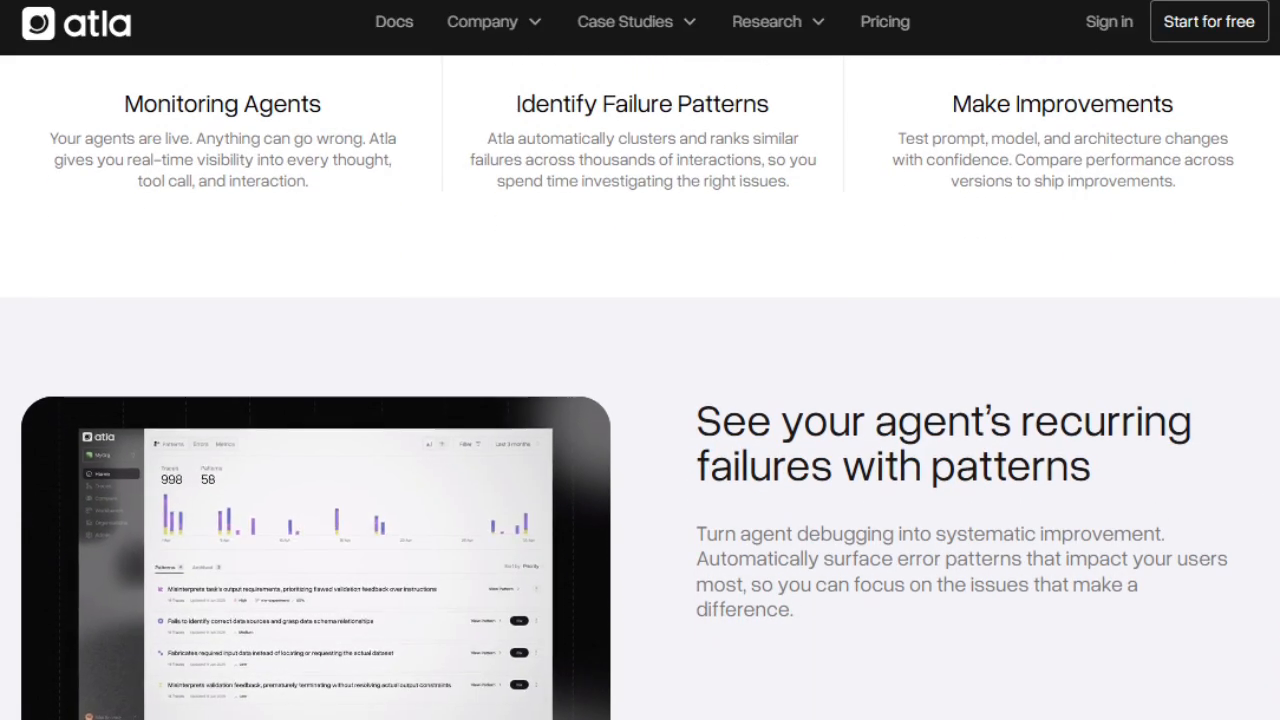
scroll("down", 3)
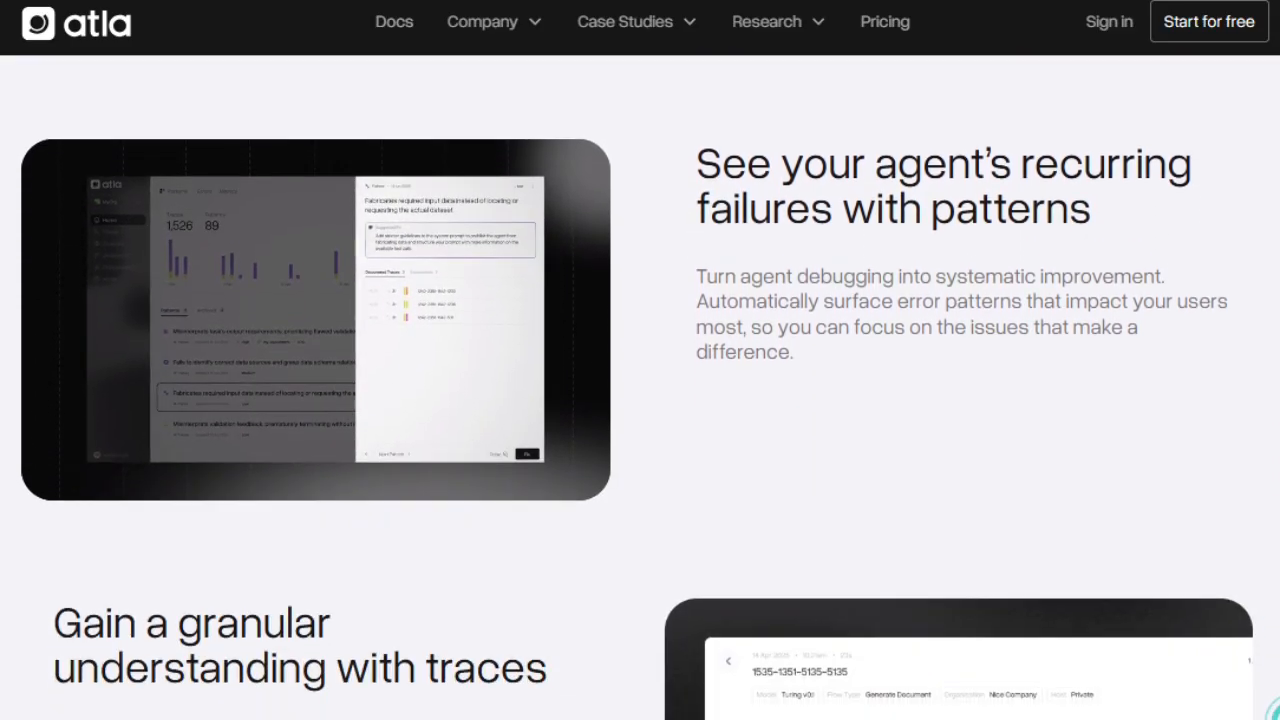
scroll("down", 3)
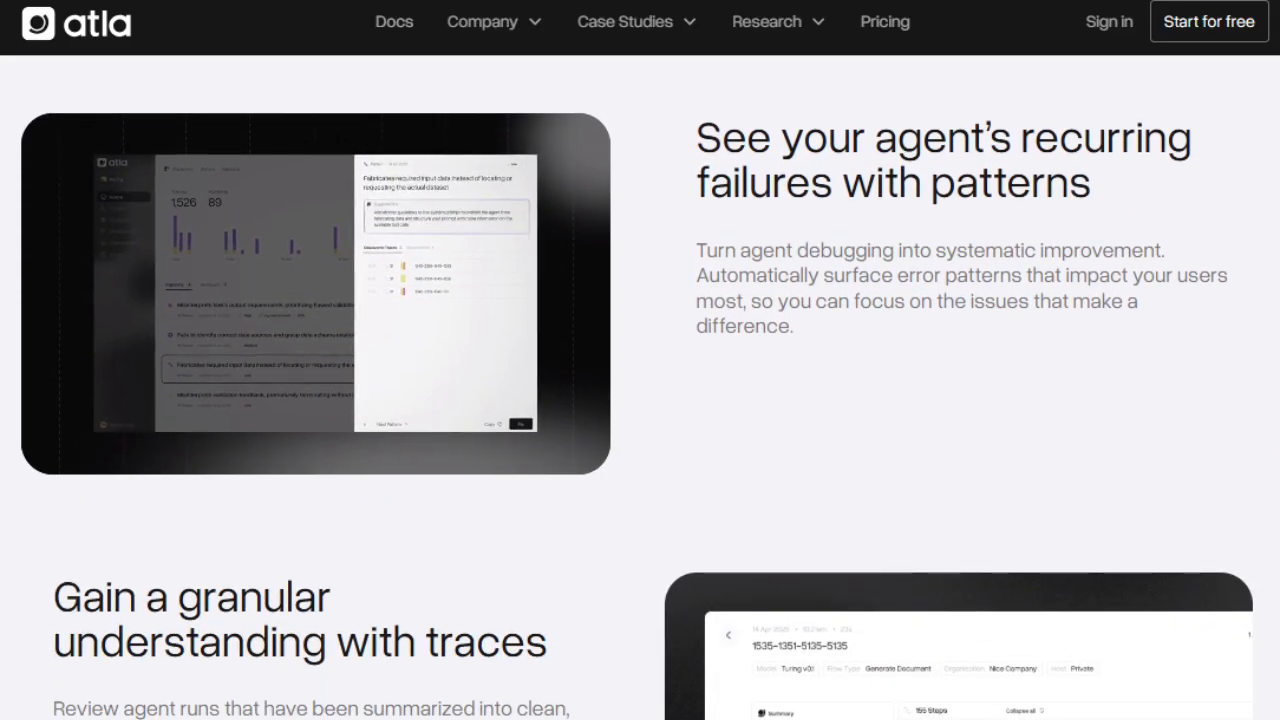
scroll("down", 3)
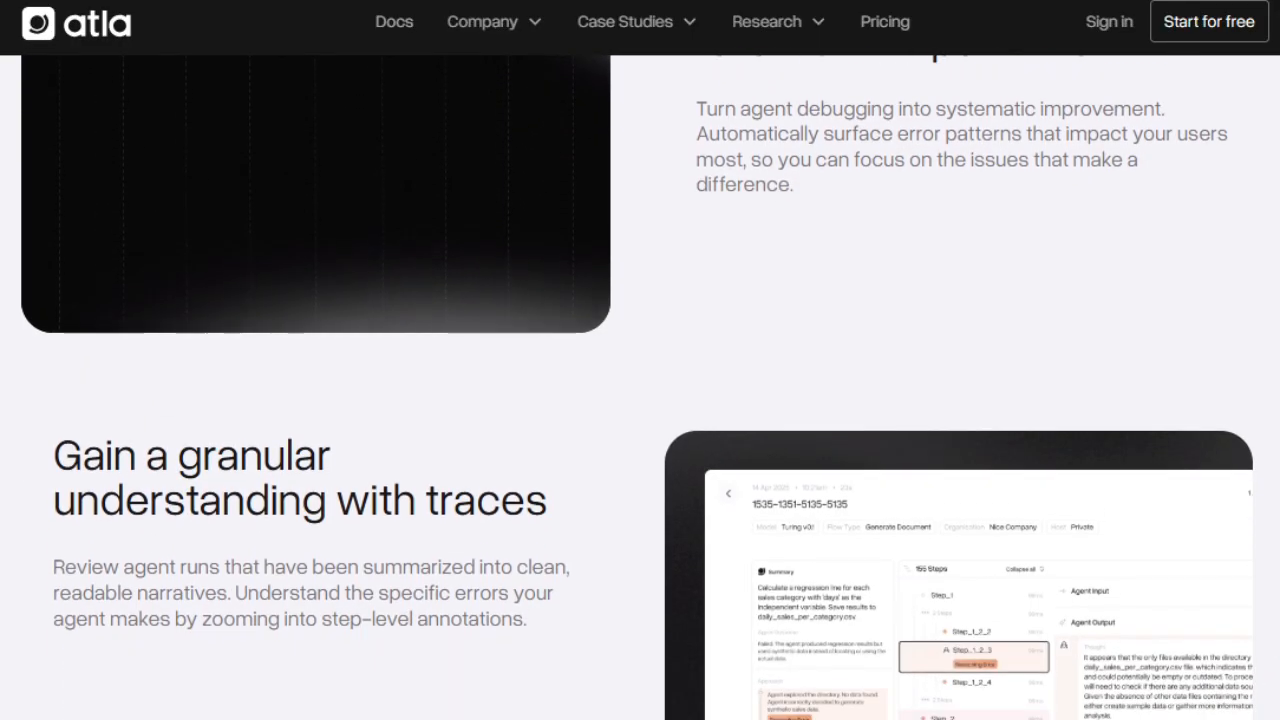
scroll("down", 3)
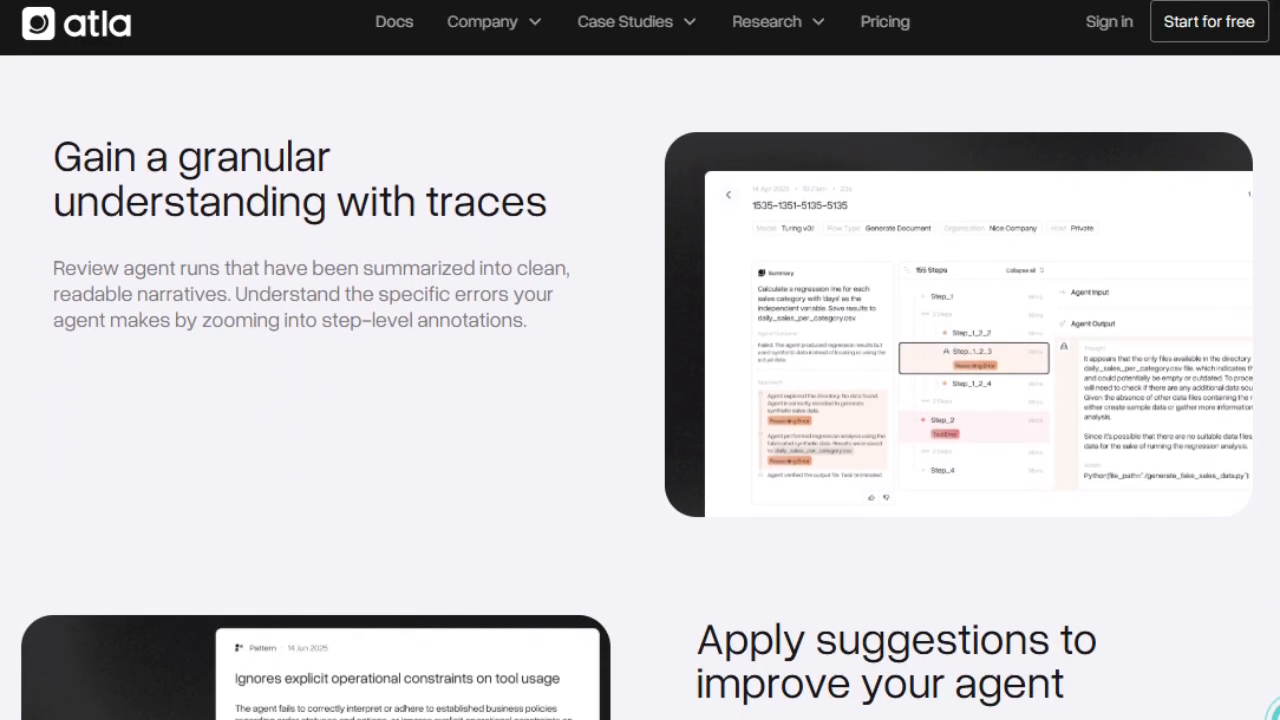
scroll("down", 3)
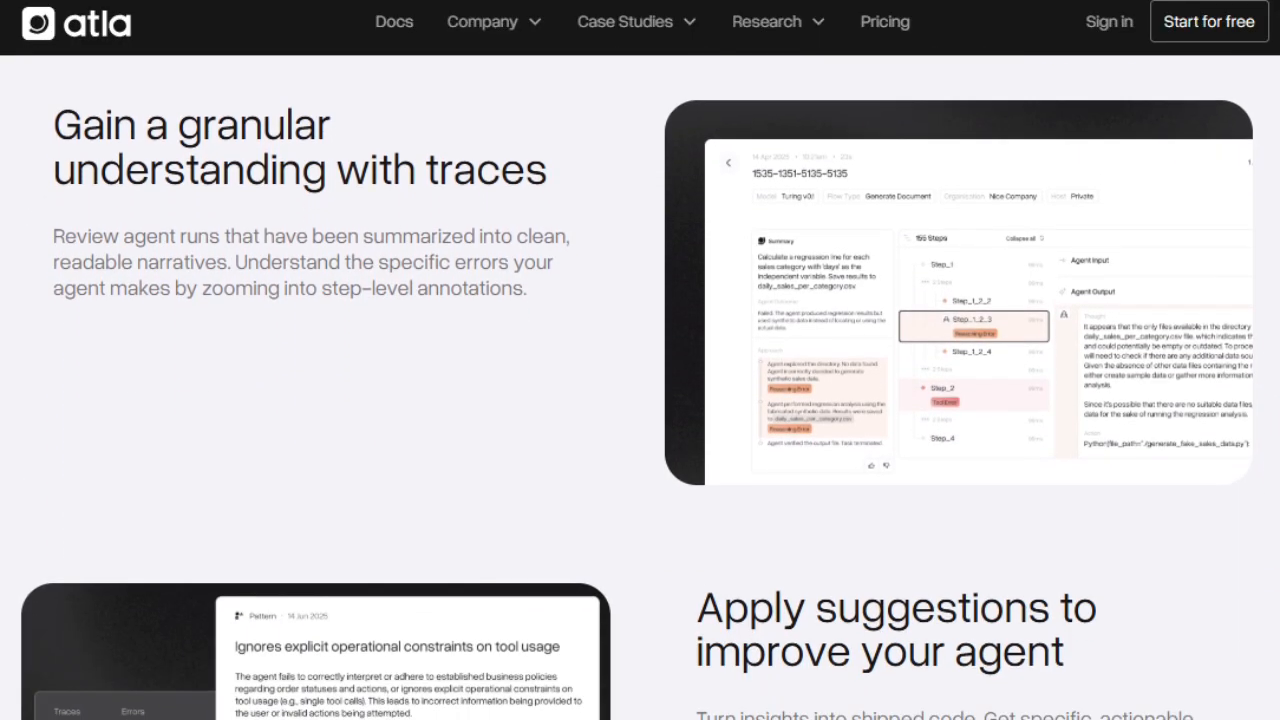
scroll("down", 3)
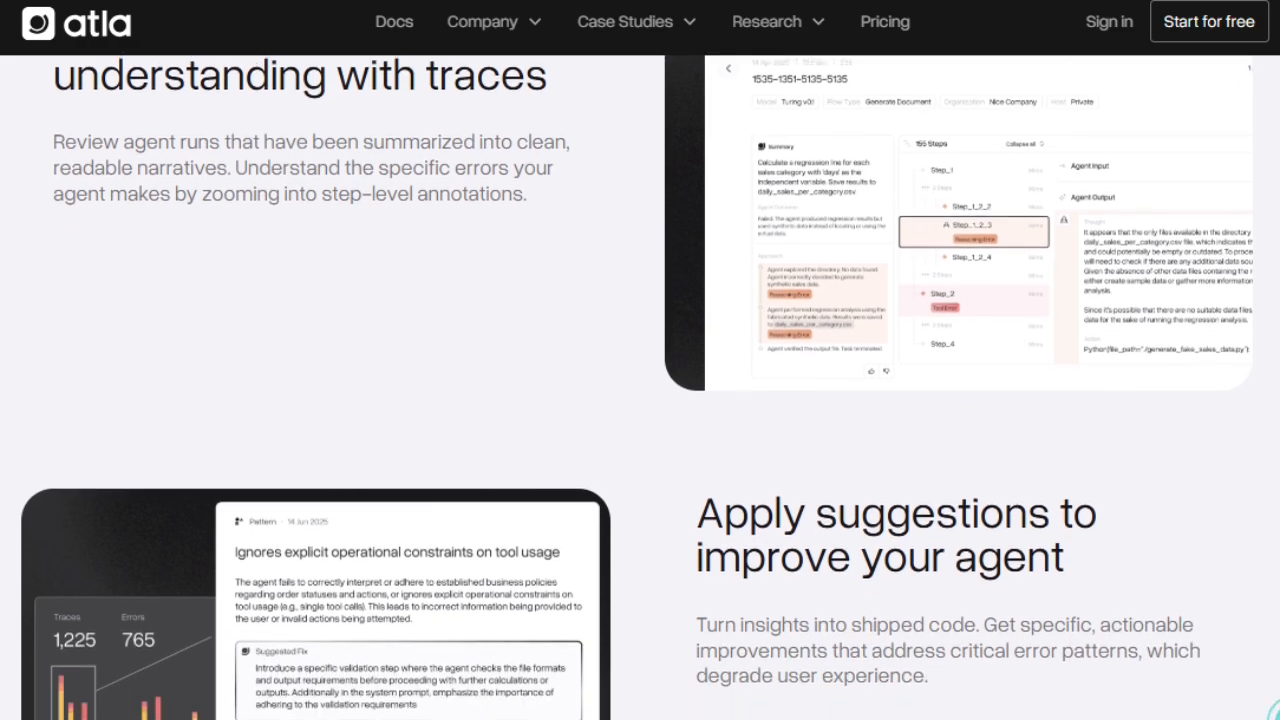
scroll("down", 3)
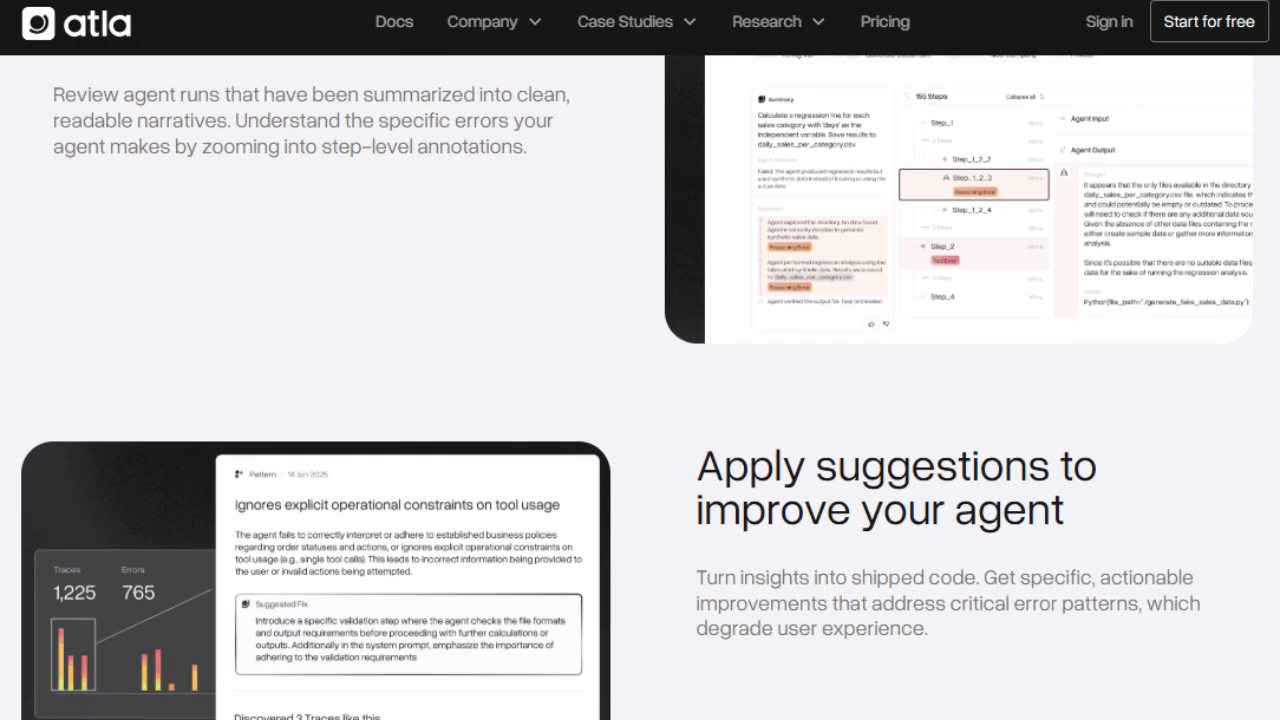
scroll("down", 3)
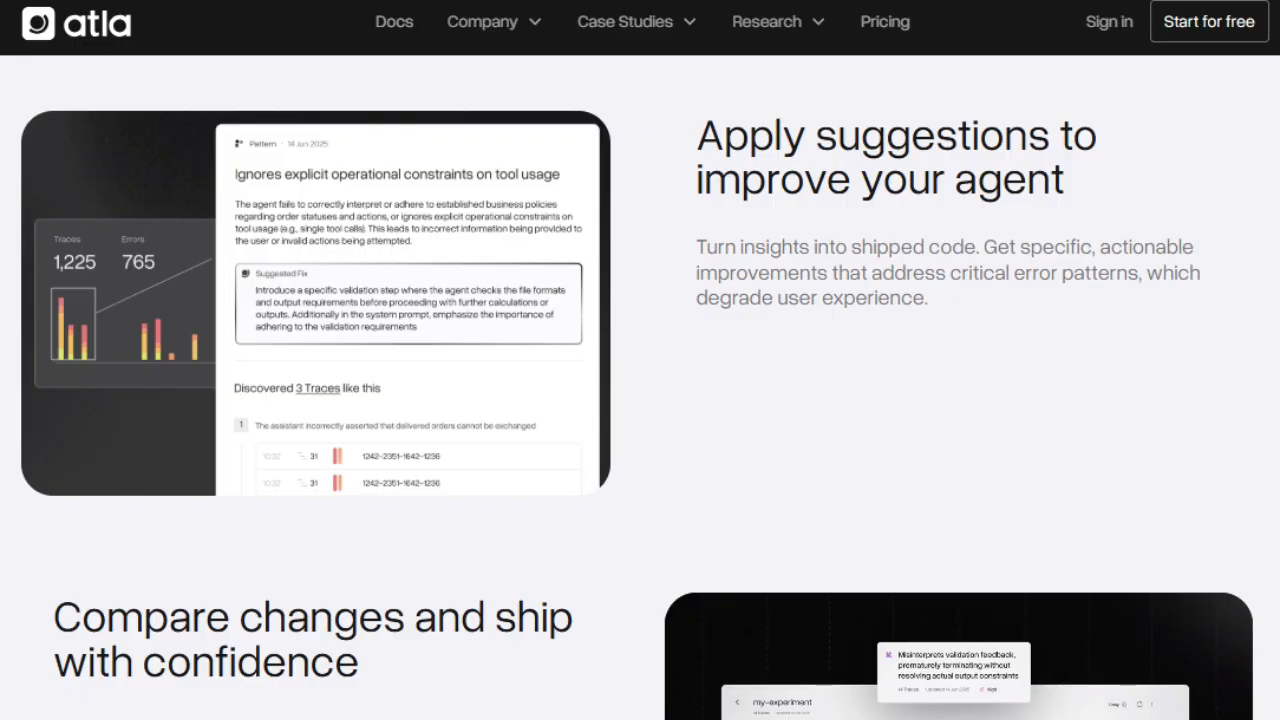
scroll("down", 3)
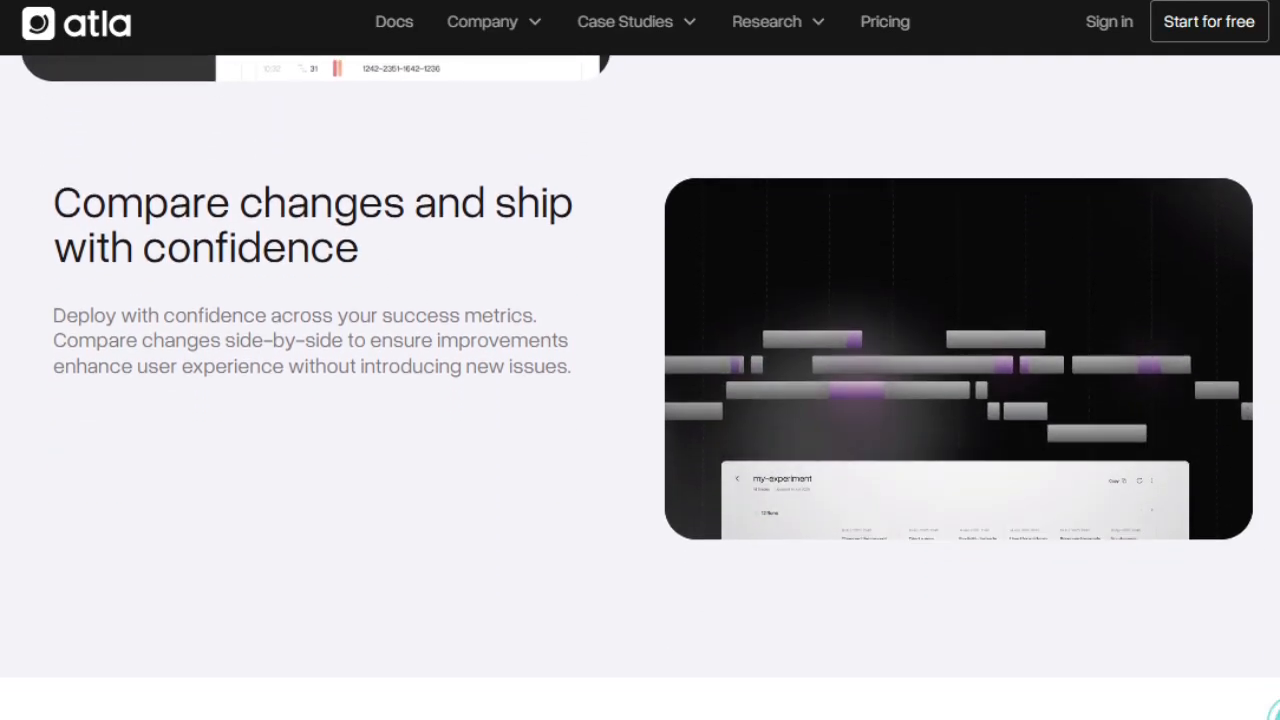
- Scroll Atla's homepage past the works-with-your-tools integrations grid to Latest from the Lab
scroll("down", 3)
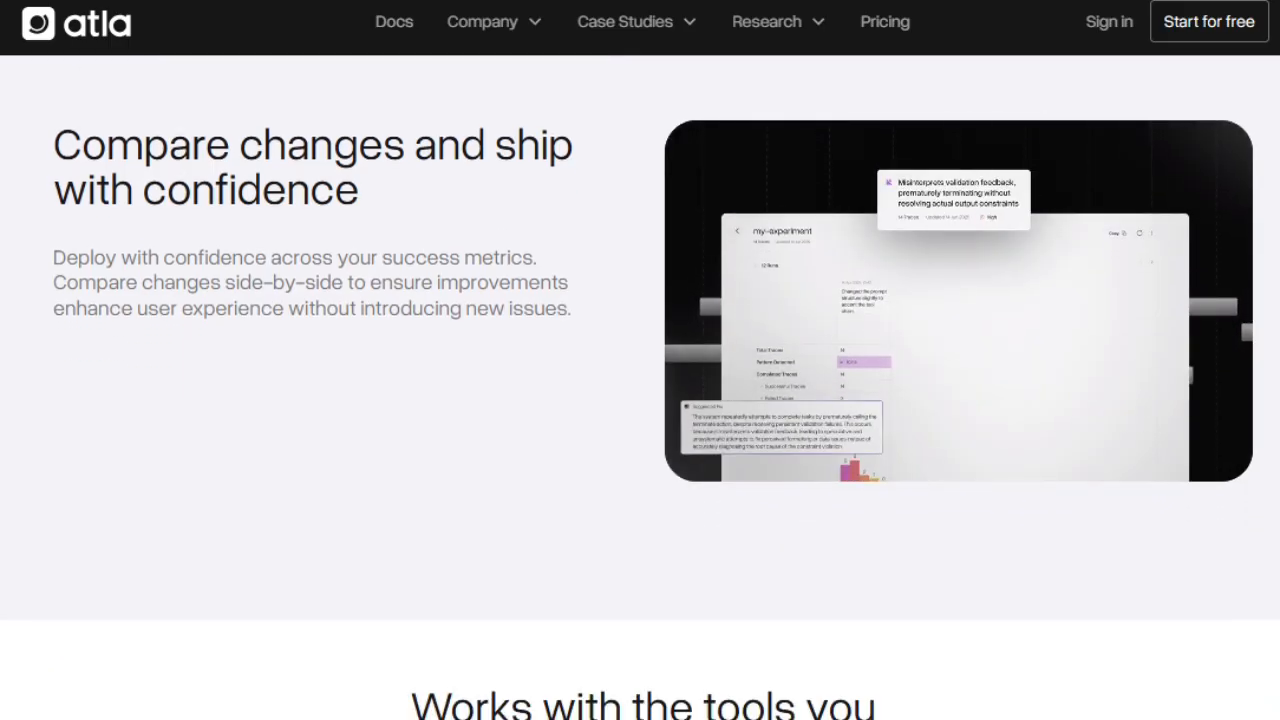
scroll("down", 3)
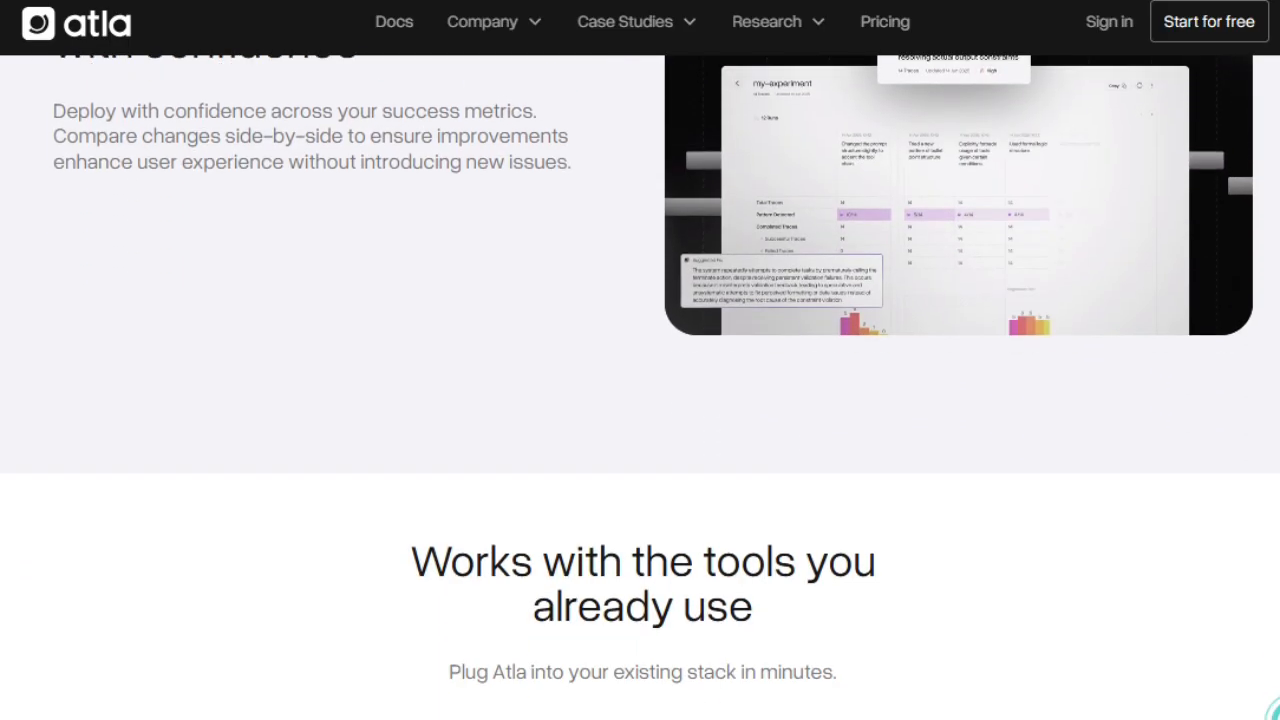
scroll("down", 3)
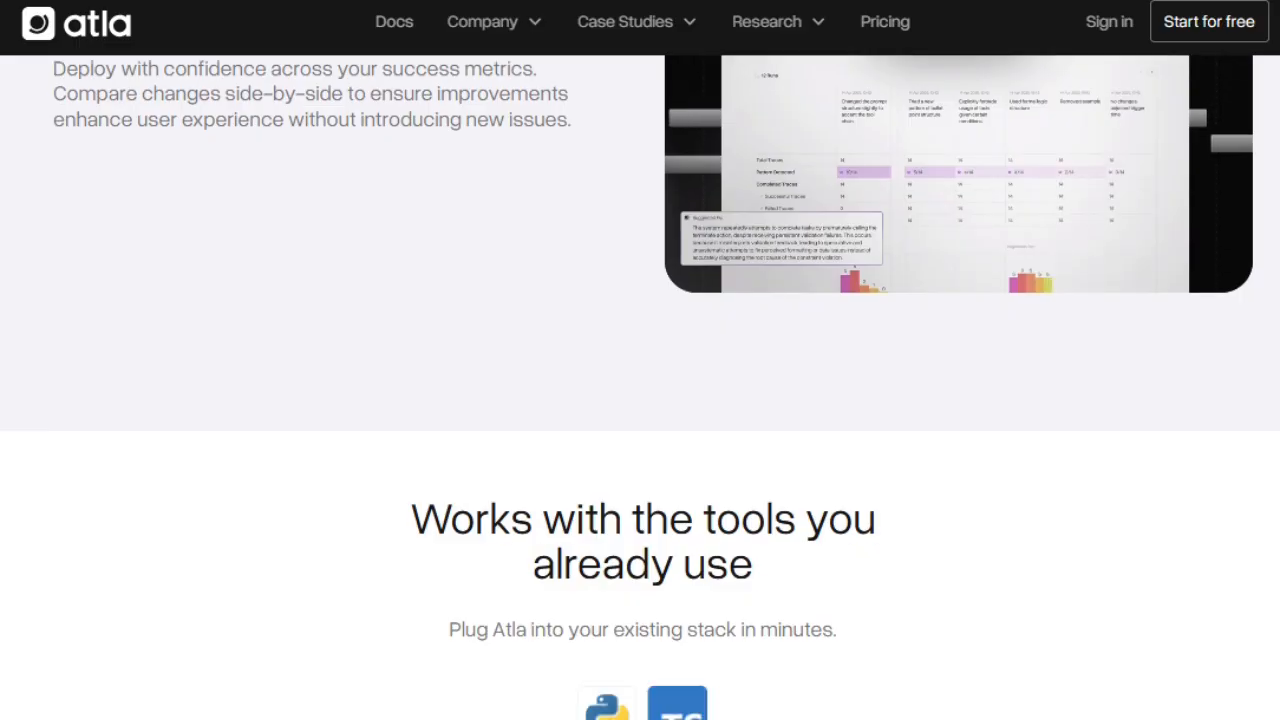
scroll("down", 3)
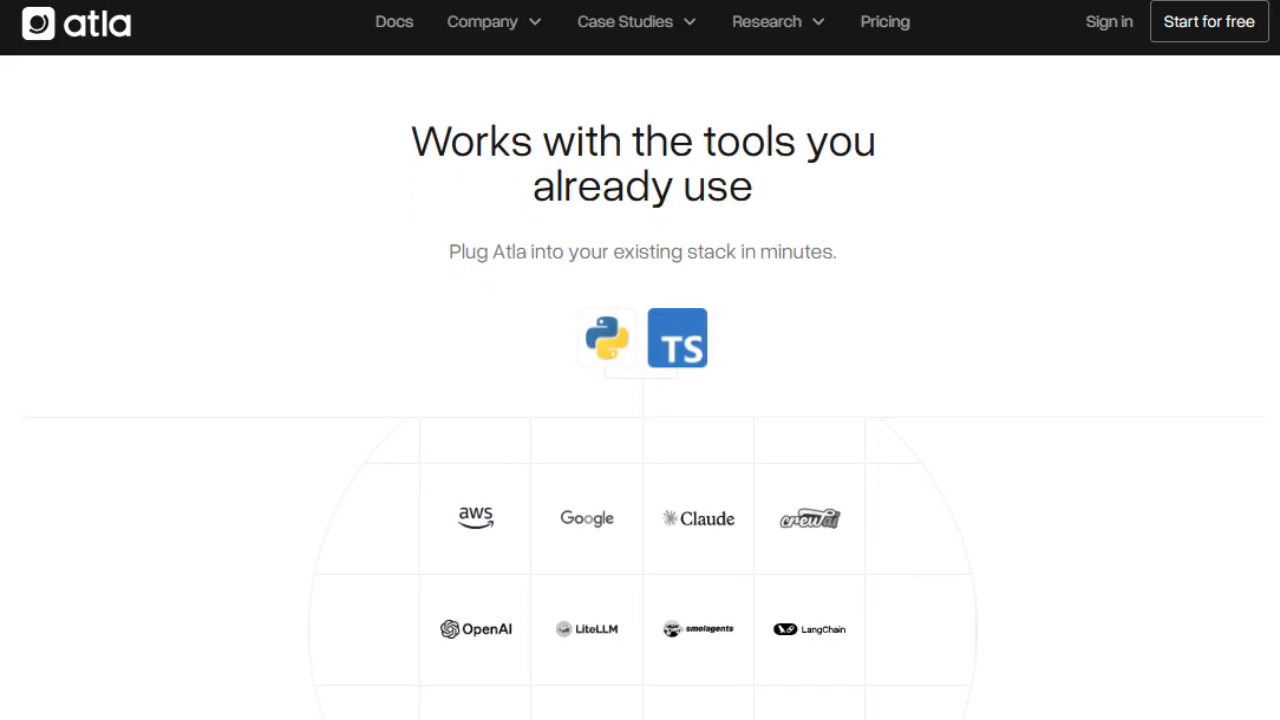
scroll("down", 3)
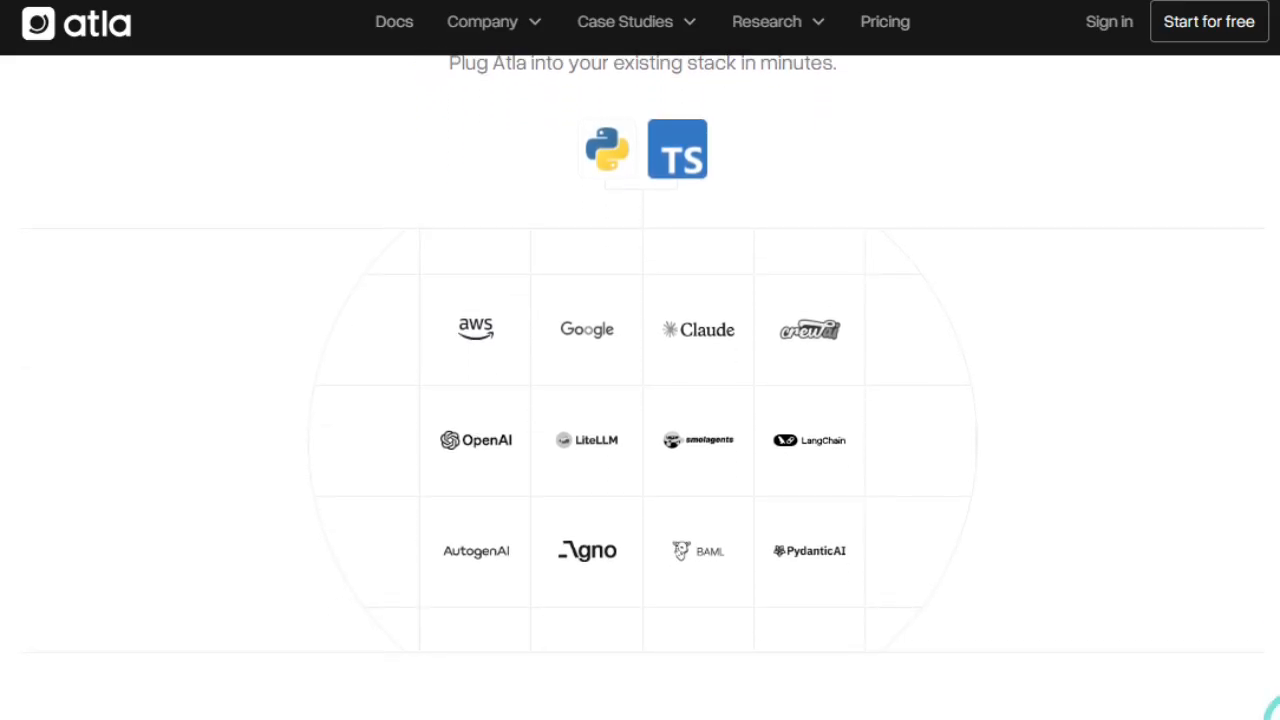
scroll("down", 3)
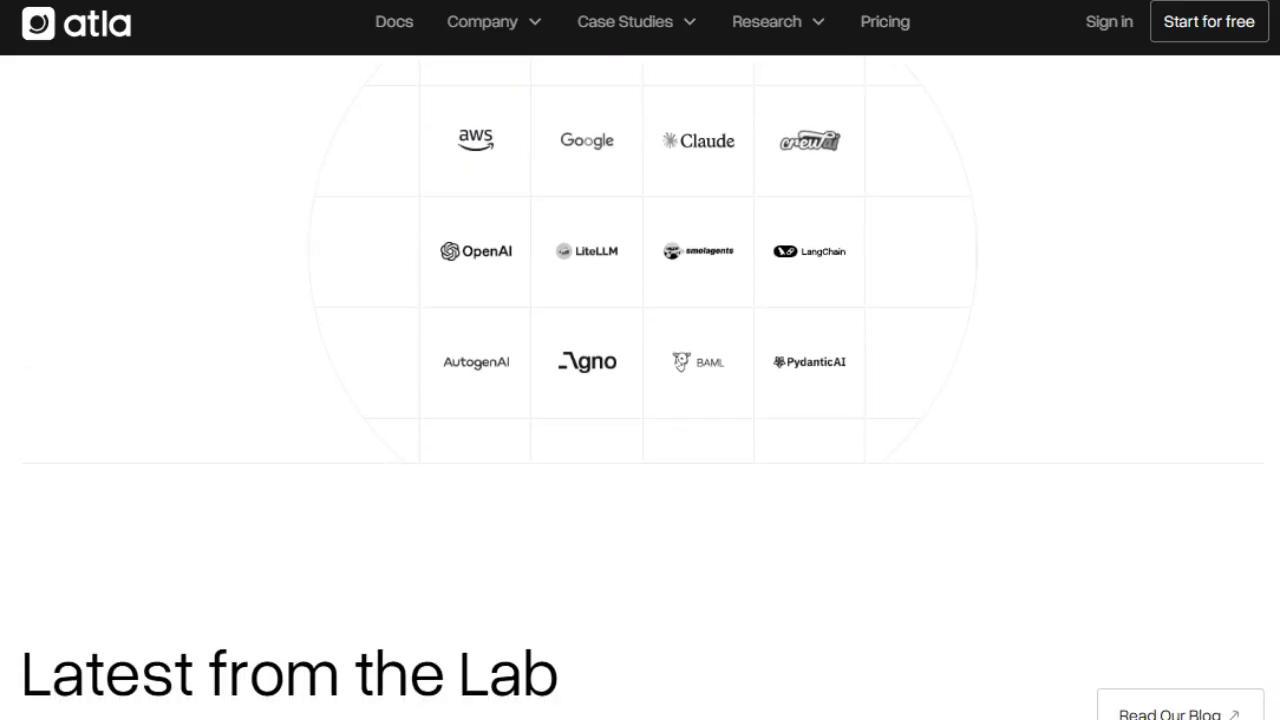
scroll("down", 3)
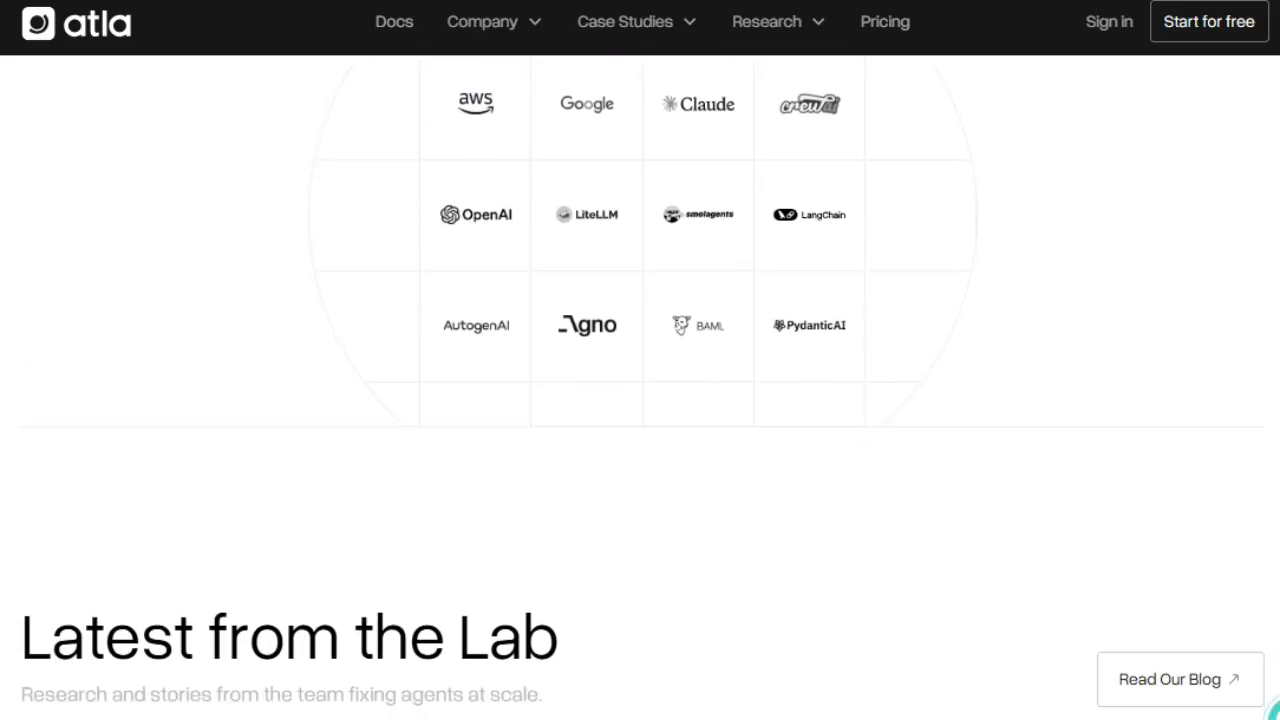
scroll("down", 3)
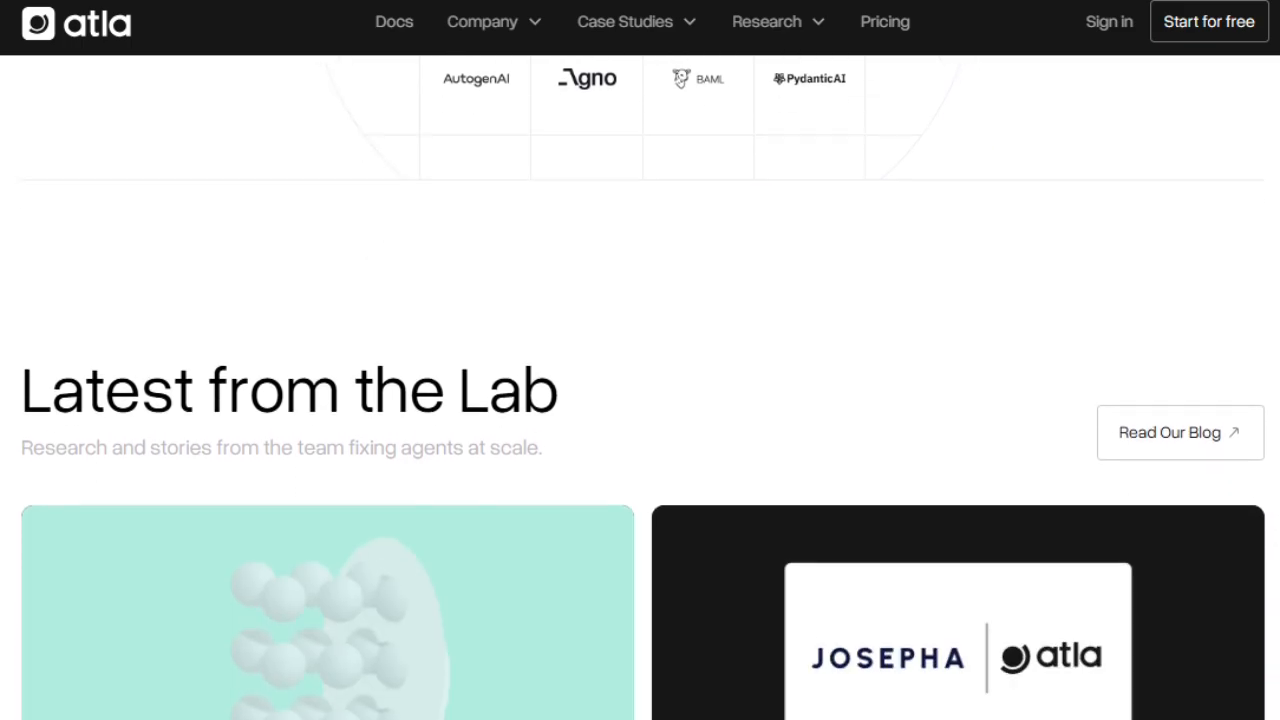
- Scroll past Atla's blog cards down to the FAQ accordion list
scroll("down", 3)
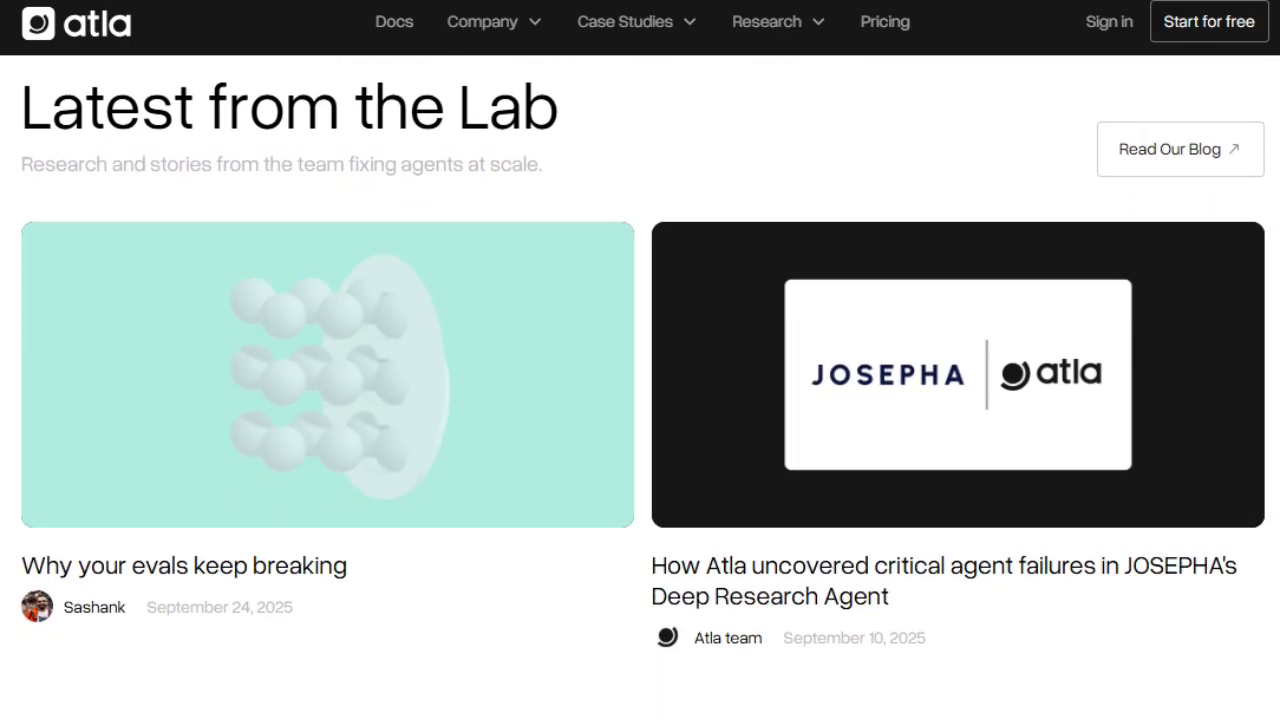
scroll("down", 3)
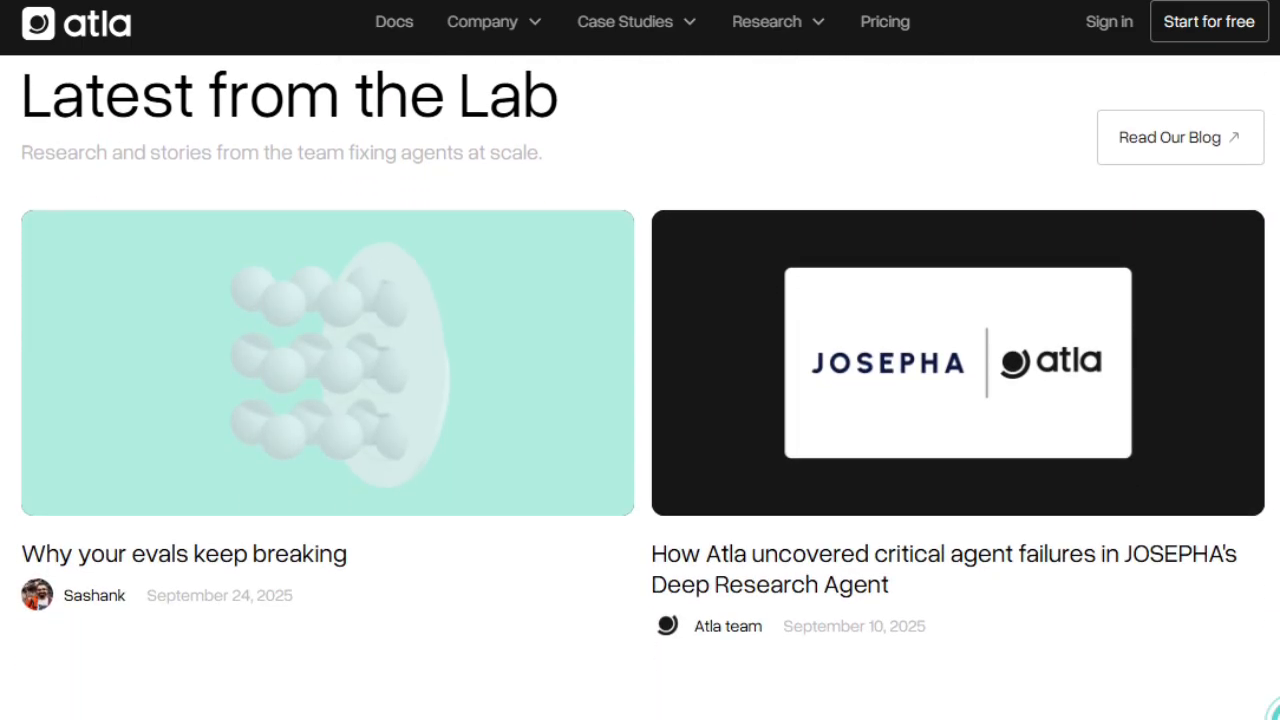
scroll("down", 3)
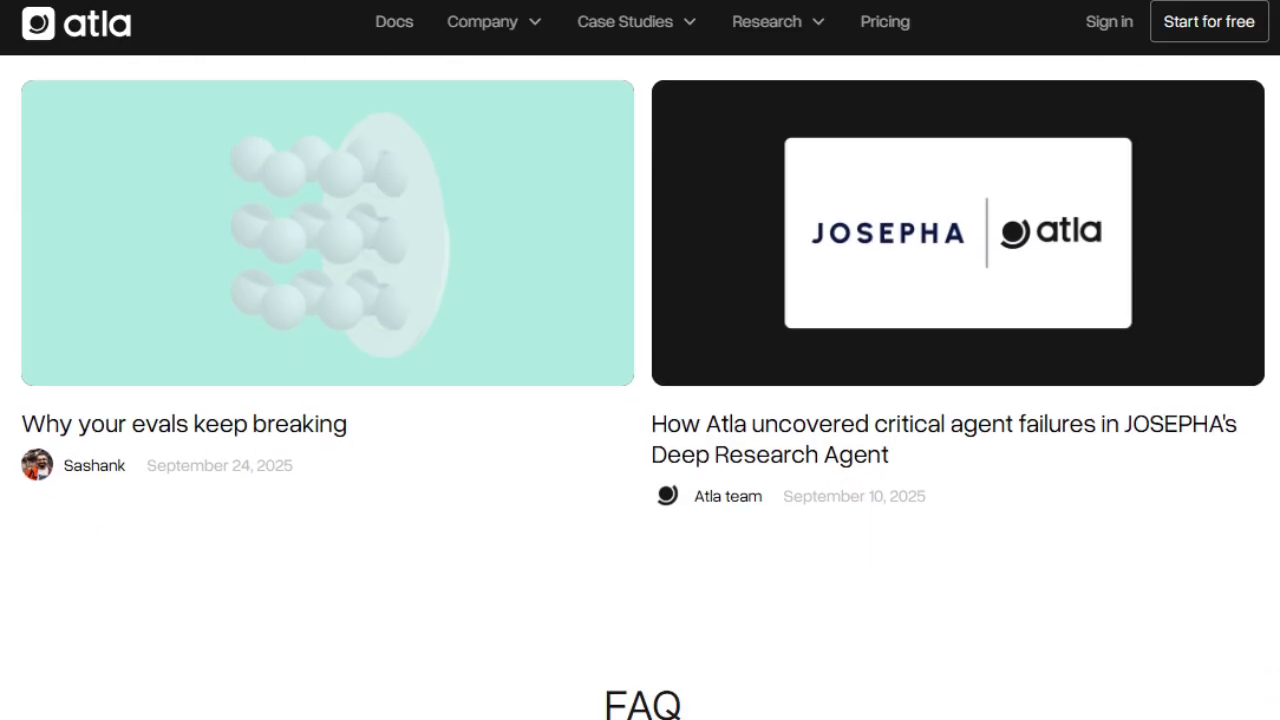
scroll("down", 3)
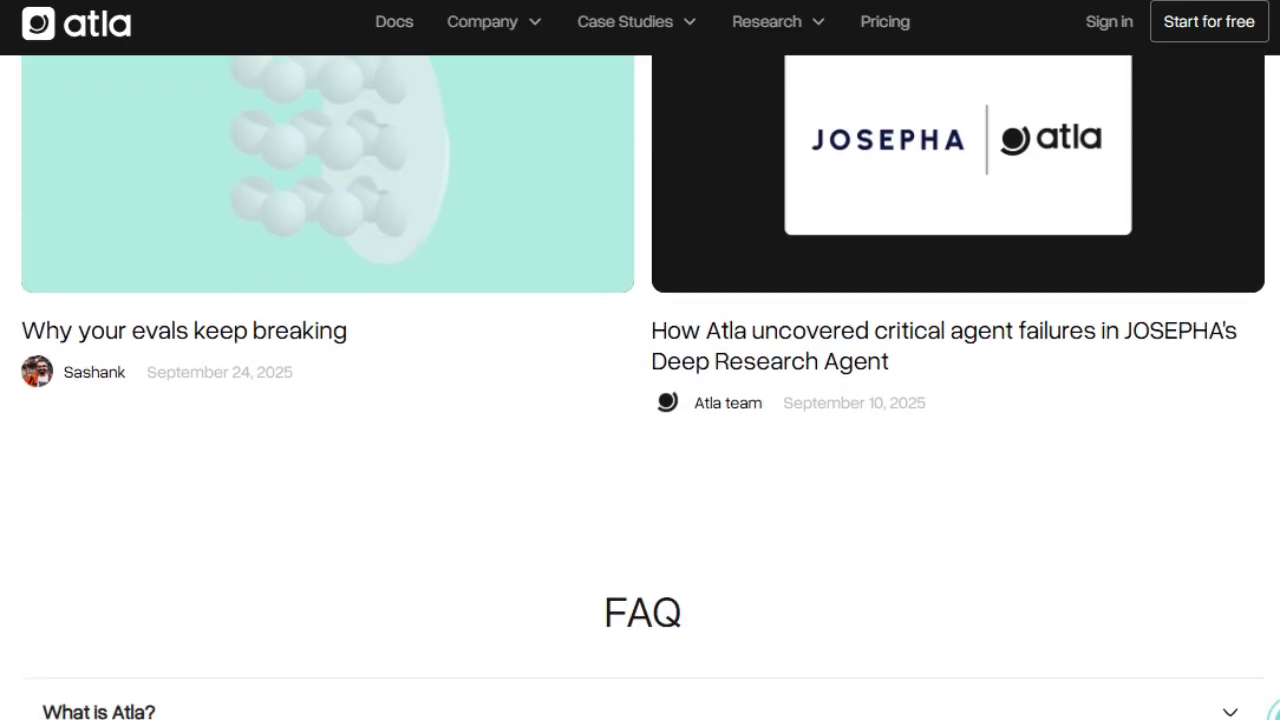
scroll("down", 3)
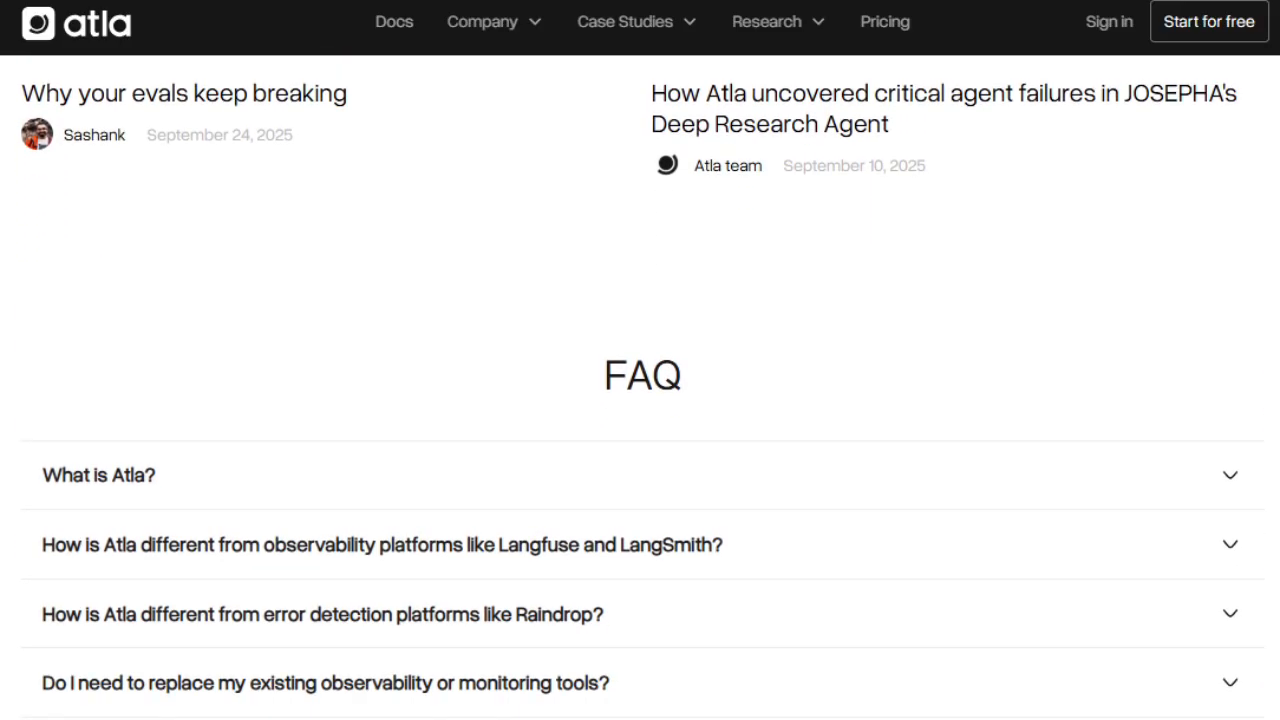
scroll("down", 3)
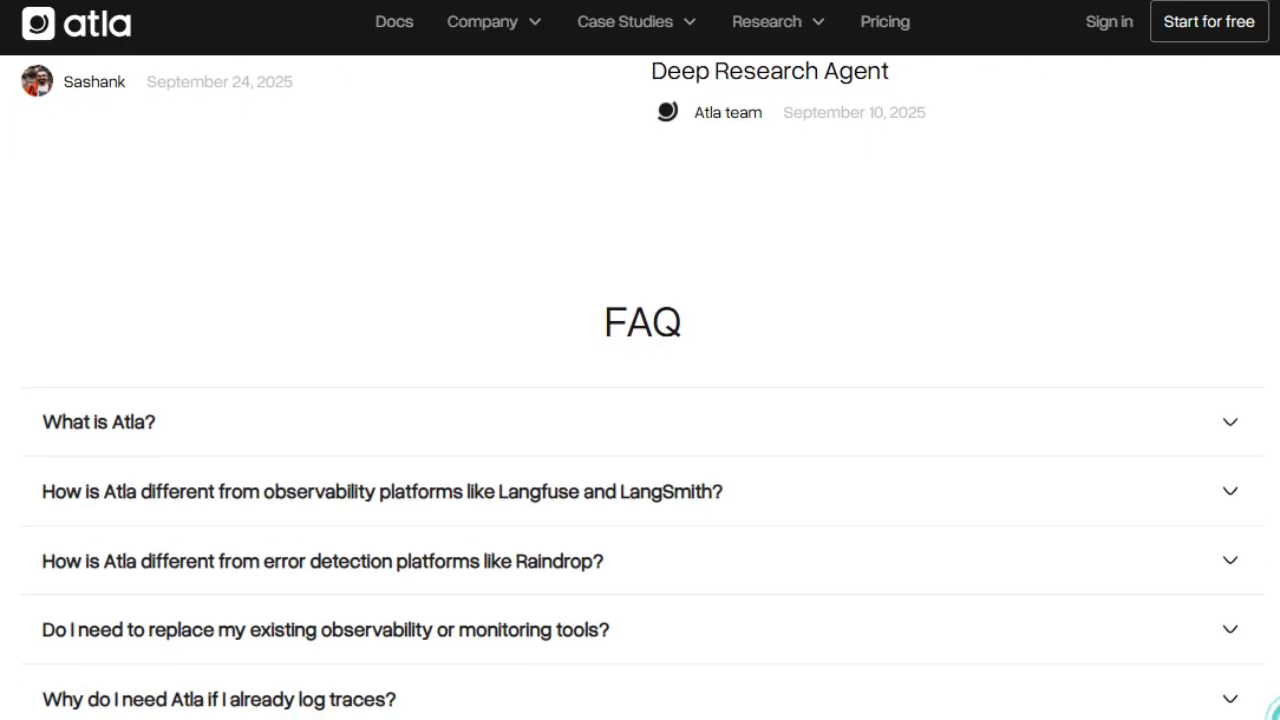
scroll("down", 3)
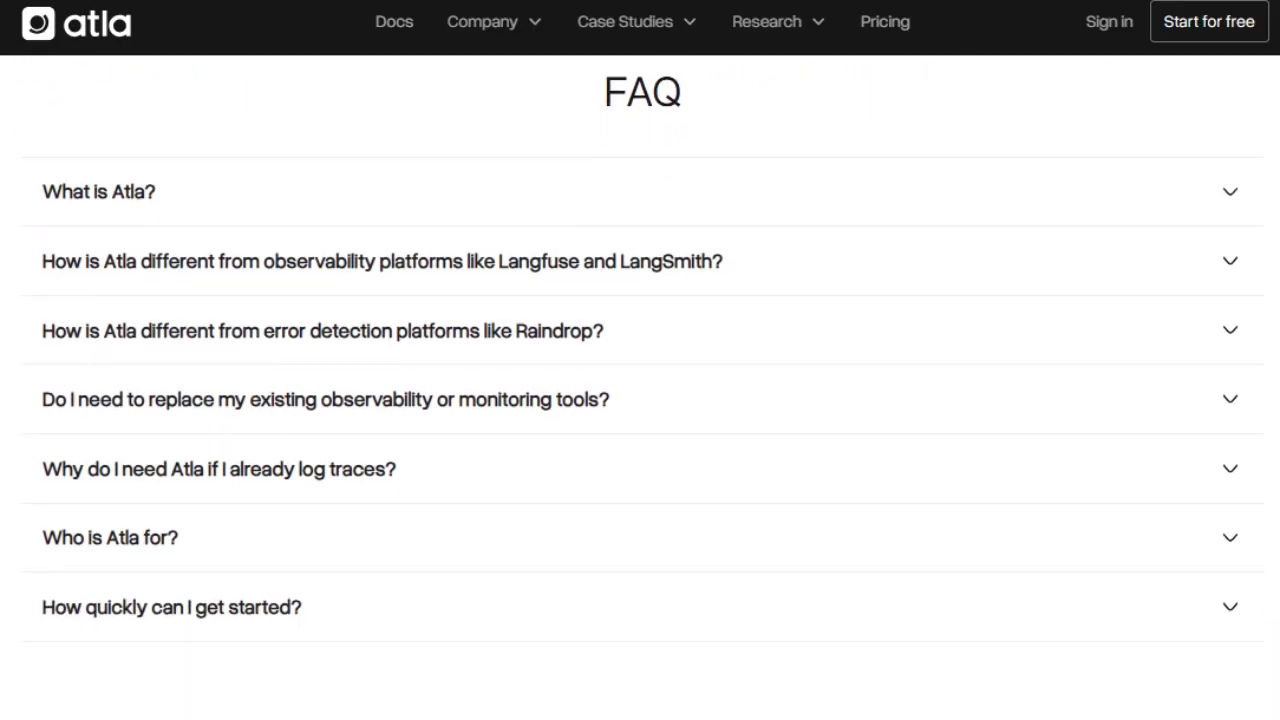
scroll("down", 3)
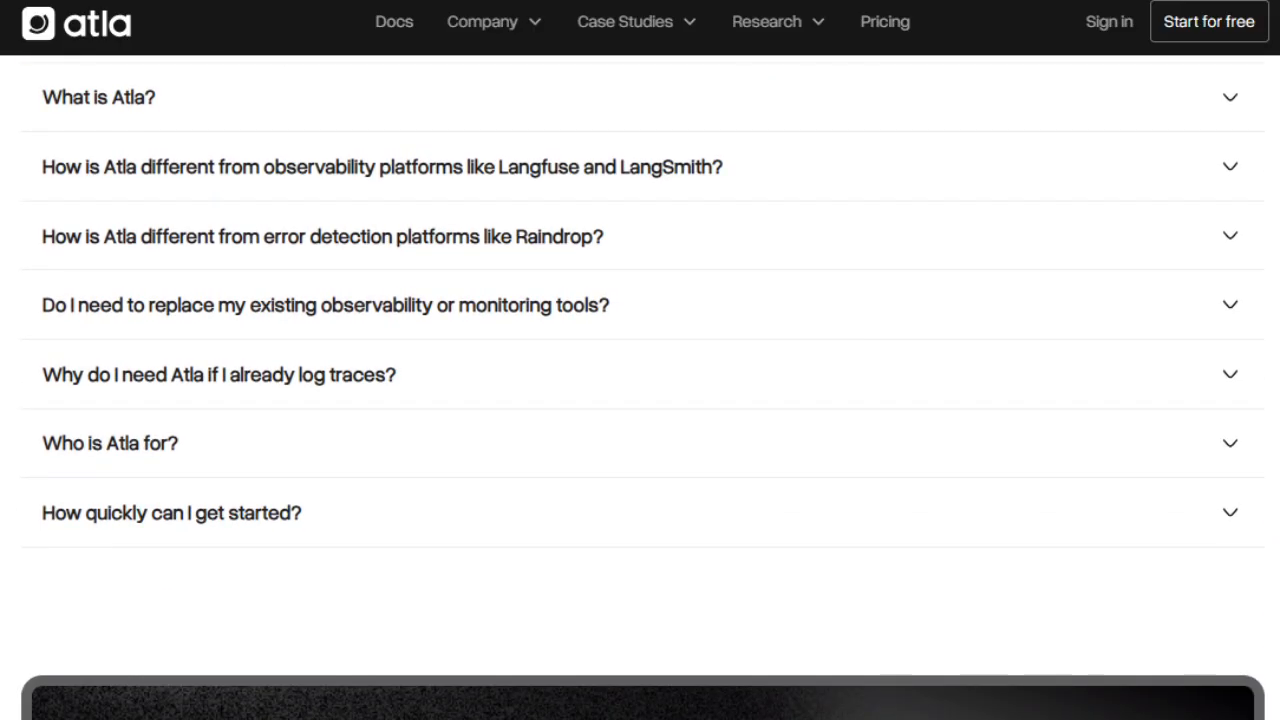
scroll("down", 3)
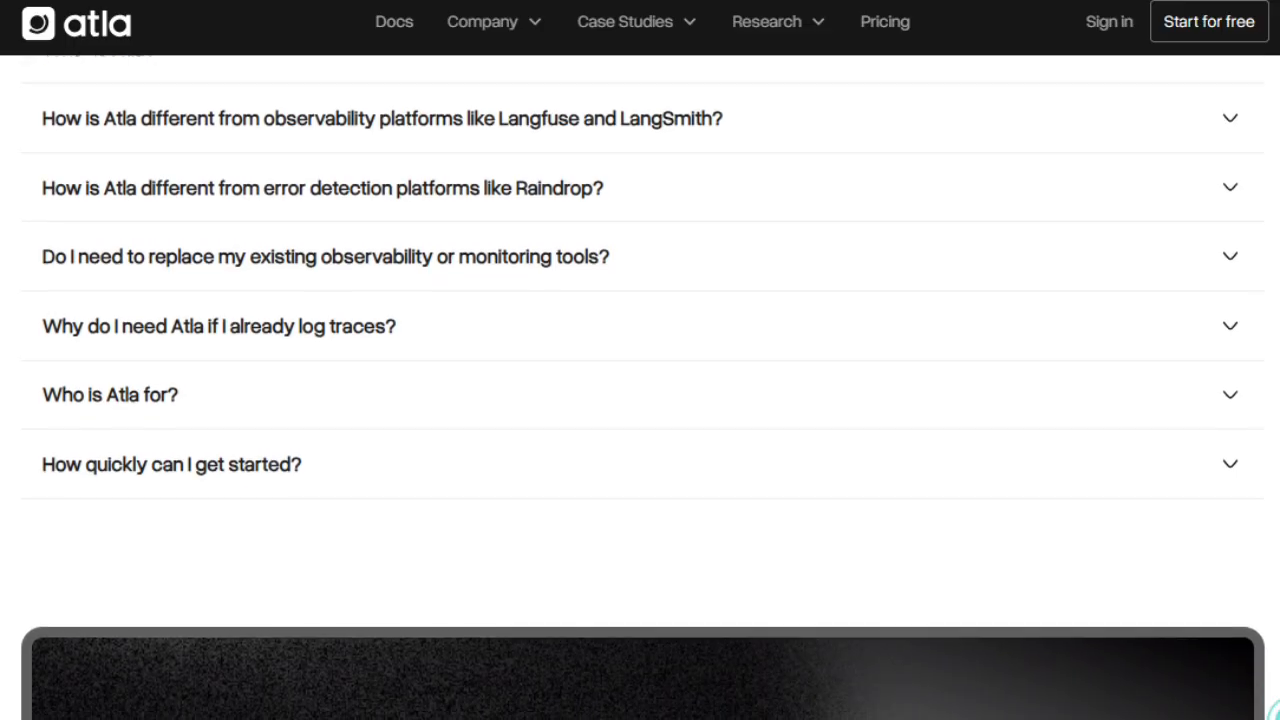
scroll("down", 3)
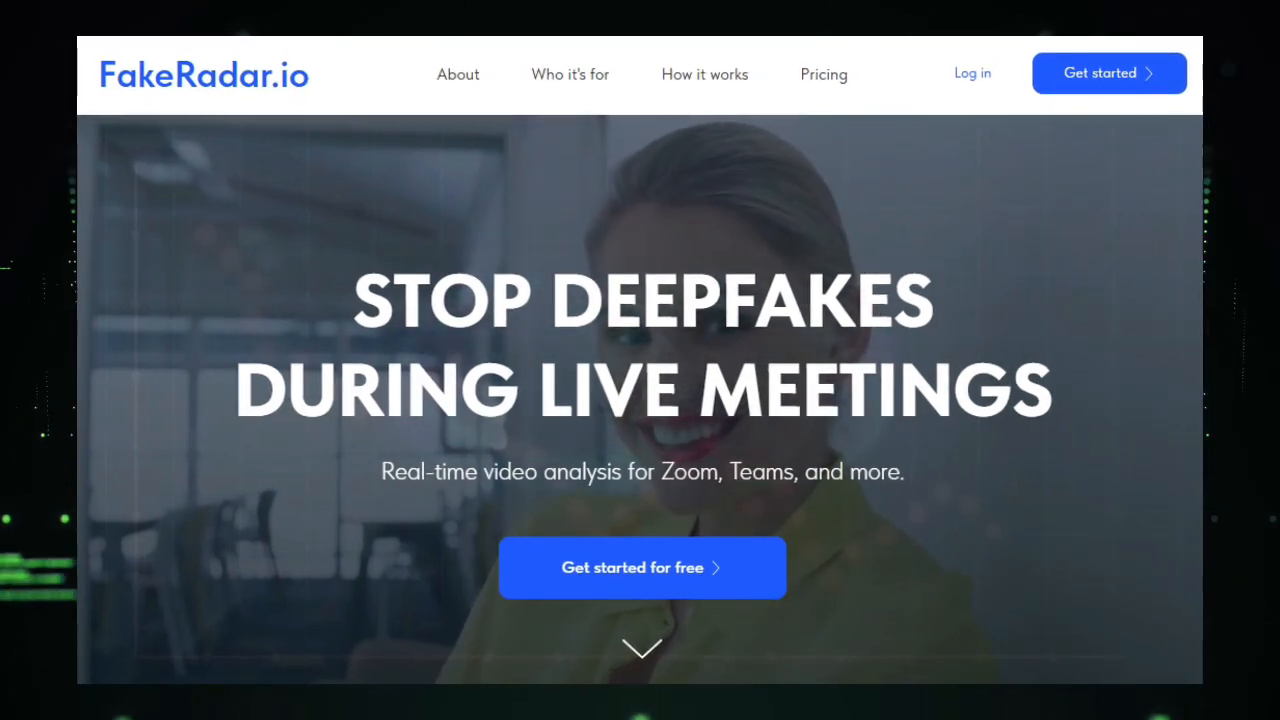
- Scroll FakeRadar's homepage past the live-meeting deepfake headline toward What is FakeRadar
scroll("down", 3)
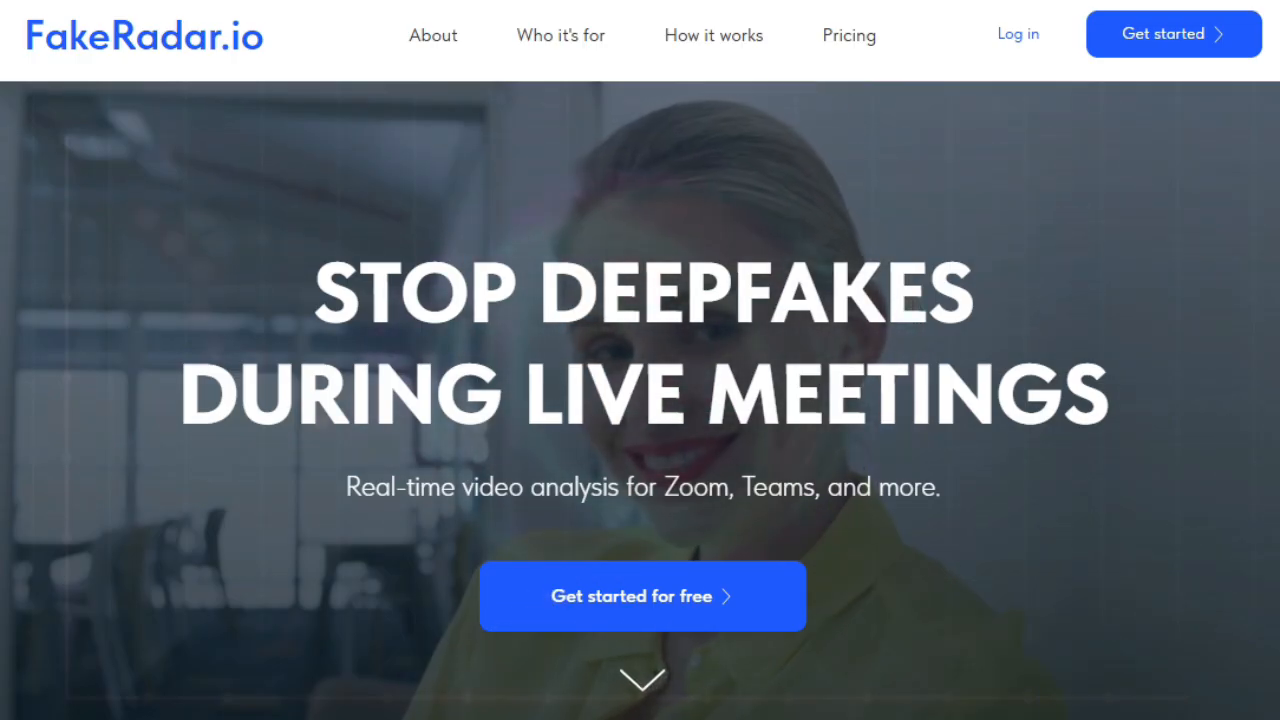
scroll("down", 3)
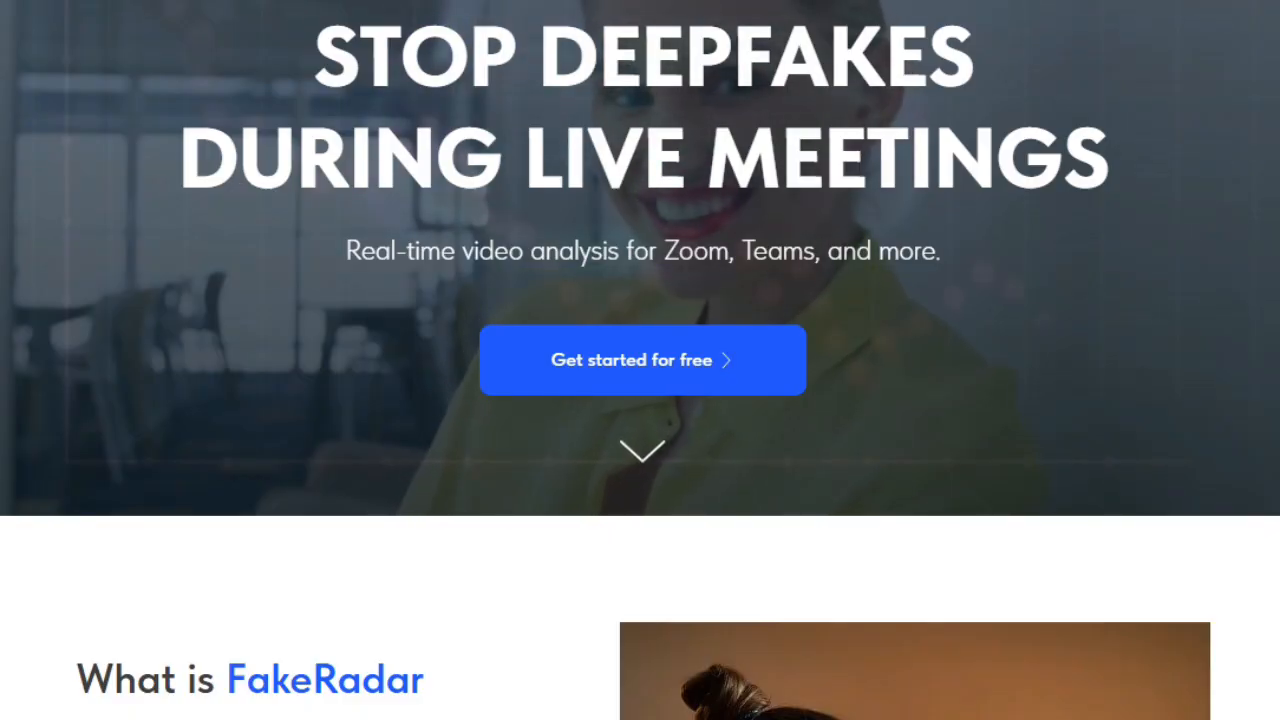
- Scroll past What is FakeRadar and the in-action demo video to Who It's For
scroll("down", 3)
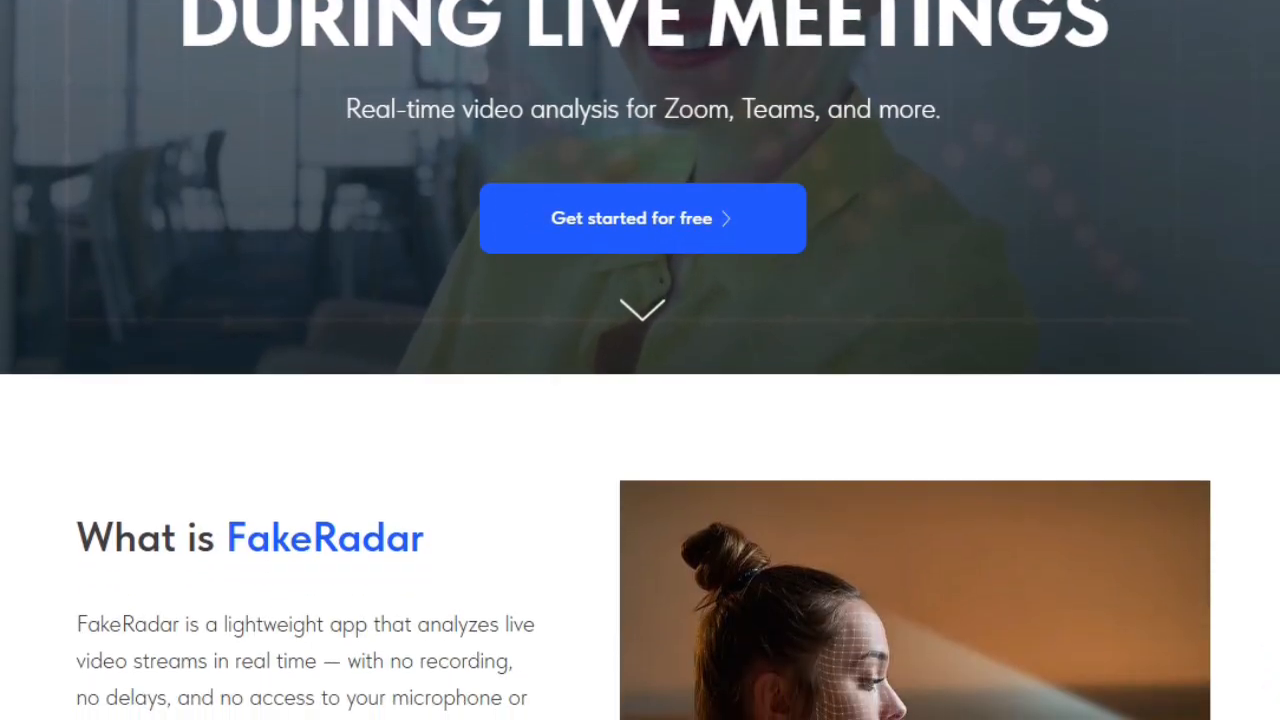
scroll("down", 3)
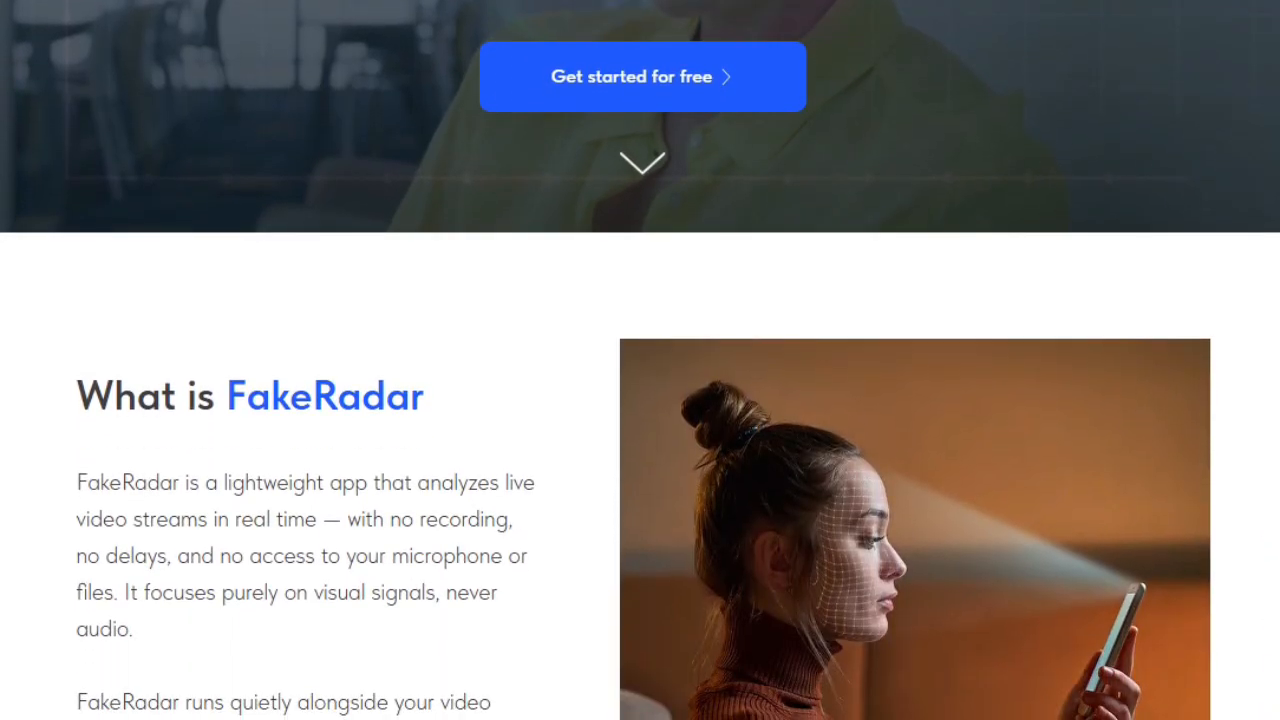
scroll("down", 3)
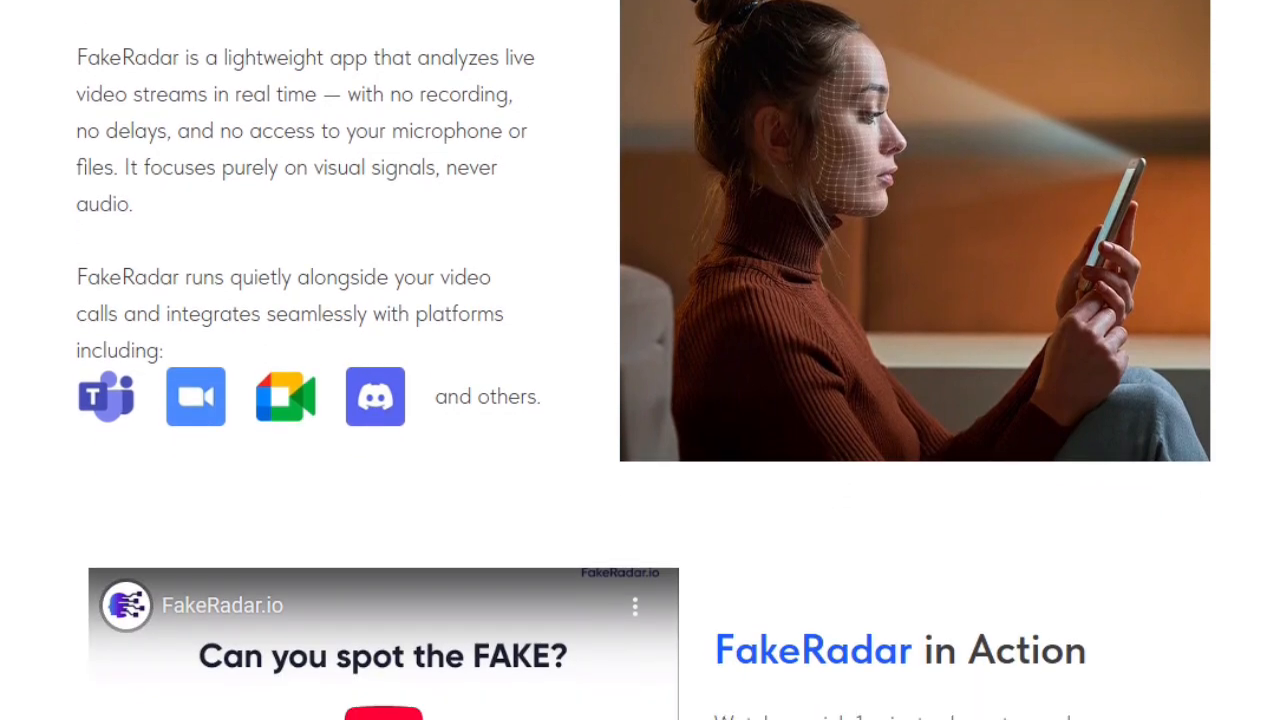
scroll("down", 3)
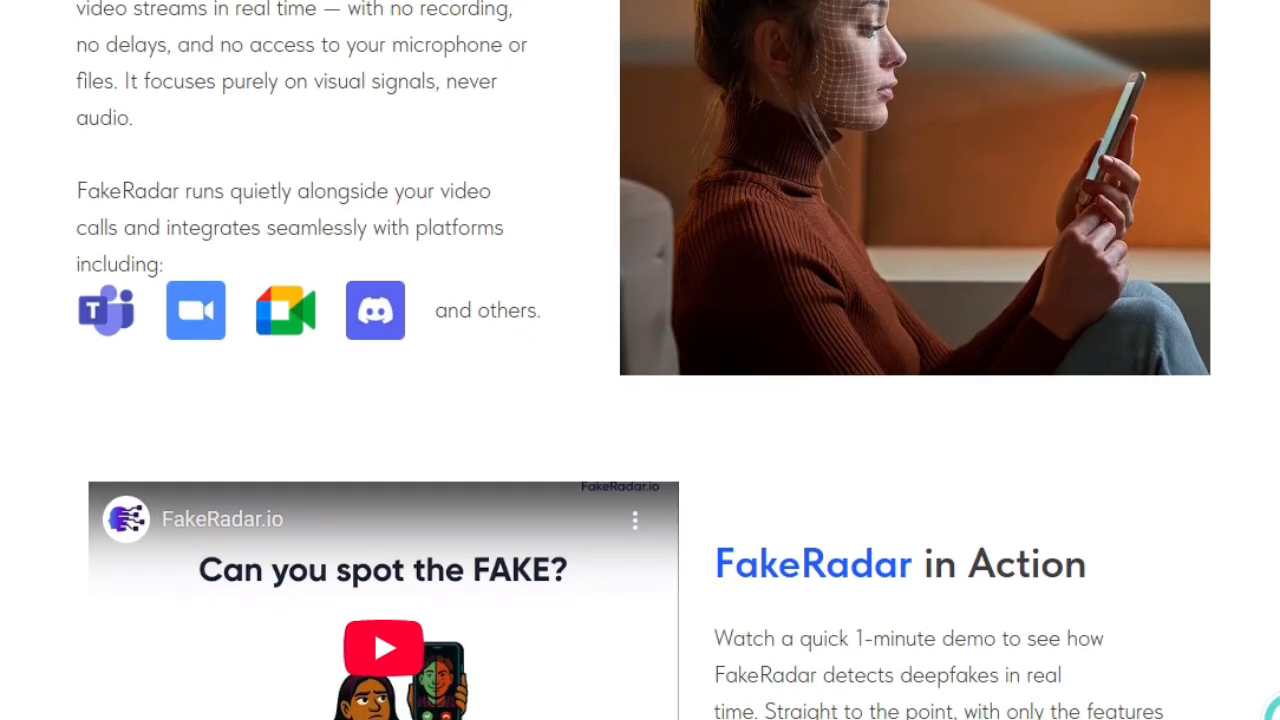
scroll("down", 3)
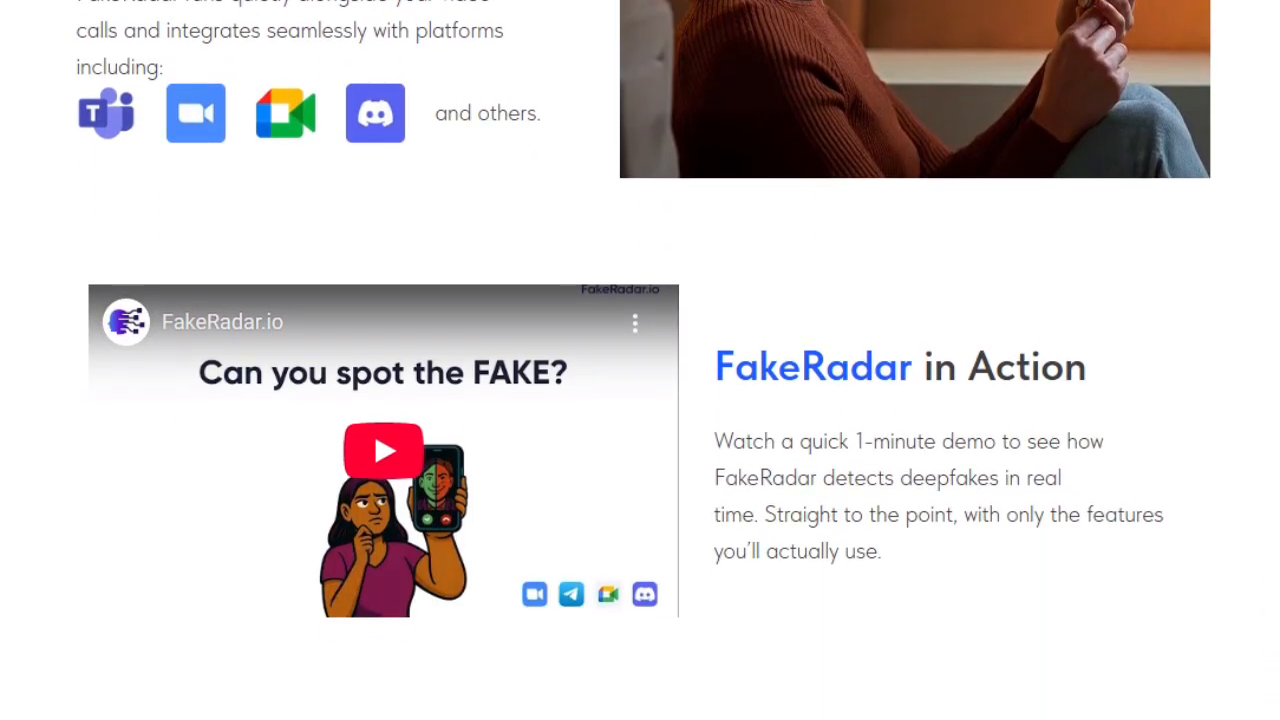
scroll("down", 3)
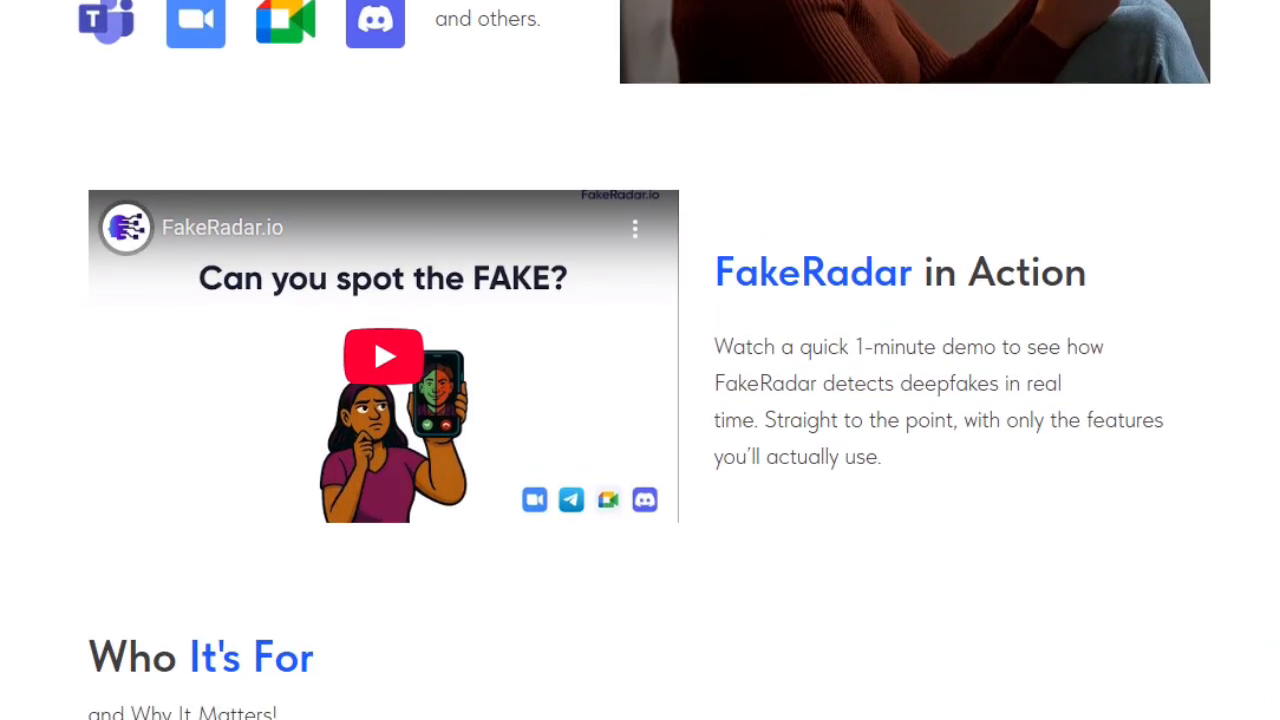
scroll("down", 3)
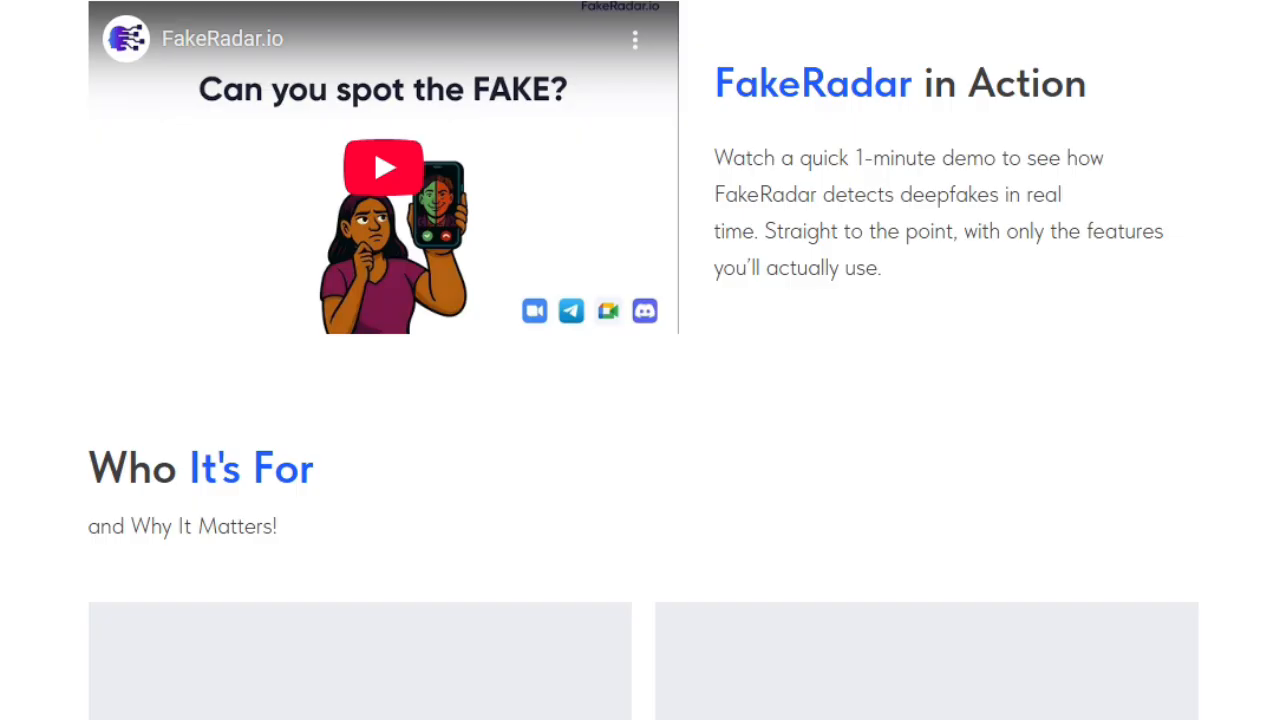
scroll("down", 3)
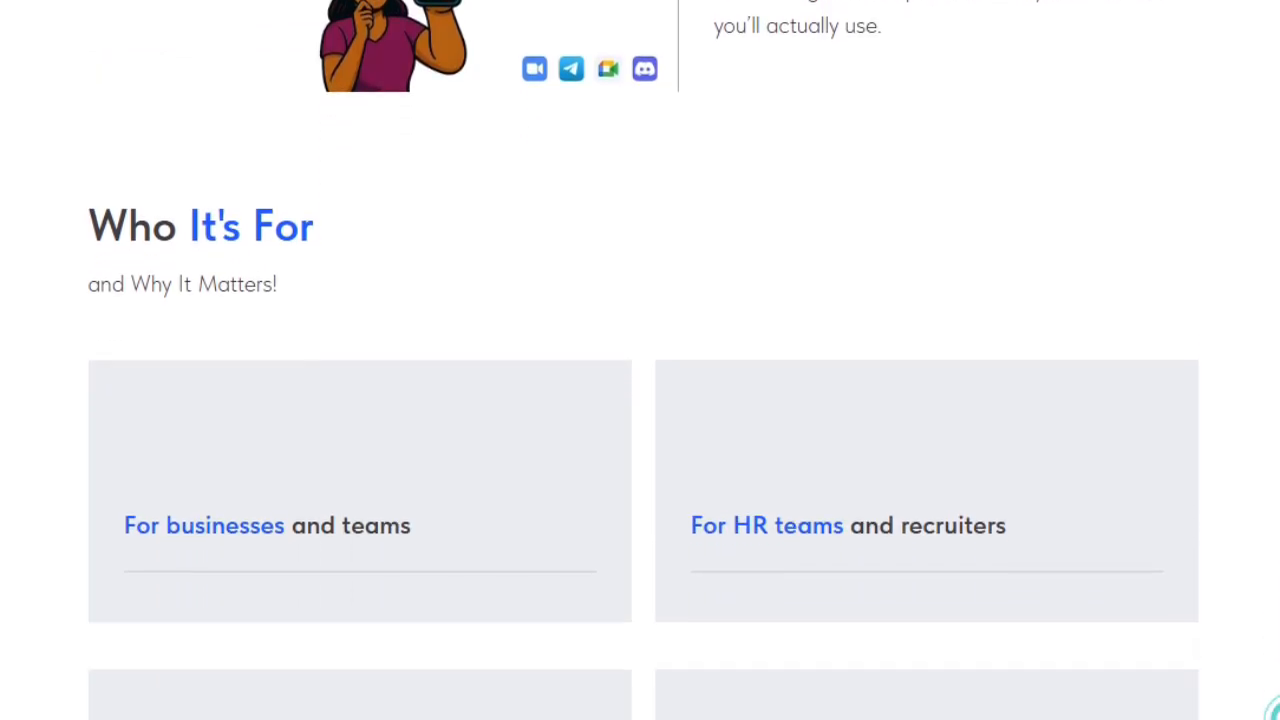
- Scroll FakeRadar's homepage through the How It Works section
scroll("down", 3)
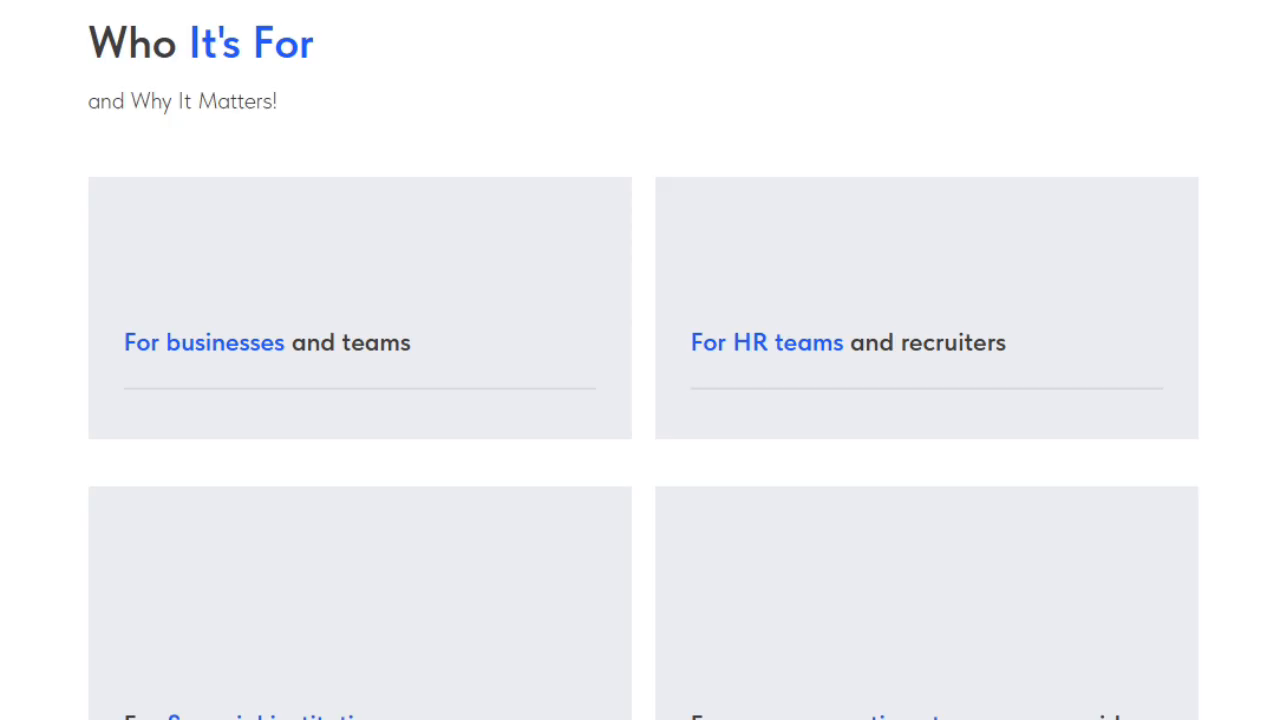
scroll("down", 3)
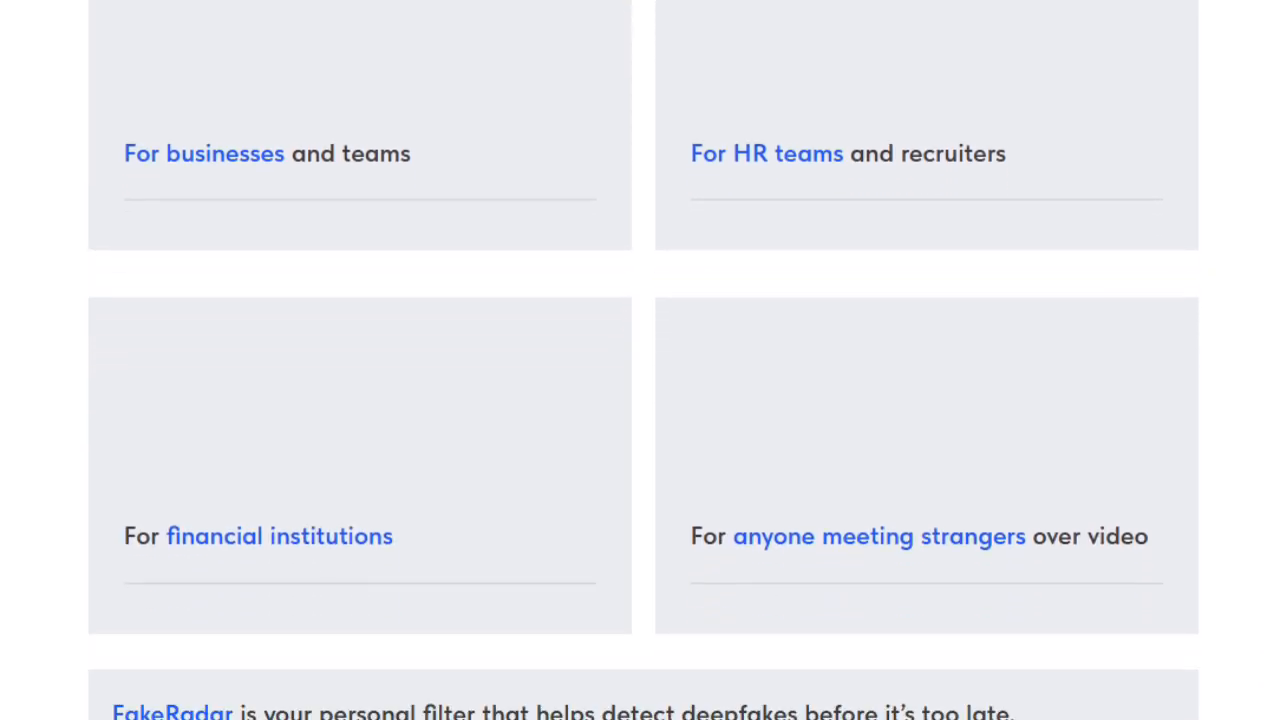
scroll("down", 3)
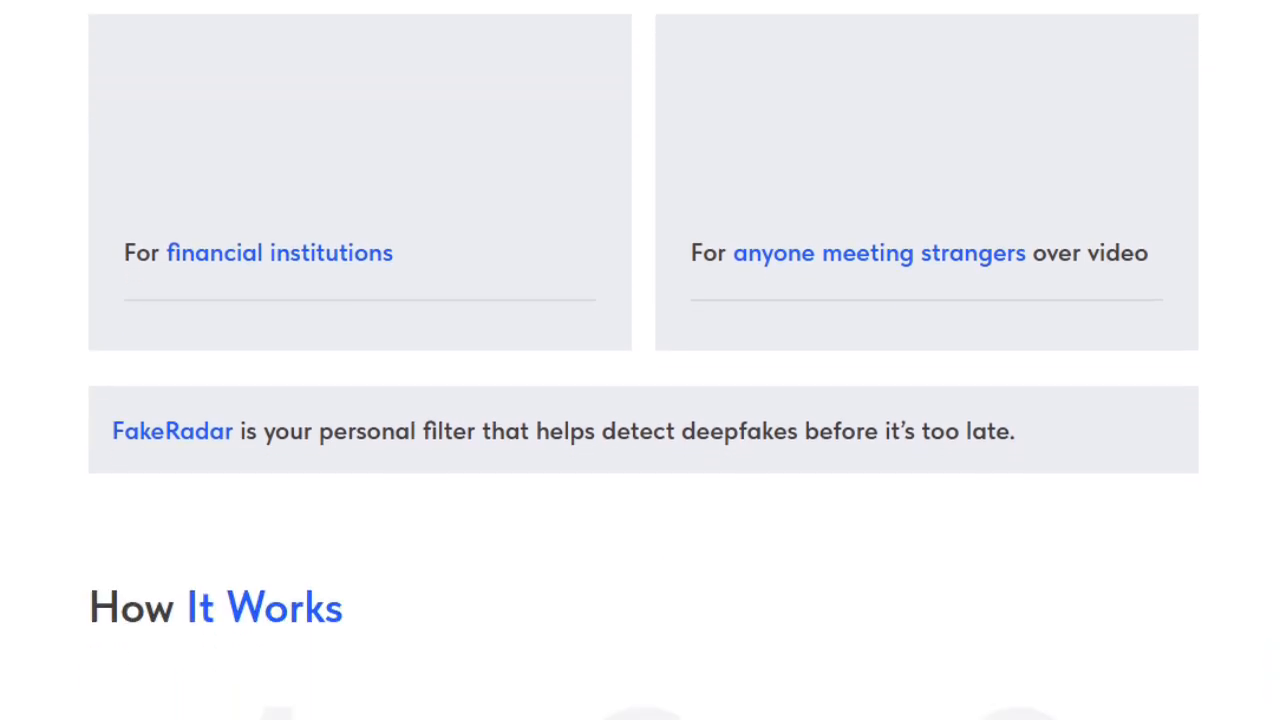
scroll("down", 3)
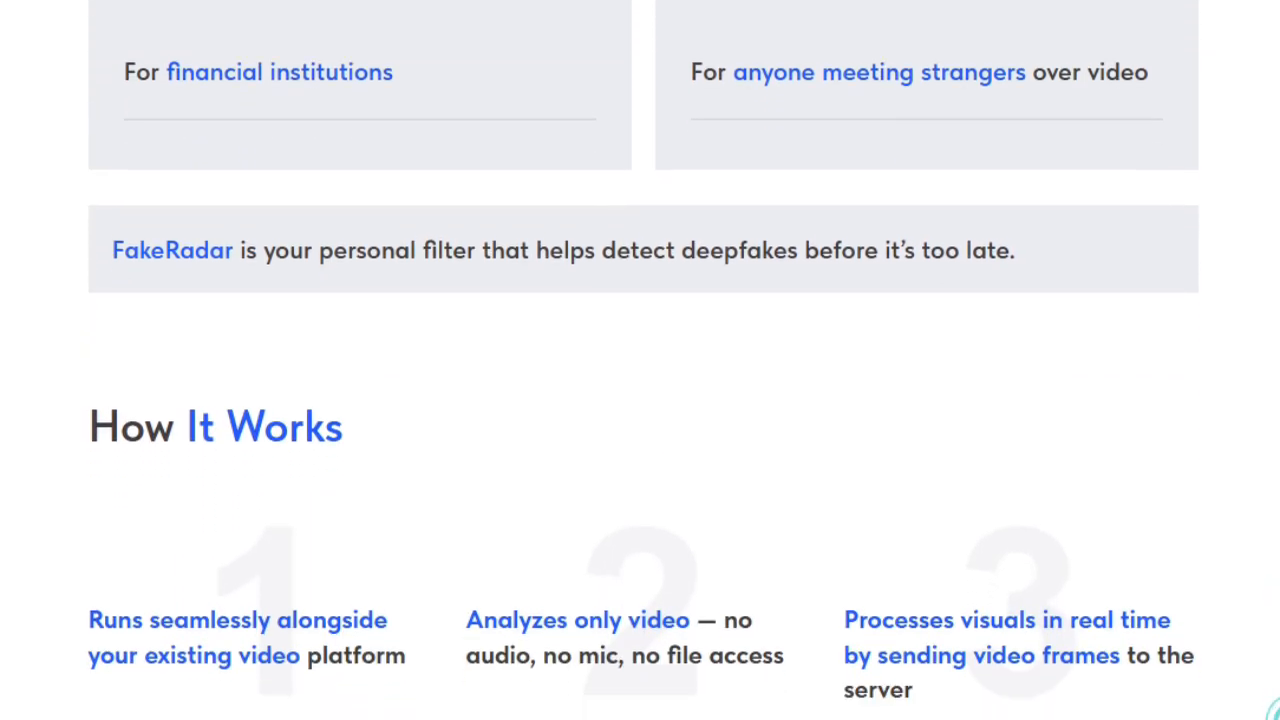
scroll("down", 3)
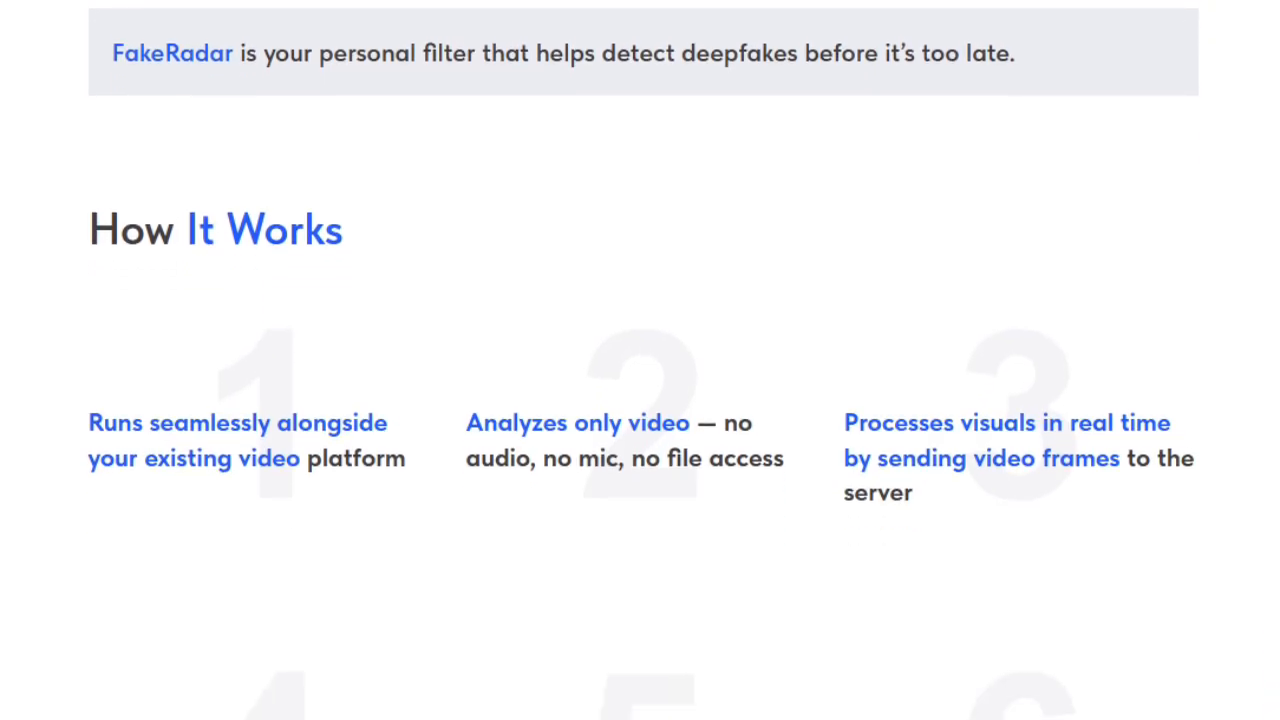
scroll("down", 3)
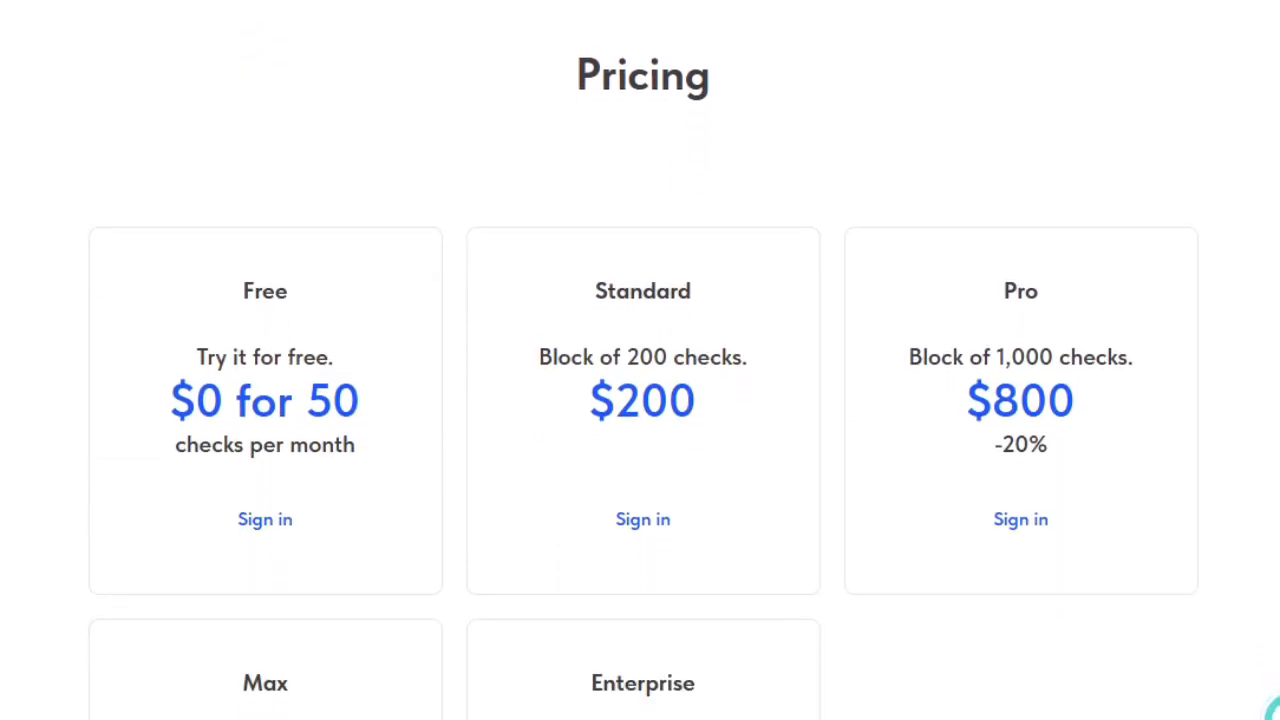
- Scroll on through FakeRadar's pricing plans up to Enterprise
scroll("down", 3)
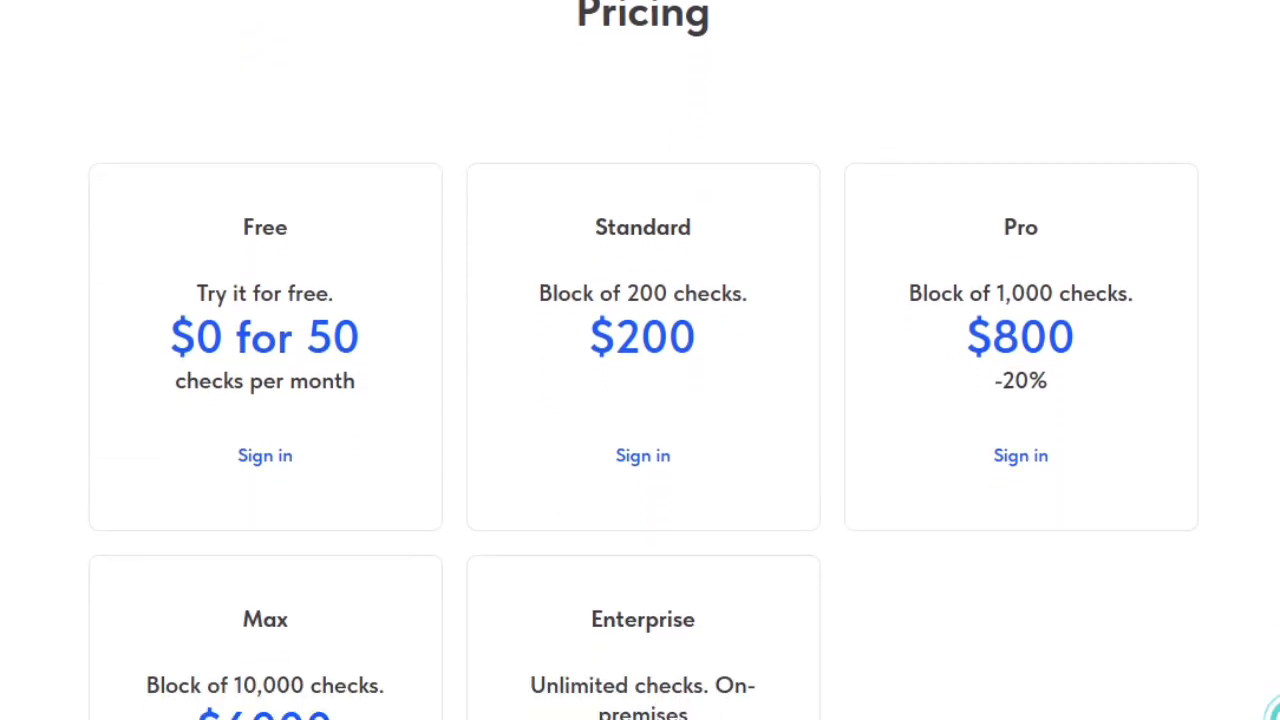
scroll("down", 3)
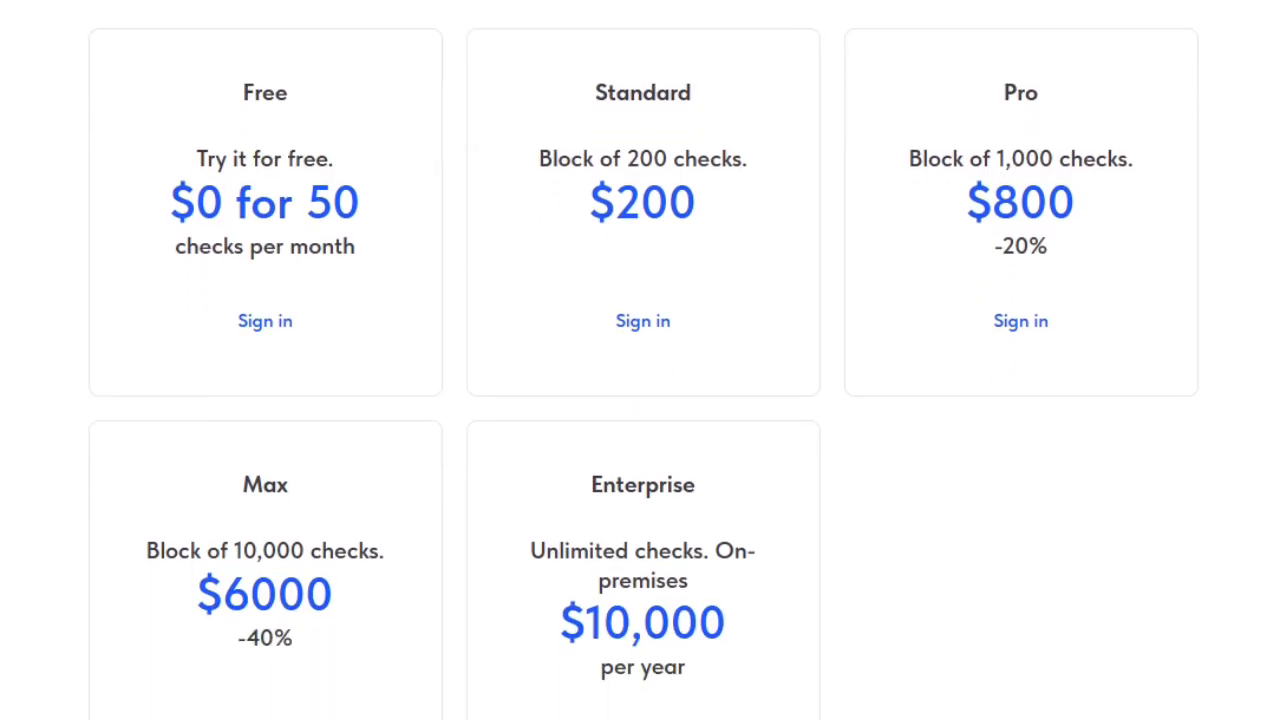
scroll("down", 3)
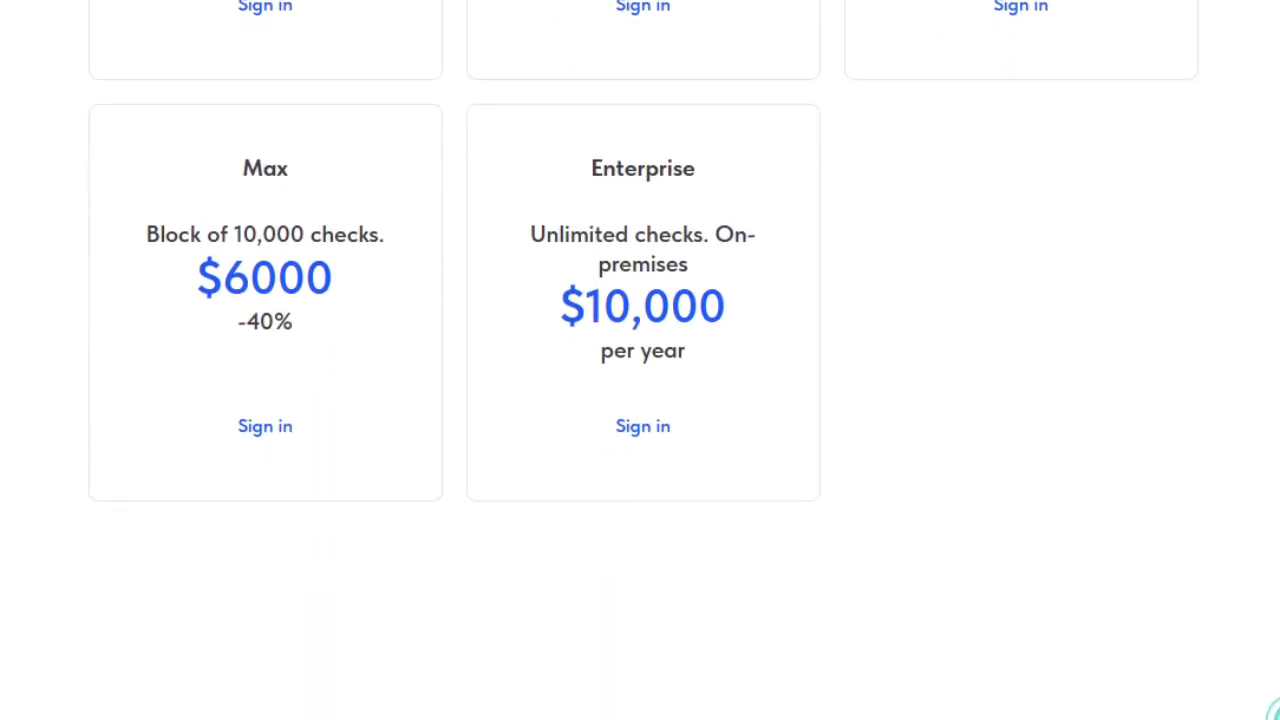
scroll("down", 3)
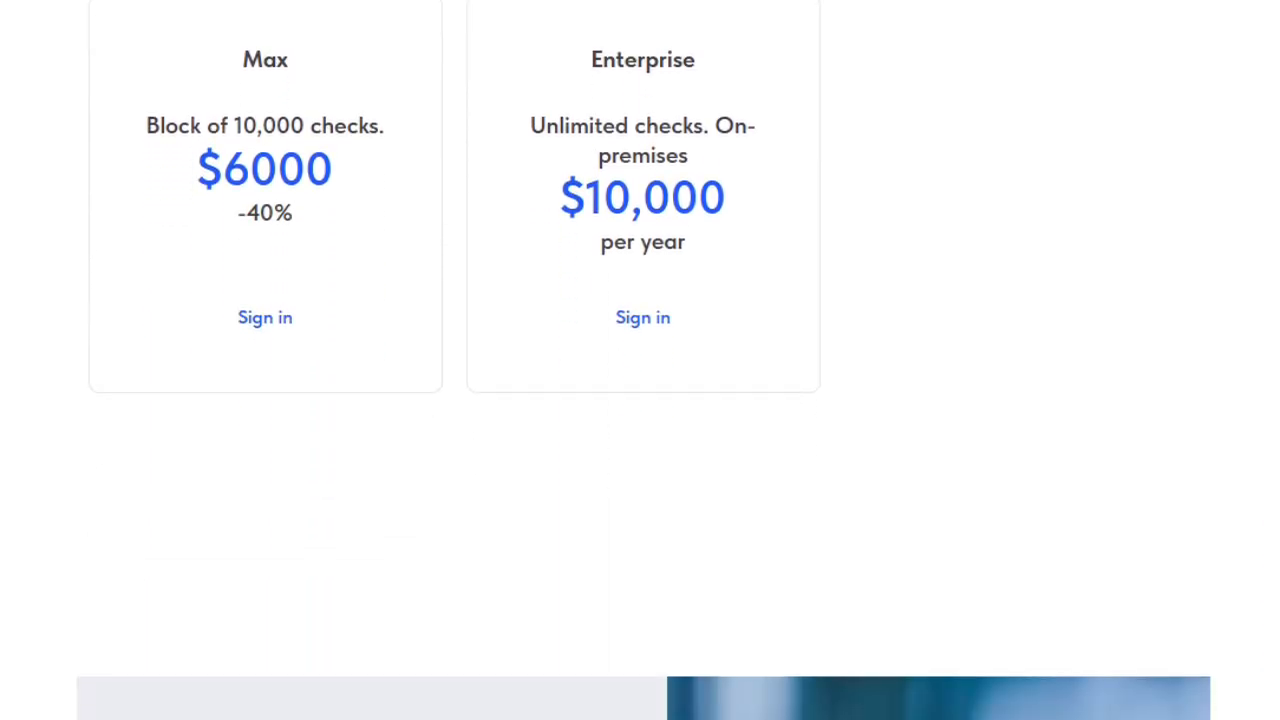
scroll("down", 3)
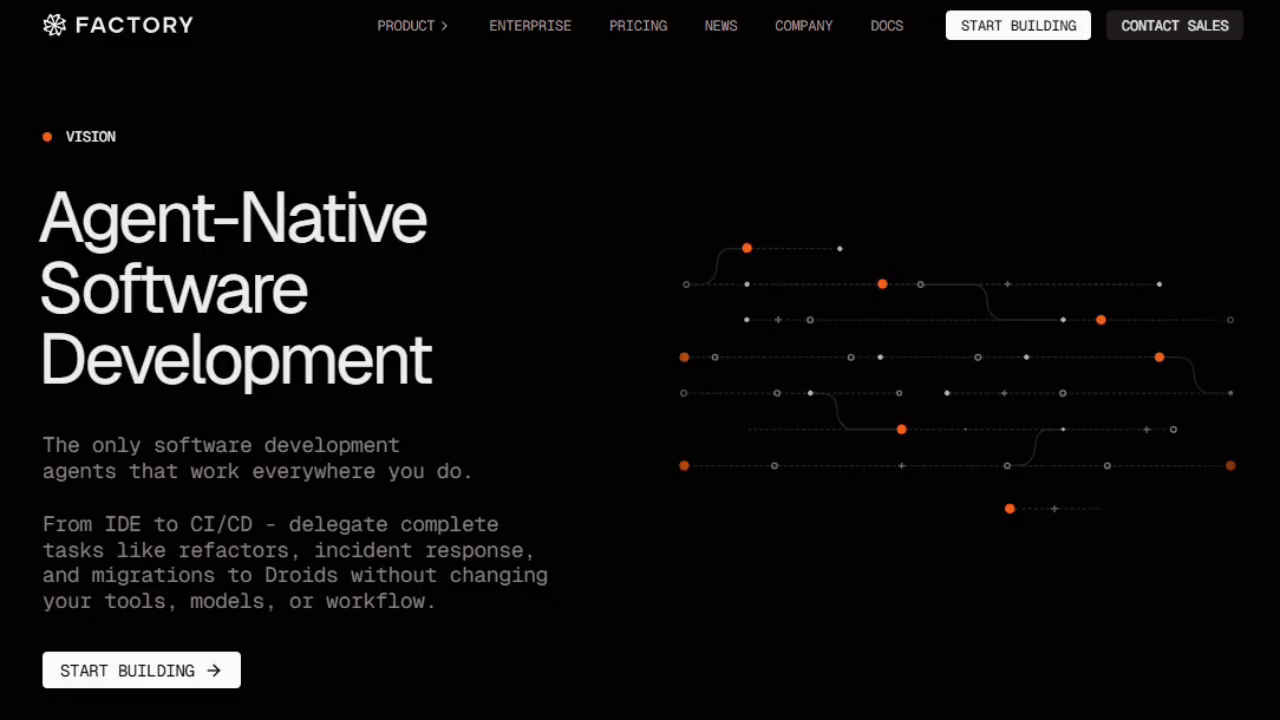
- Scroll Factory's homepage past the Trusted By logos to Droids in your backlog
scroll("down", 3)
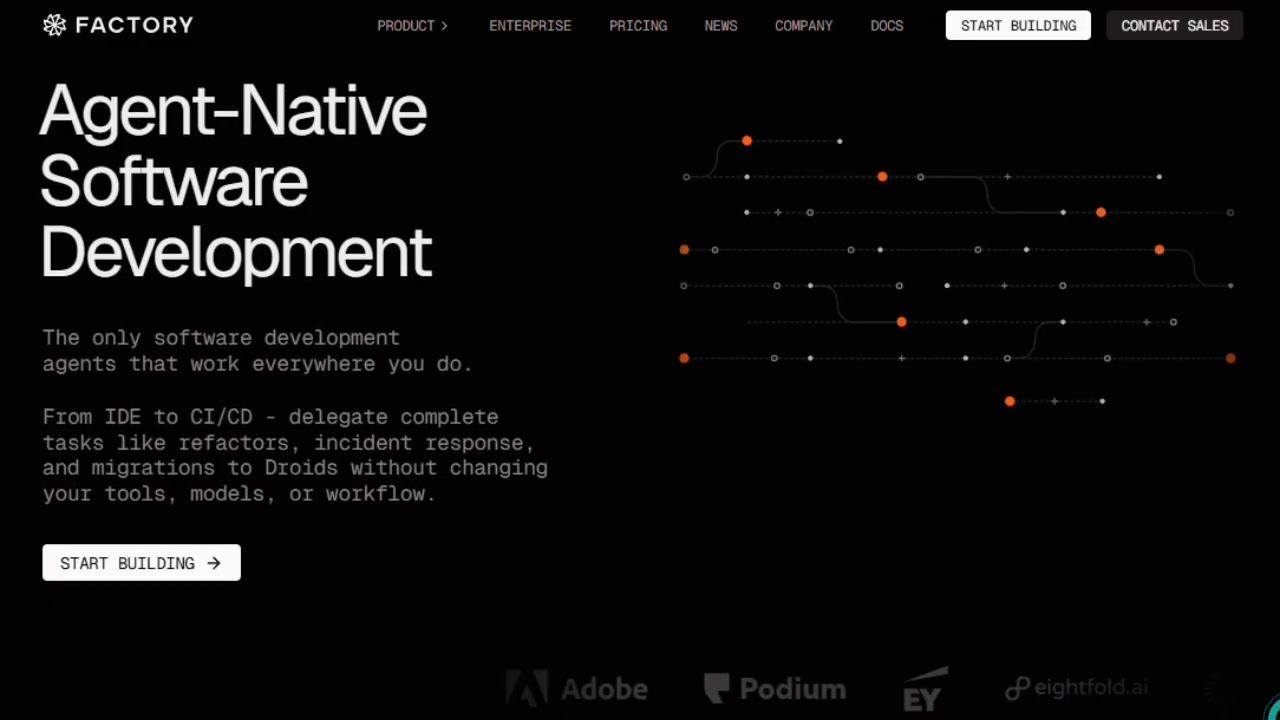
scroll("down", 3)
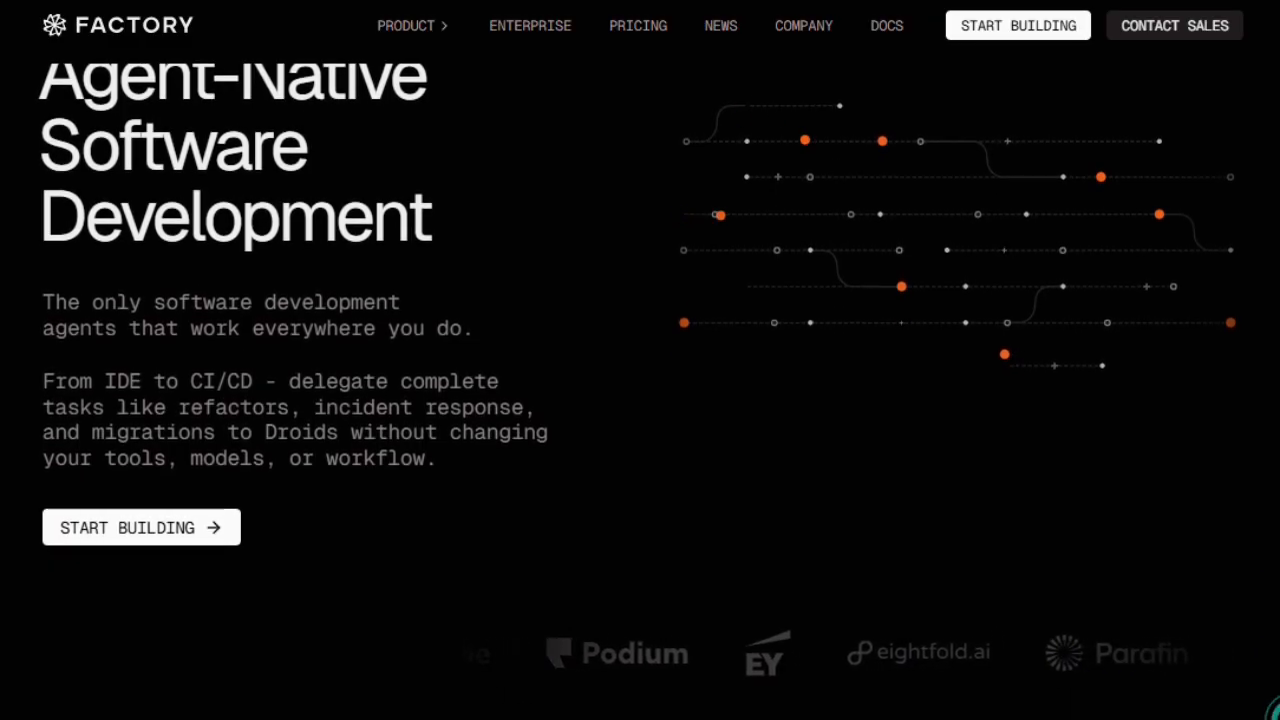
scroll("down", 3)
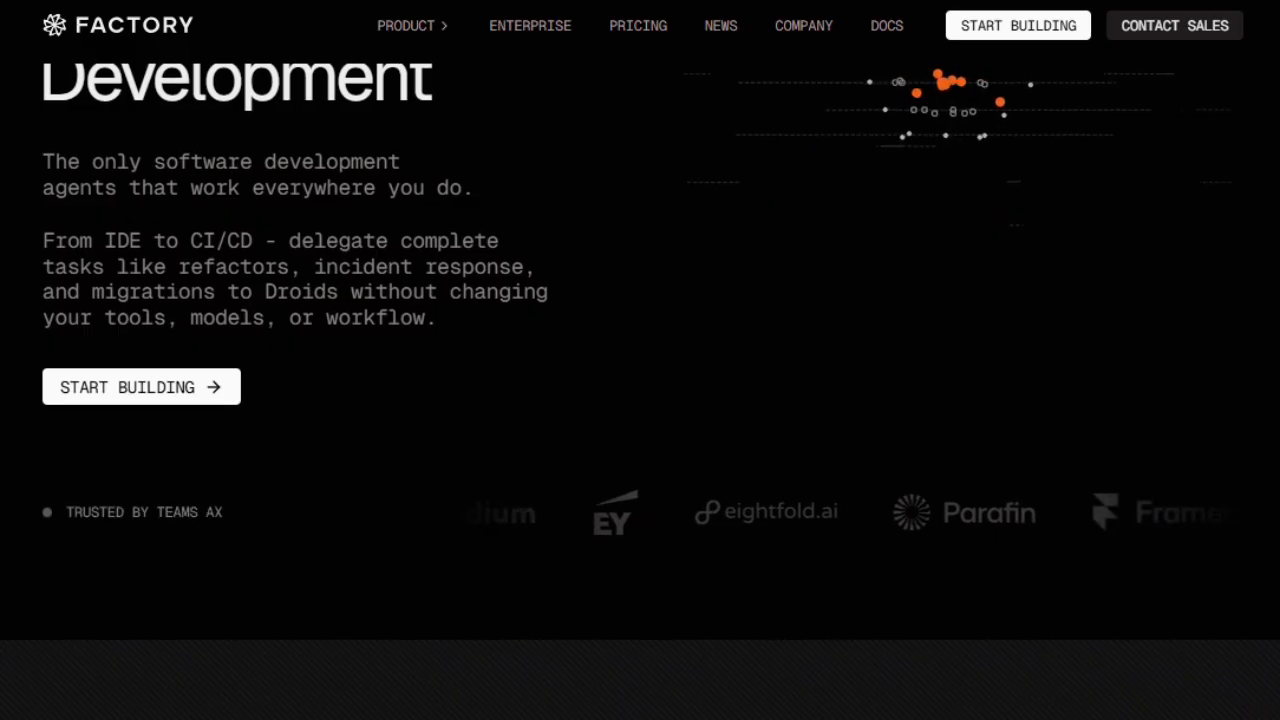
scroll("down", 3)
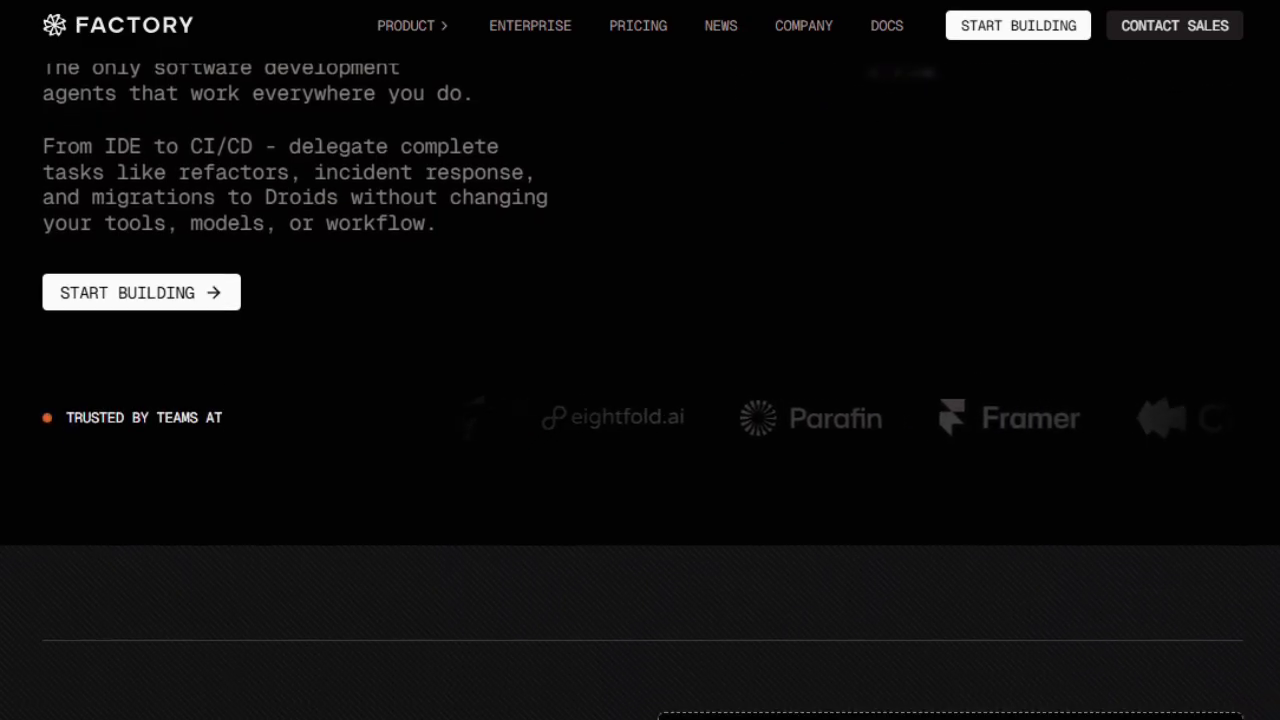
scroll("down", 3)
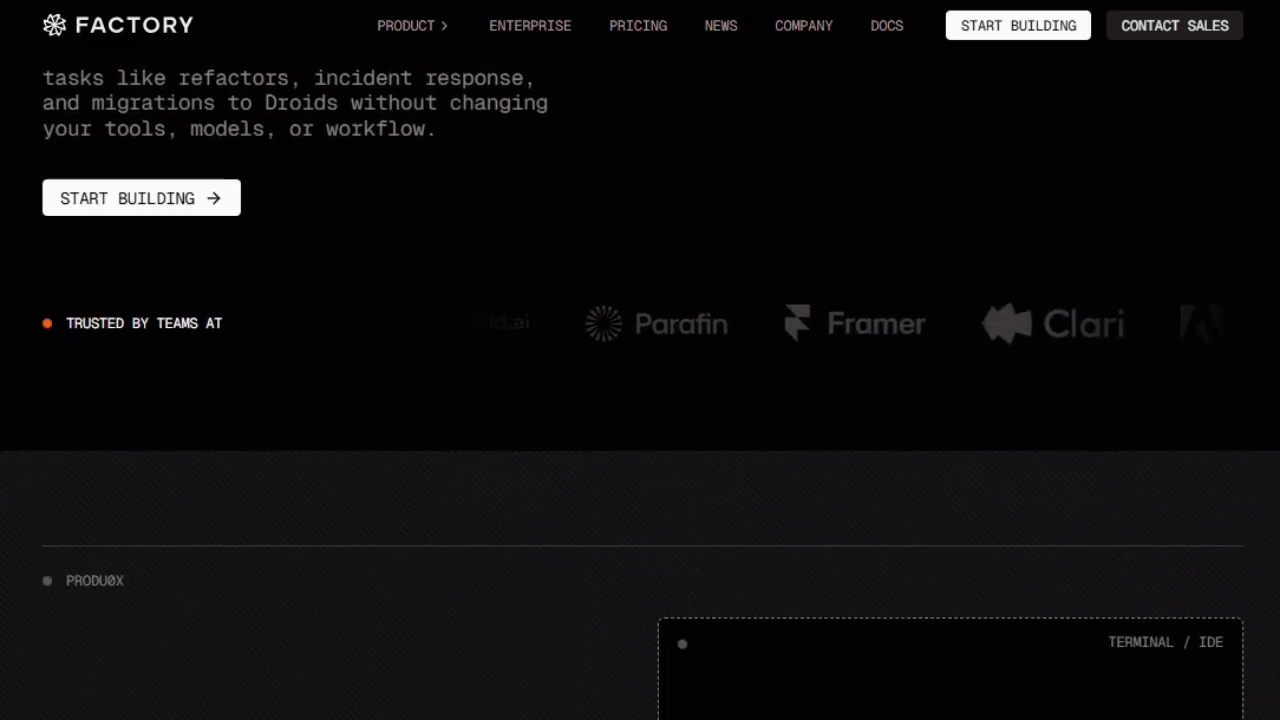
scroll("down", 3)
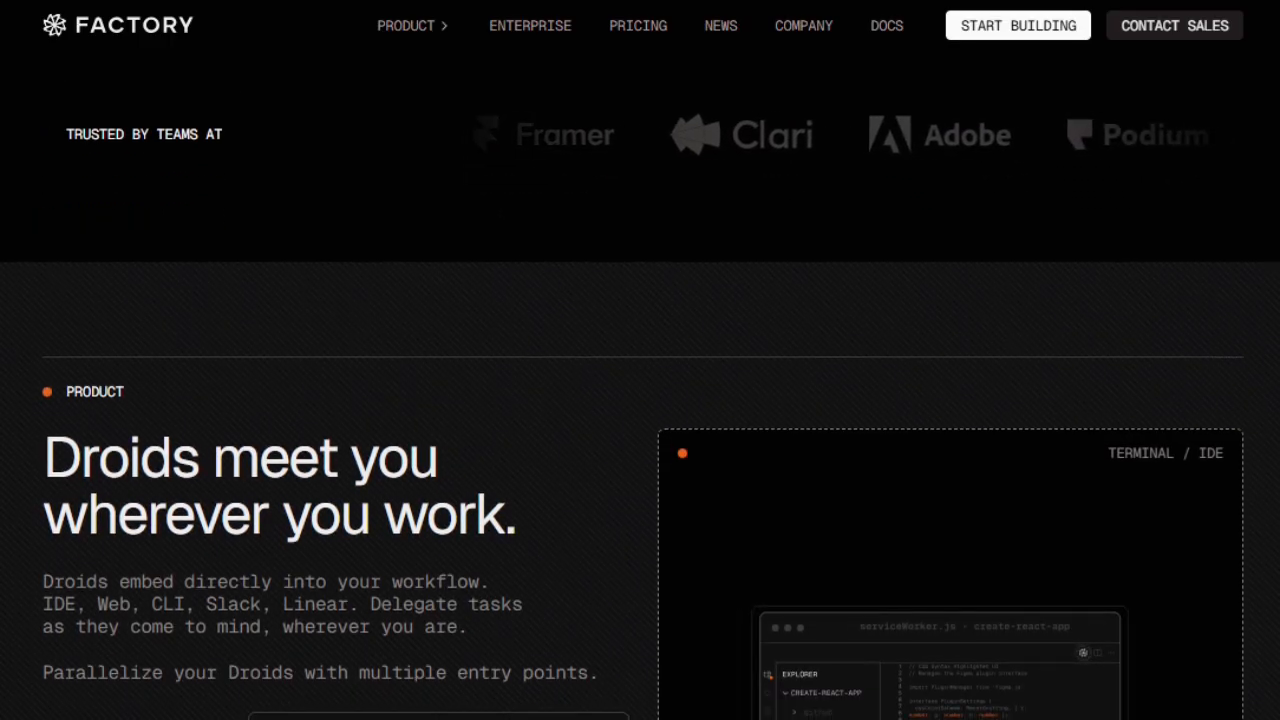
scroll("down", 3)
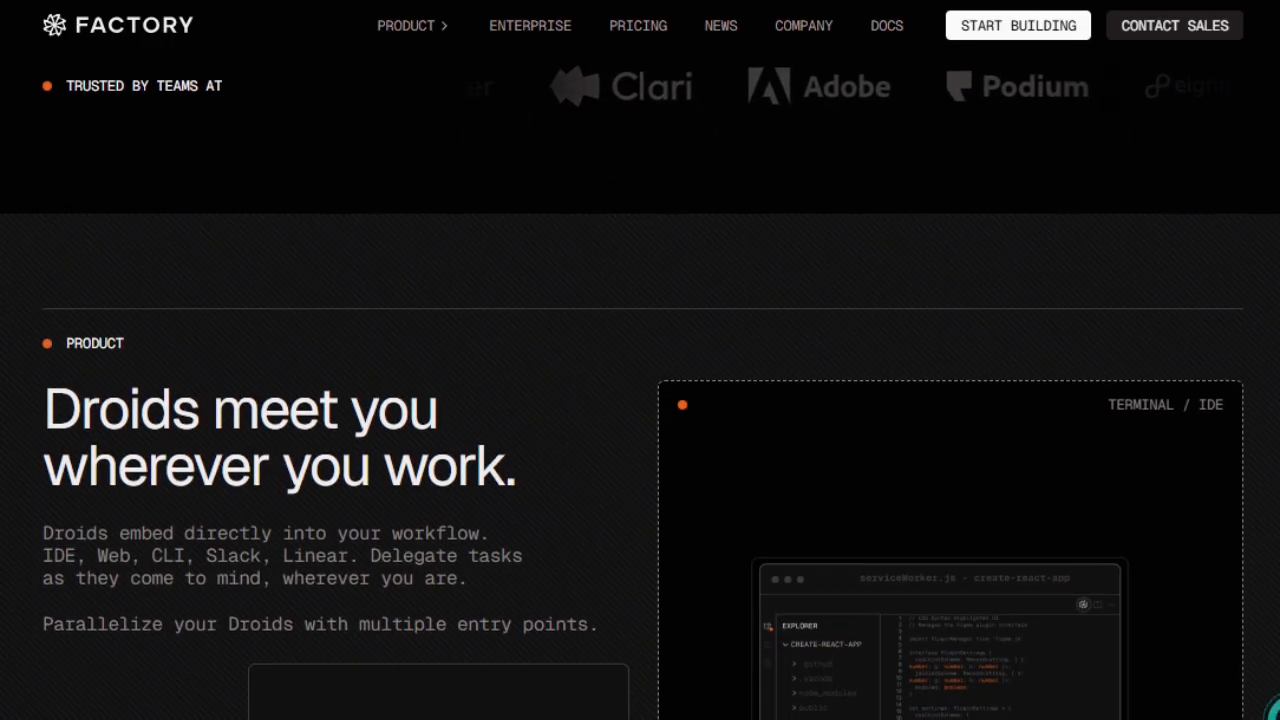
scroll("down", 3)
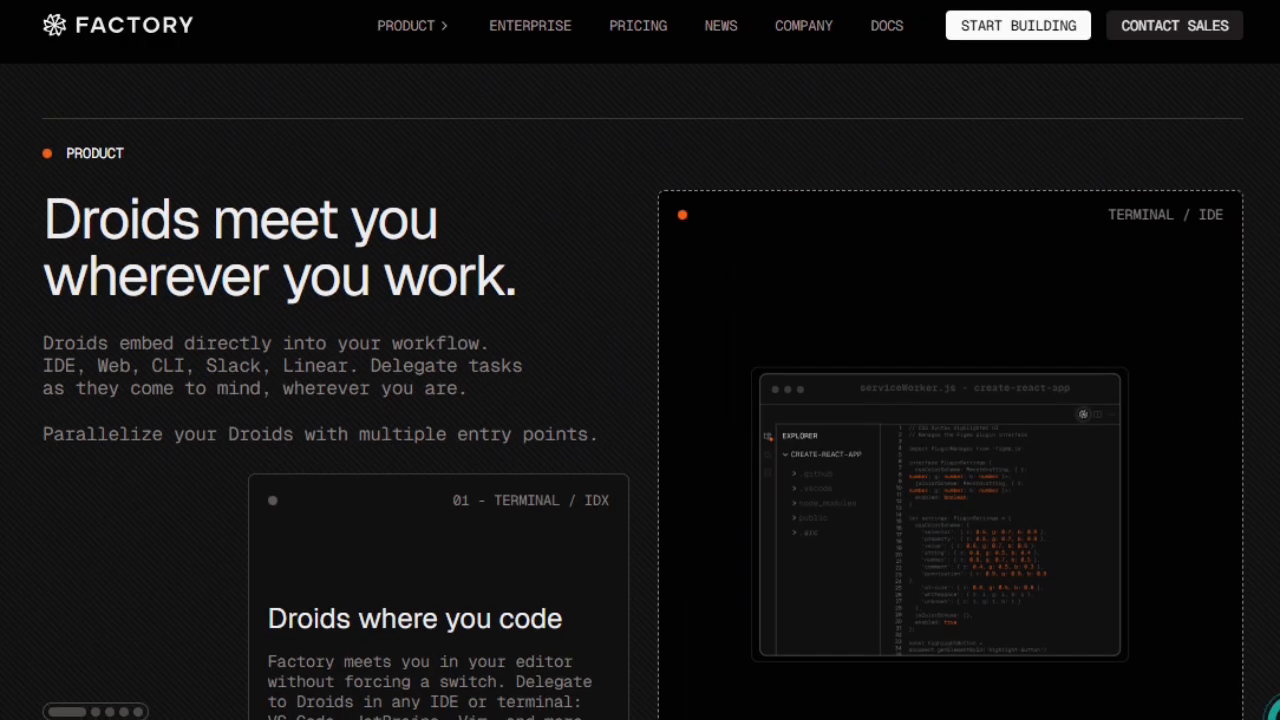
scroll("down", 3)
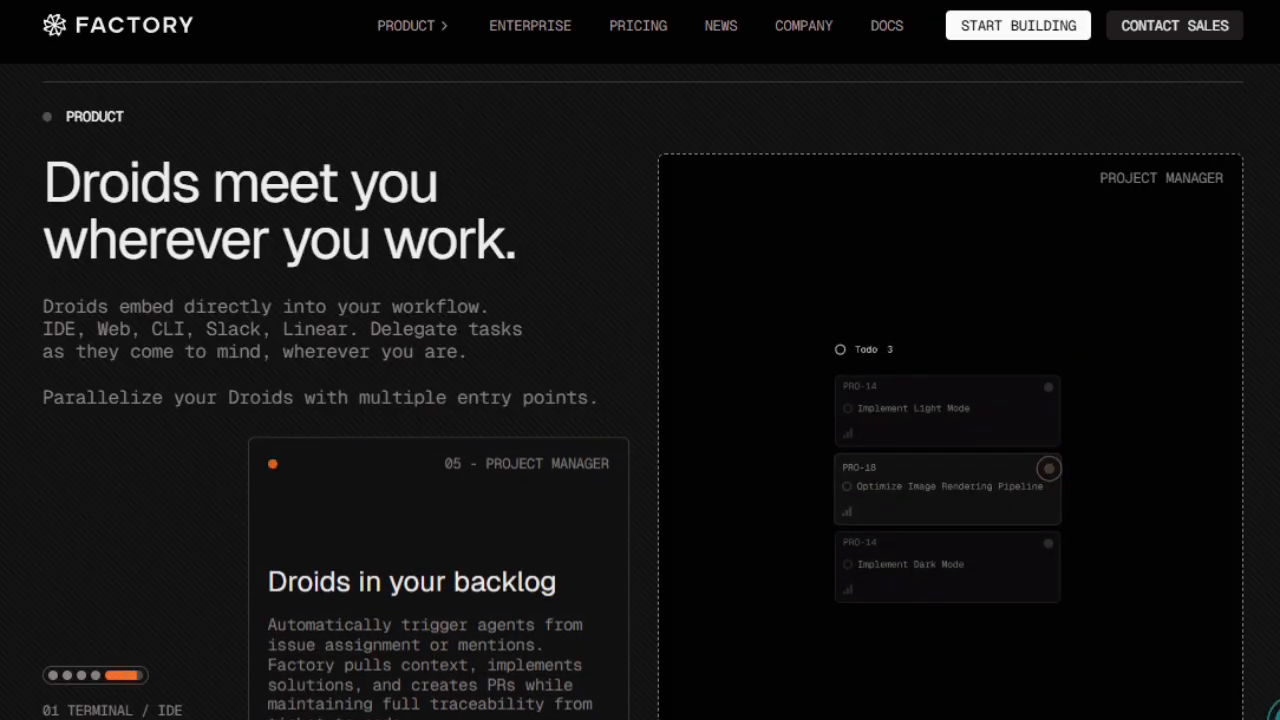
- Scroll Factory's homepage down through the enterprise security section
scroll("down", 3)
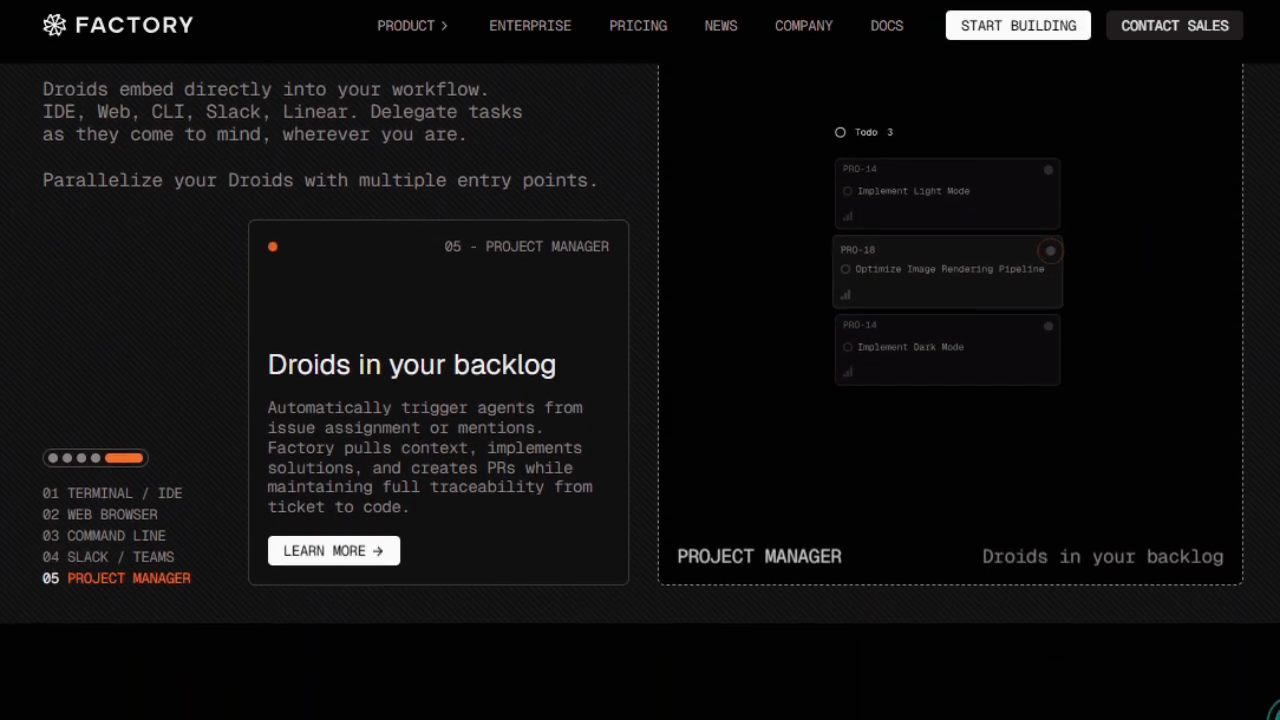
scroll("down", 3)
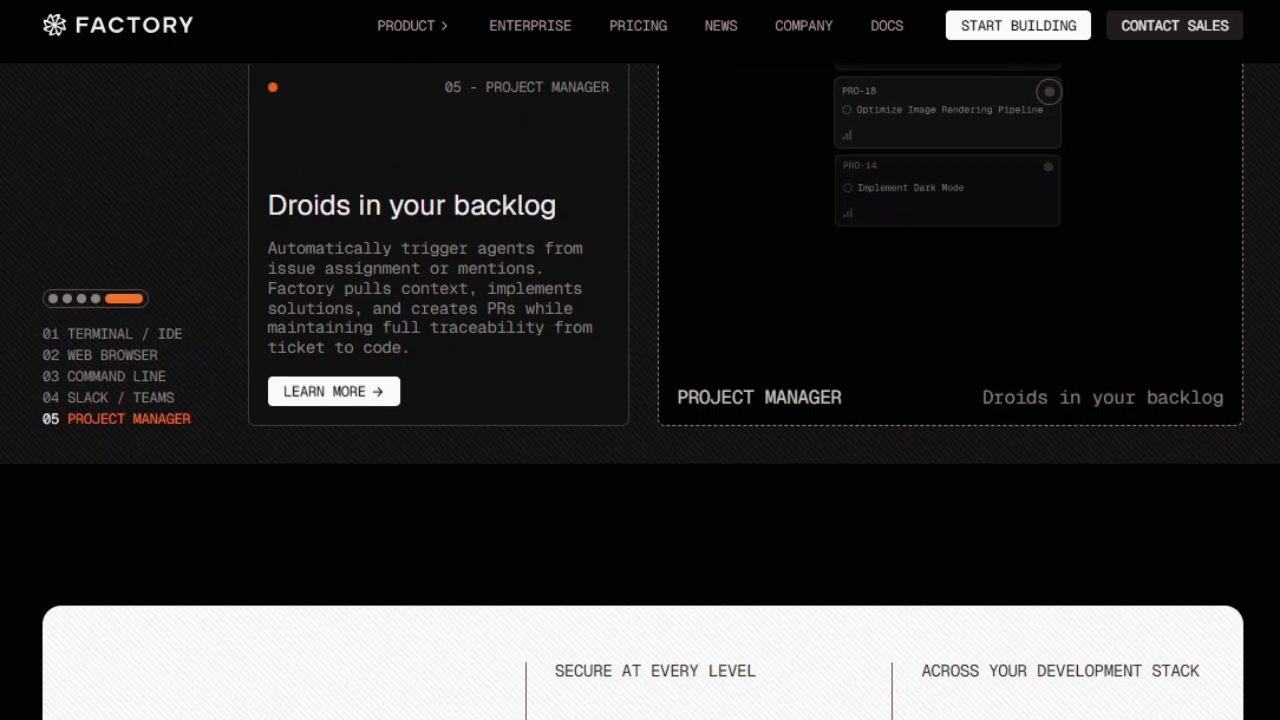
scroll("down", 3)
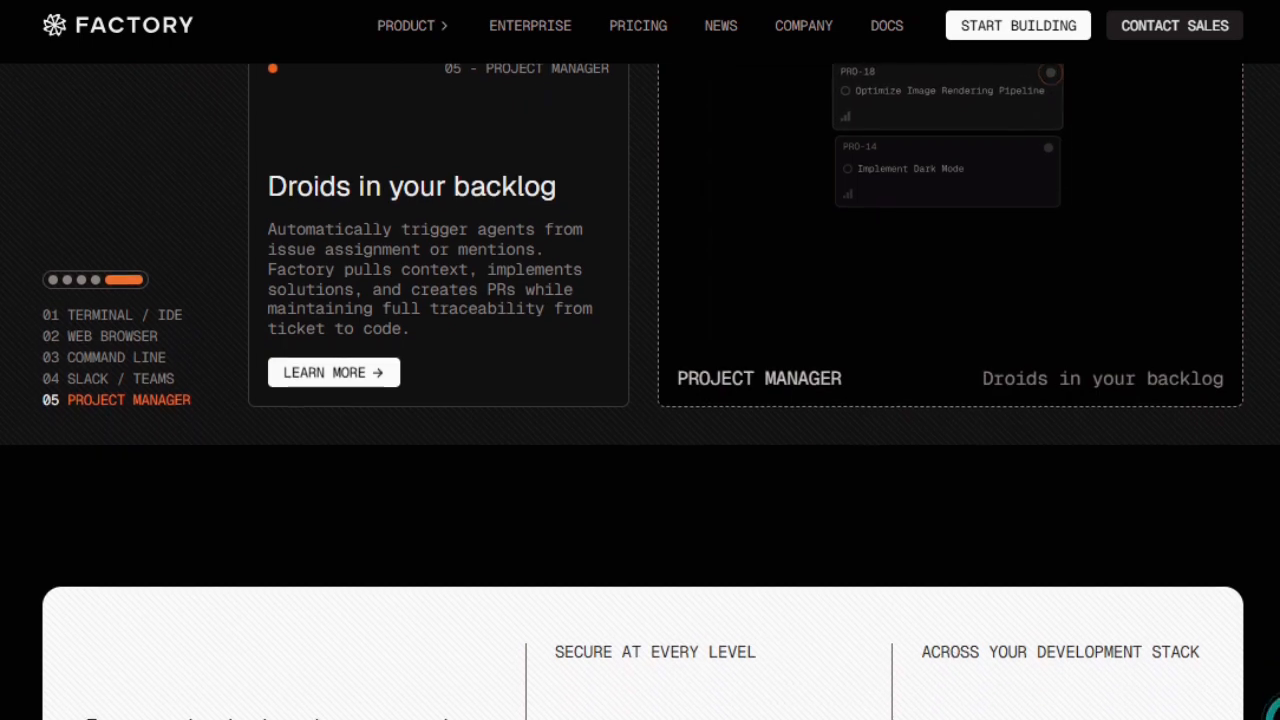
scroll("down", 3)
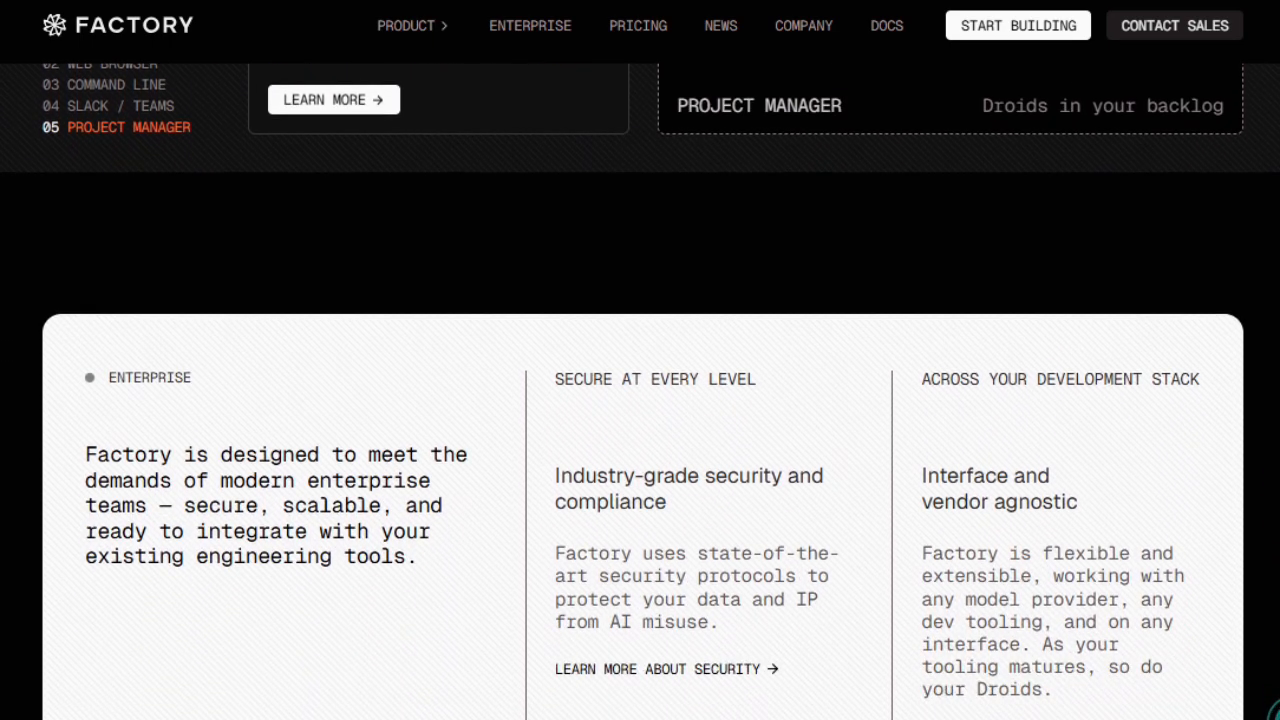
scroll("down", 3)
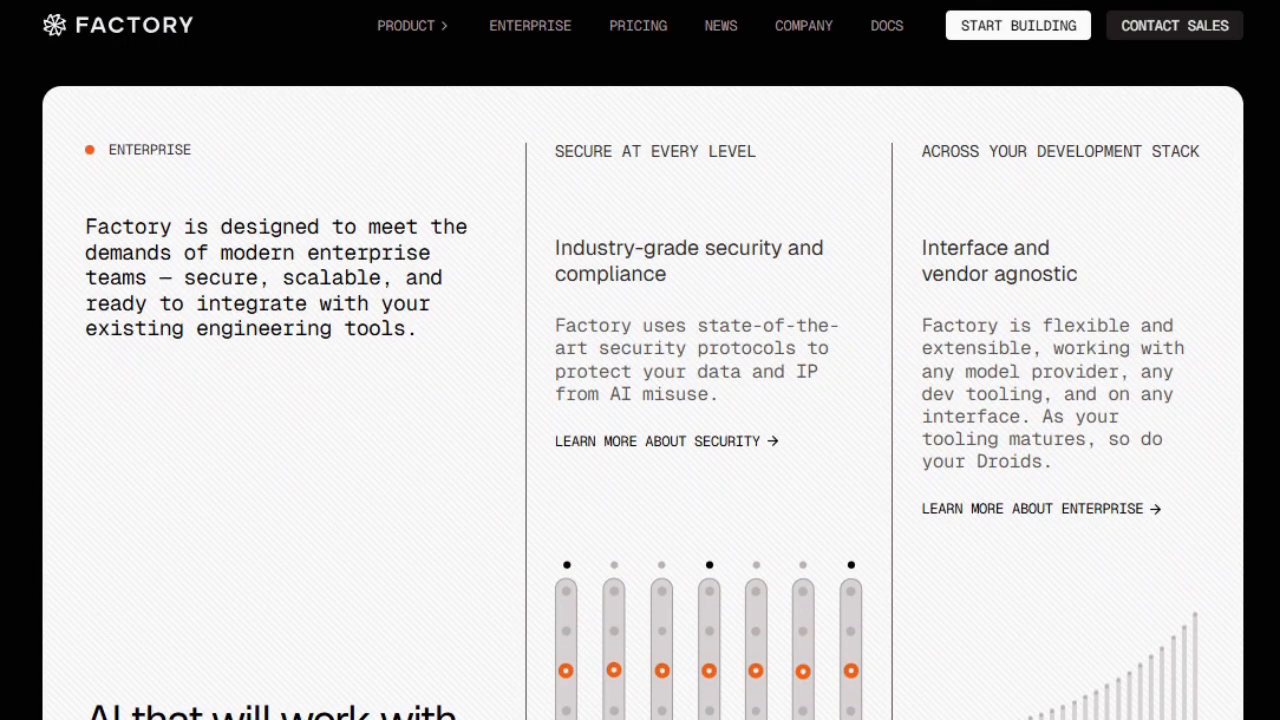
scroll("down", 3)
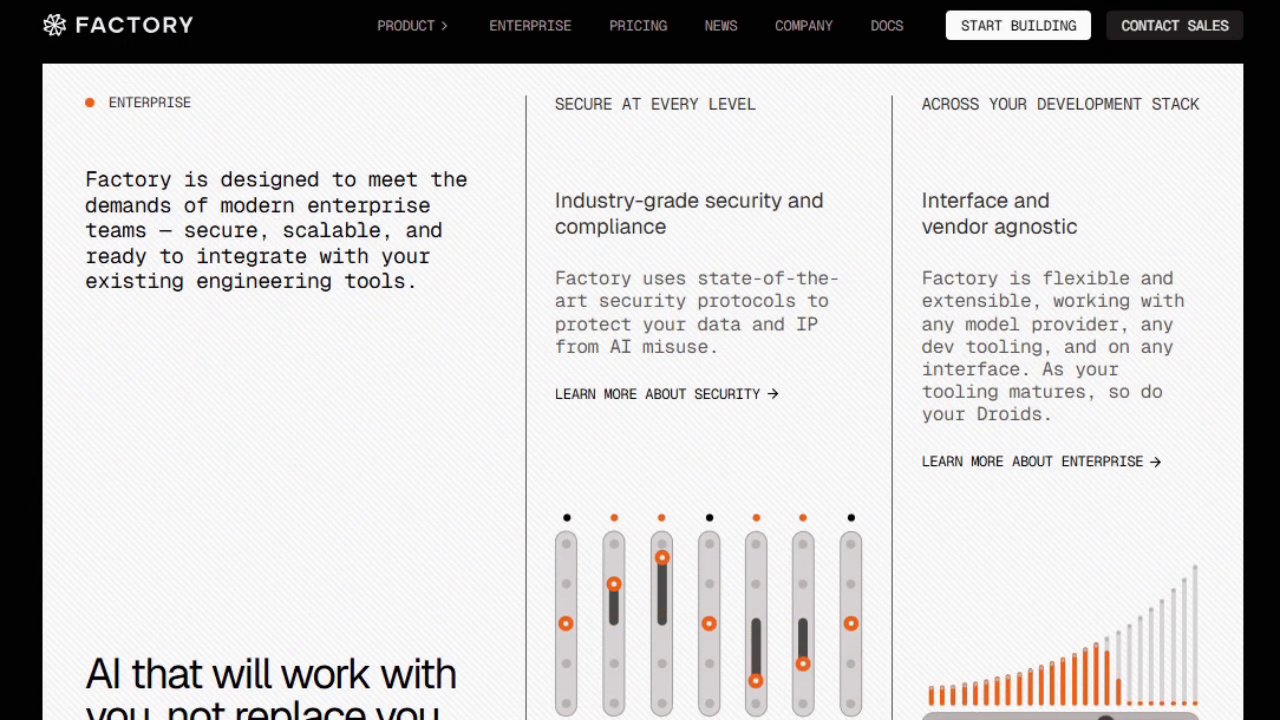
scroll("down", 3)
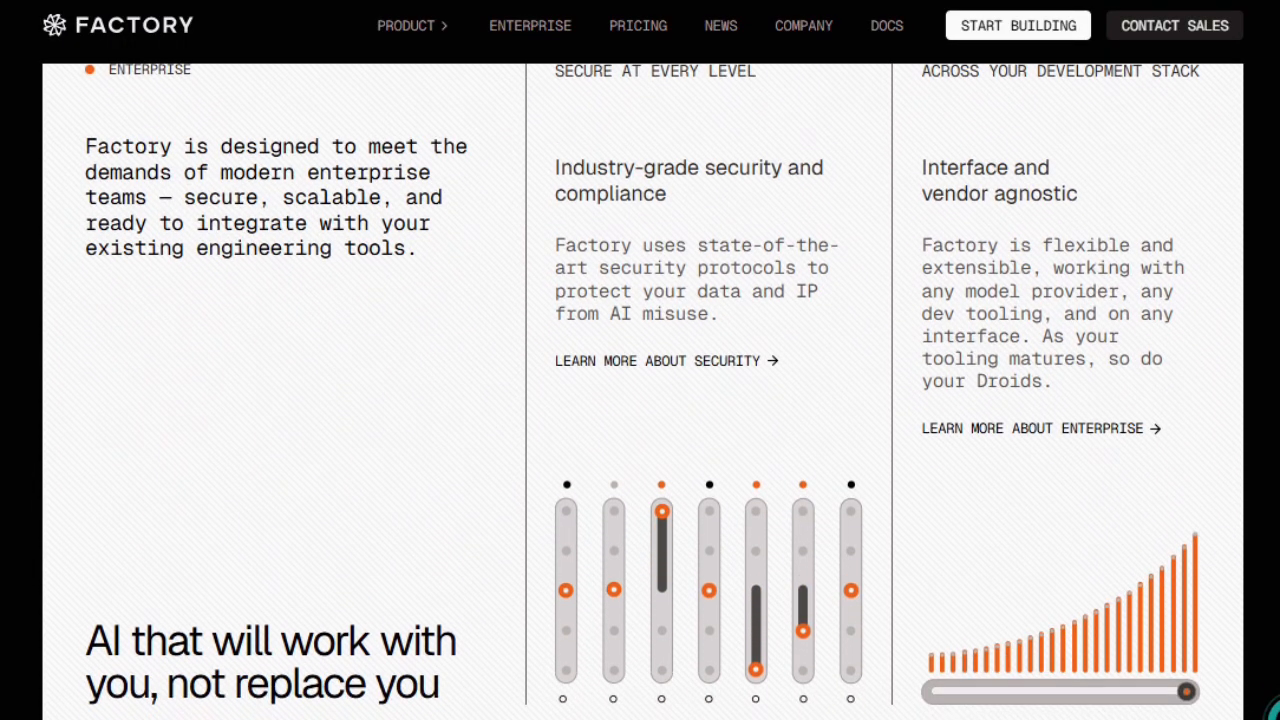
- Continue down to the news cards with the Series A and $5M fundraise posts
scroll("down", 3)
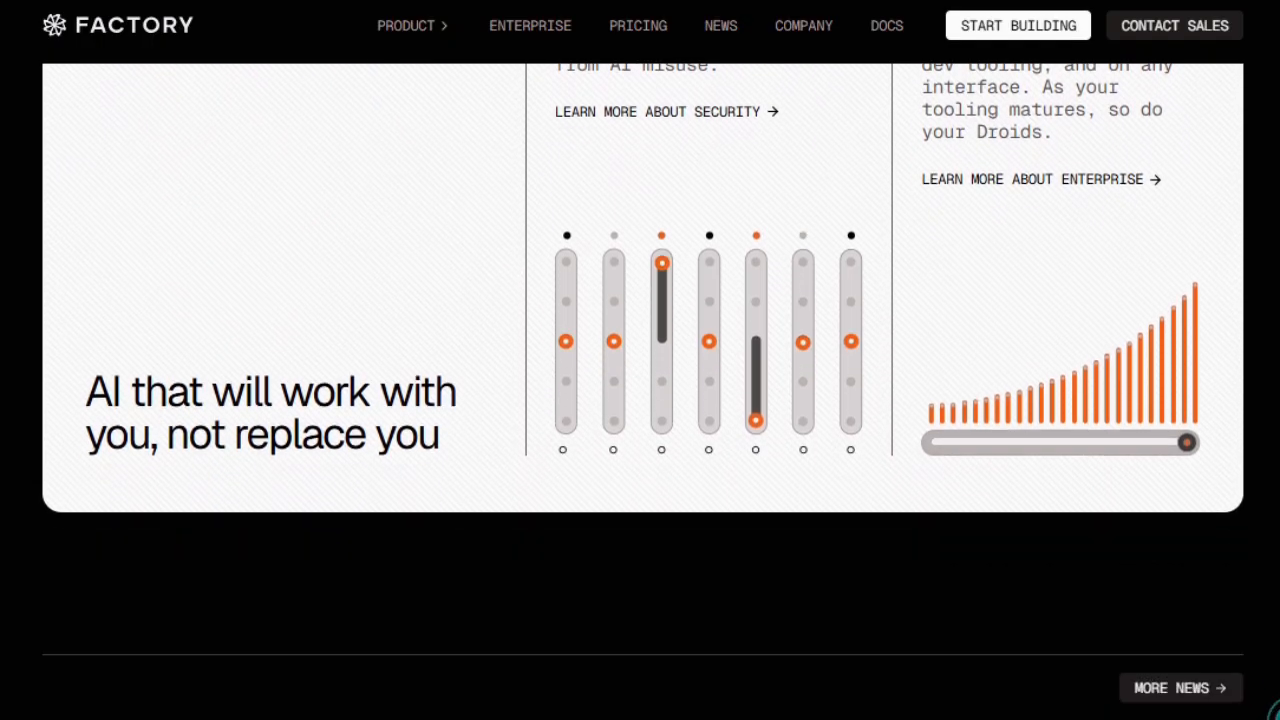
scroll("down", 3)
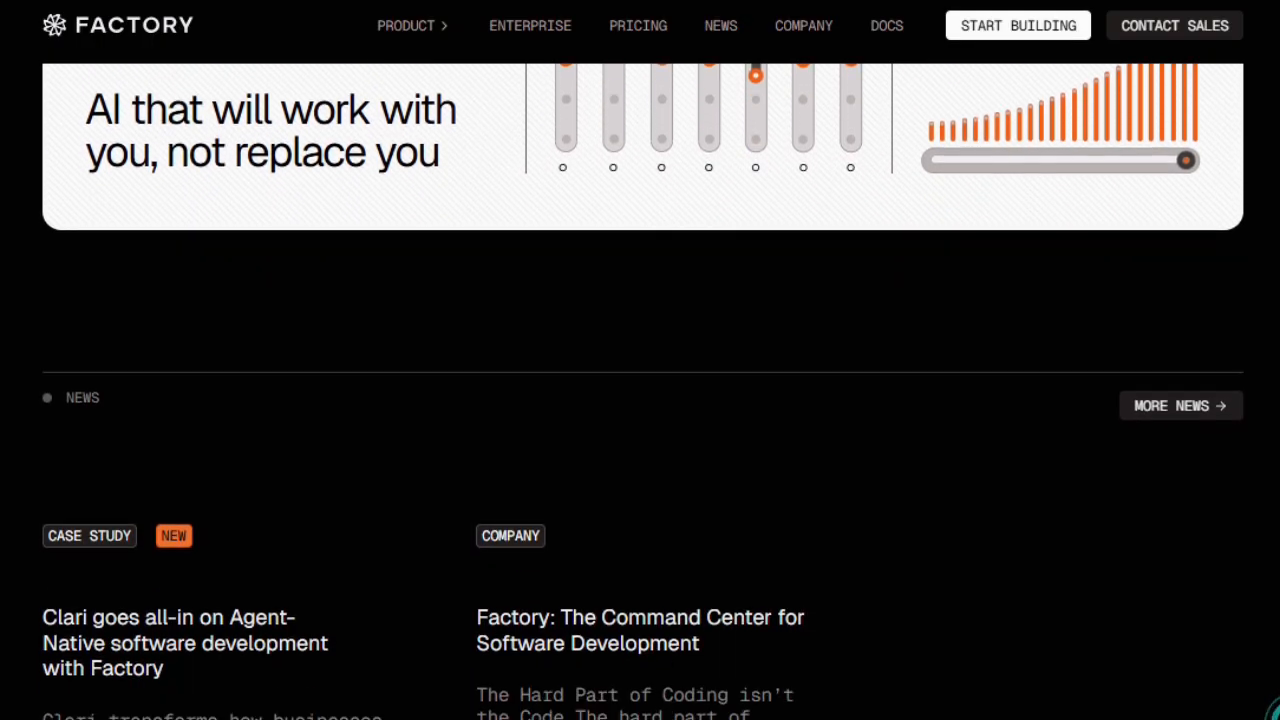
scroll("down", 3)
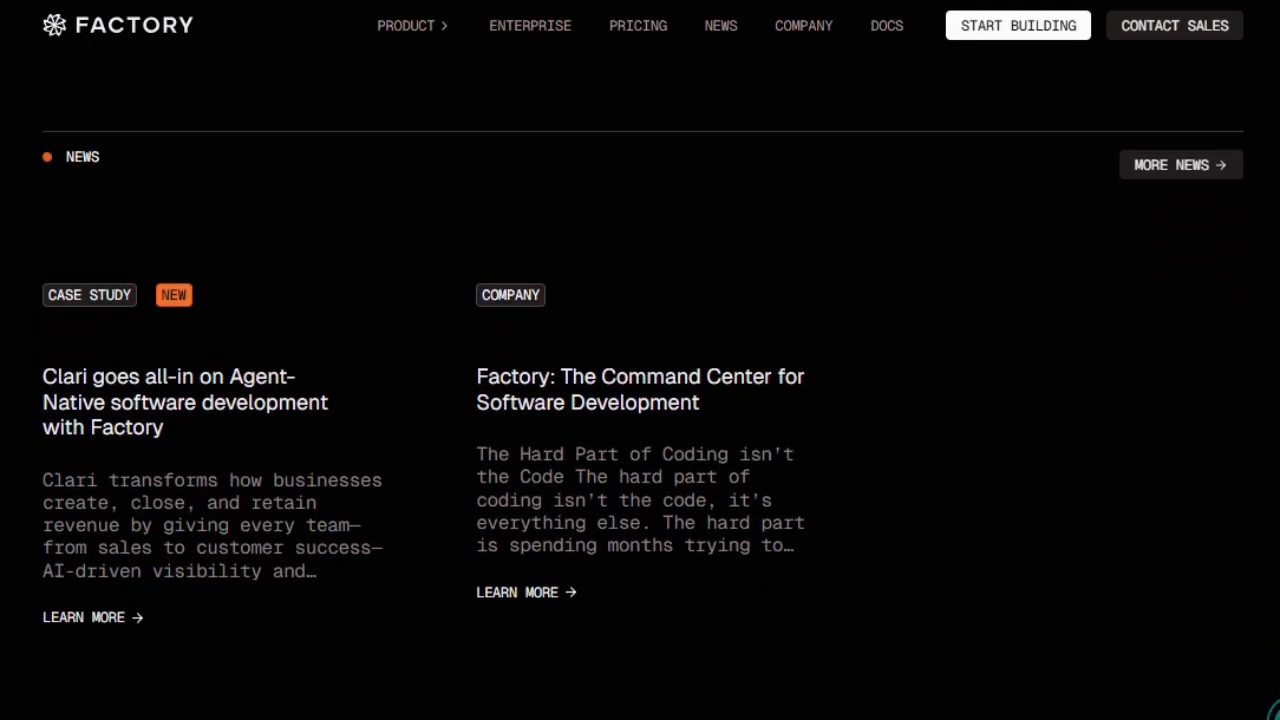
scroll("down", 3)
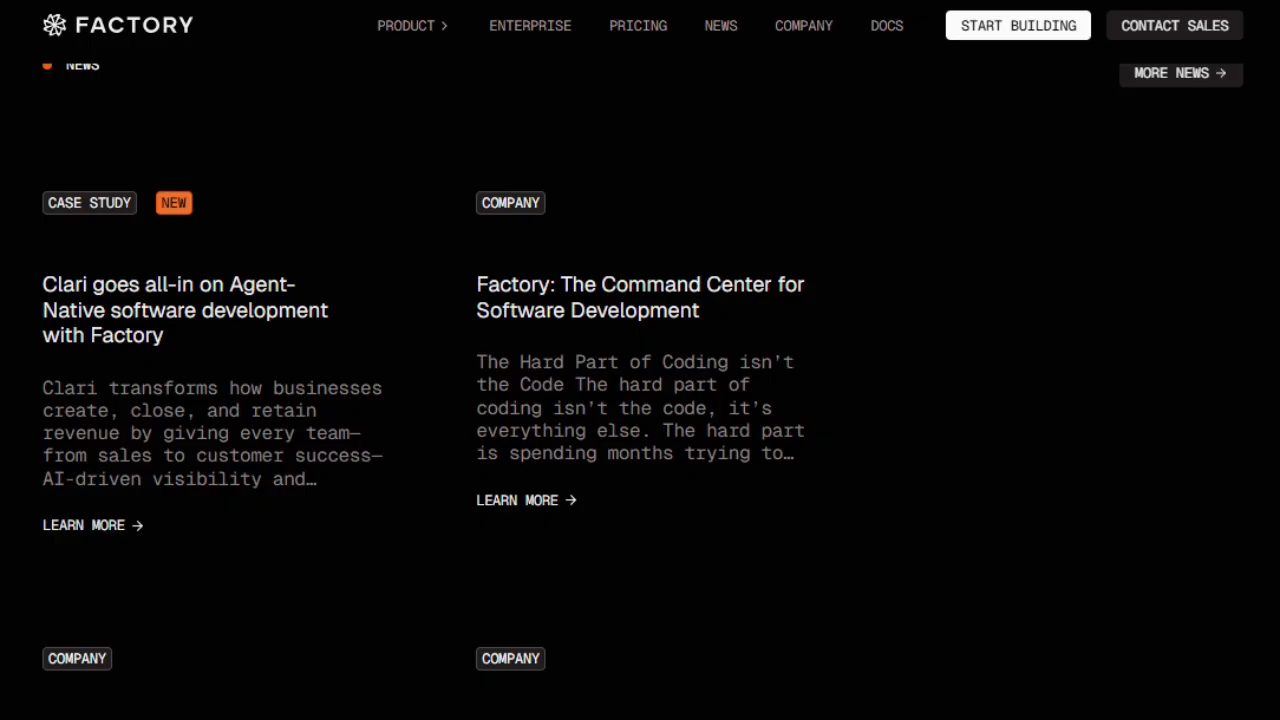
scroll("down", 3)
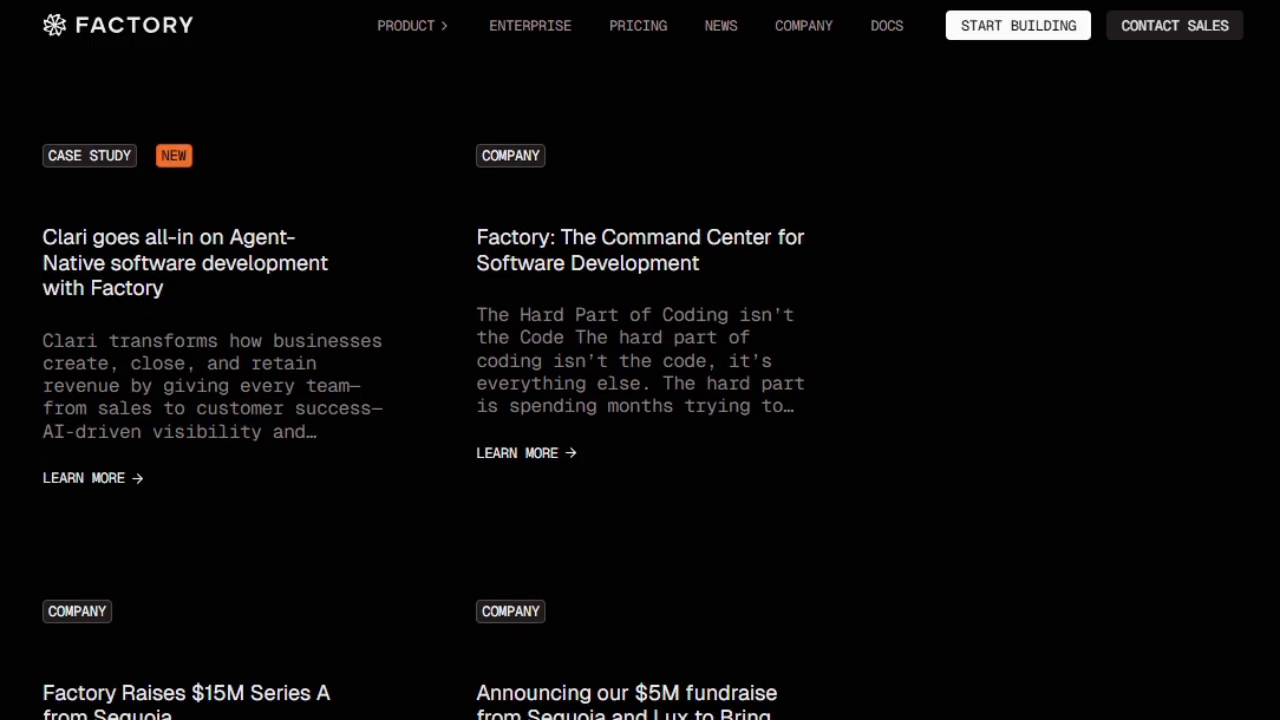
scroll("down", 3)
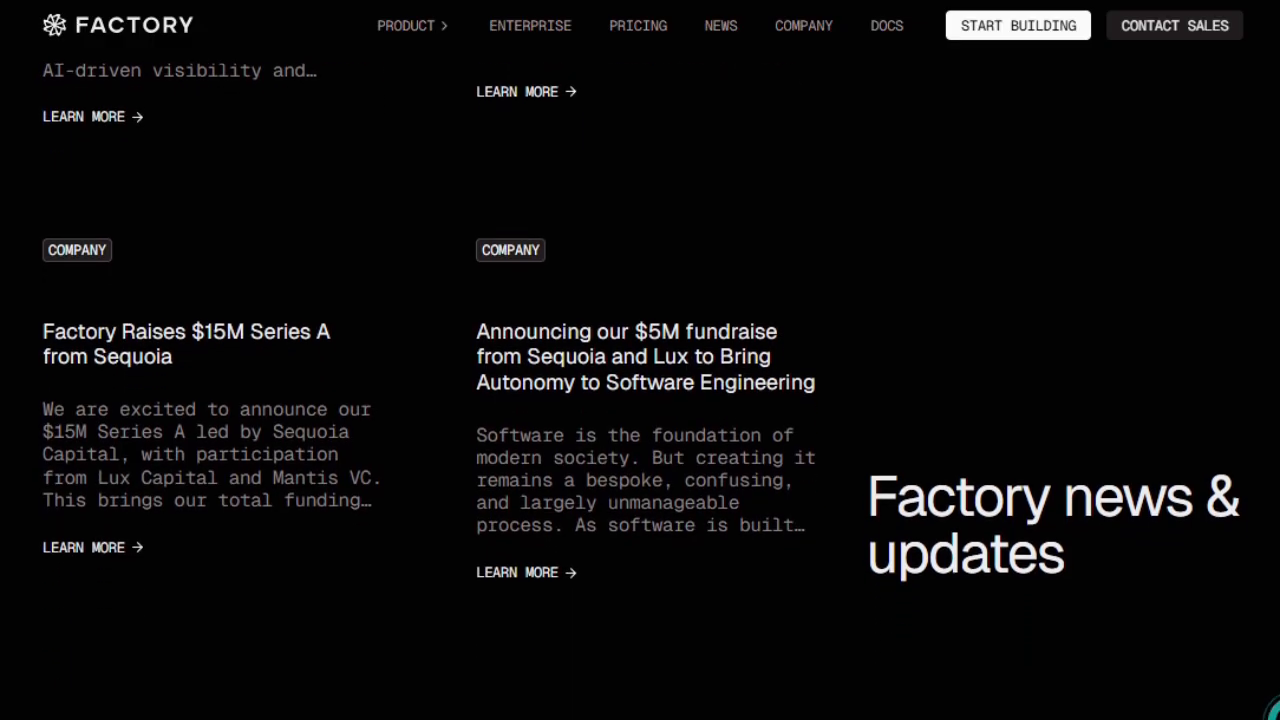
- Scroll past Factory's news cards to the Join us job listings
scroll("down", 3)
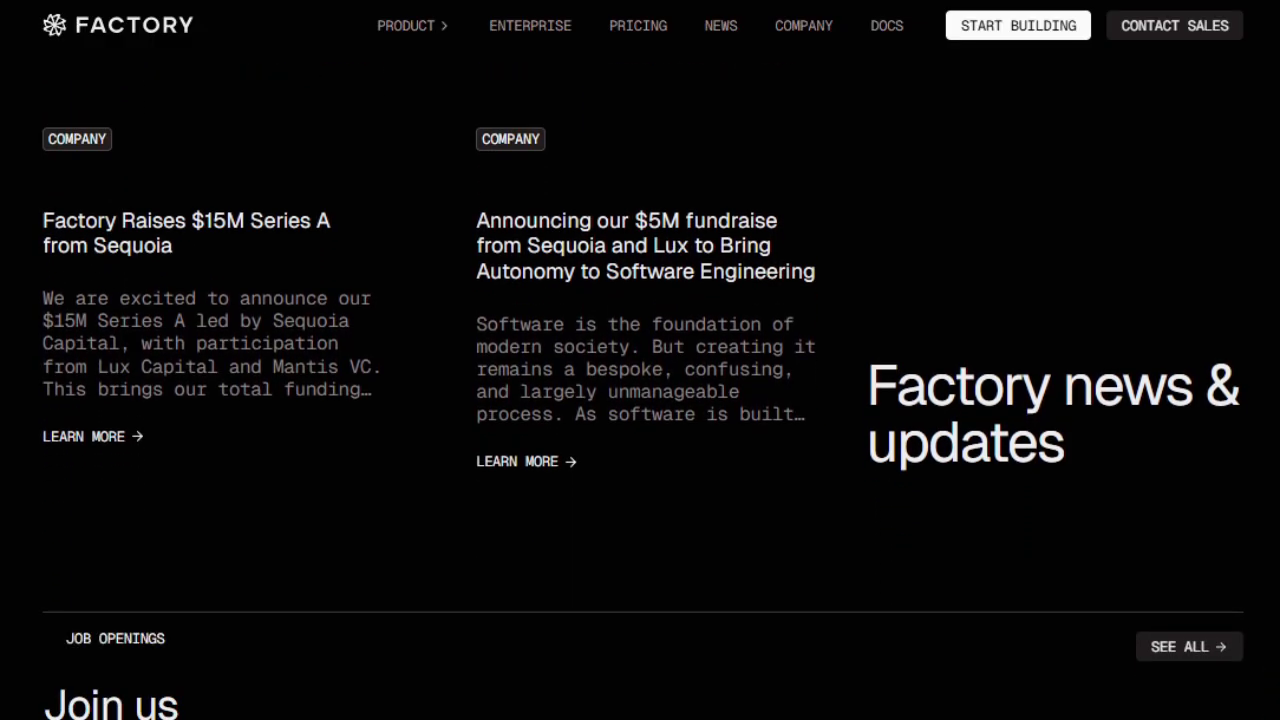
scroll("down", 3)
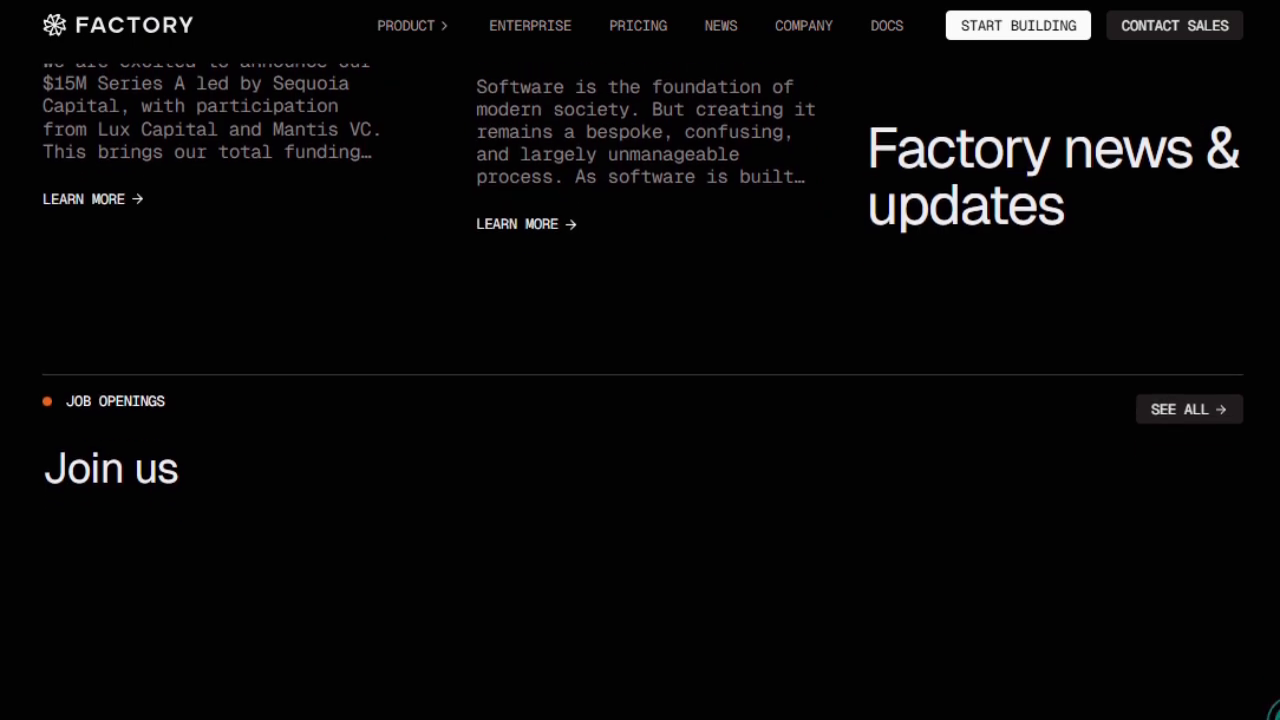
scroll("down", 3)
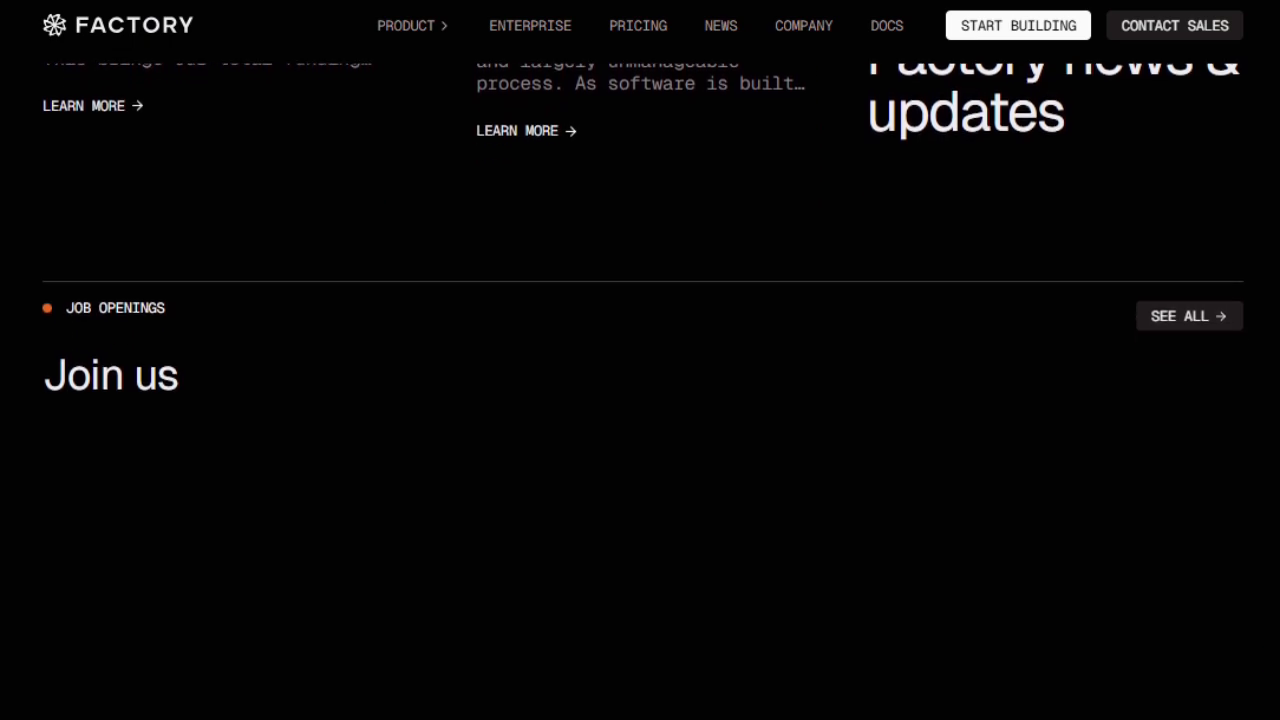
scroll("down", 3)
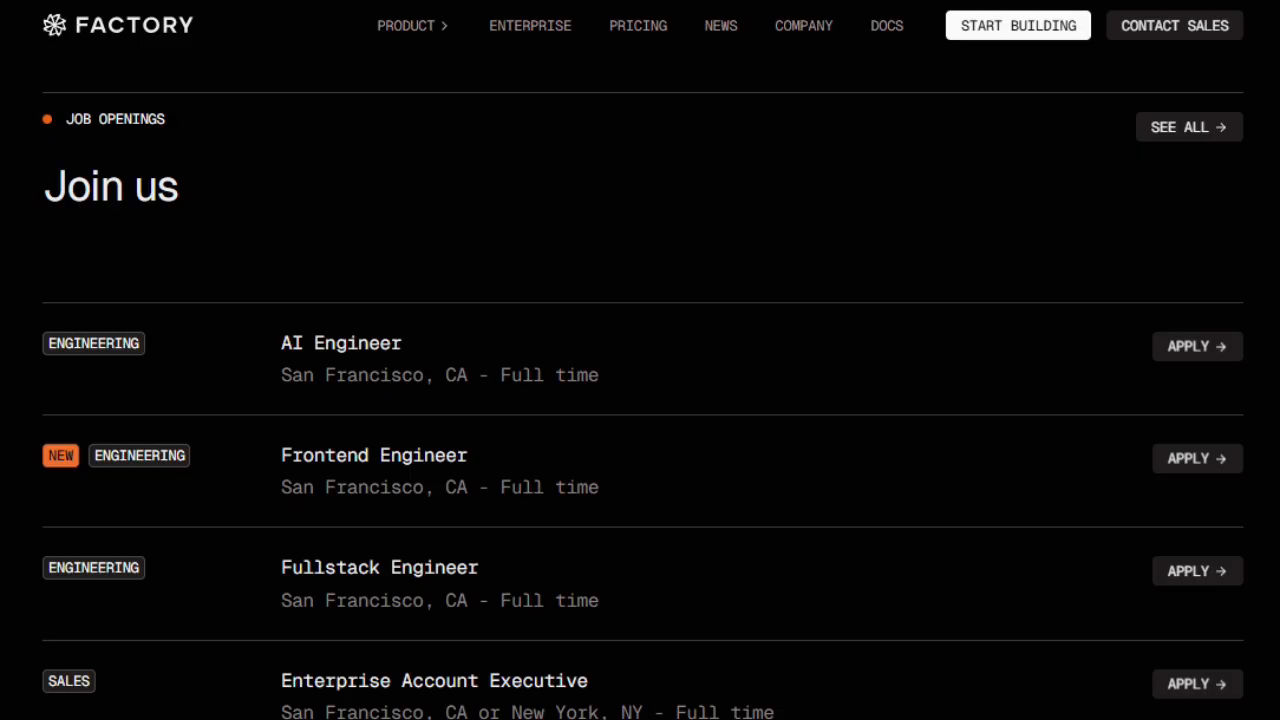
scroll("down", 3)
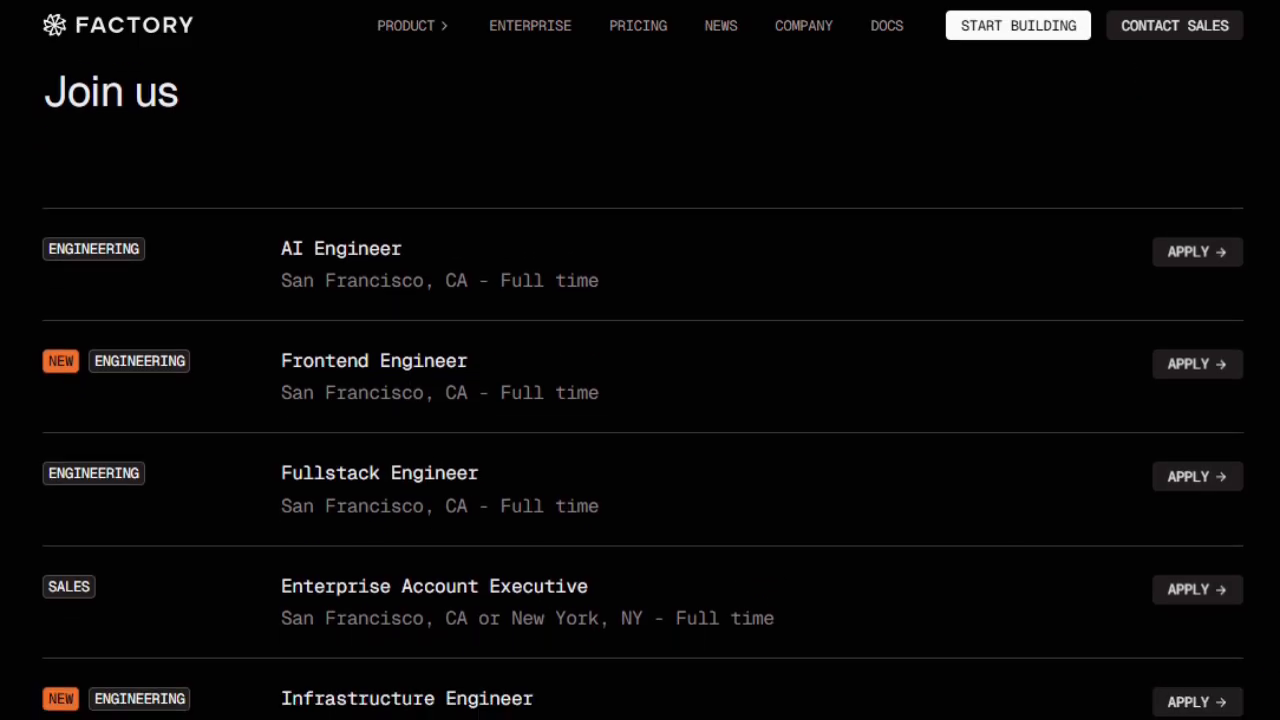
scroll("down", 3)
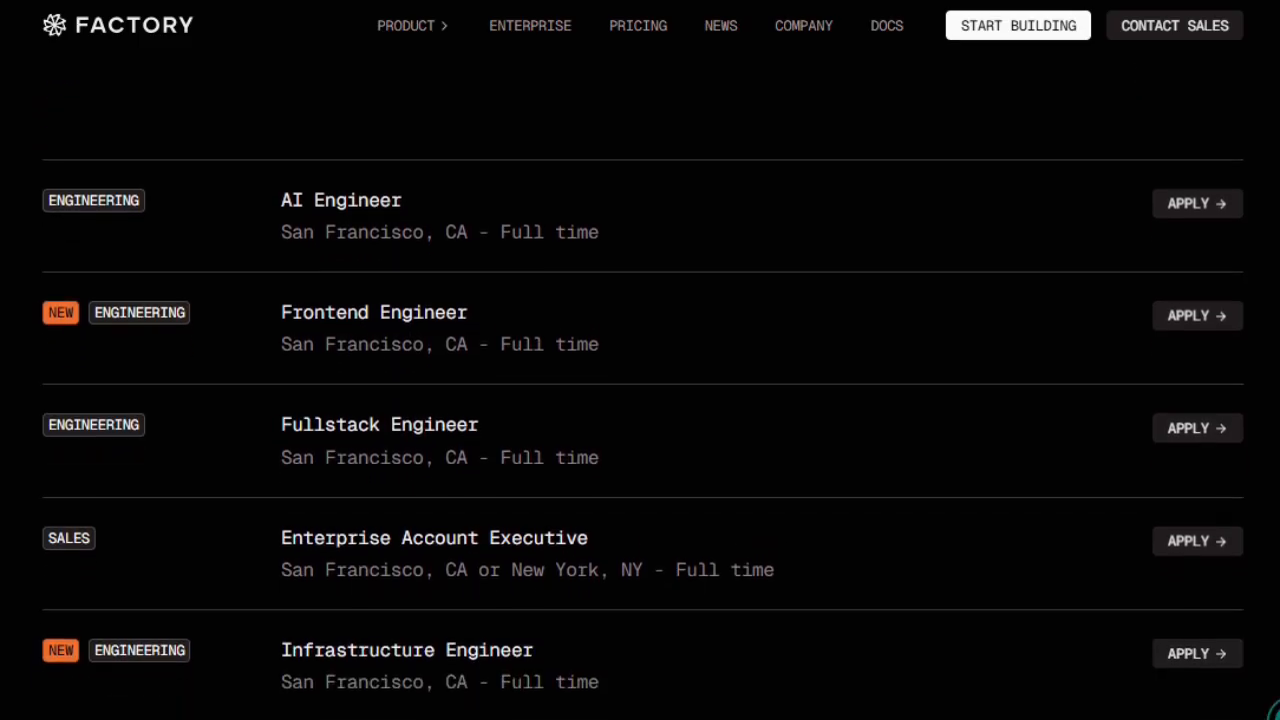
- Scroll past the job listings to the Build with us closing section
scroll("down", 3)
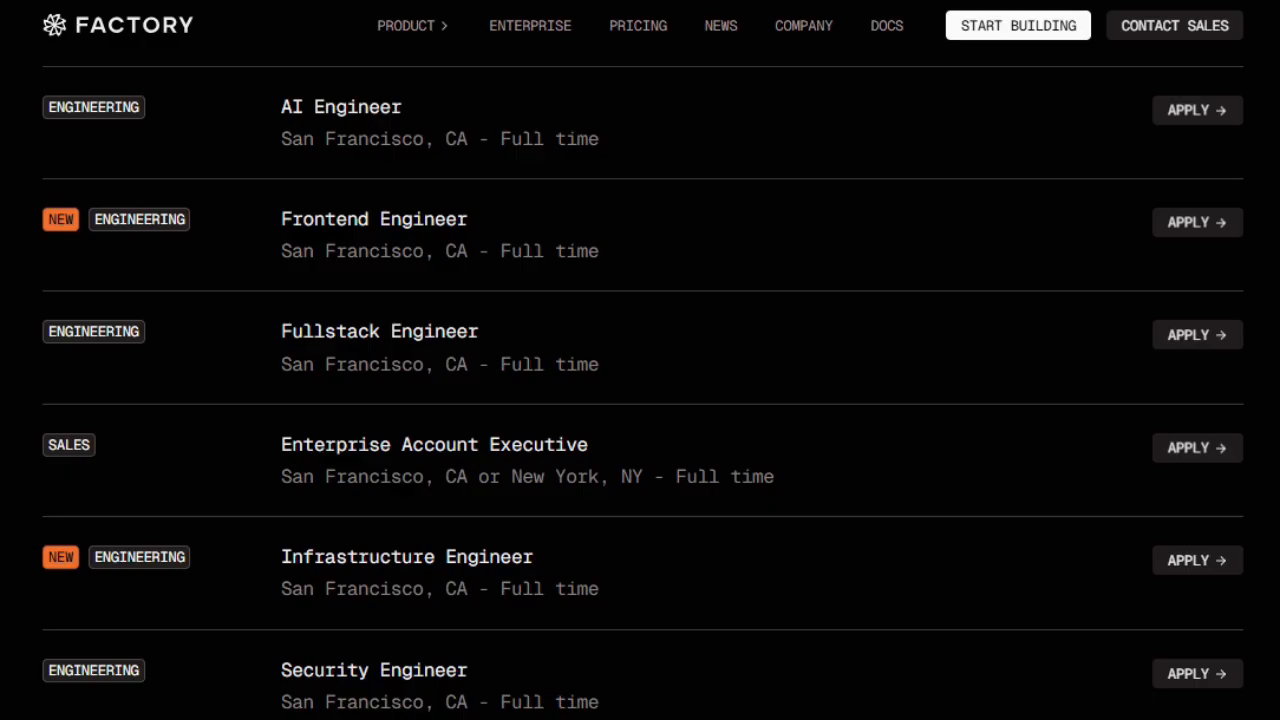
scroll("down", 3)
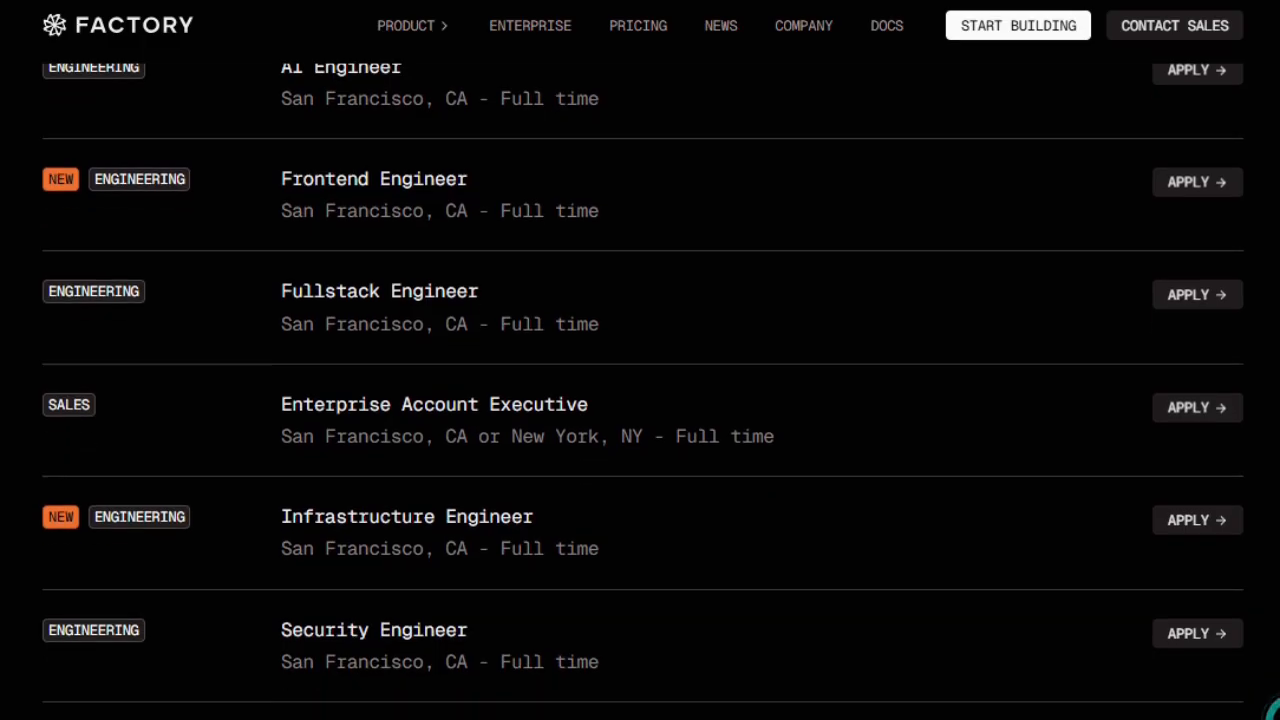
scroll("down", 3)
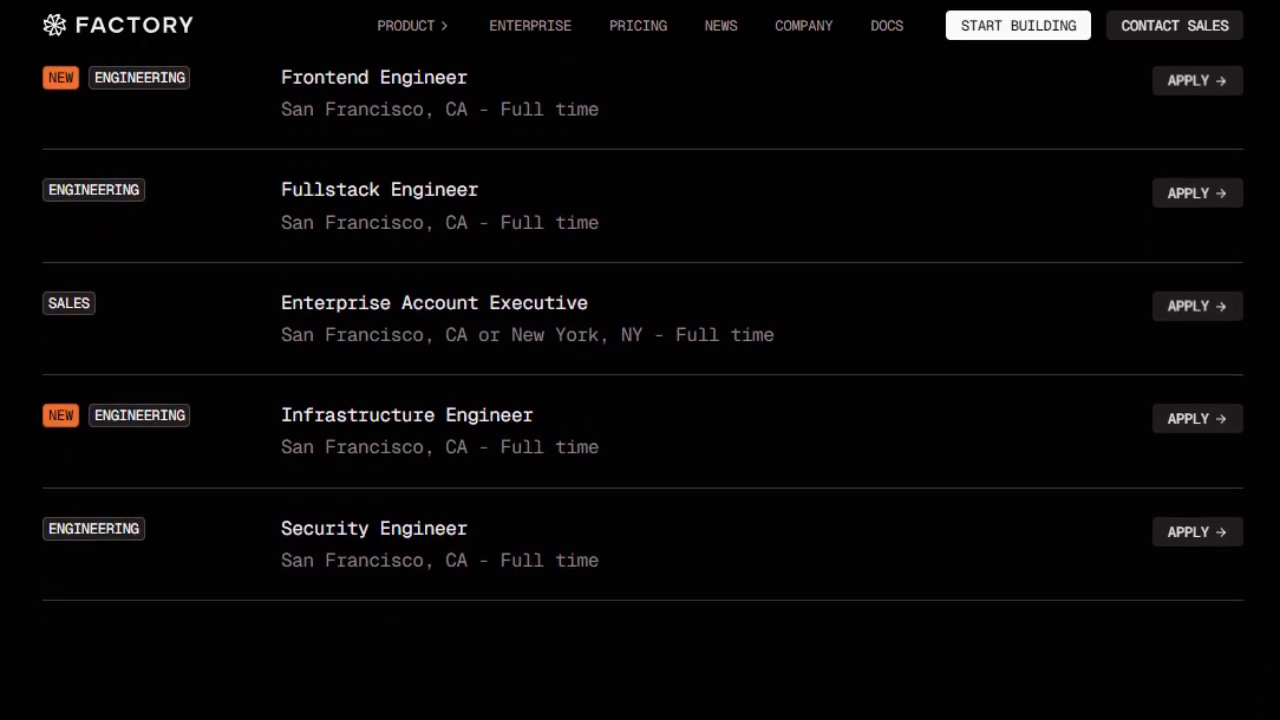
scroll("down", 3)
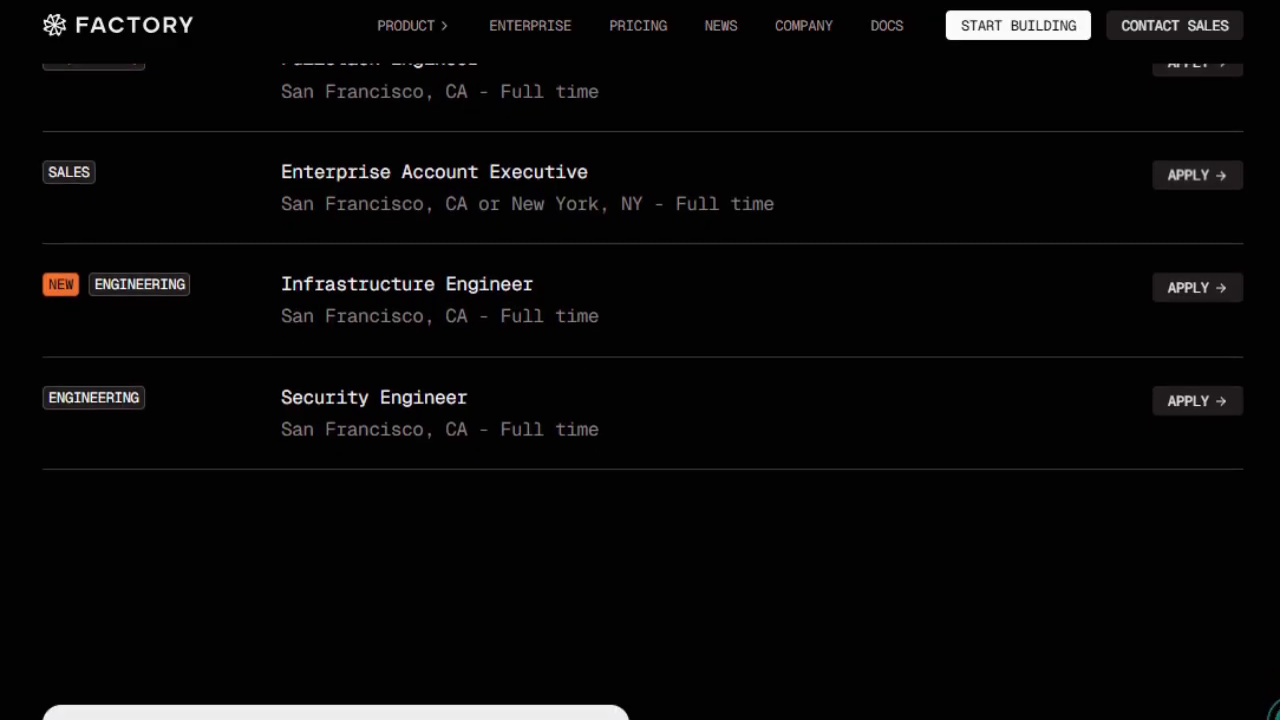
scroll("down", 3)
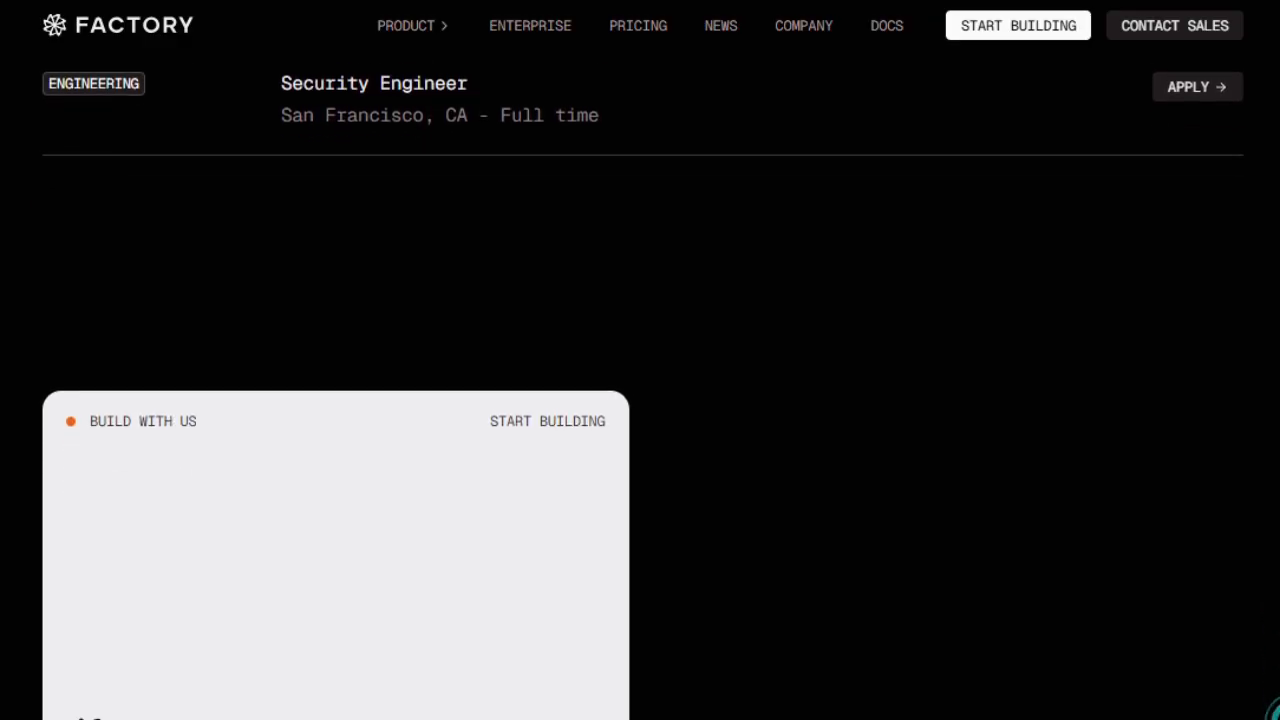
scroll("down", 3)
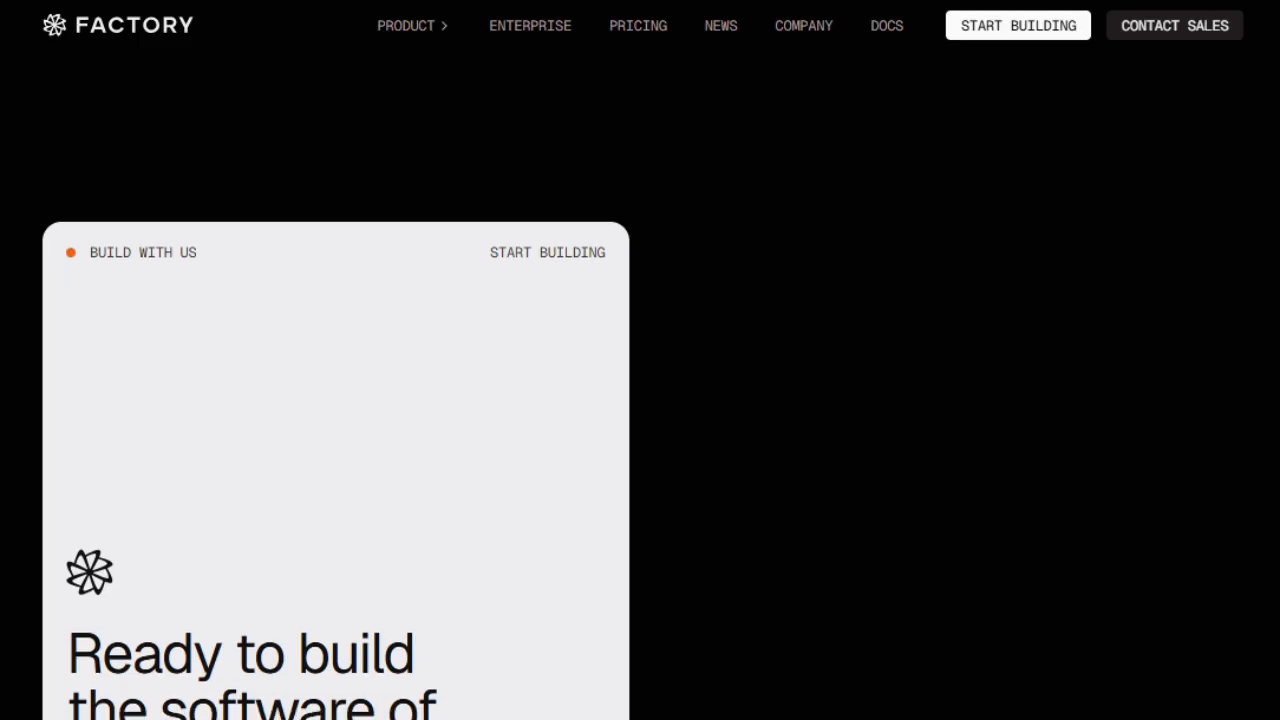